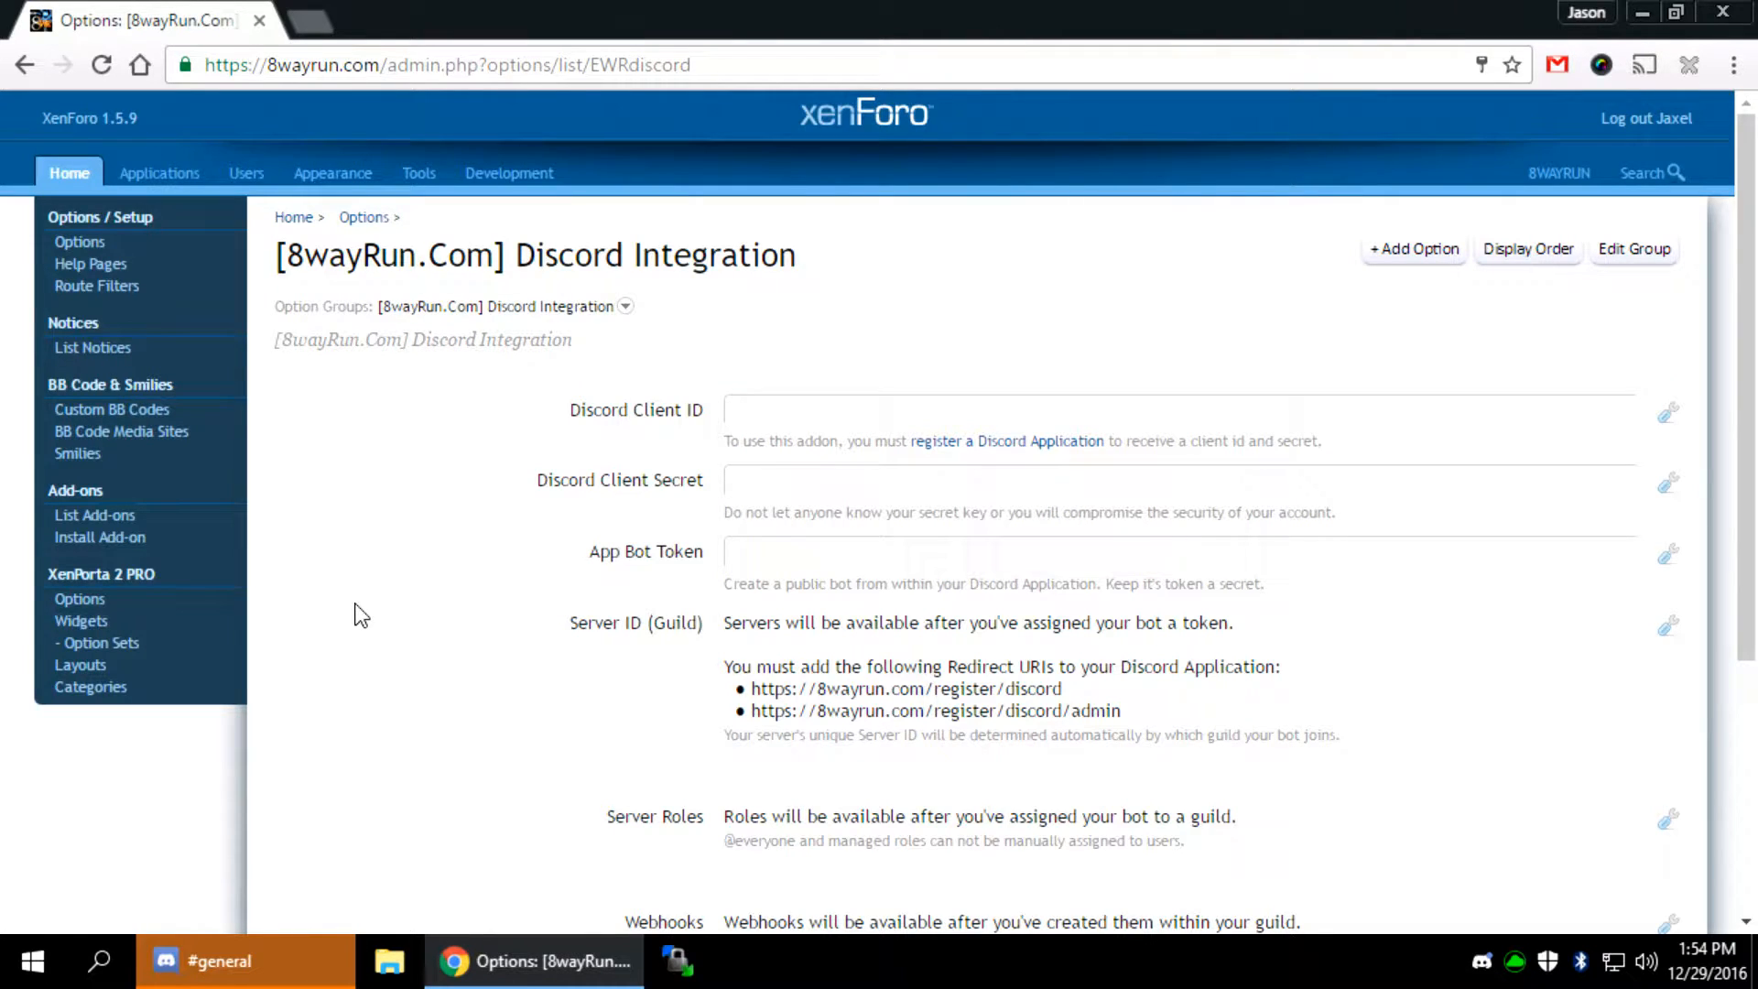
{"action": "mouse_move", "coordinate": [361, 596]}
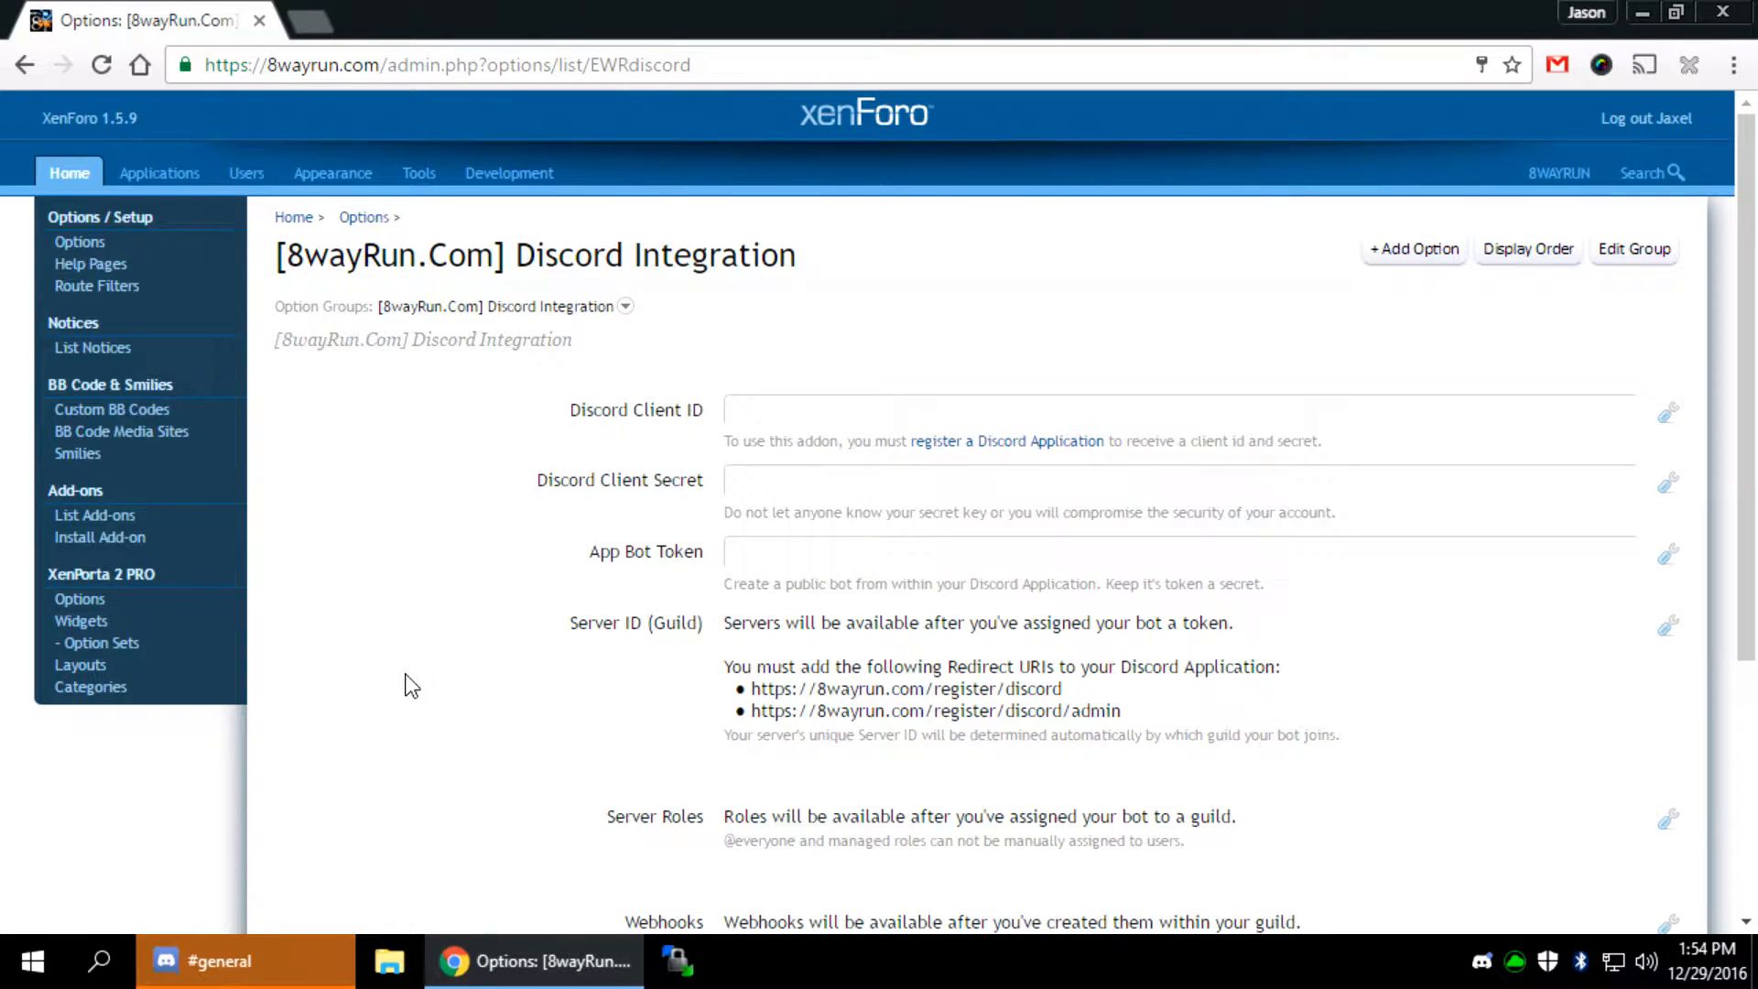
{"action": "mouse_move", "coordinate": [354, 658]}
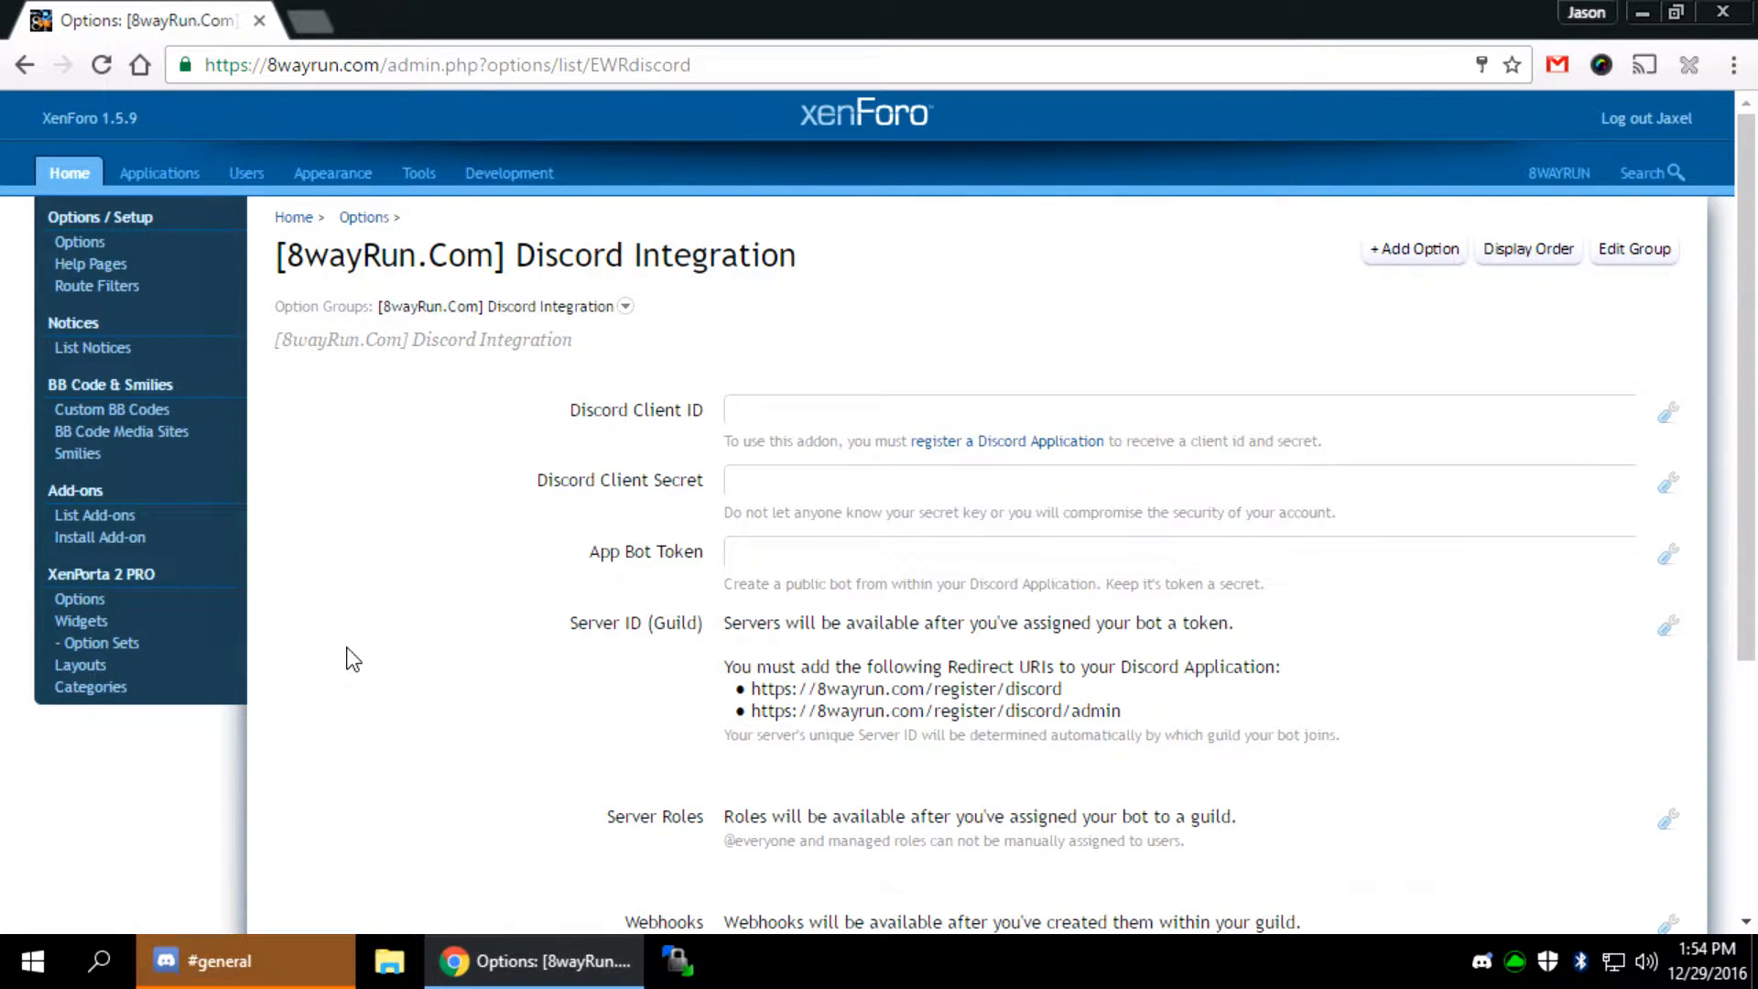
Review the integration notes about servers needing a bot token
{"action": "scroll", "scroll_direction": "down", "scroll_amount": 3}
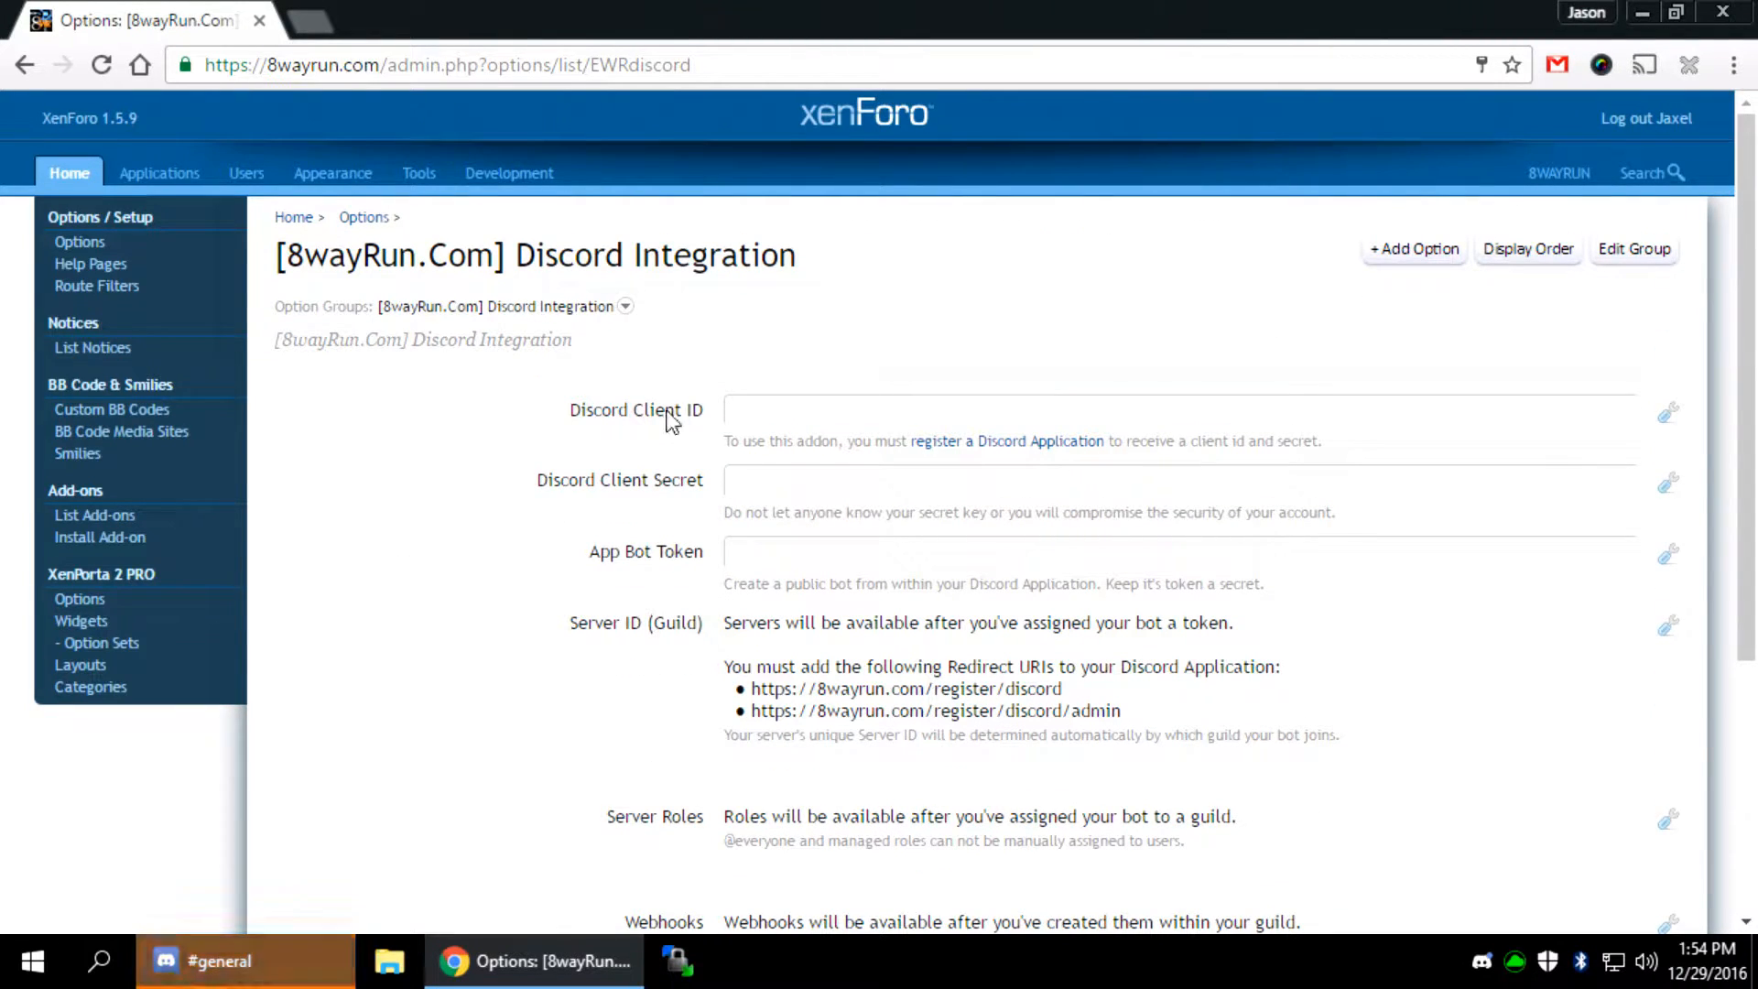
{"action": "scroll", "scroll_direction": "down", "scroll_amount": 3}
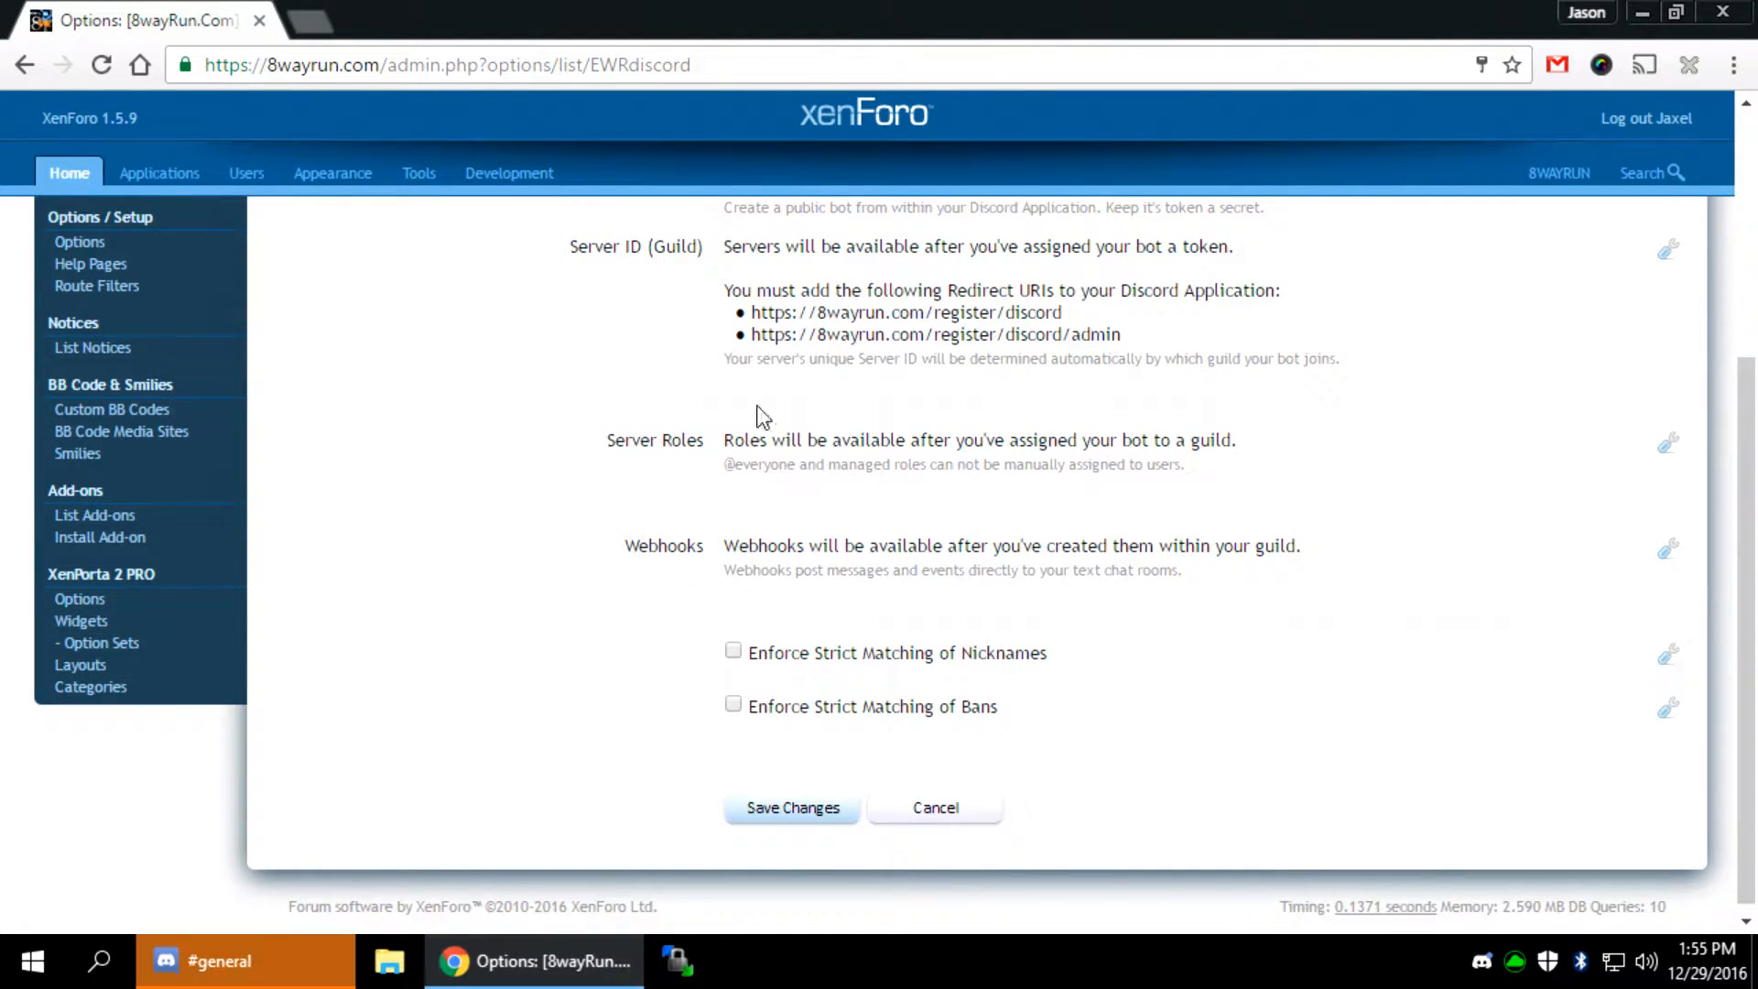
{"action": "left_click_drag", "start_coordinate": [727, 247], "coordinate": [1229, 248]}
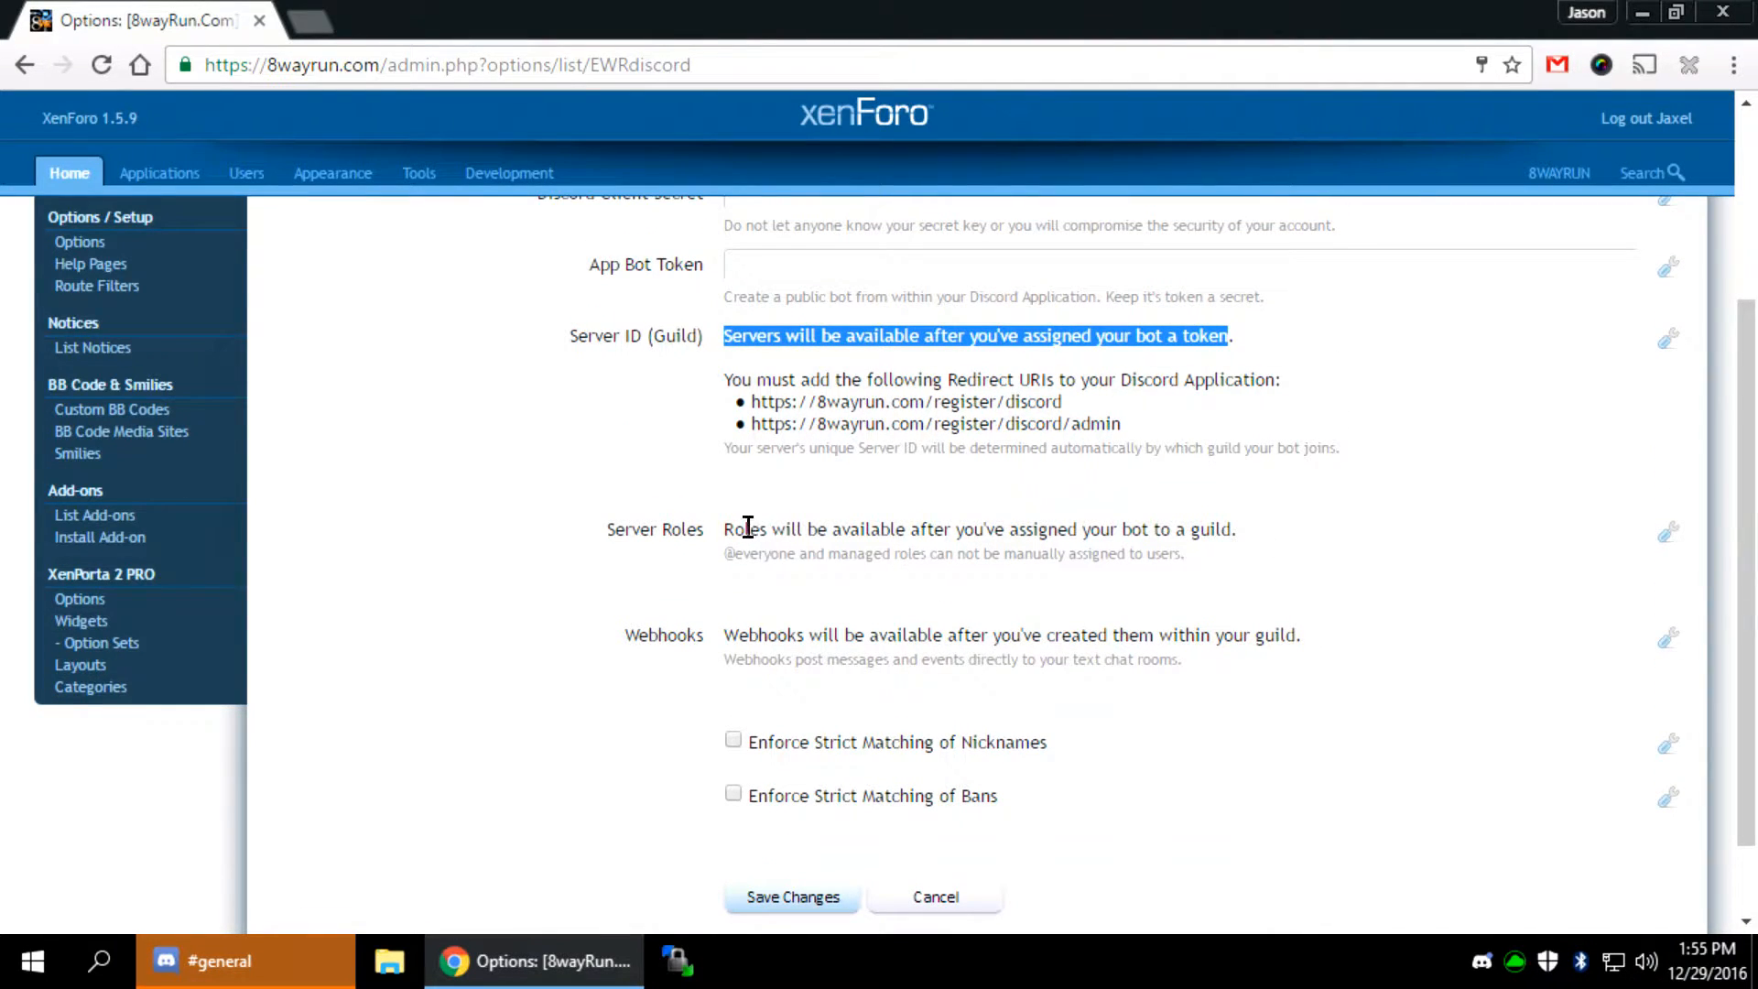
{"action": "left_click_drag", "start_coordinate": [725, 335], "coordinate": [1230, 527]}
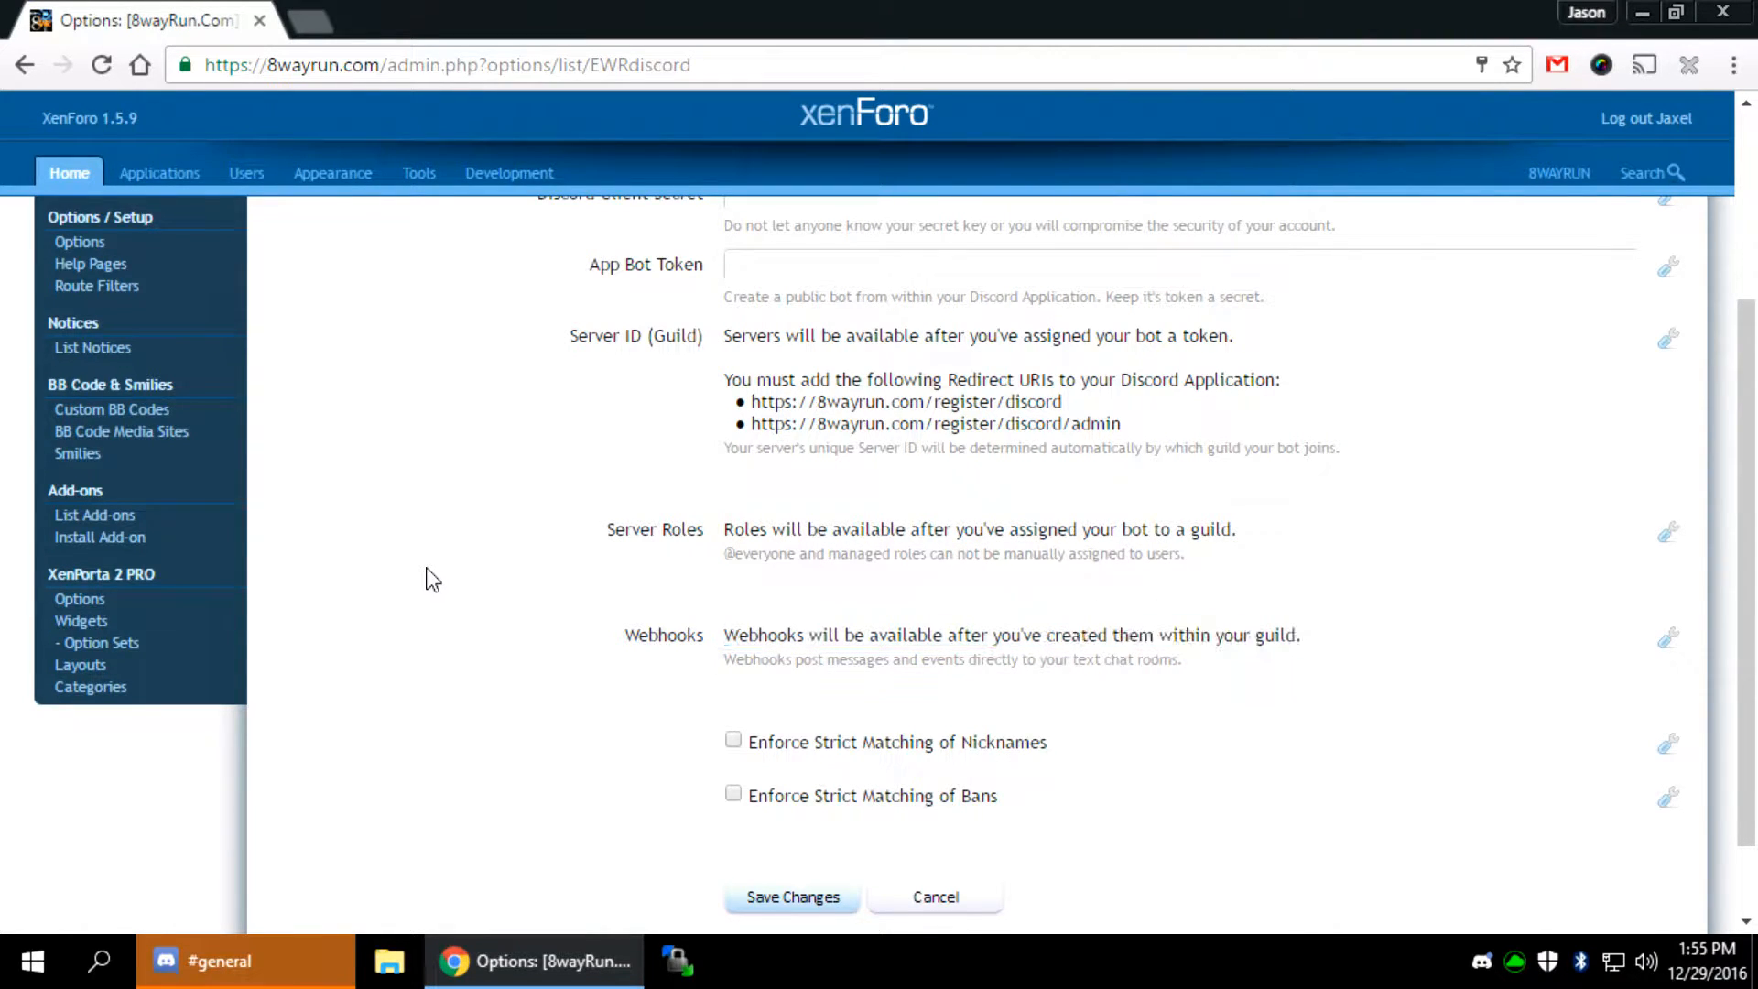
{"action": "scroll", "scroll_direction": "up", "scroll_amount": 3}
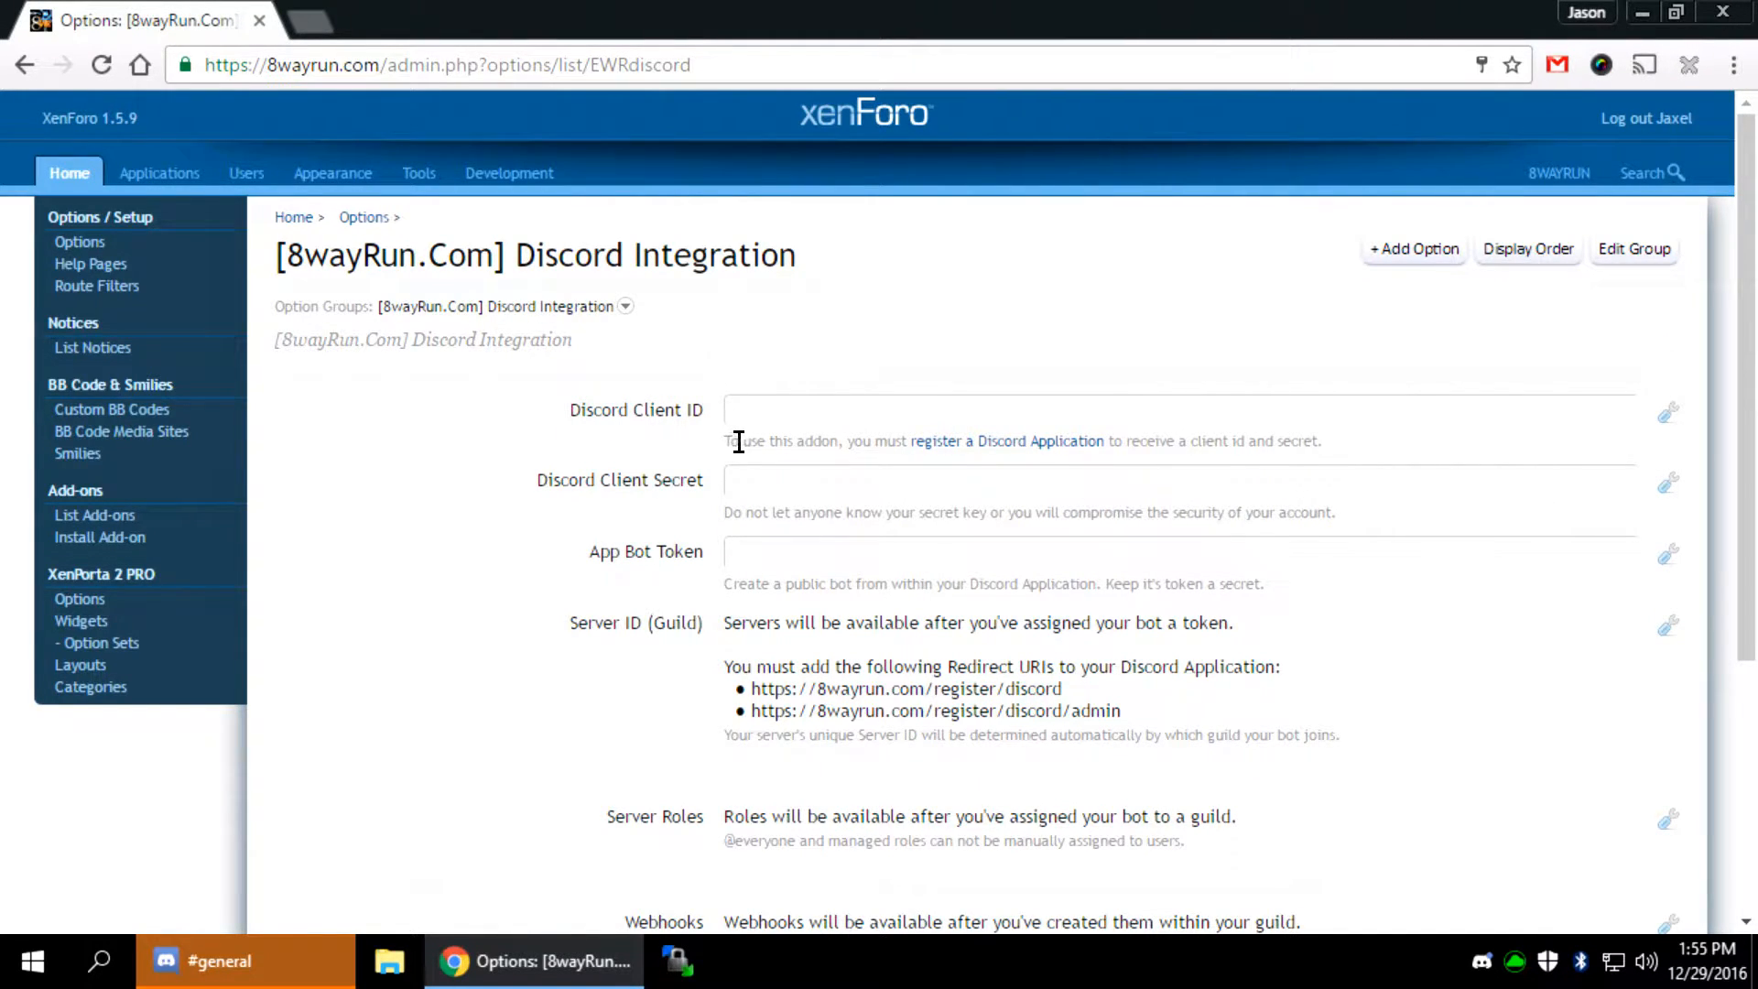
{"action": "mouse_move", "coordinate": [866, 444]}
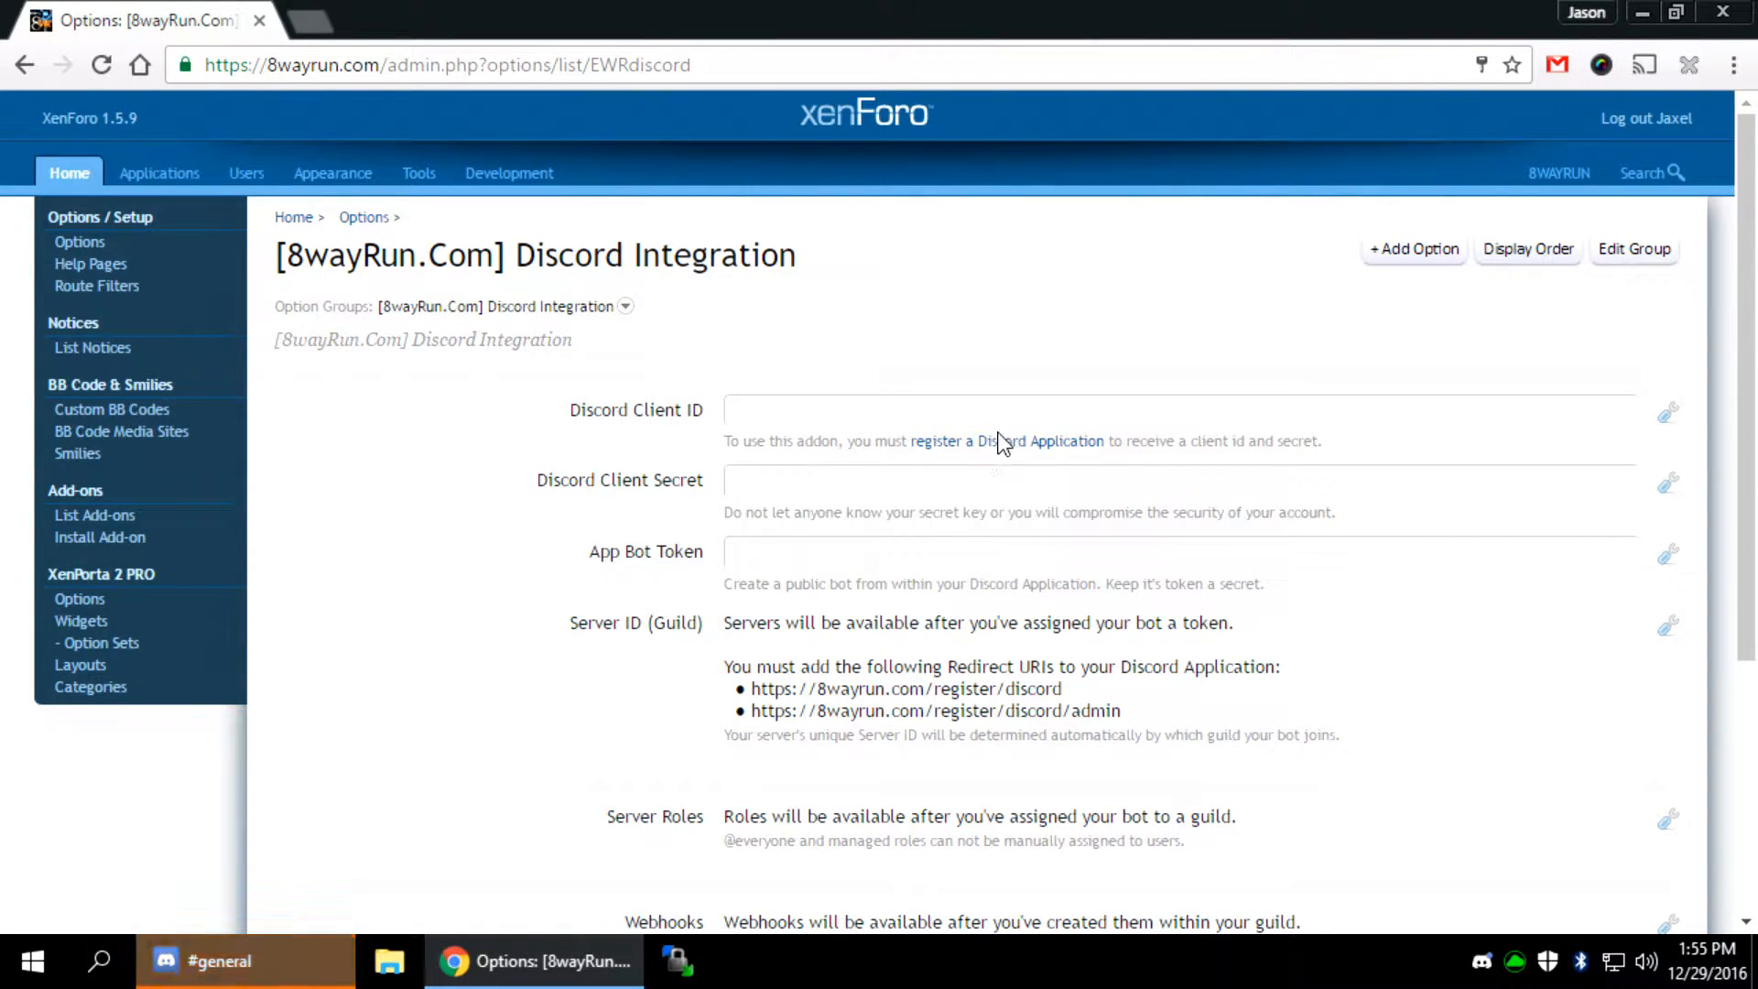
{"action": "mouse_move", "coordinate": [1005, 441]}
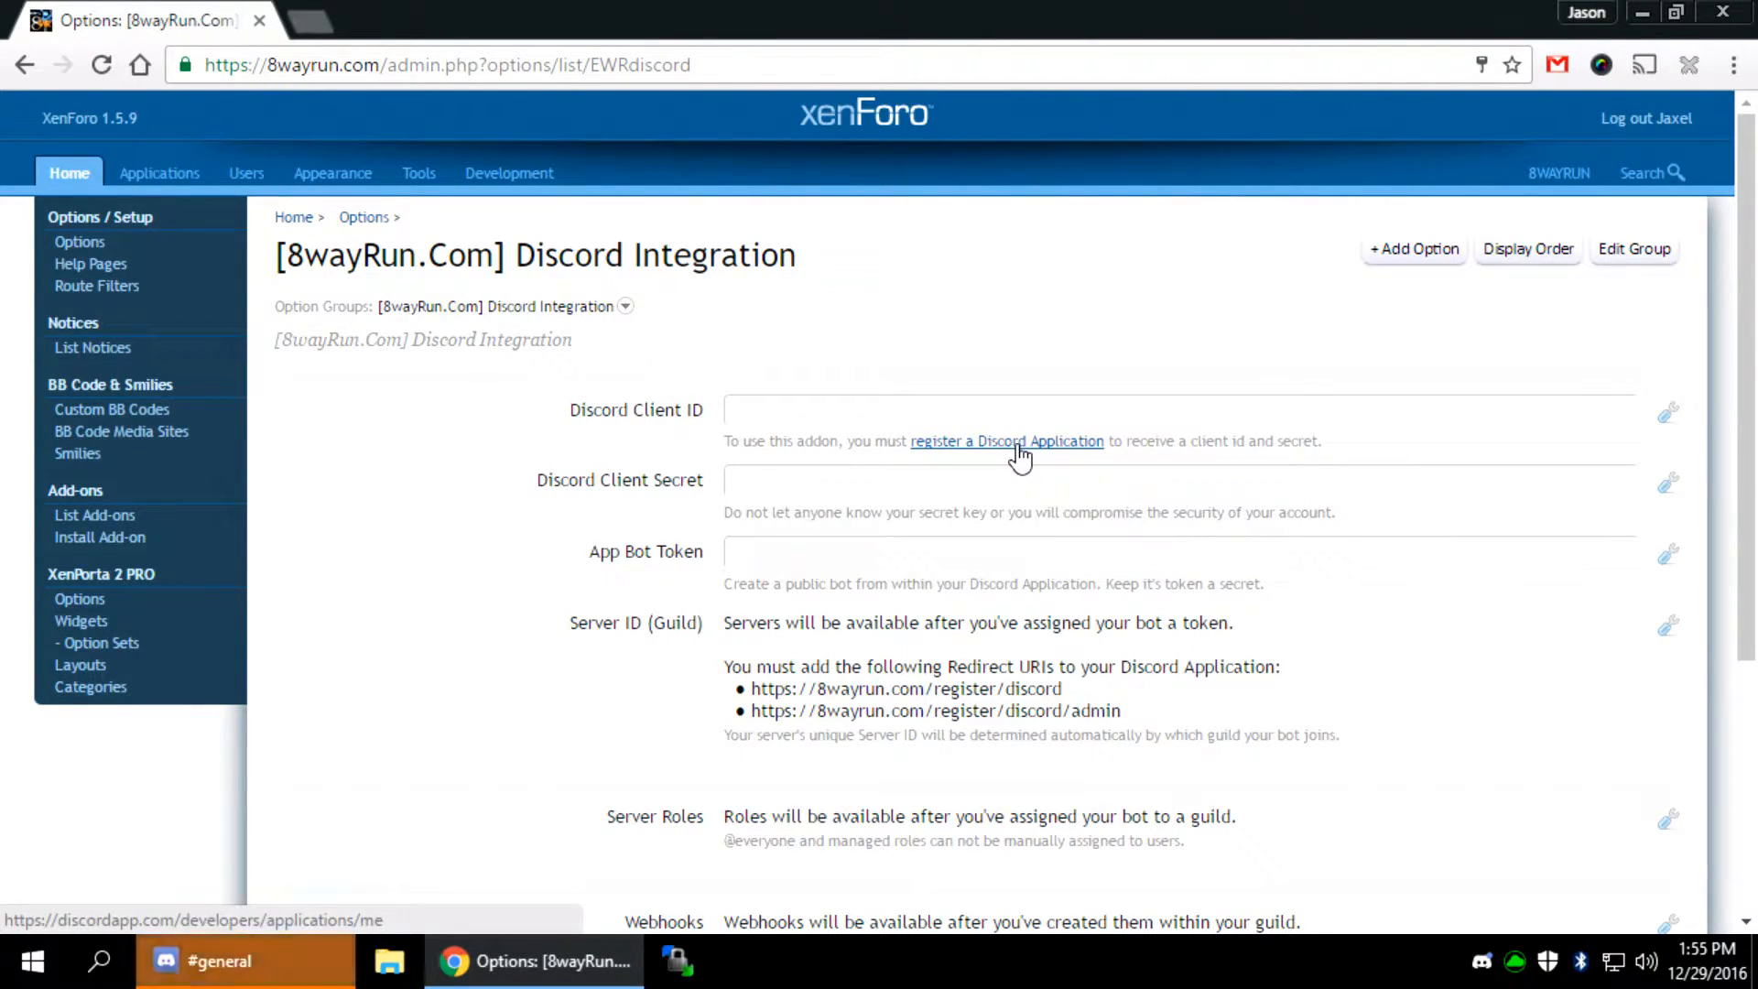
Go to the Discord Developer Portal and open the 8WAYRUN application's details
{"action": "left_click", "coordinate": [1005, 441]}
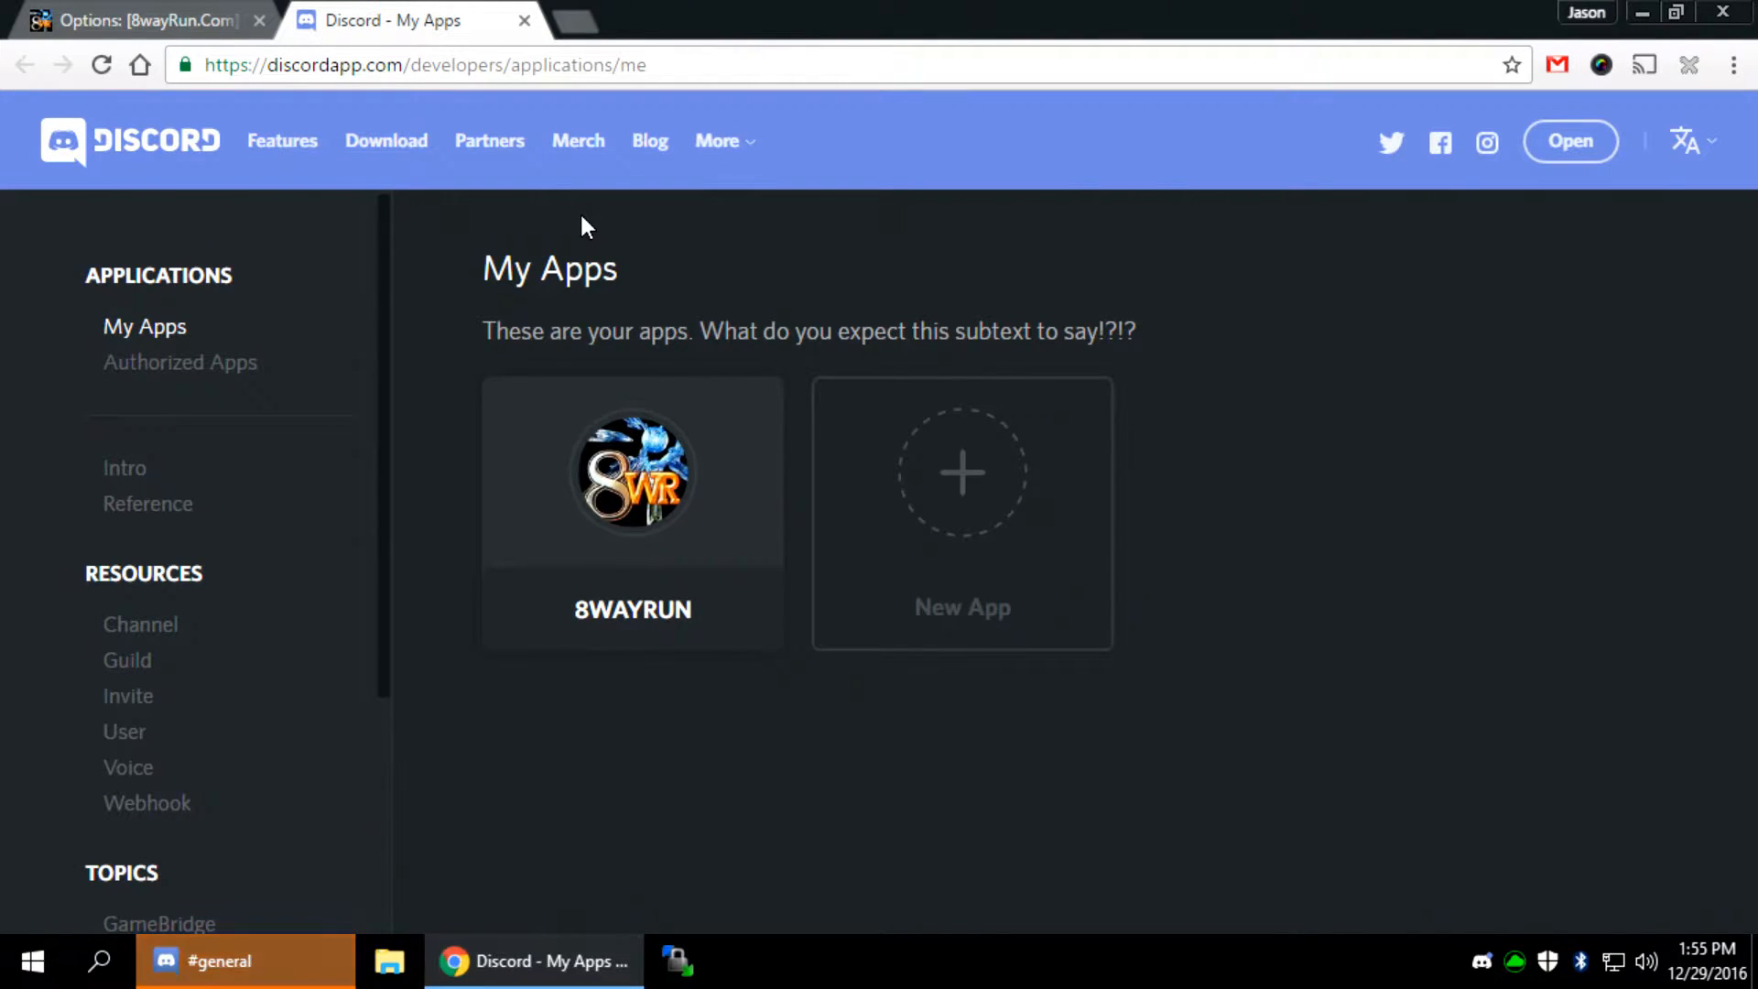
{"action": "mouse_move", "coordinate": [961, 471]}
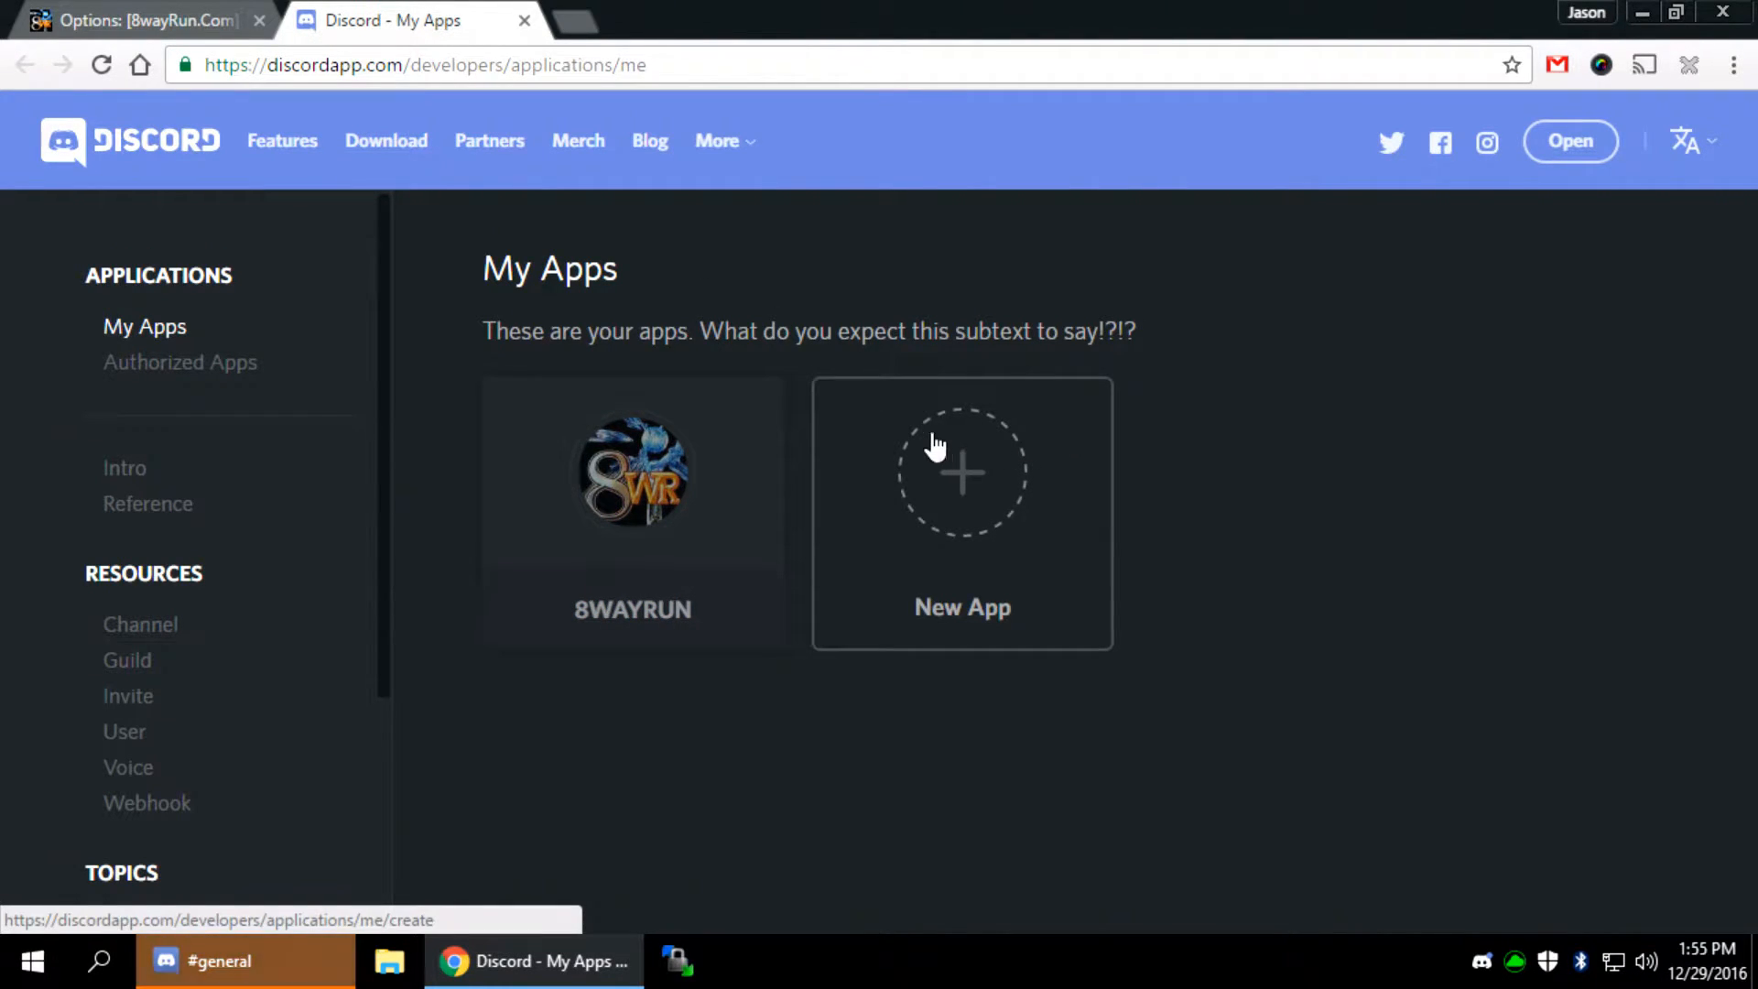
{"action": "mouse_move", "coordinate": [976, 487]}
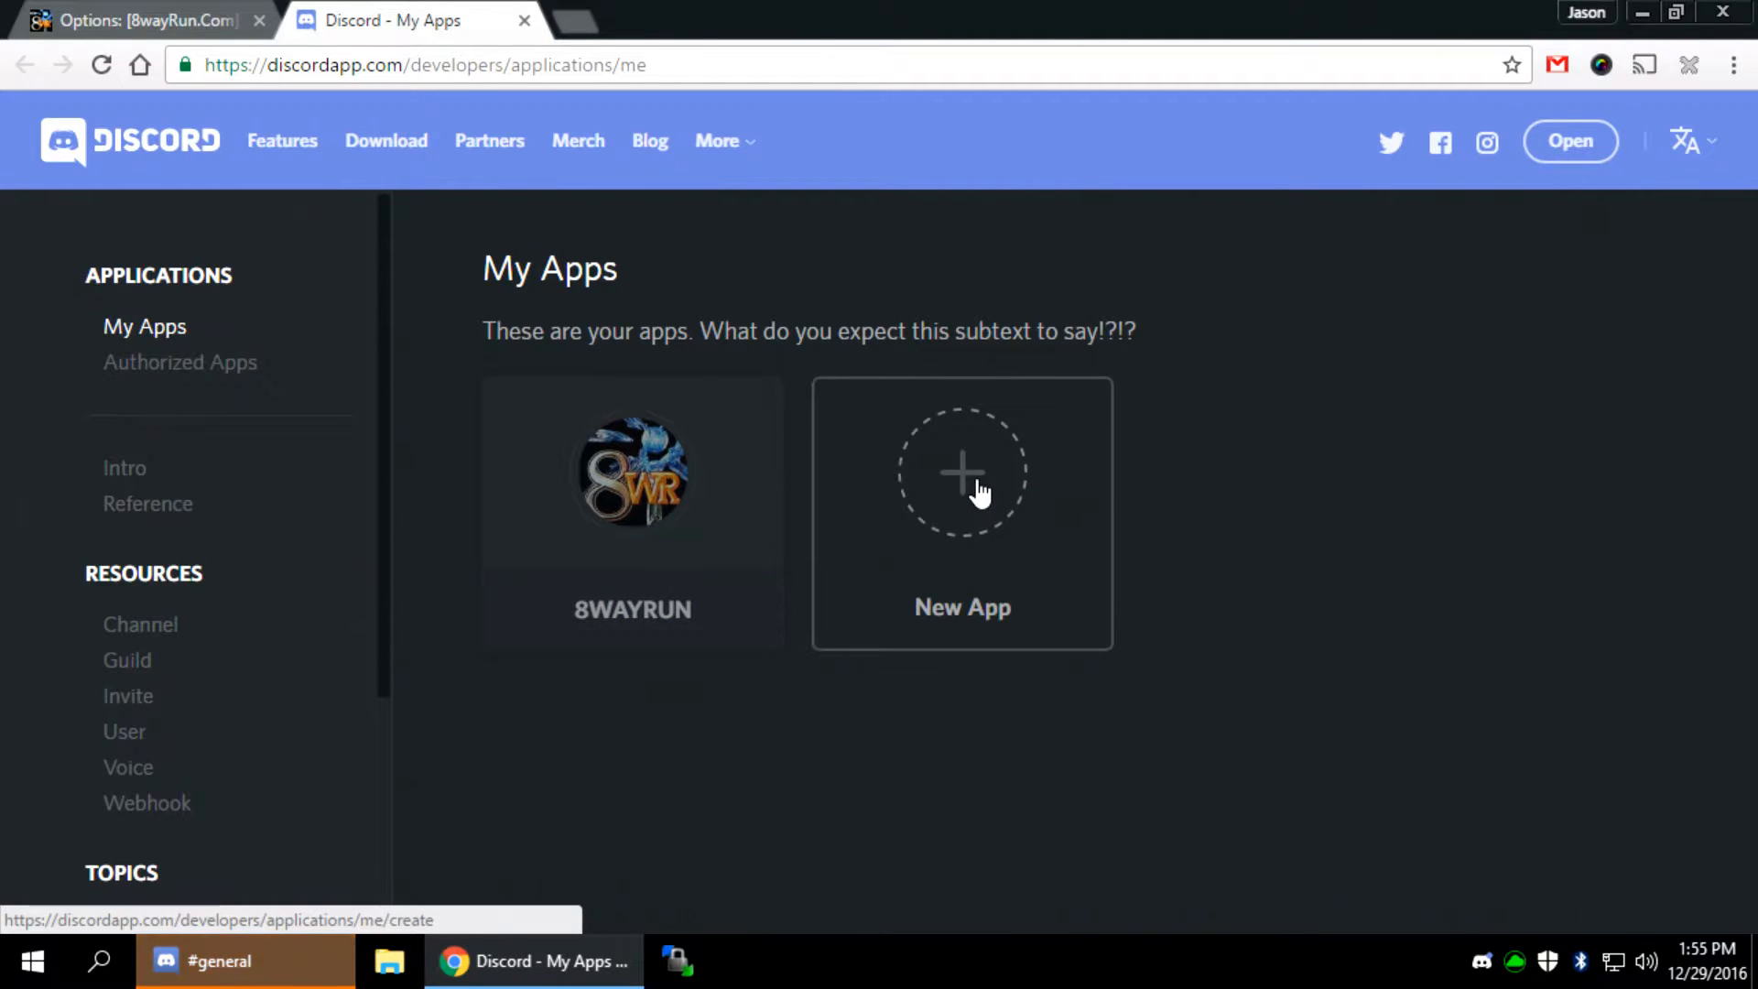
{"action": "left_click", "coordinate": [962, 471]}
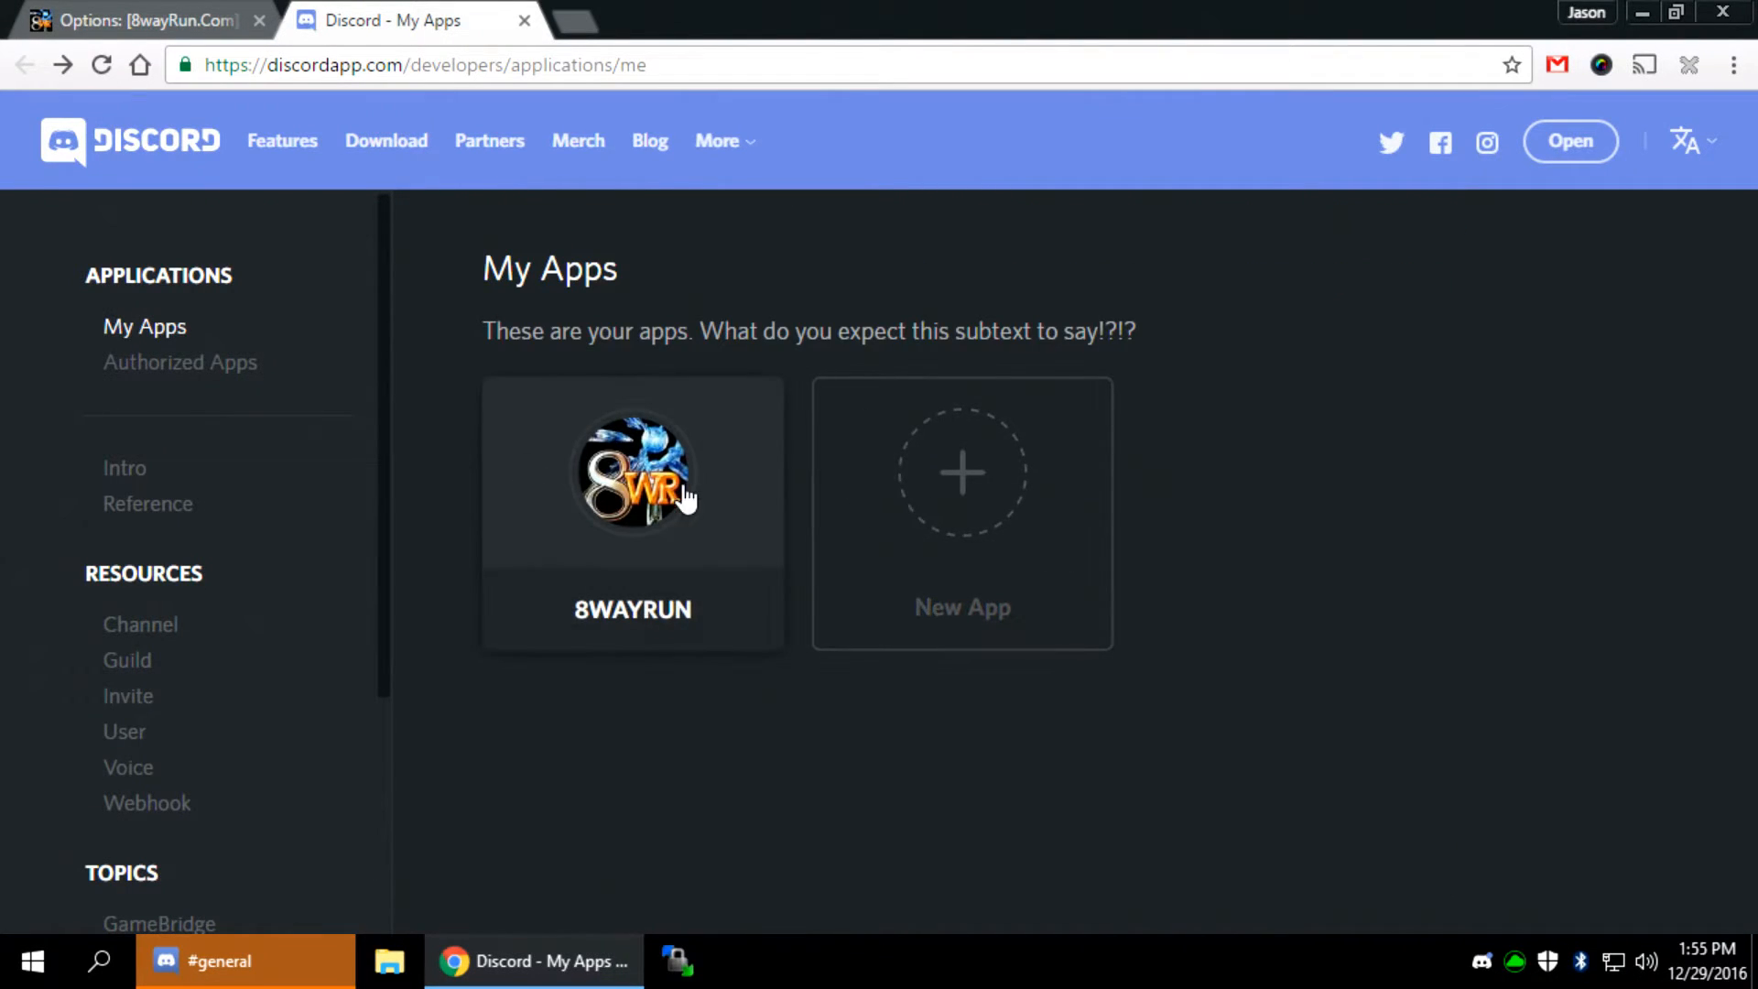
{"action": "left_click", "coordinate": [632, 470]}
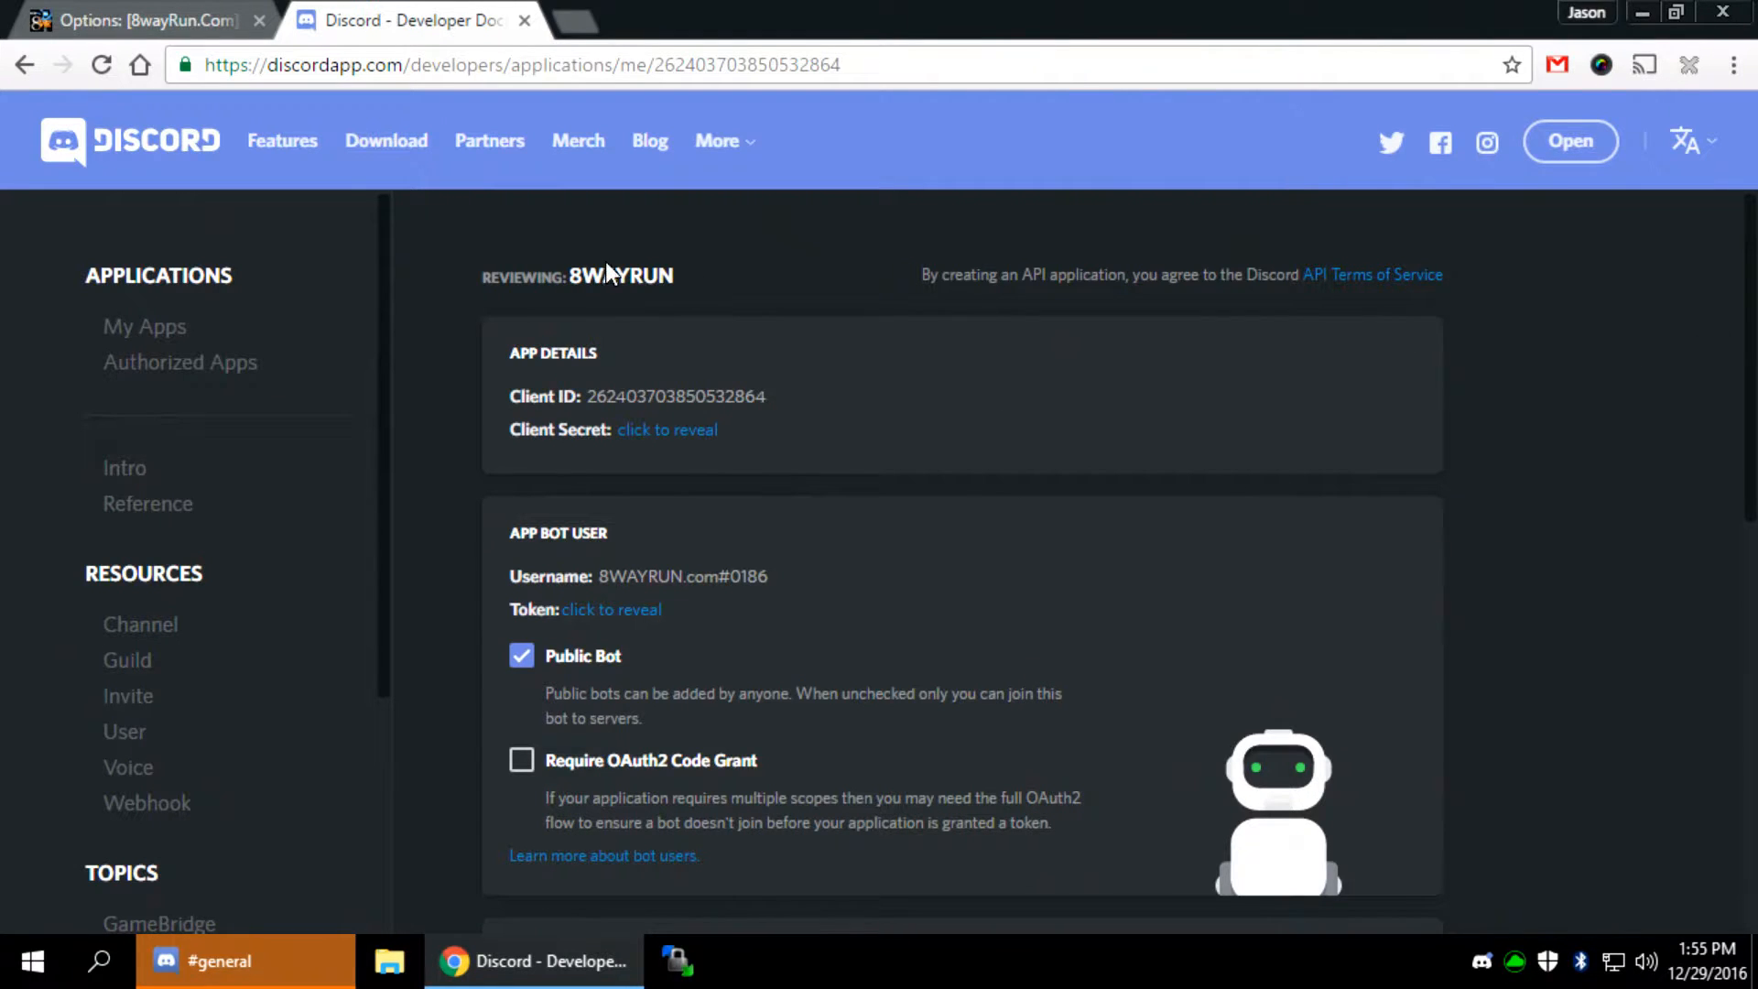
{"action": "scroll", "scroll_direction": "down", "scroll_amount": 3}
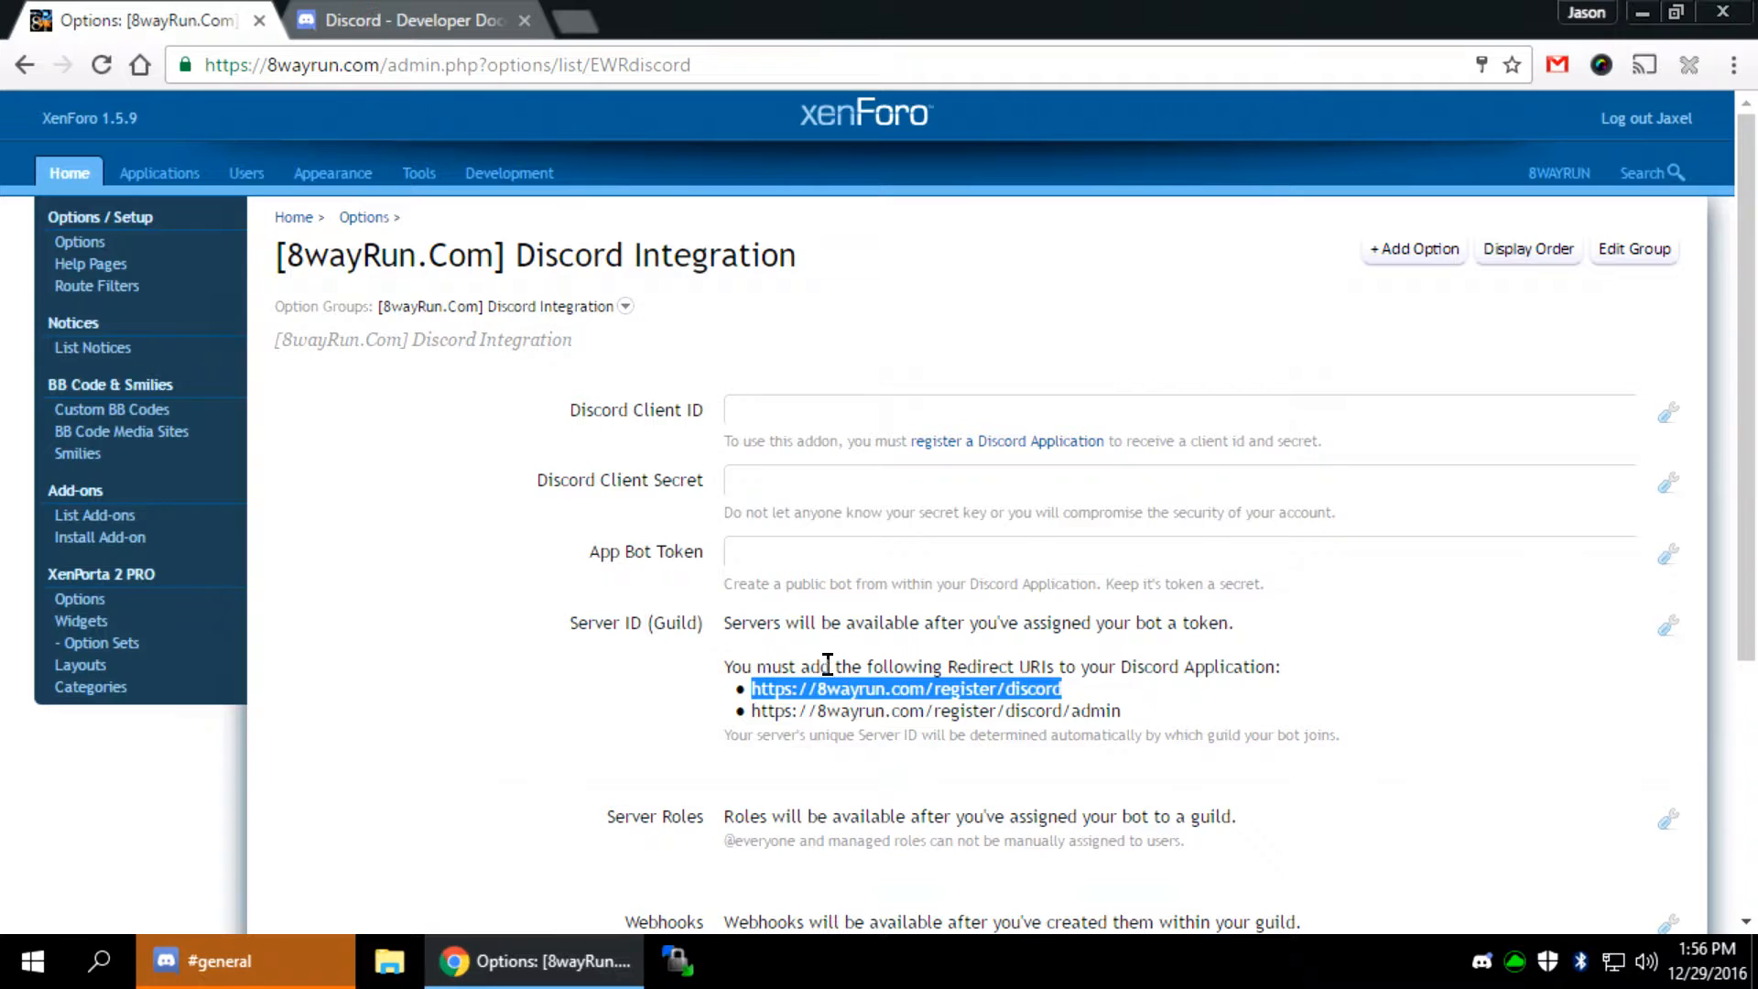
{"action": "mouse_move", "coordinate": [1097, 703]}
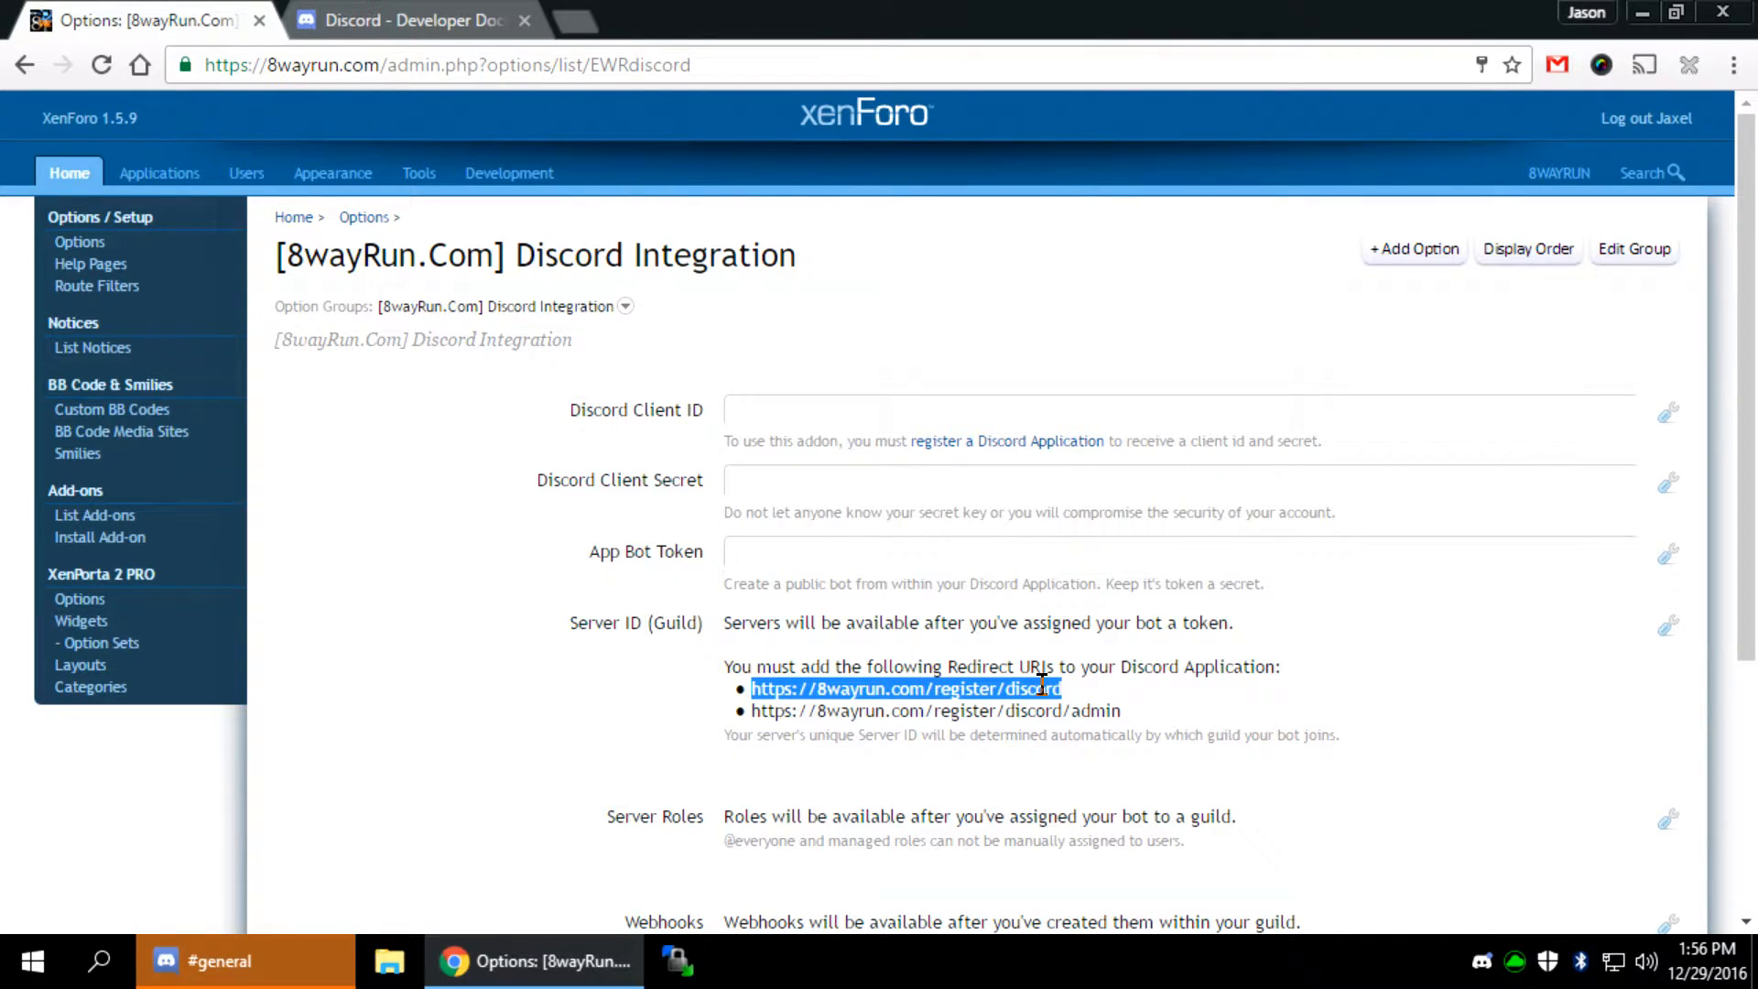
{"action": "mouse_move", "coordinate": [1027, 686]}
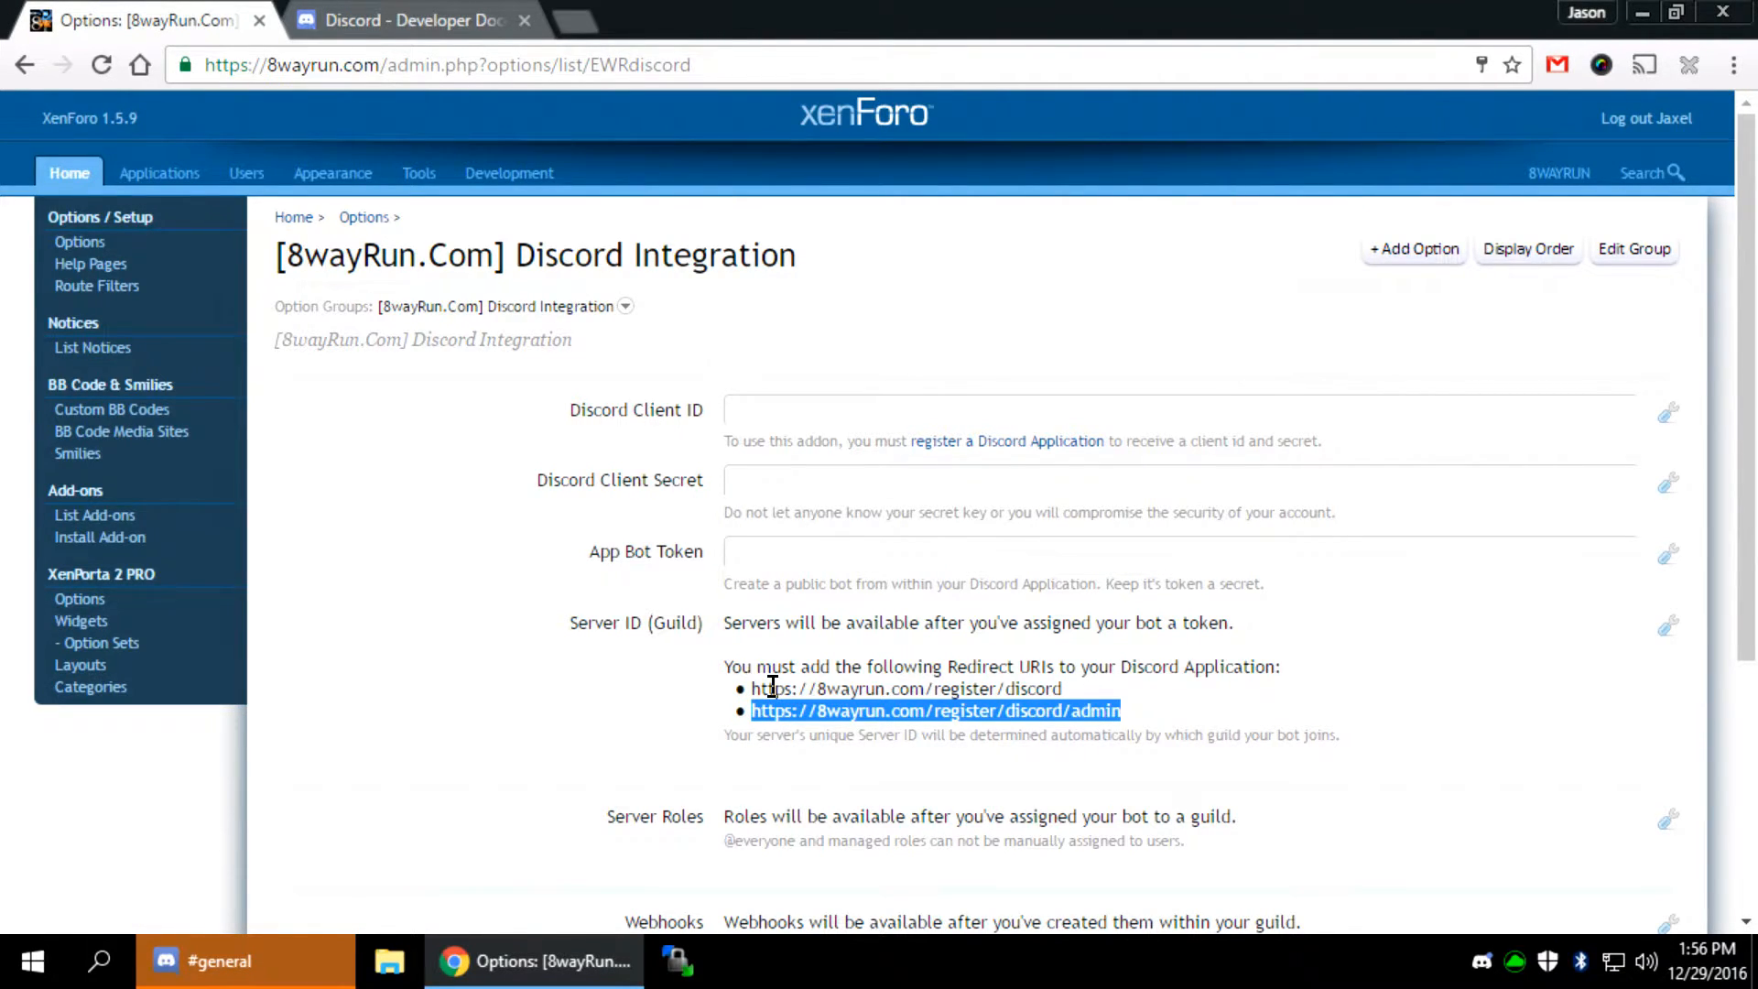
{"action": "left_click", "coordinate": [408, 20]}
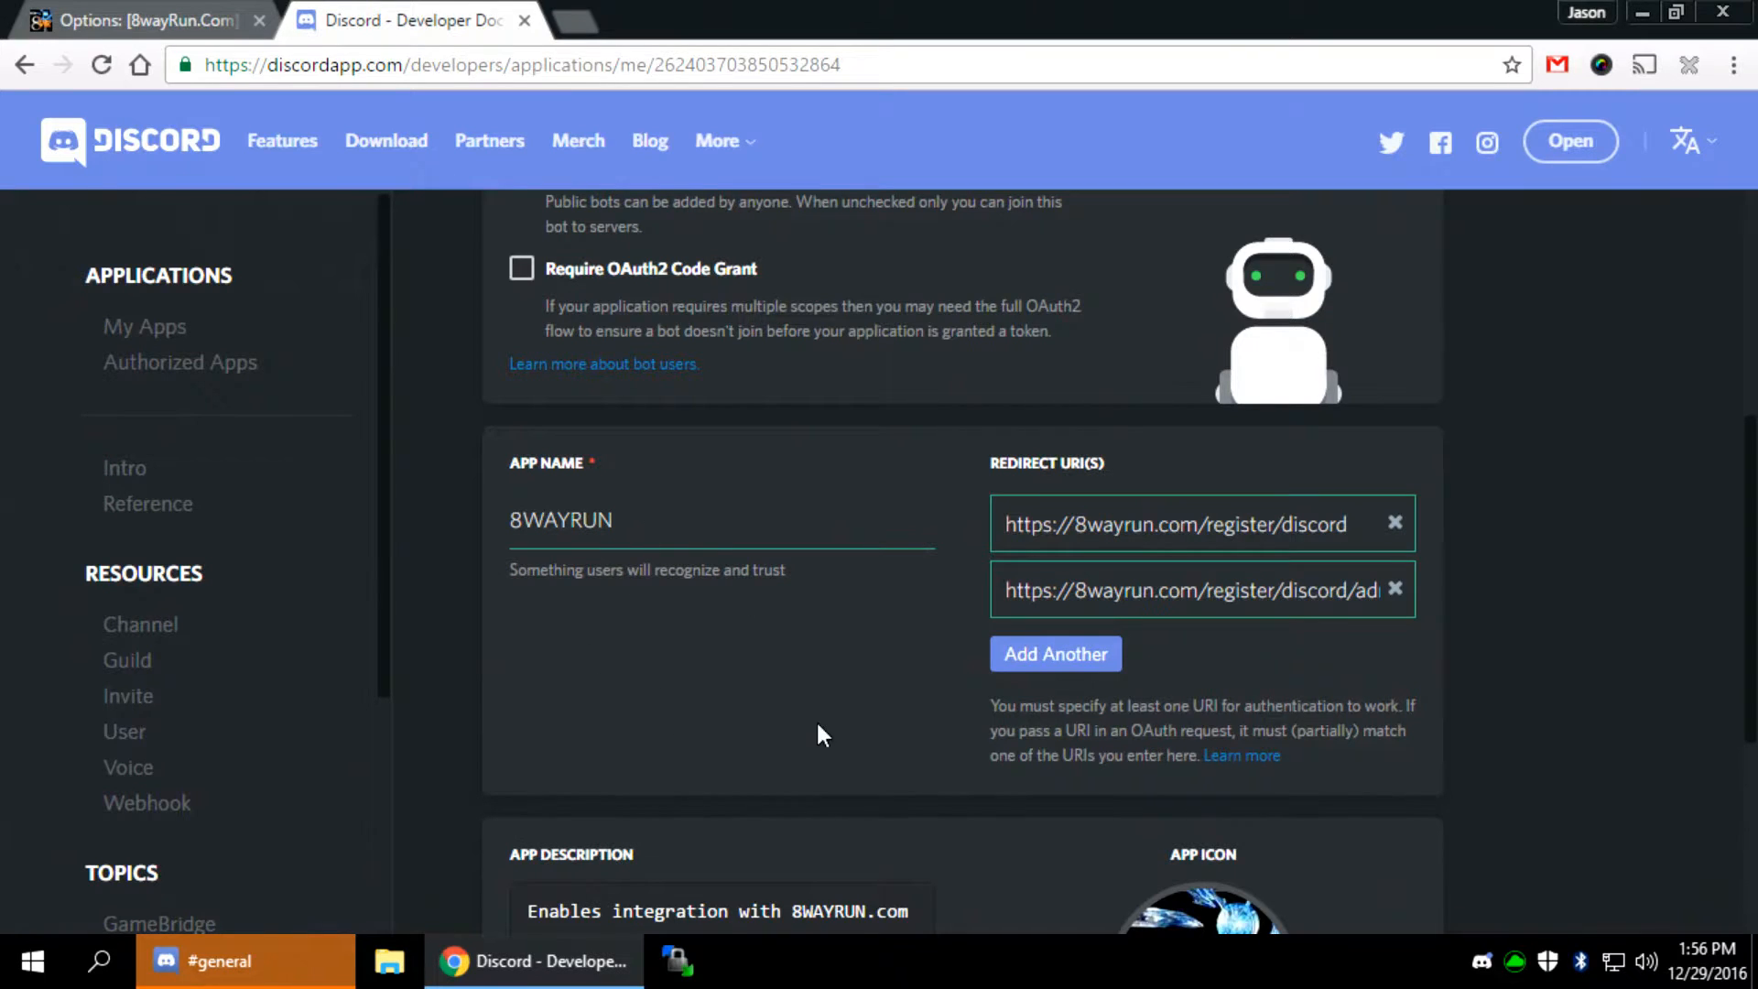
{"action": "scroll", "scroll_direction": "down", "scroll_amount": 3}
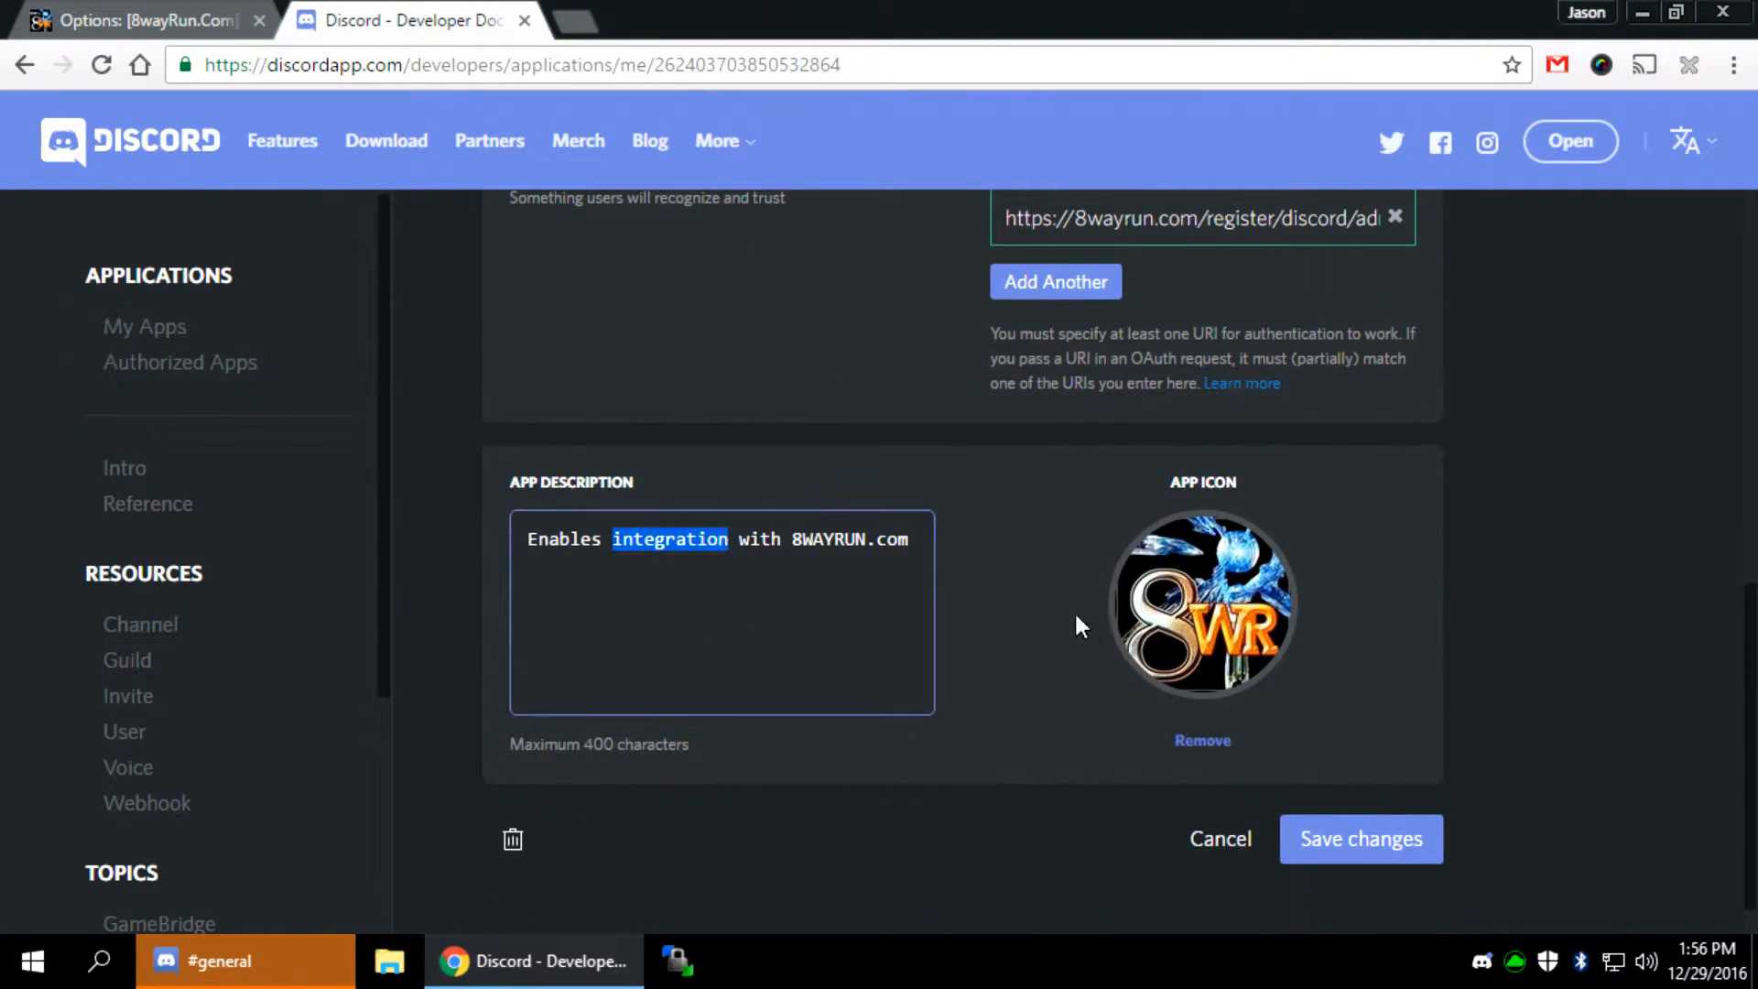
{"action": "scroll", "scroll_direction": "up", "scroll_amount": 3}
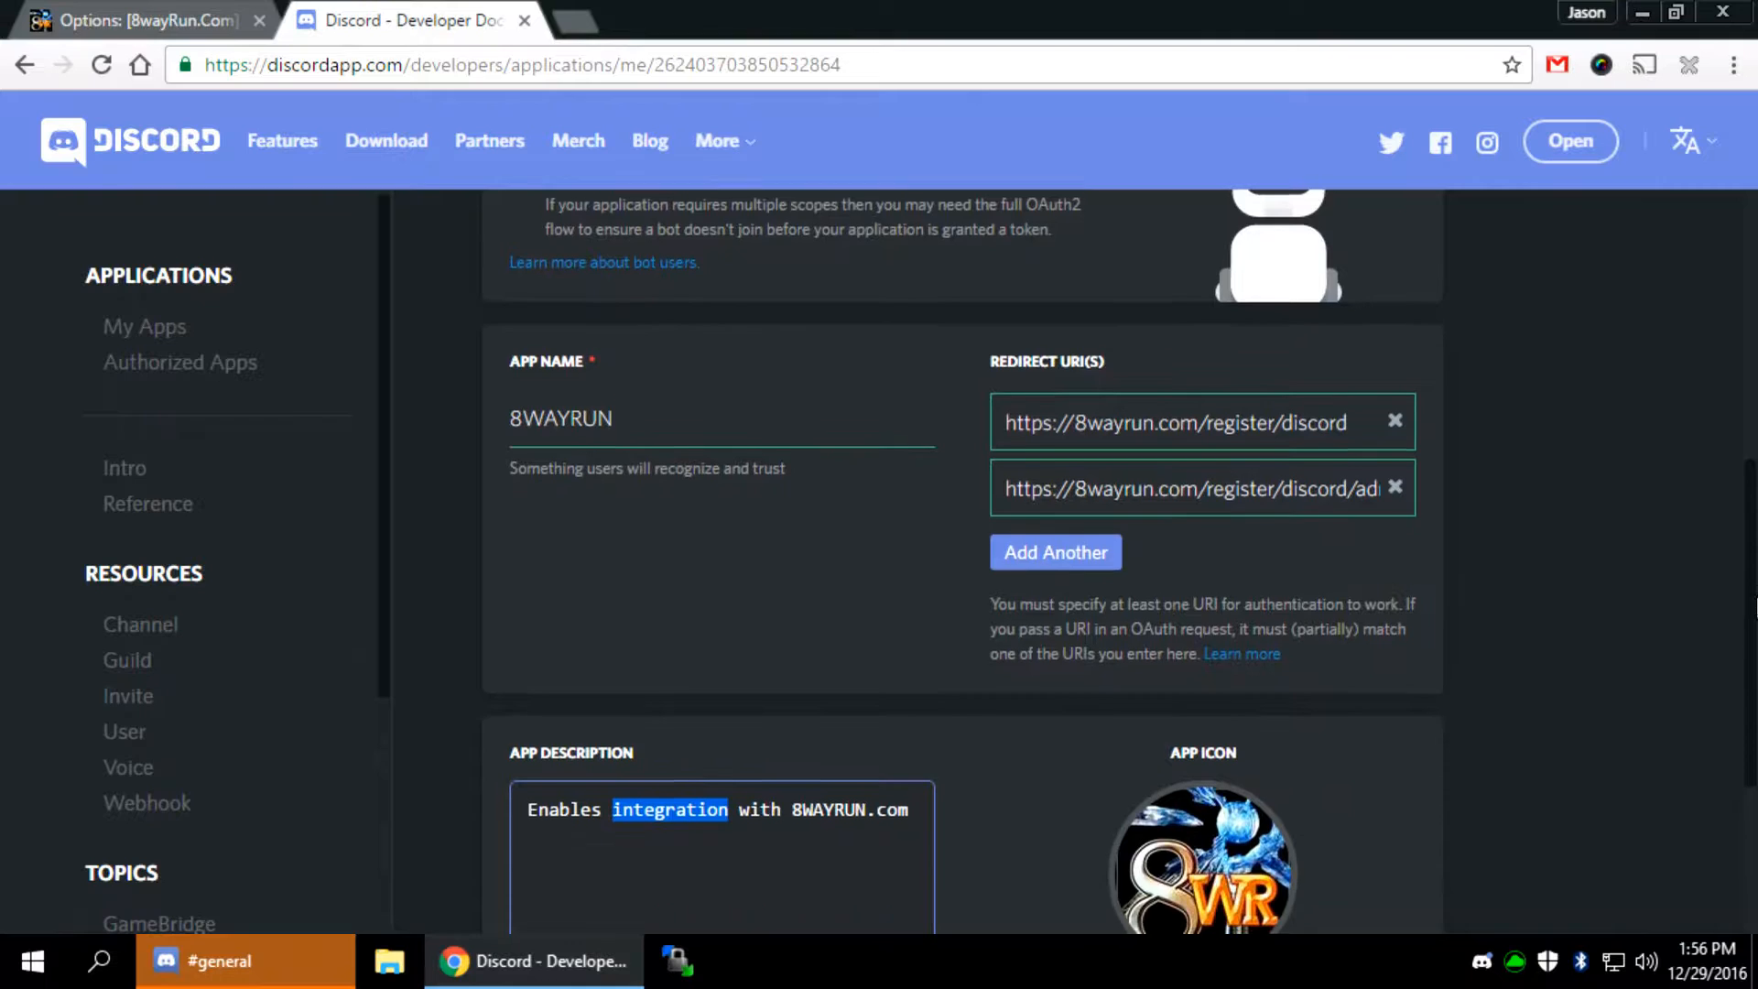
{"action": "scroll", "scroll_direction": "down", "scroll_amount": 3}
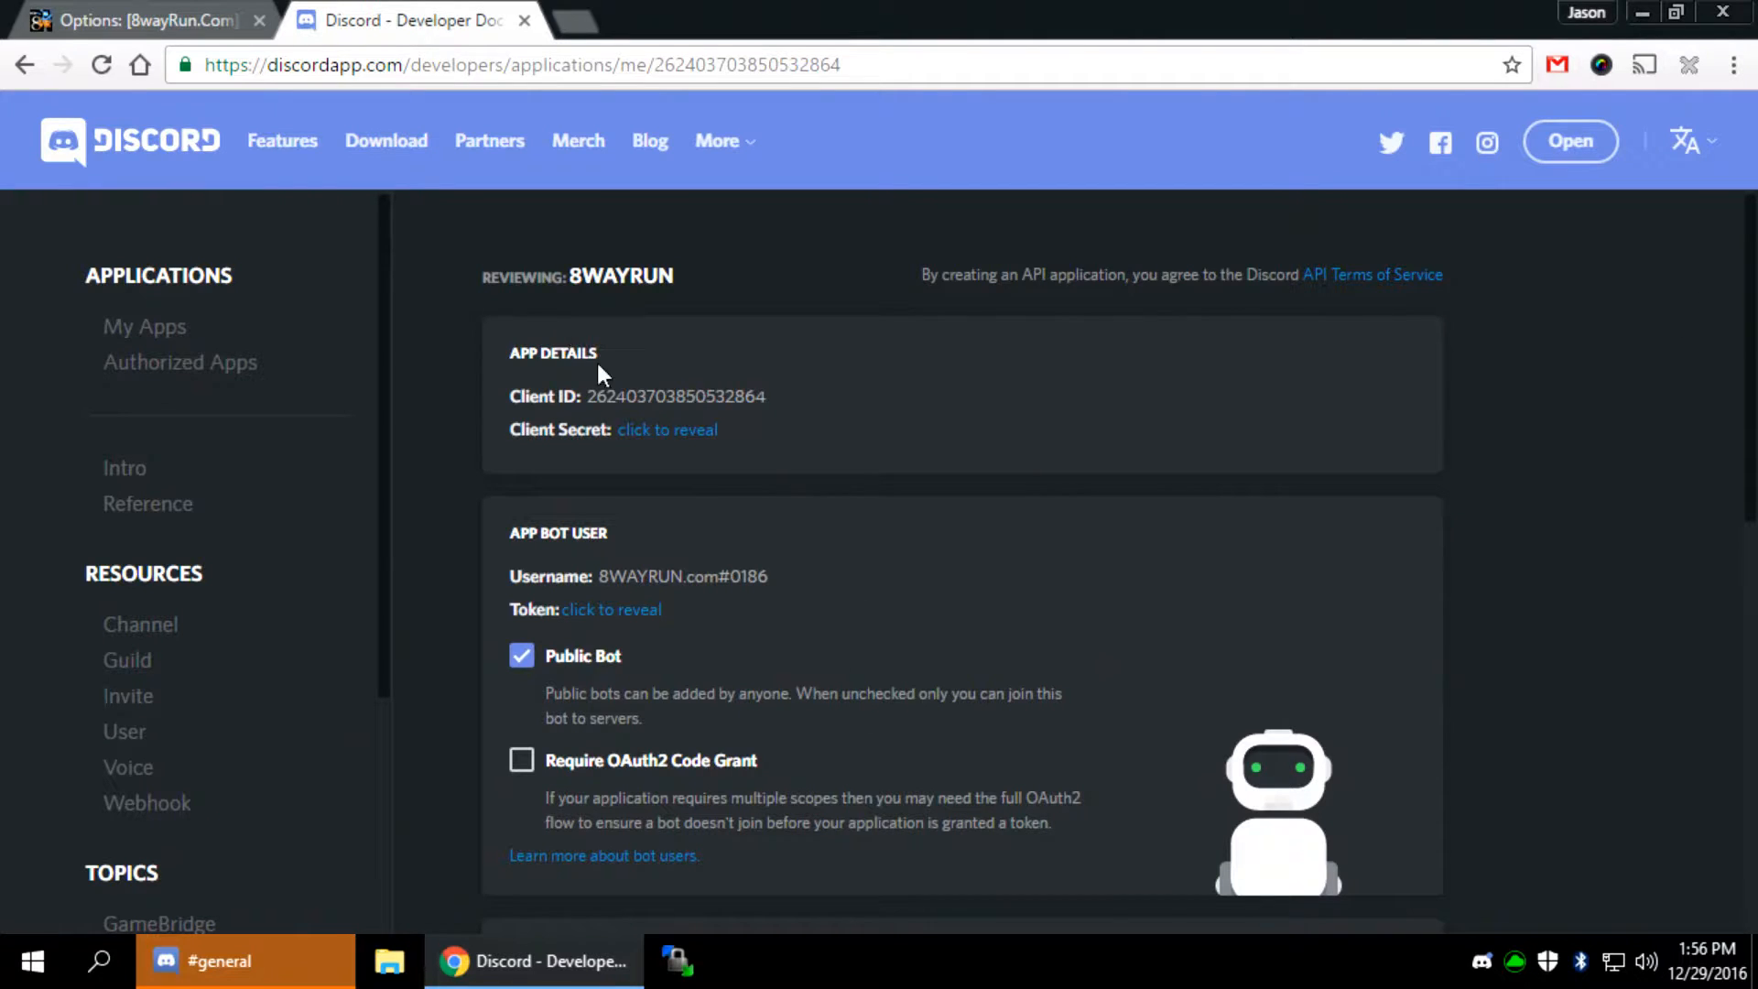
Copy the 8WAYRUN app's Client ID into XenForo's Discord Client ID option
{"action": "double_click", "coordinate": [675, 396]}
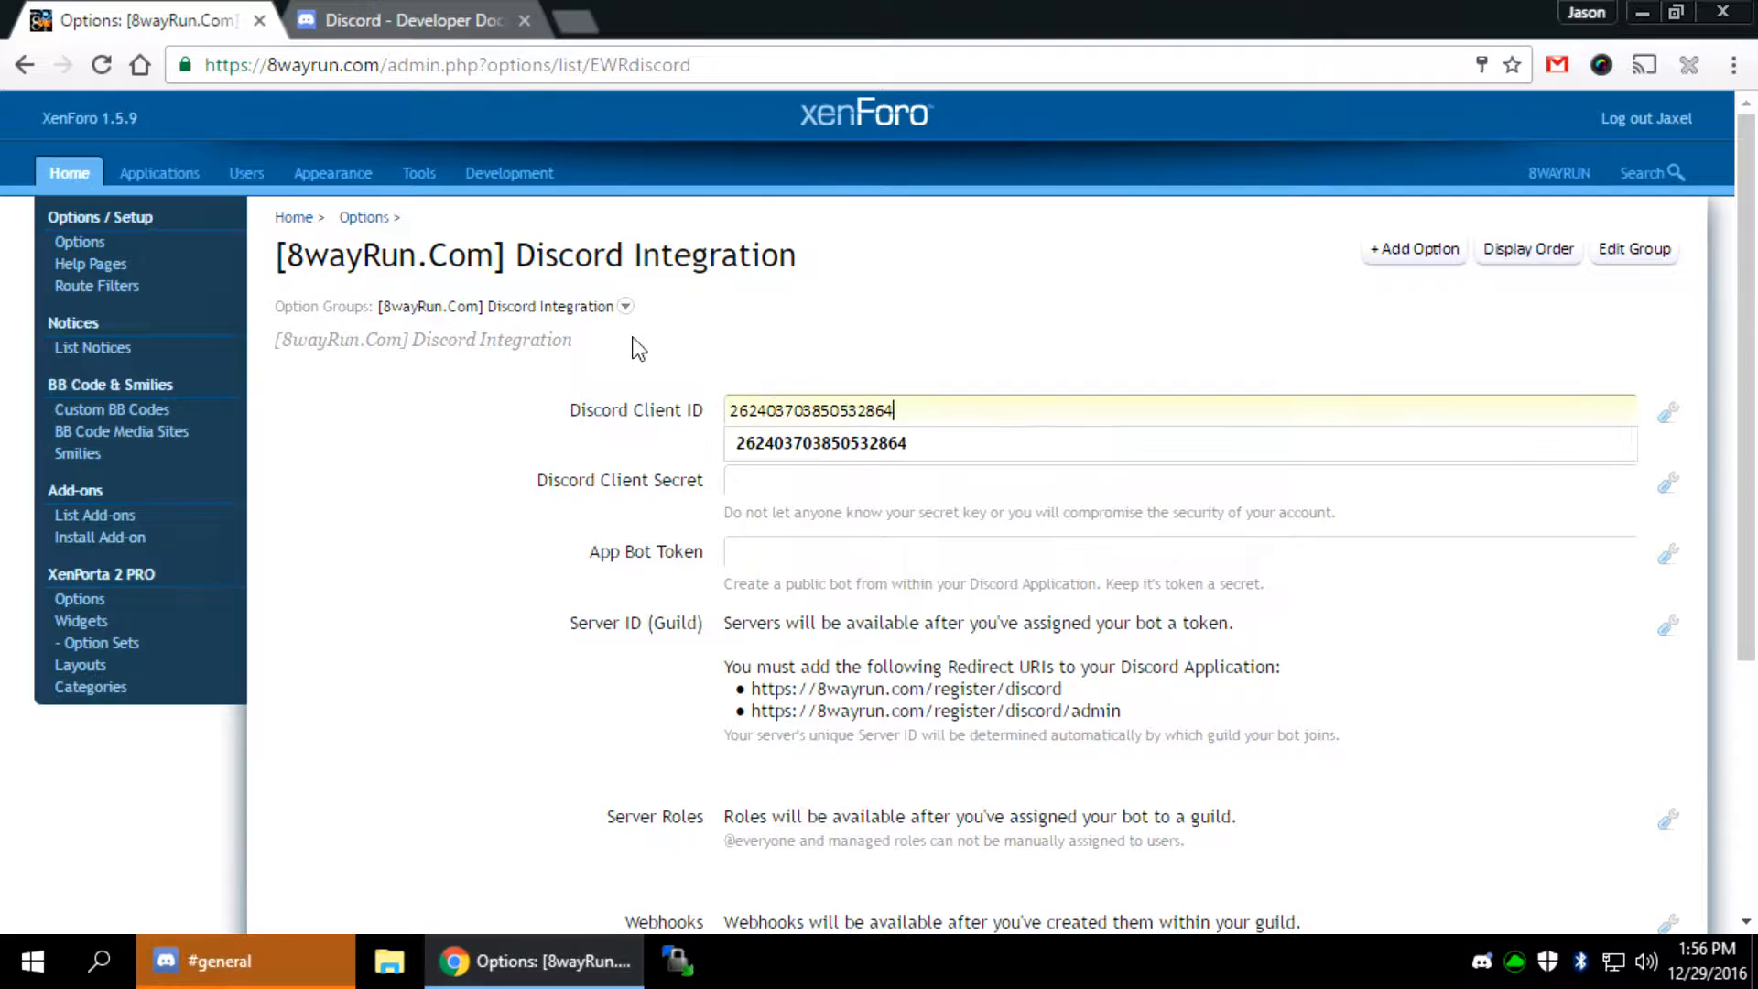
{"action": "left_click", "coordinate": [408, 21]}
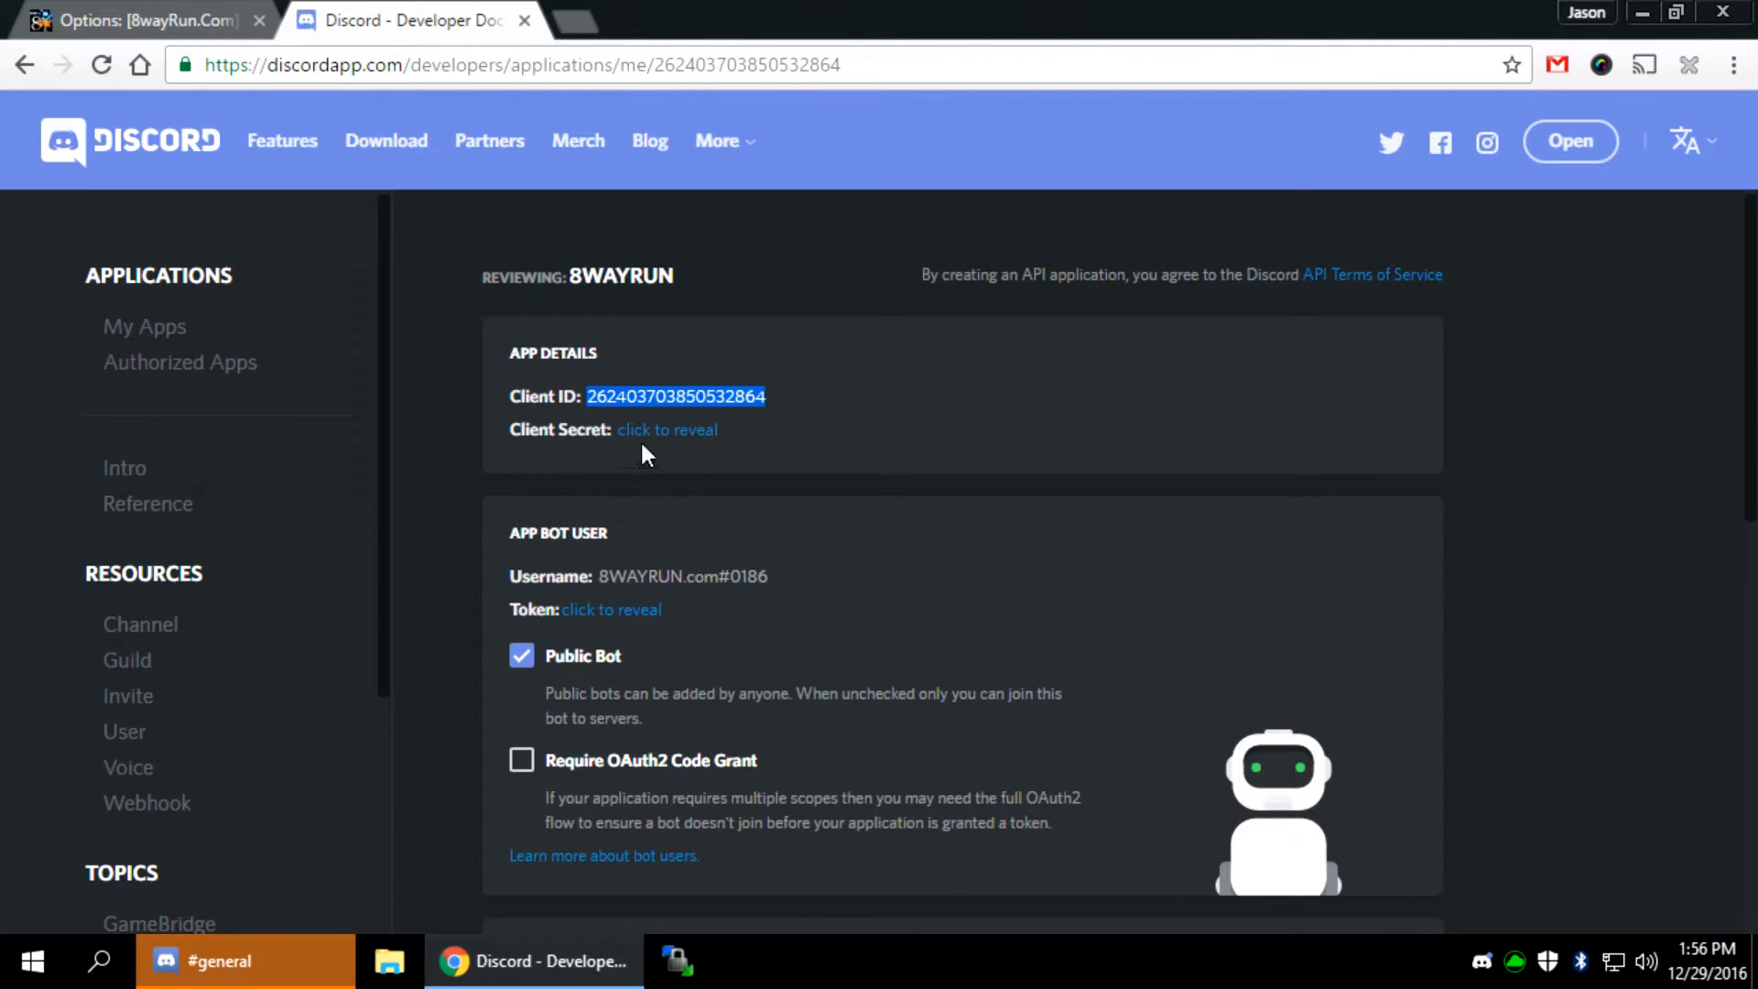
{"action": "left_click", "coordinate": [134, 20]}
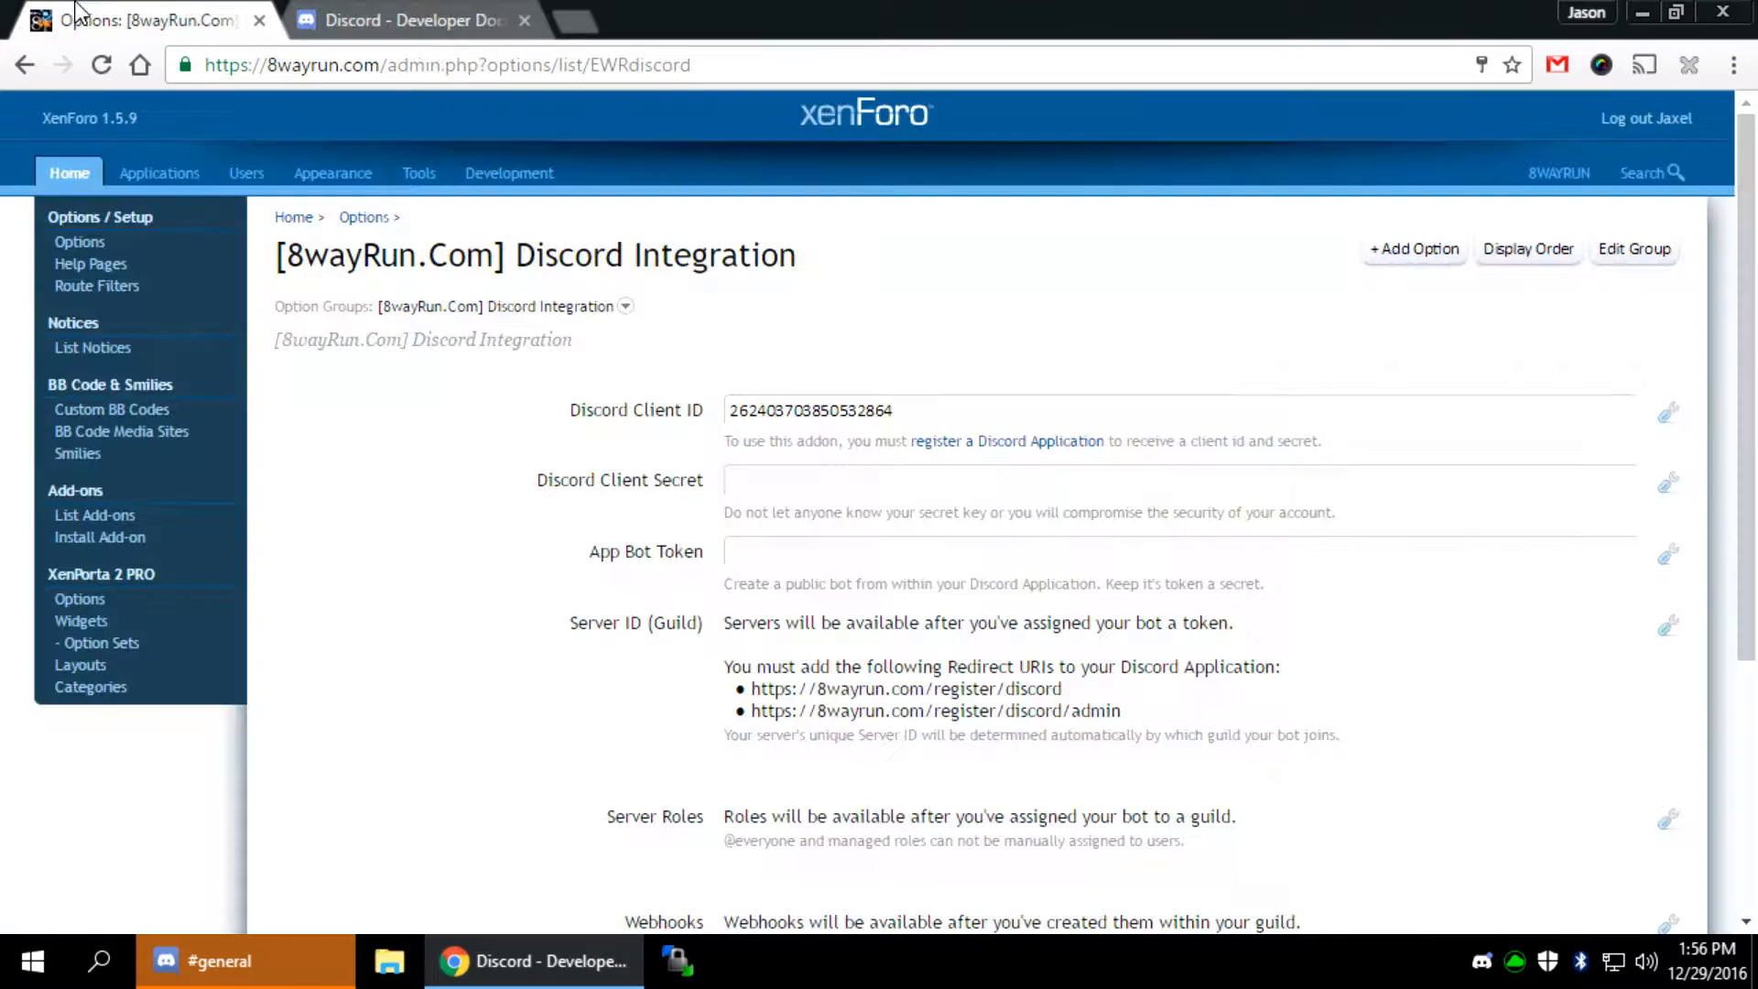
{"action": "left_click", "coordinate": [408, 21]}
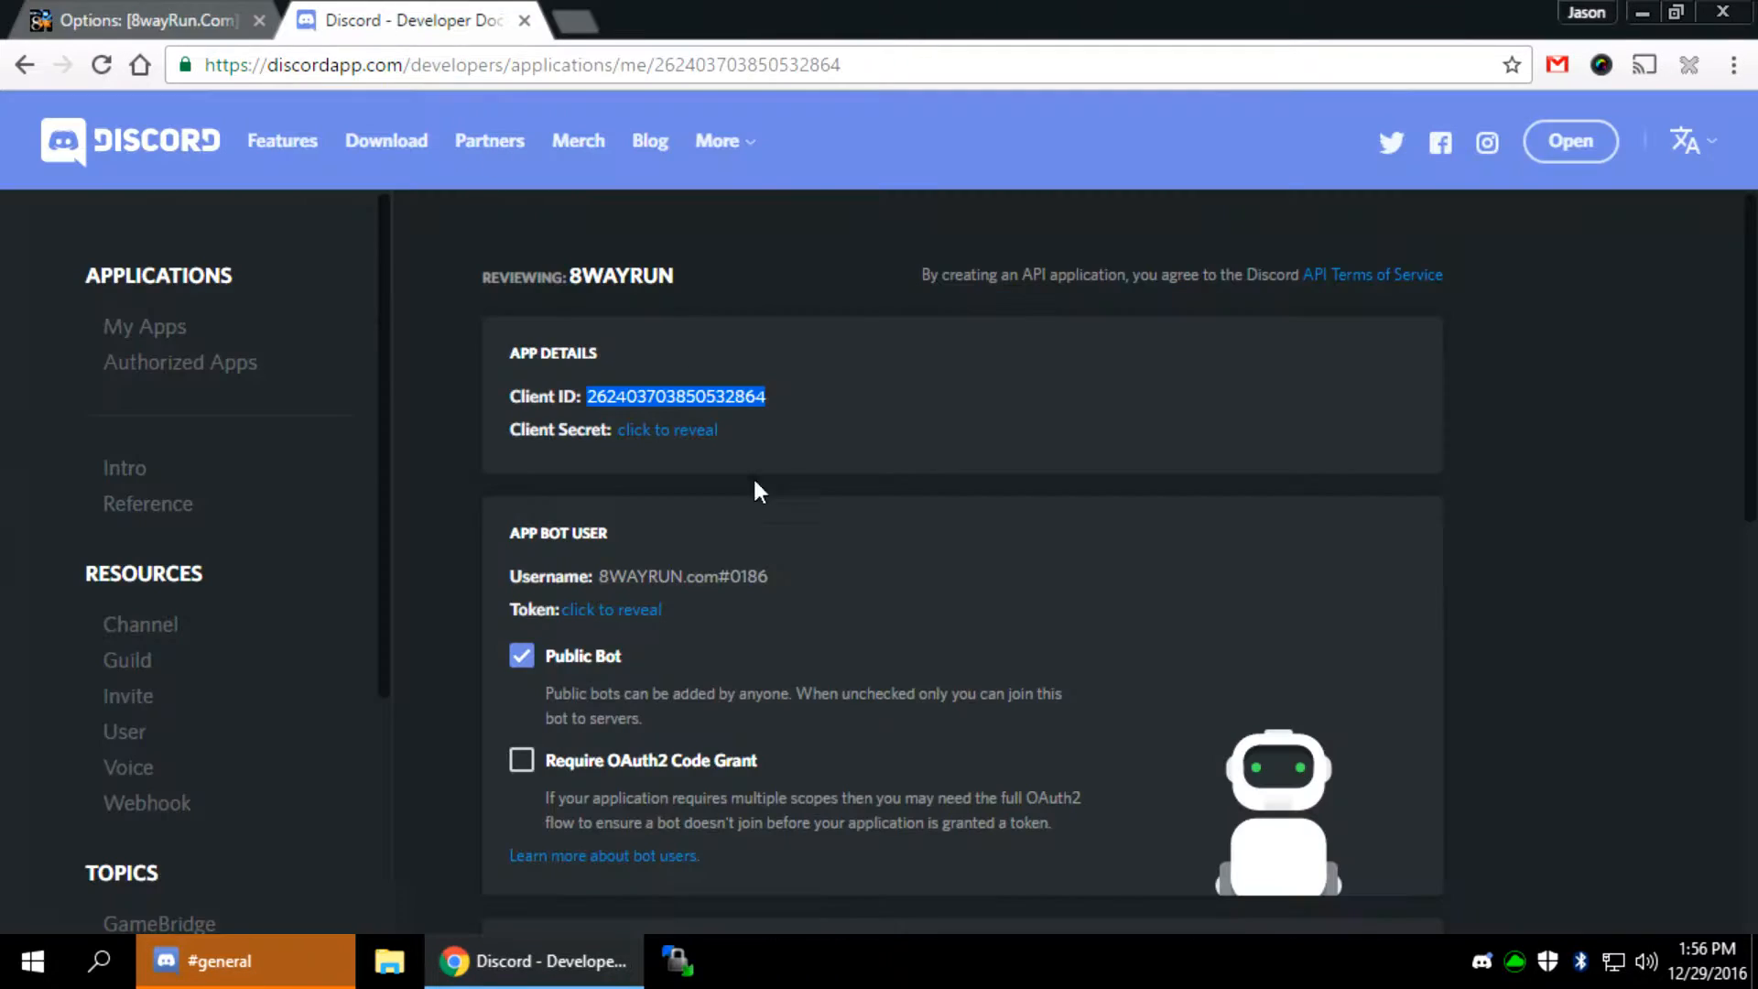
Reveal the client secret and fill it into XenForo's Discord Client Secret option
{"action": "left_click", "coordinate": [666, 429]}
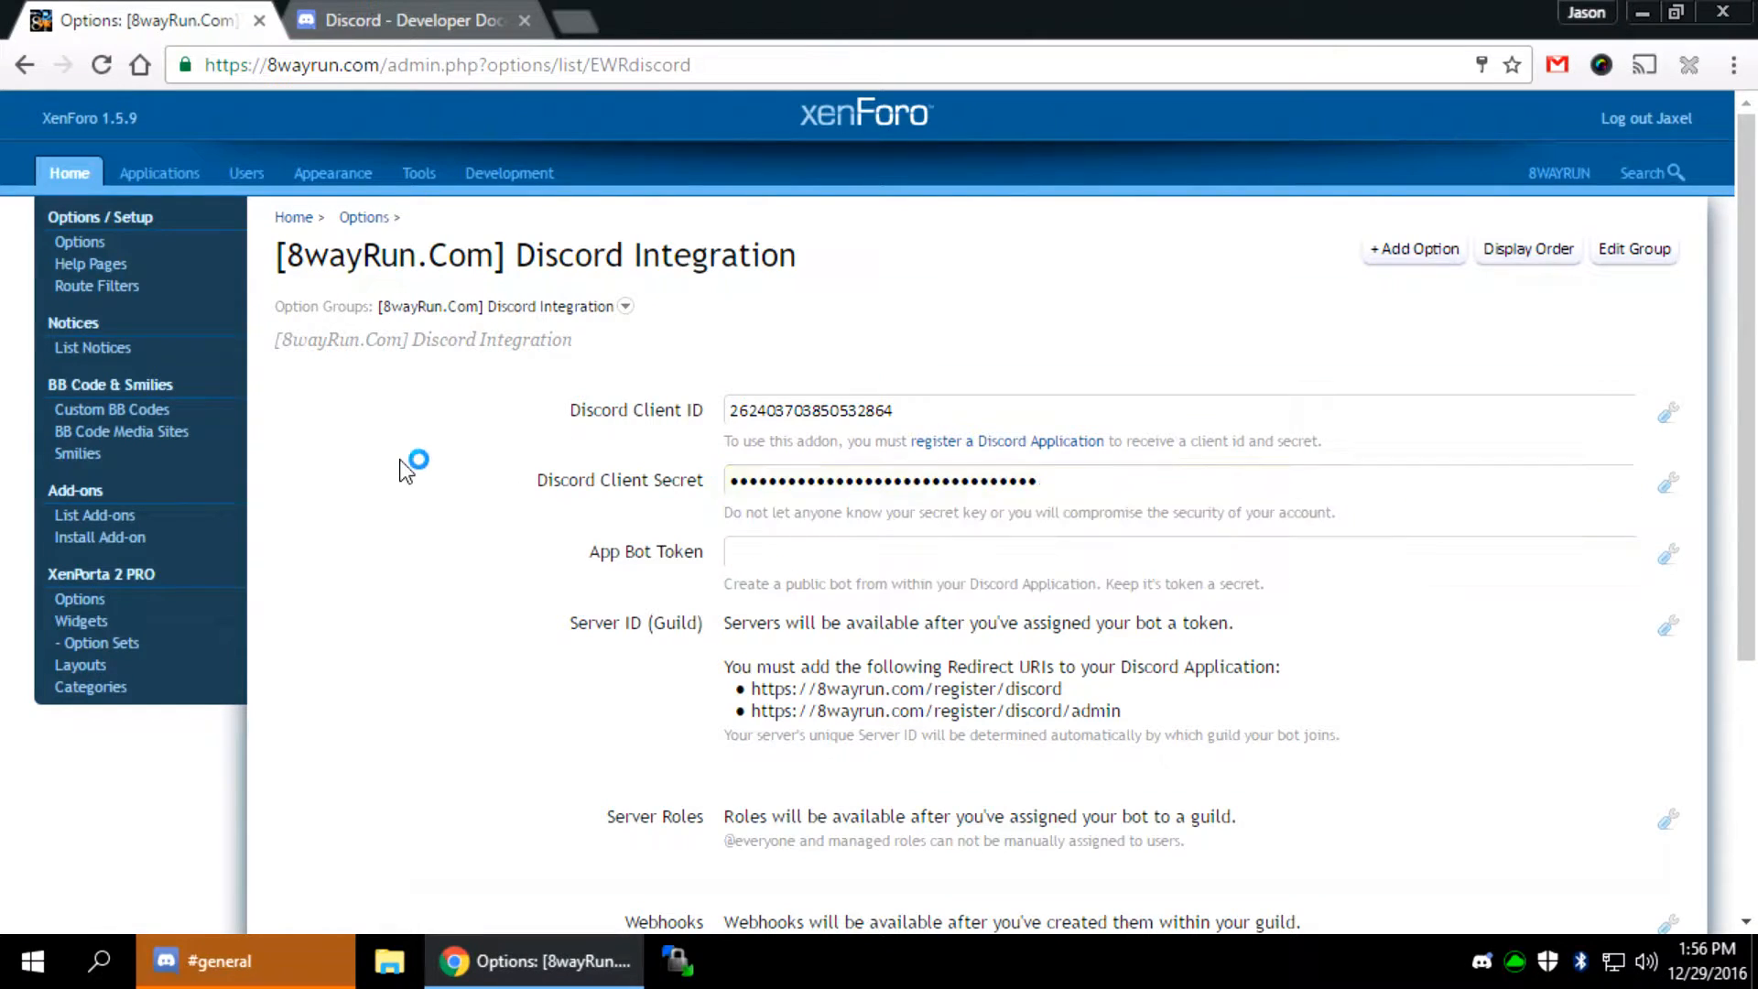
{"action": "left_click", "coordinate": [409, 20]}
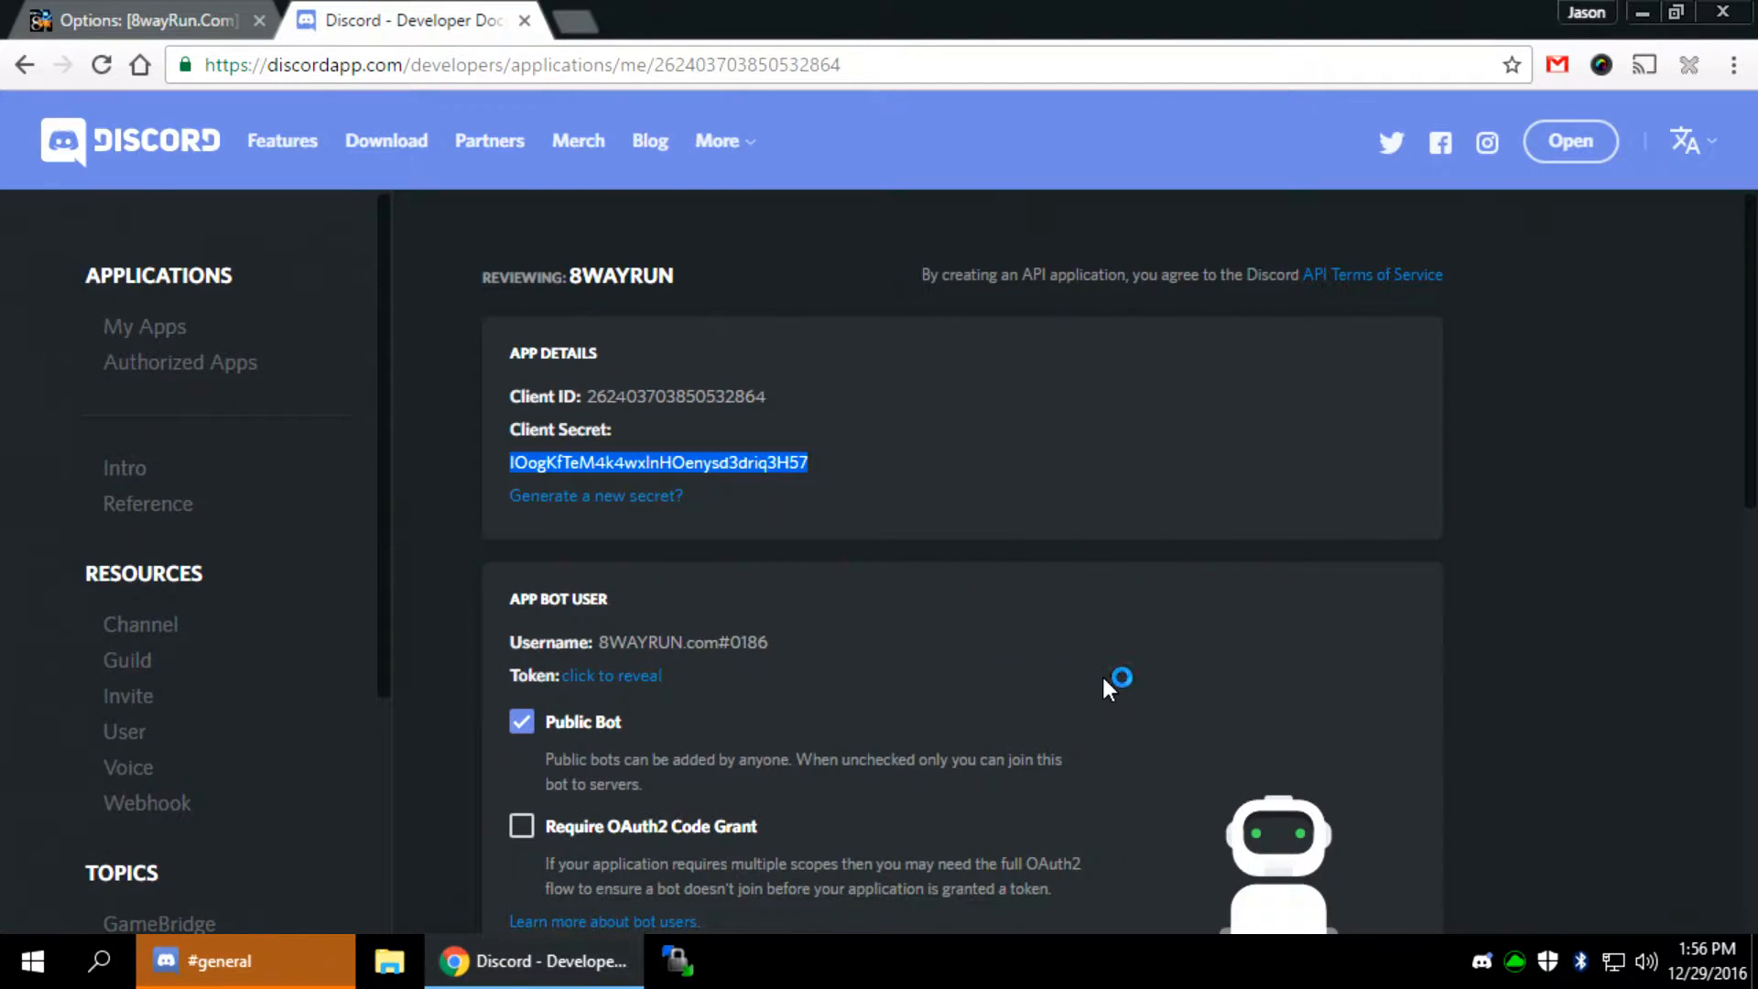
{"action": "scroll", "scroll_direction": "down", "scroll_amount": 3}
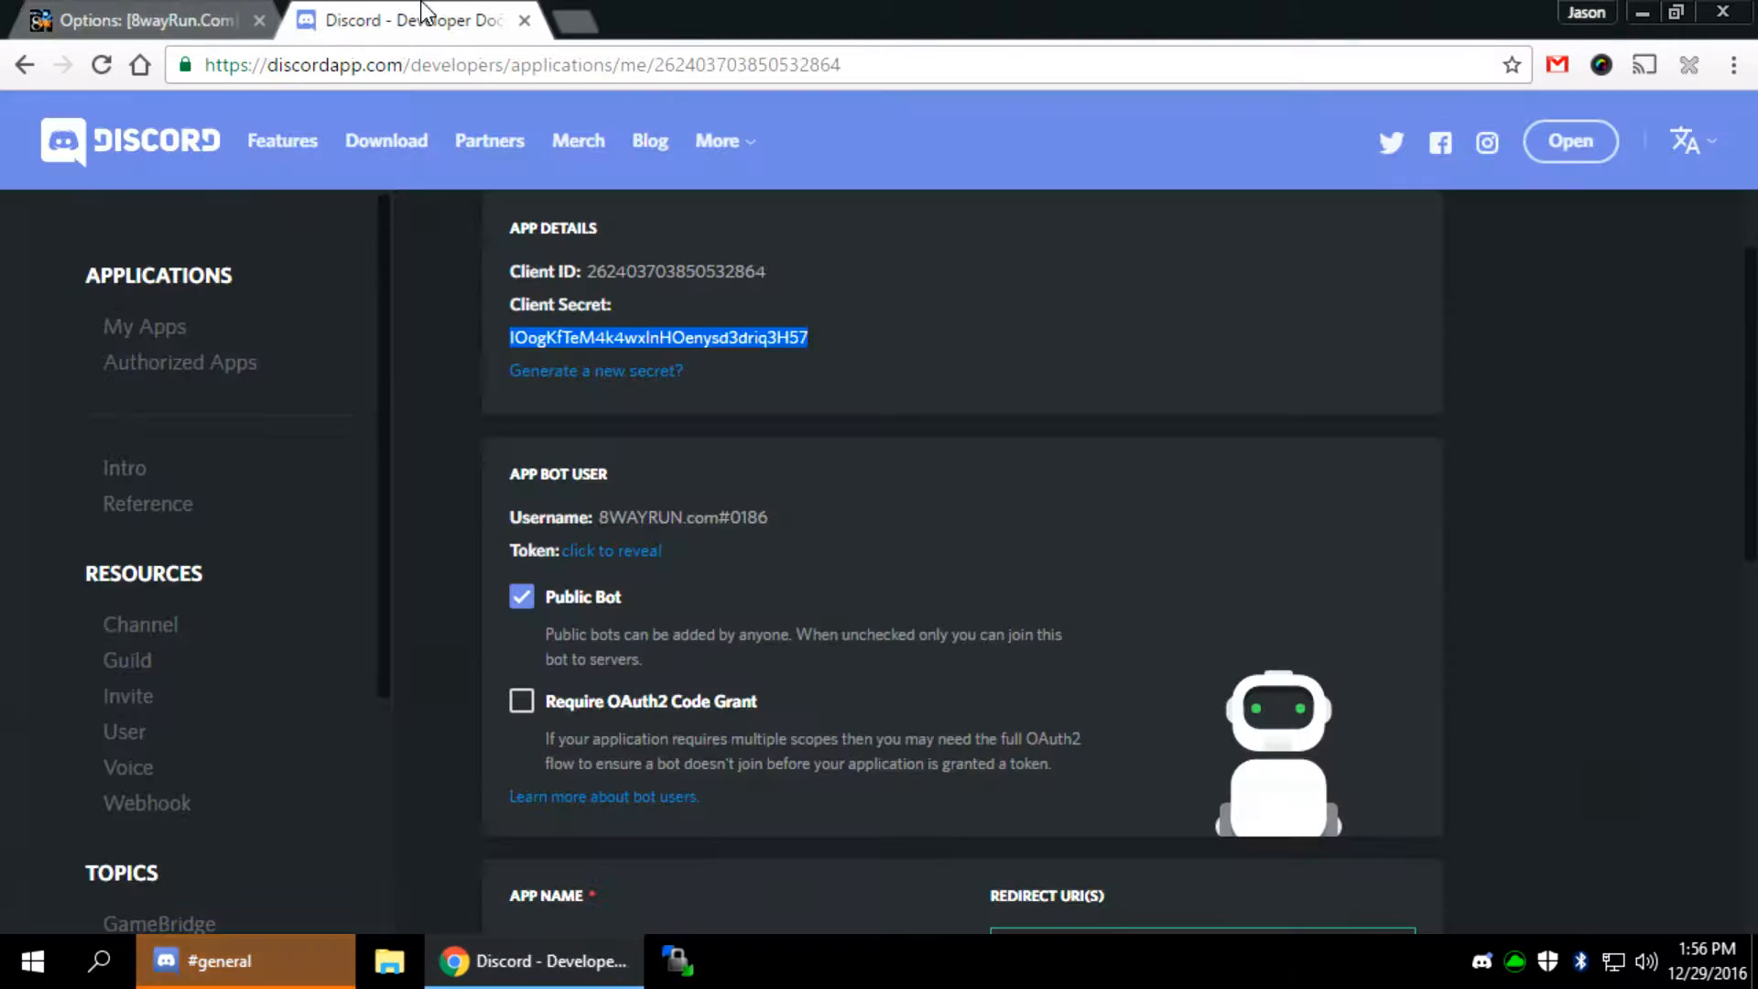
{"action": "left_click", "coordinate": [134, 20]}
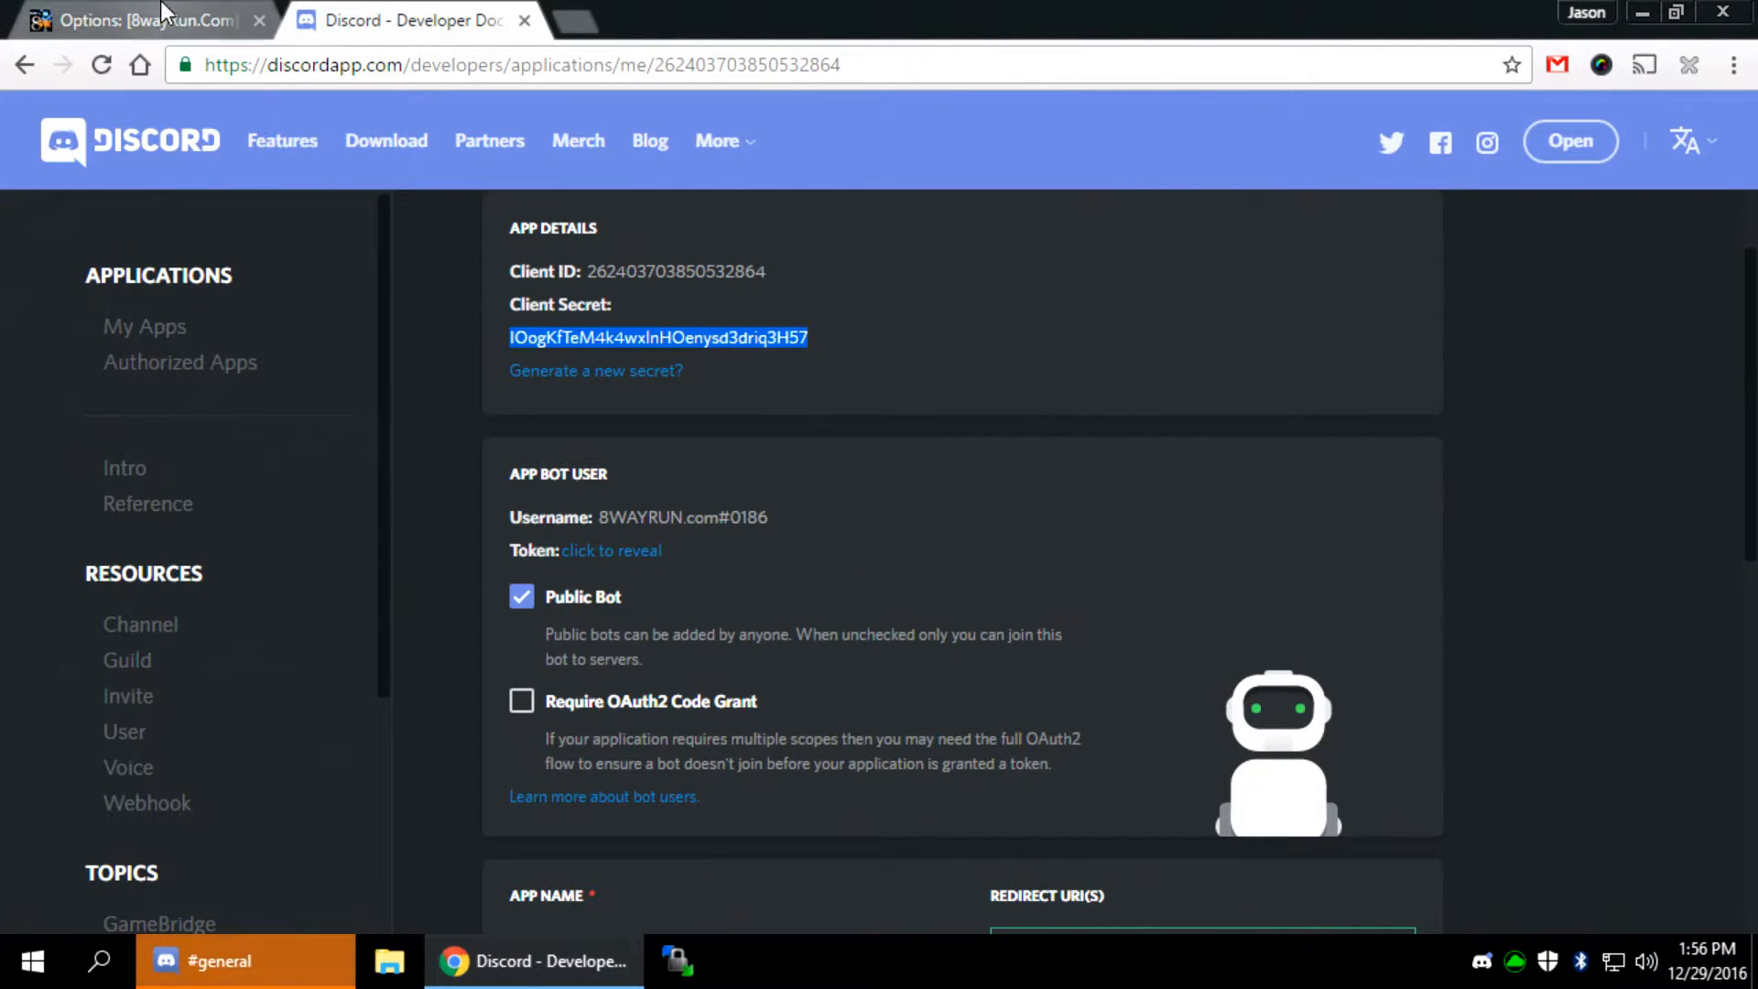
{"action": "left_click", "coordinate": [134, 18]}
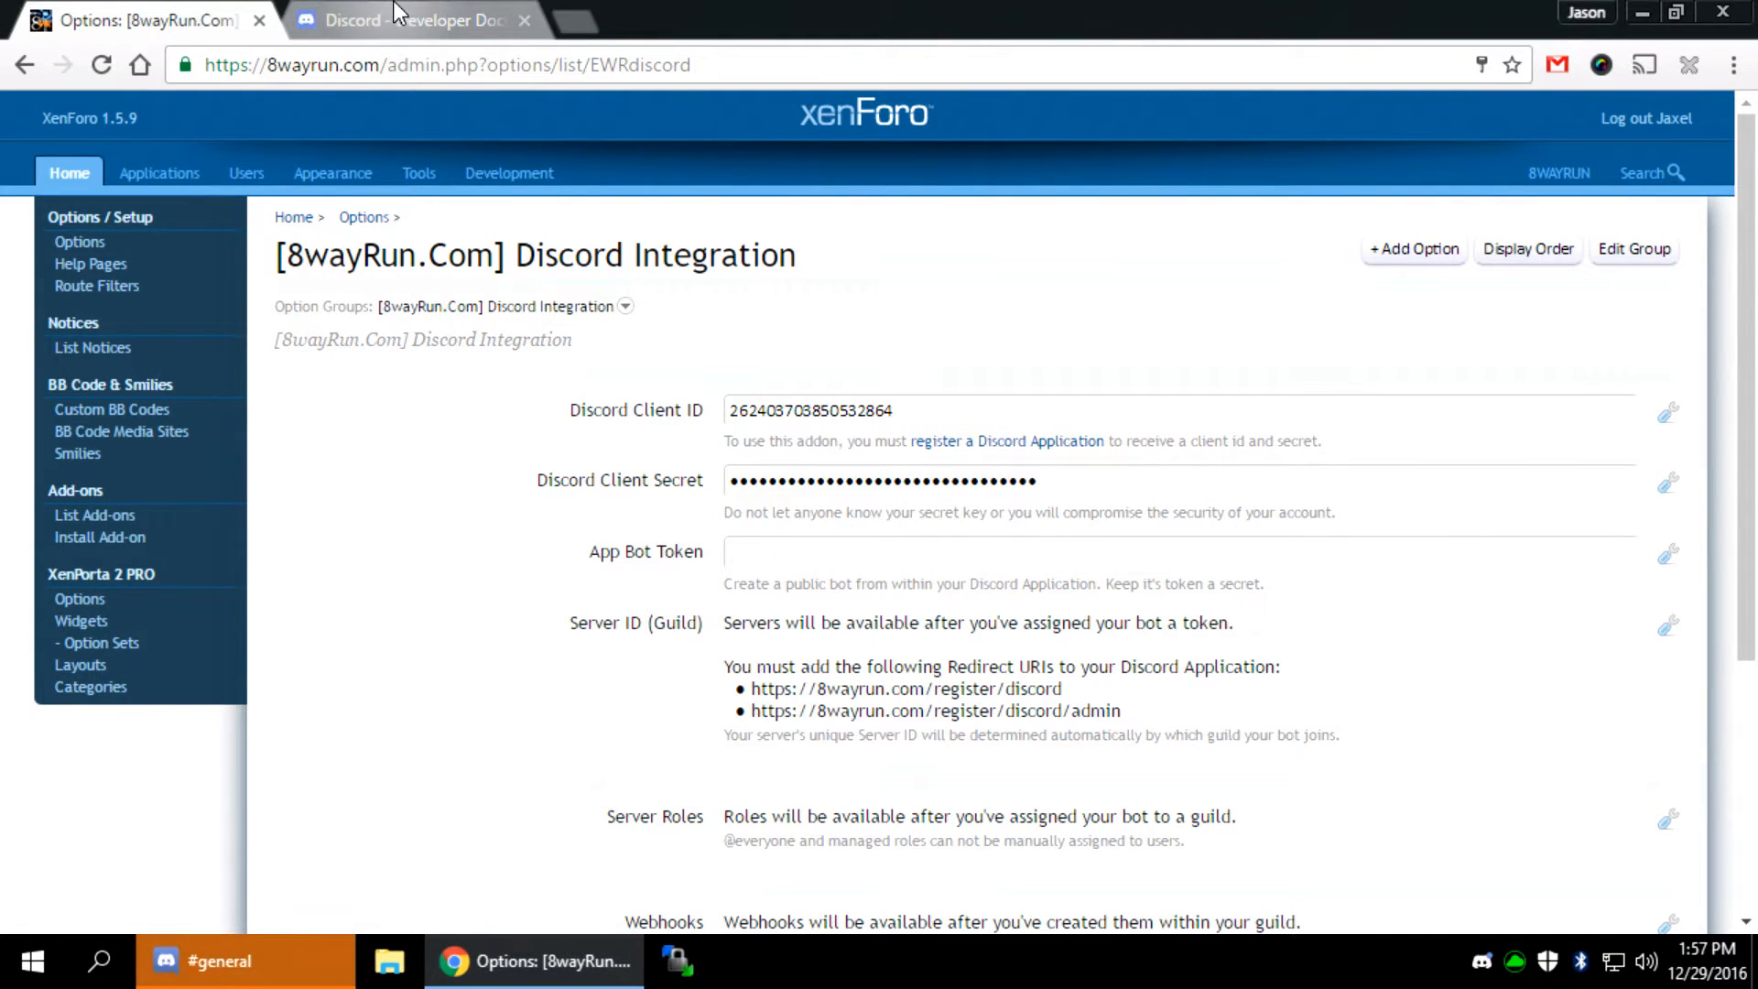
Fill in the App Bot Token and save the Discord Integration options
{"action": "left_click", "coordinate": [403, 20]}
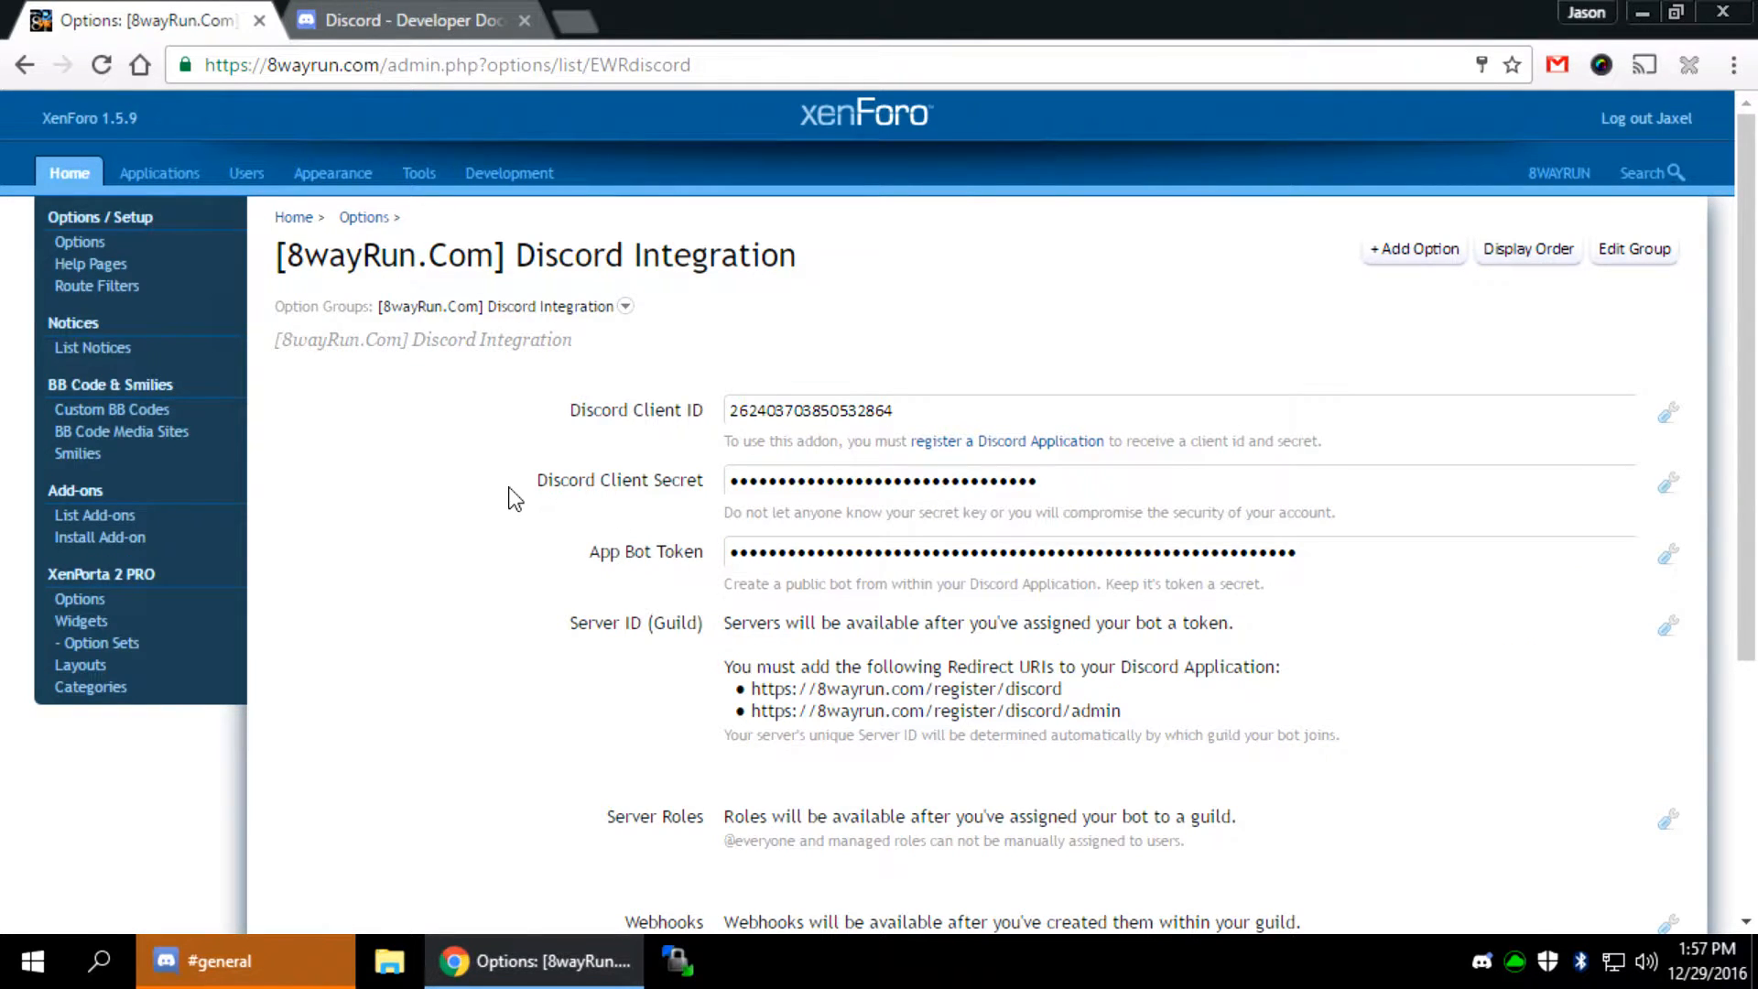
{"action": "scroll", "scroll_direction": "down", "scroll_amount": 3}
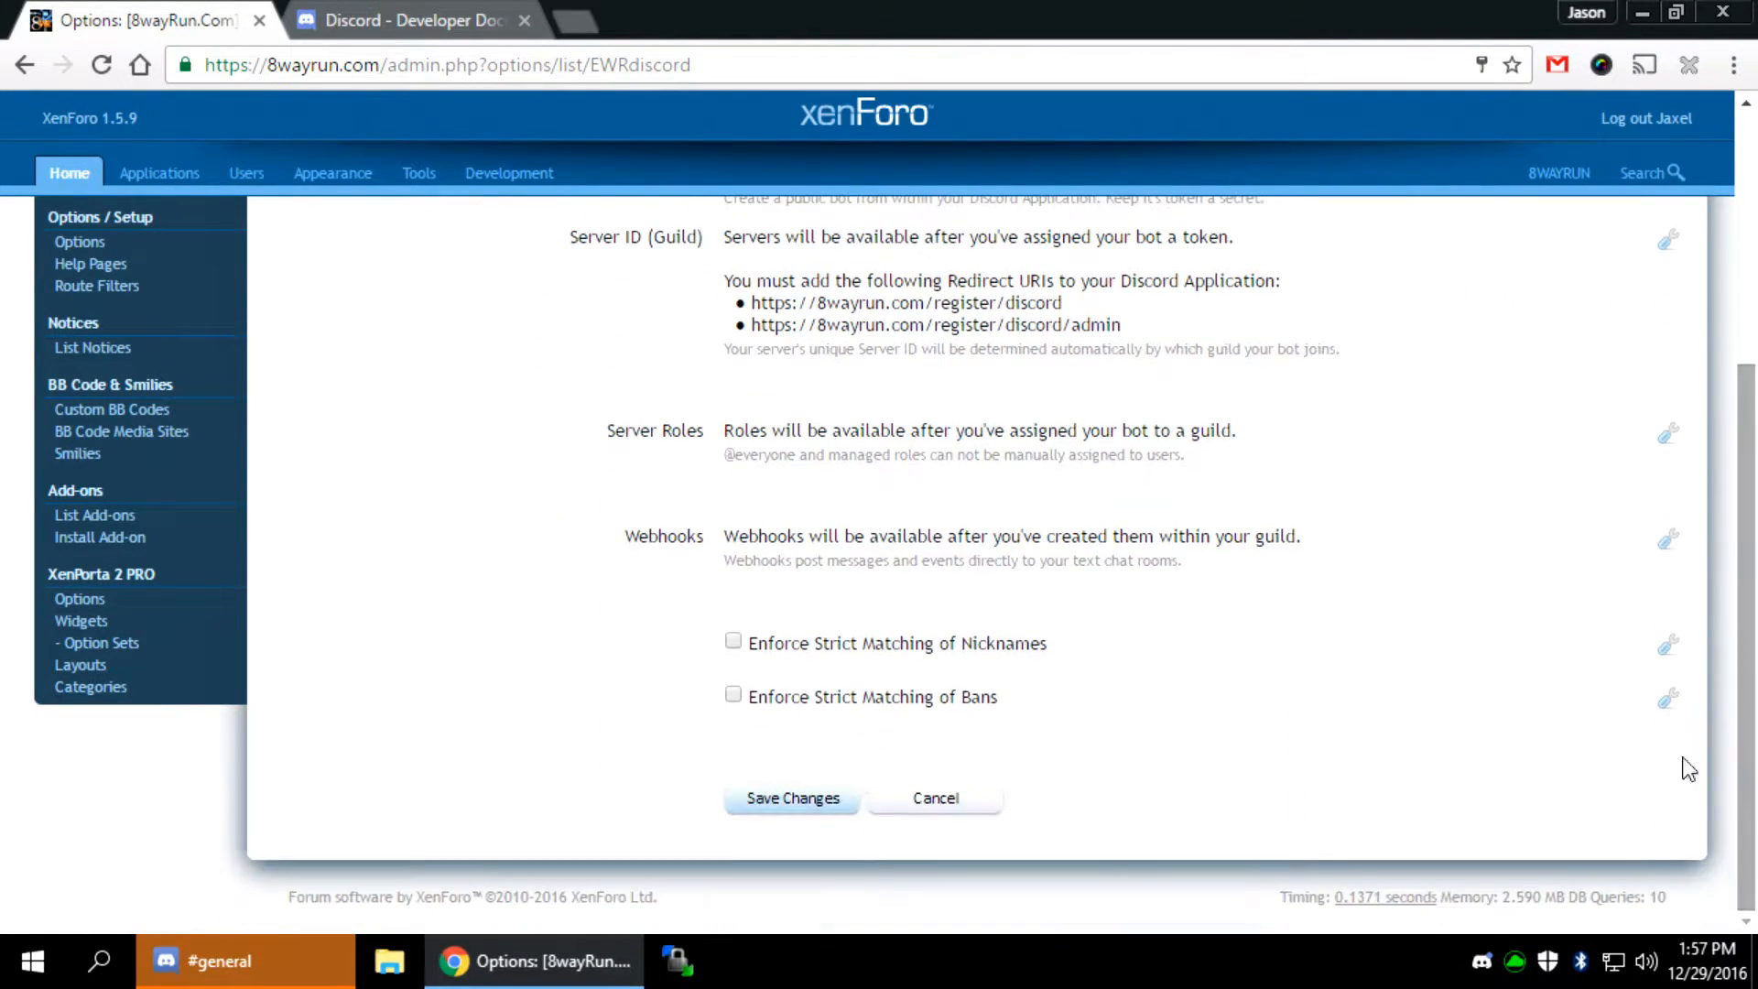
{"action": "left_click", "coordinate": [790, 797]}
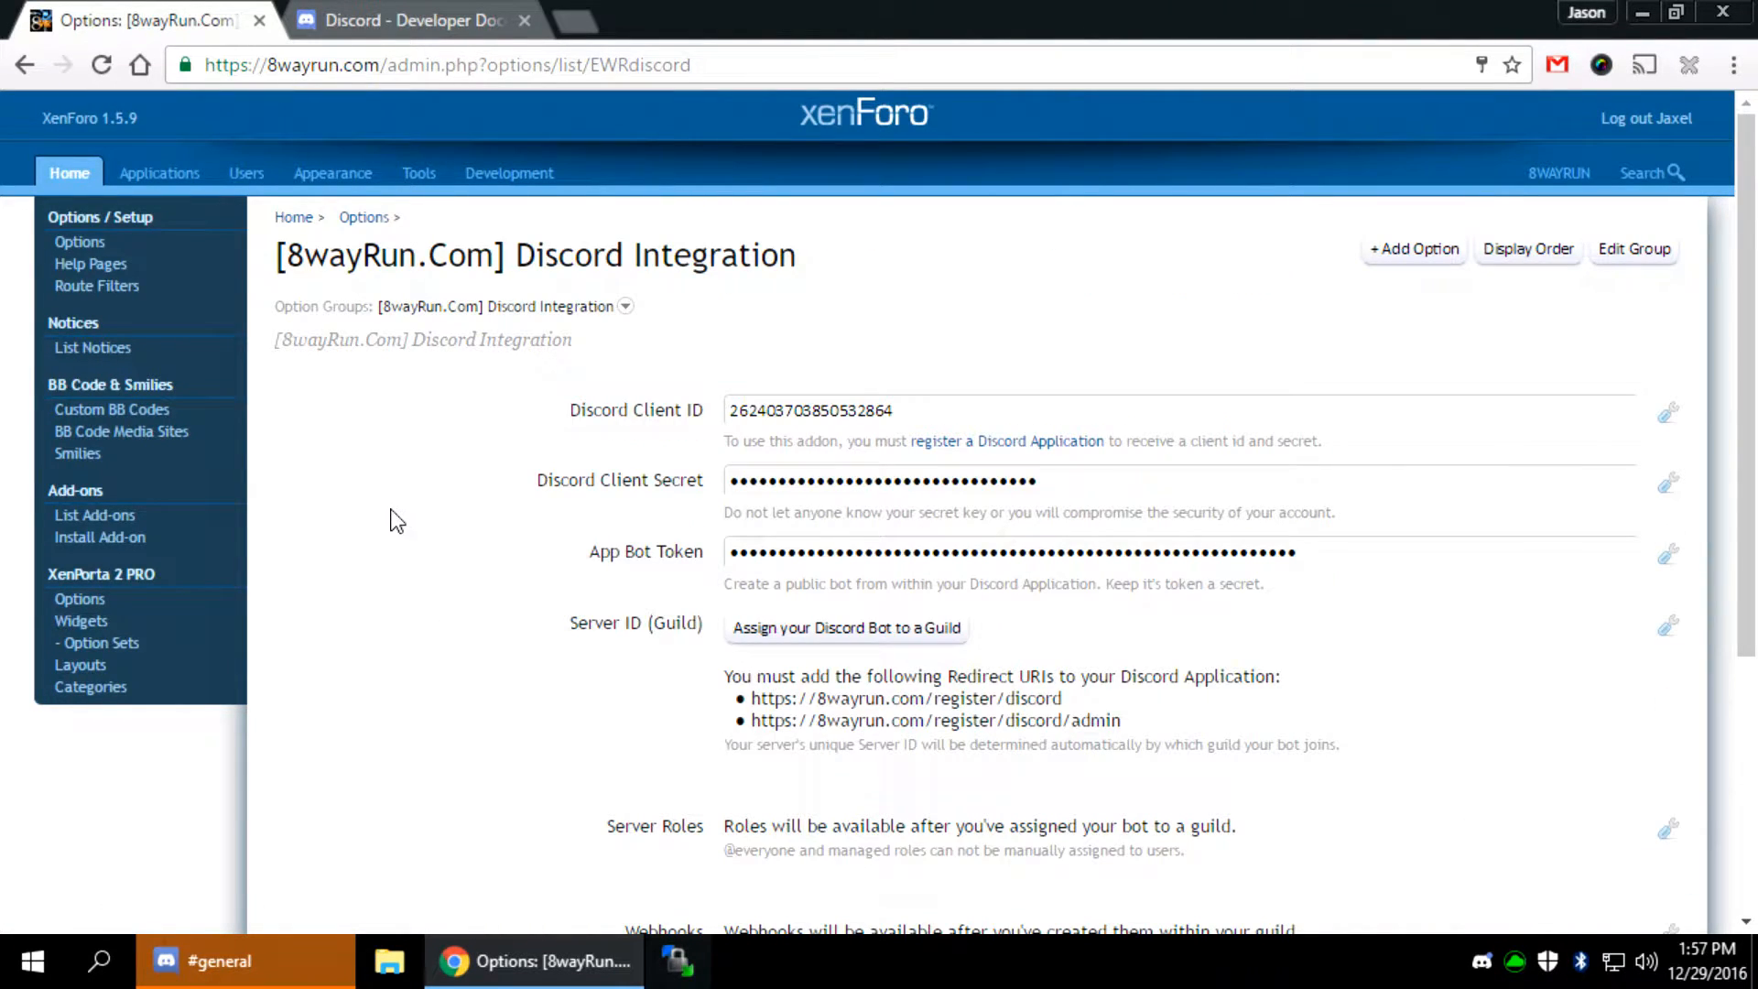
{"action": "mouse_move", "coordinate": [846, 628]}
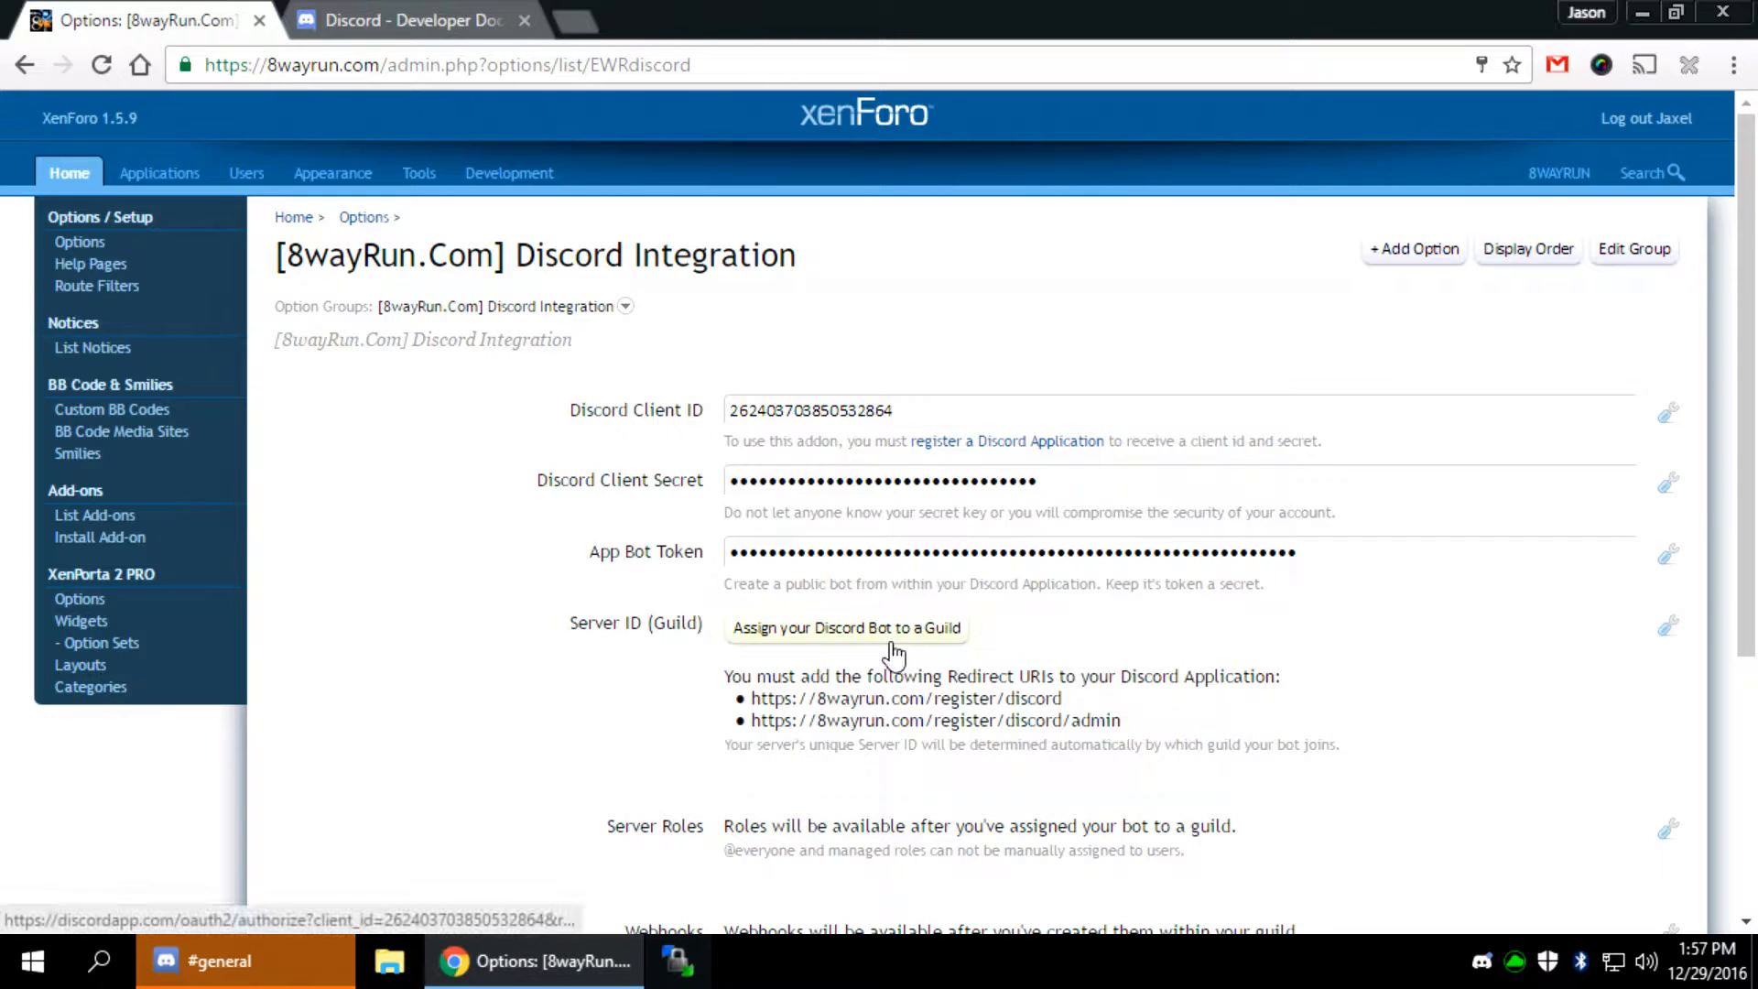
{"action": "mouse_move", "coordinate": [840, 635]}
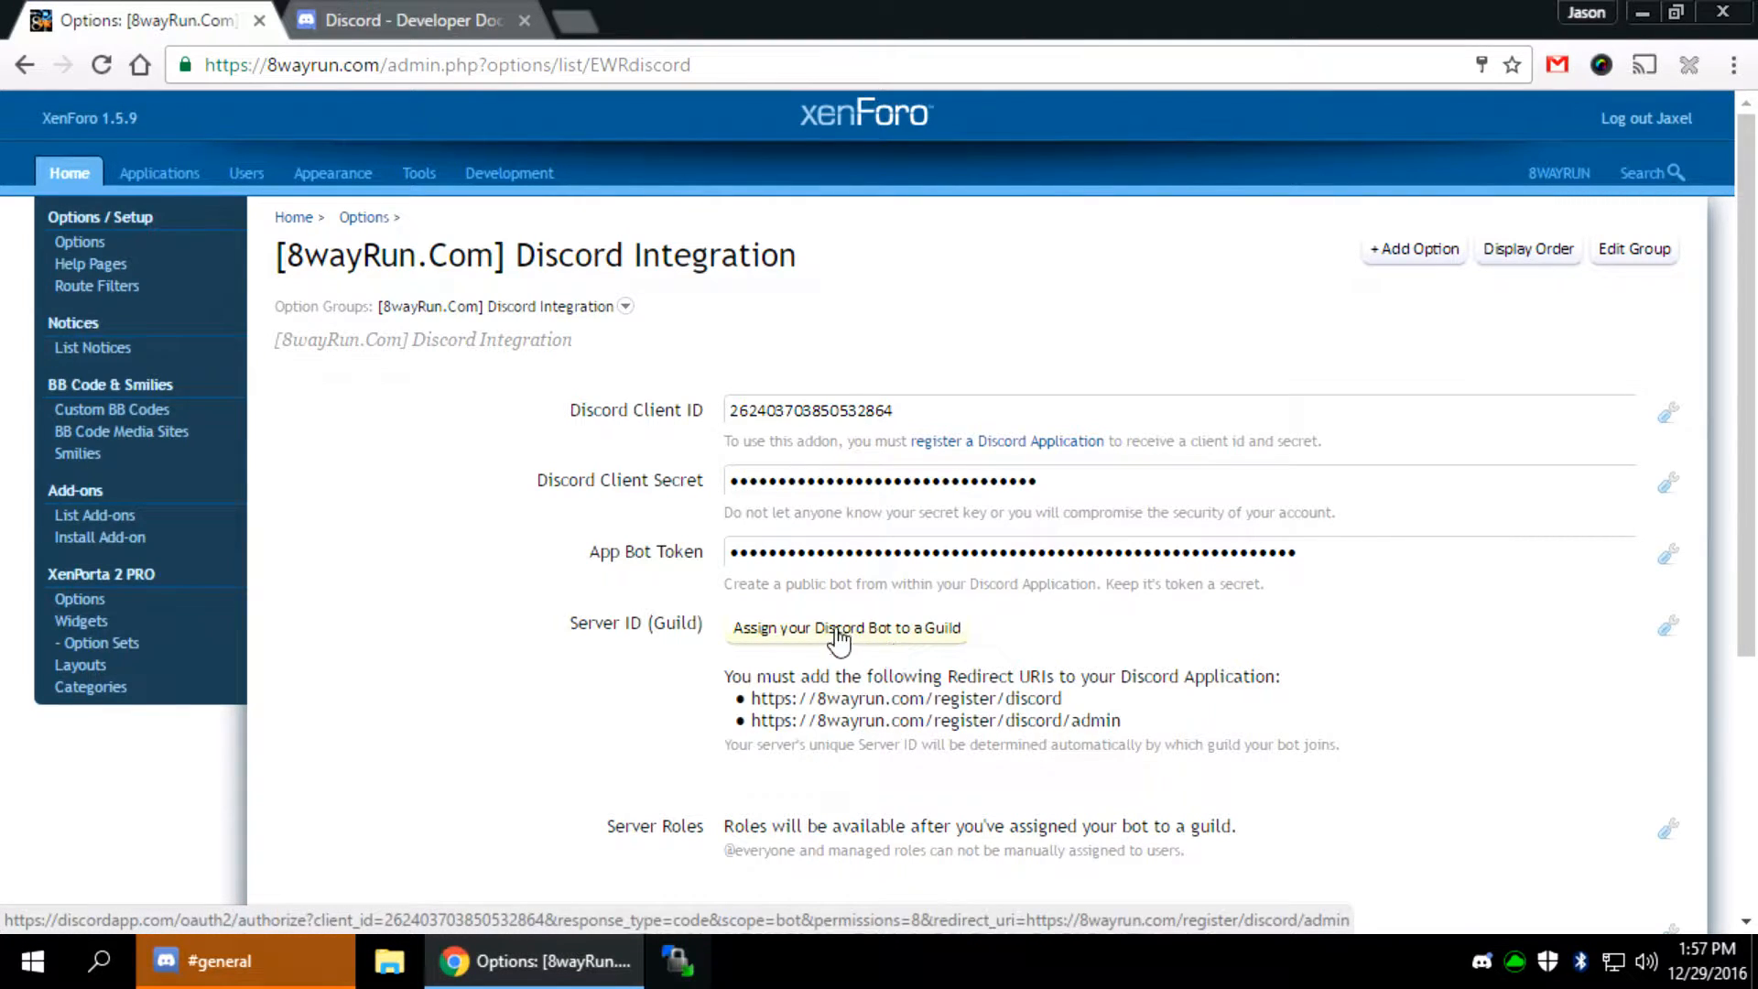
{"action": "mouse_move", "coordinate": [793, 639]}
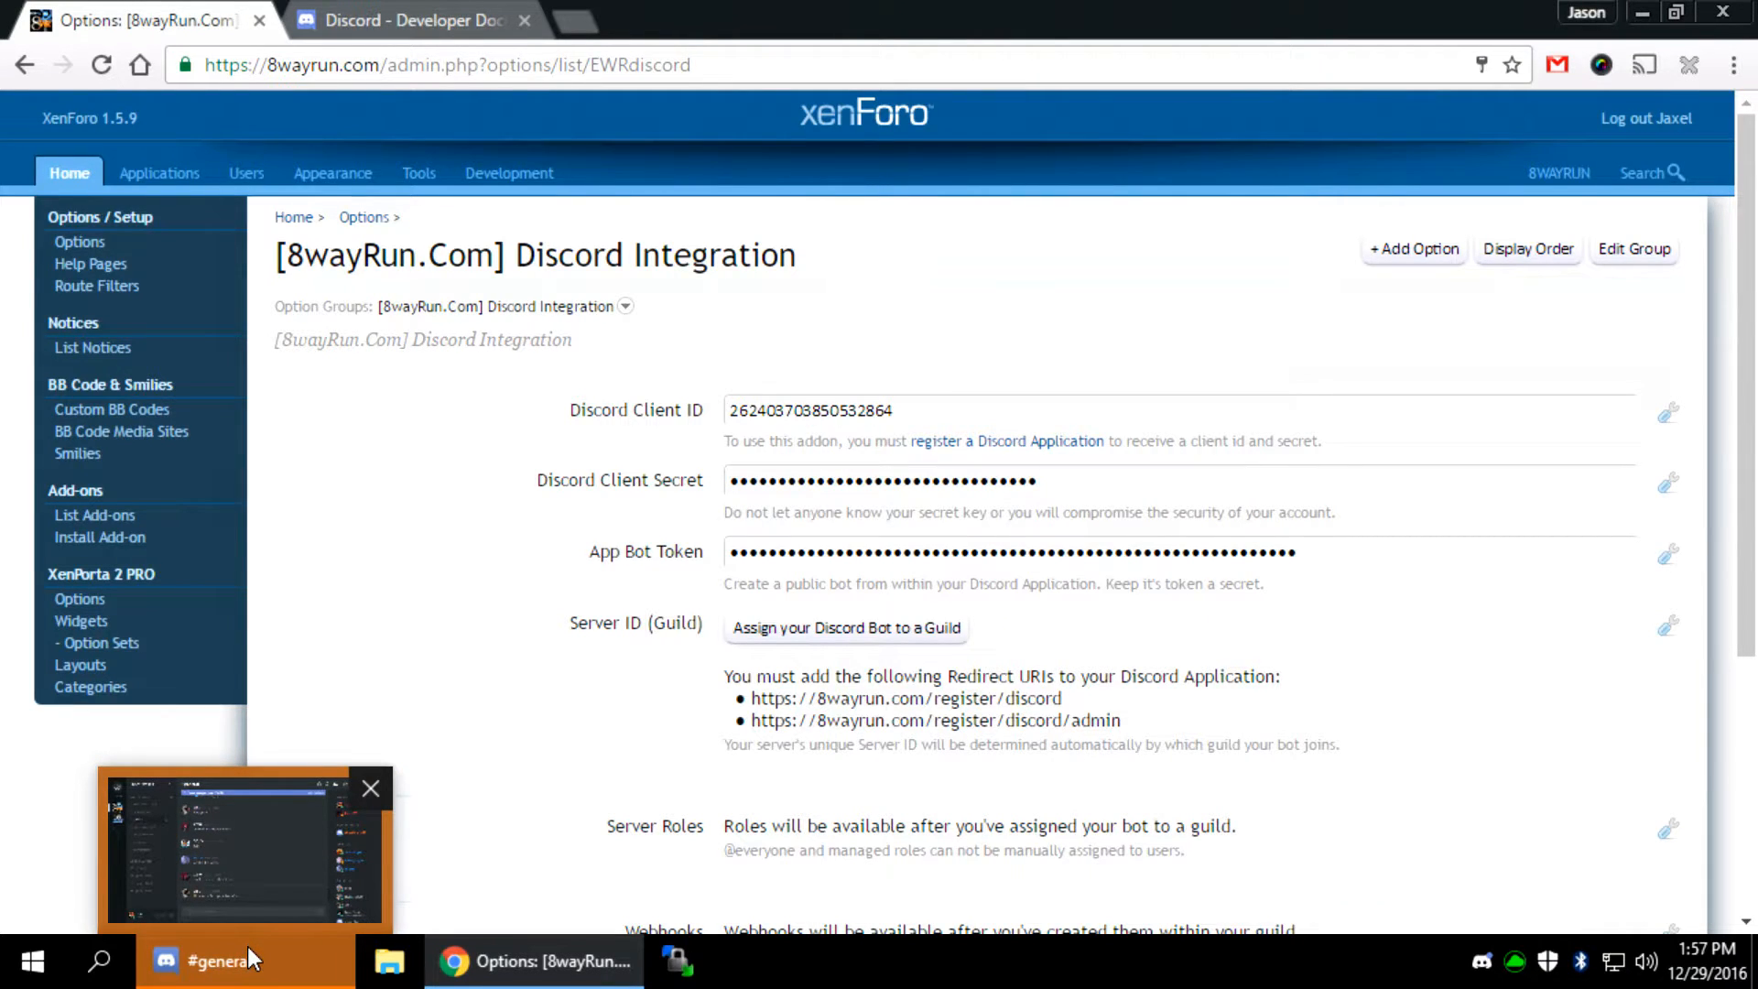
Bring up Discord and open the 8WAYRUN.com server's Server Settings
{"action": "left_click", "coordinate": [231, 846]}
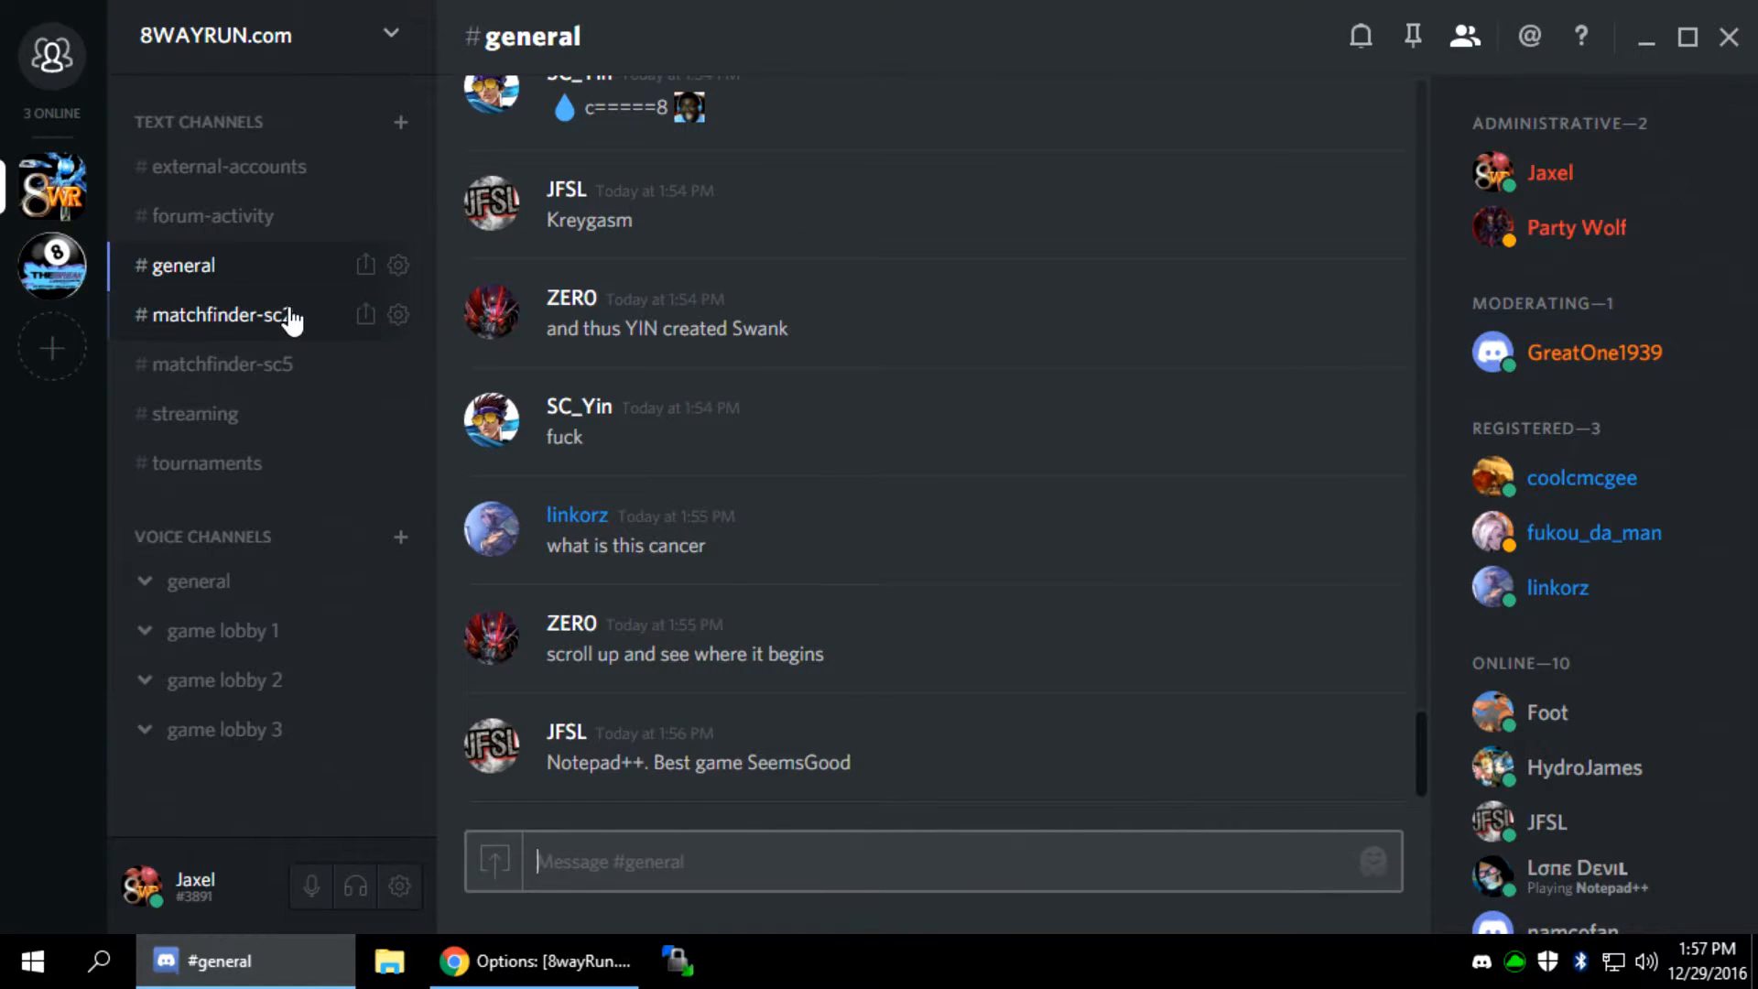
{"action": "left_click", "coordinate": [52, 348]}
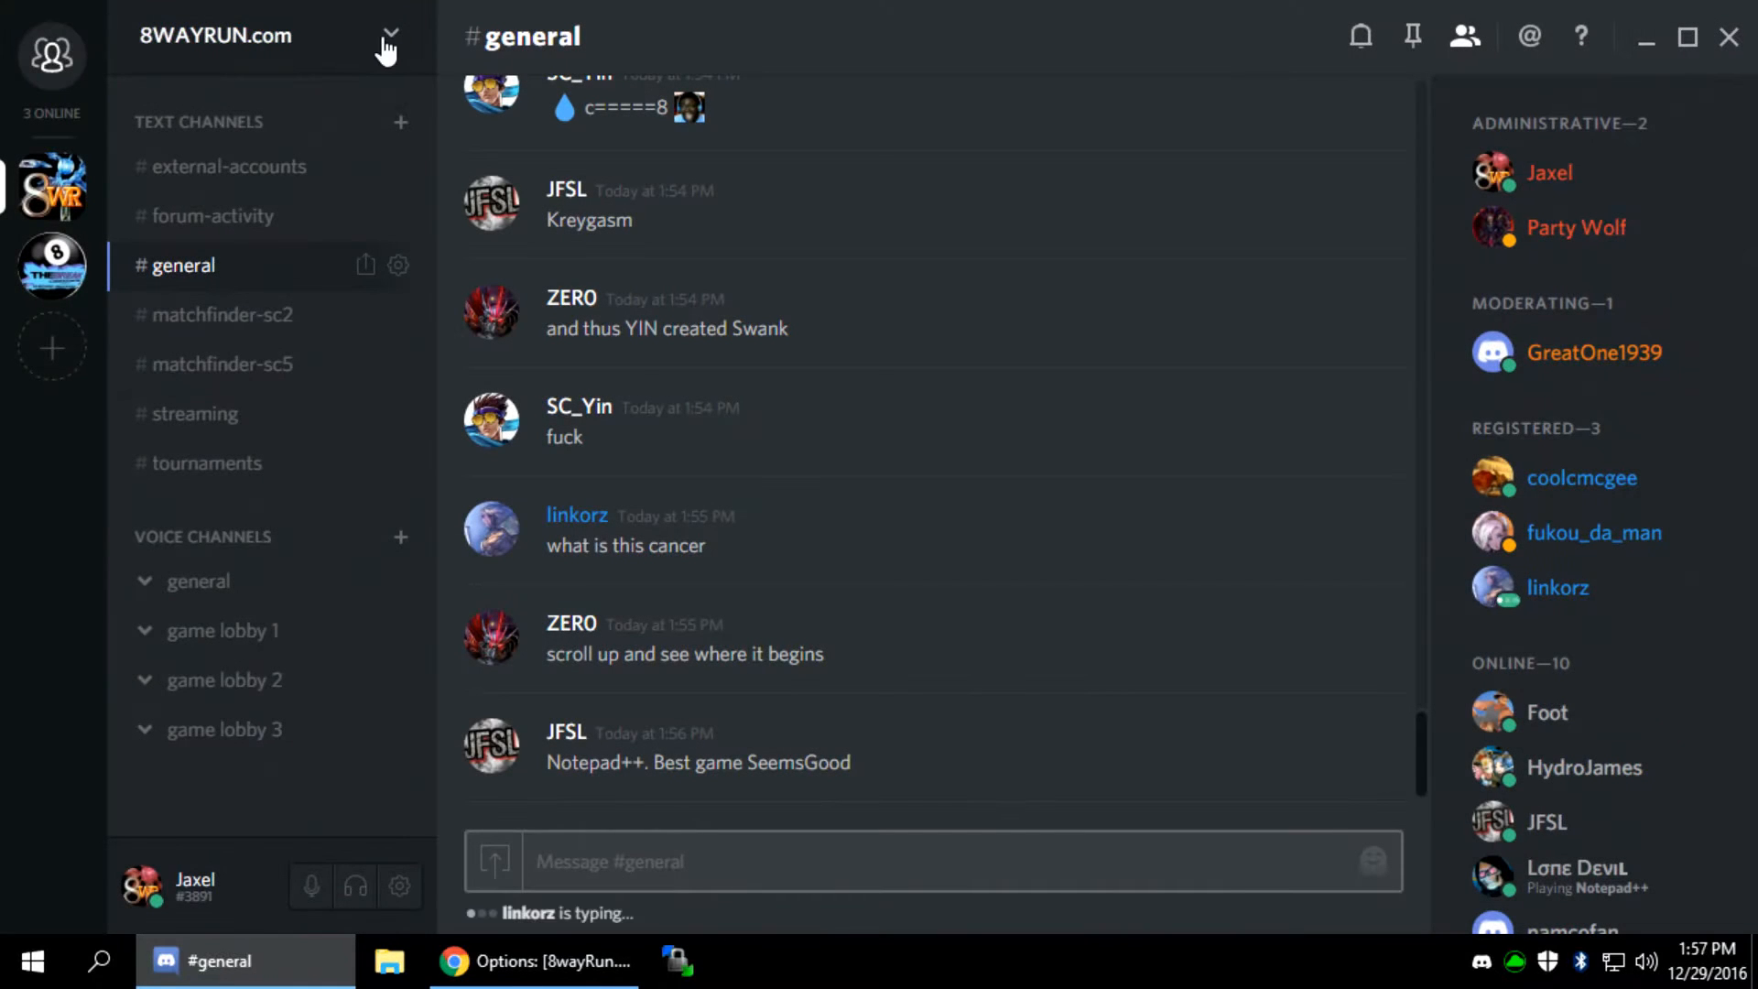
{"action": "left_click", "coordinate": [389, 35]}
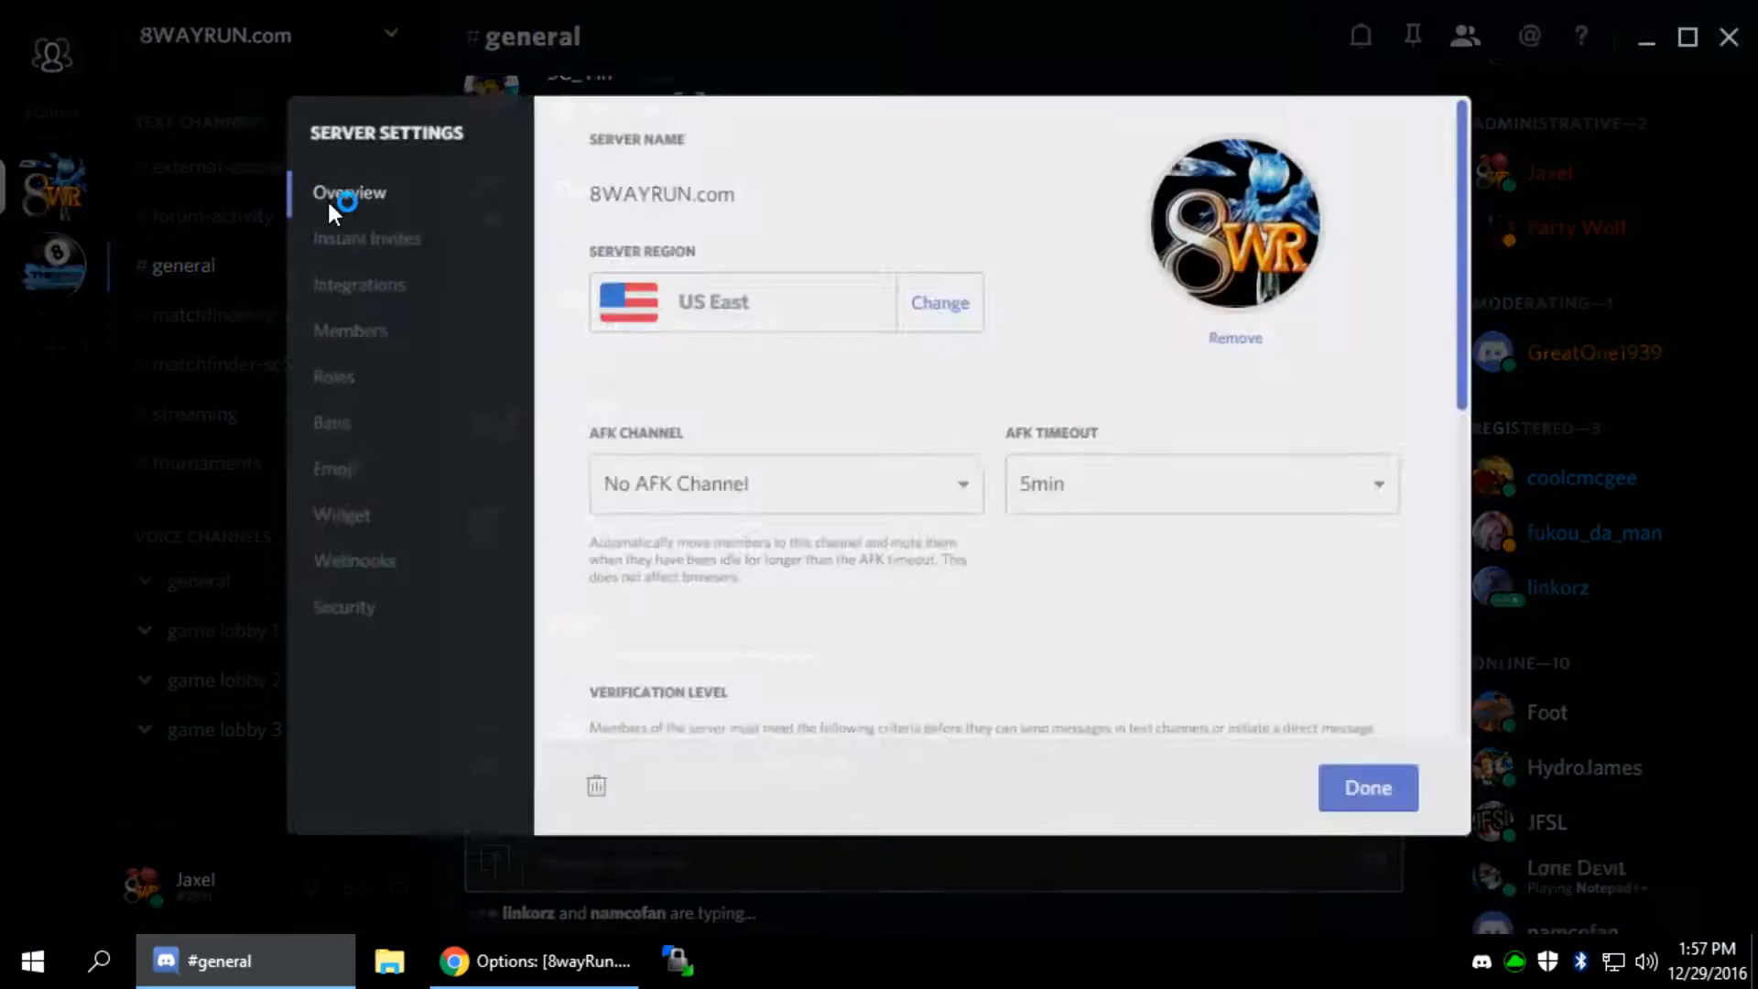
Check the server's Instant Invites, Roles, Widget and Webhooks, then return to XenForo
{"action": "left_click", "coordinate": [368, 238]}
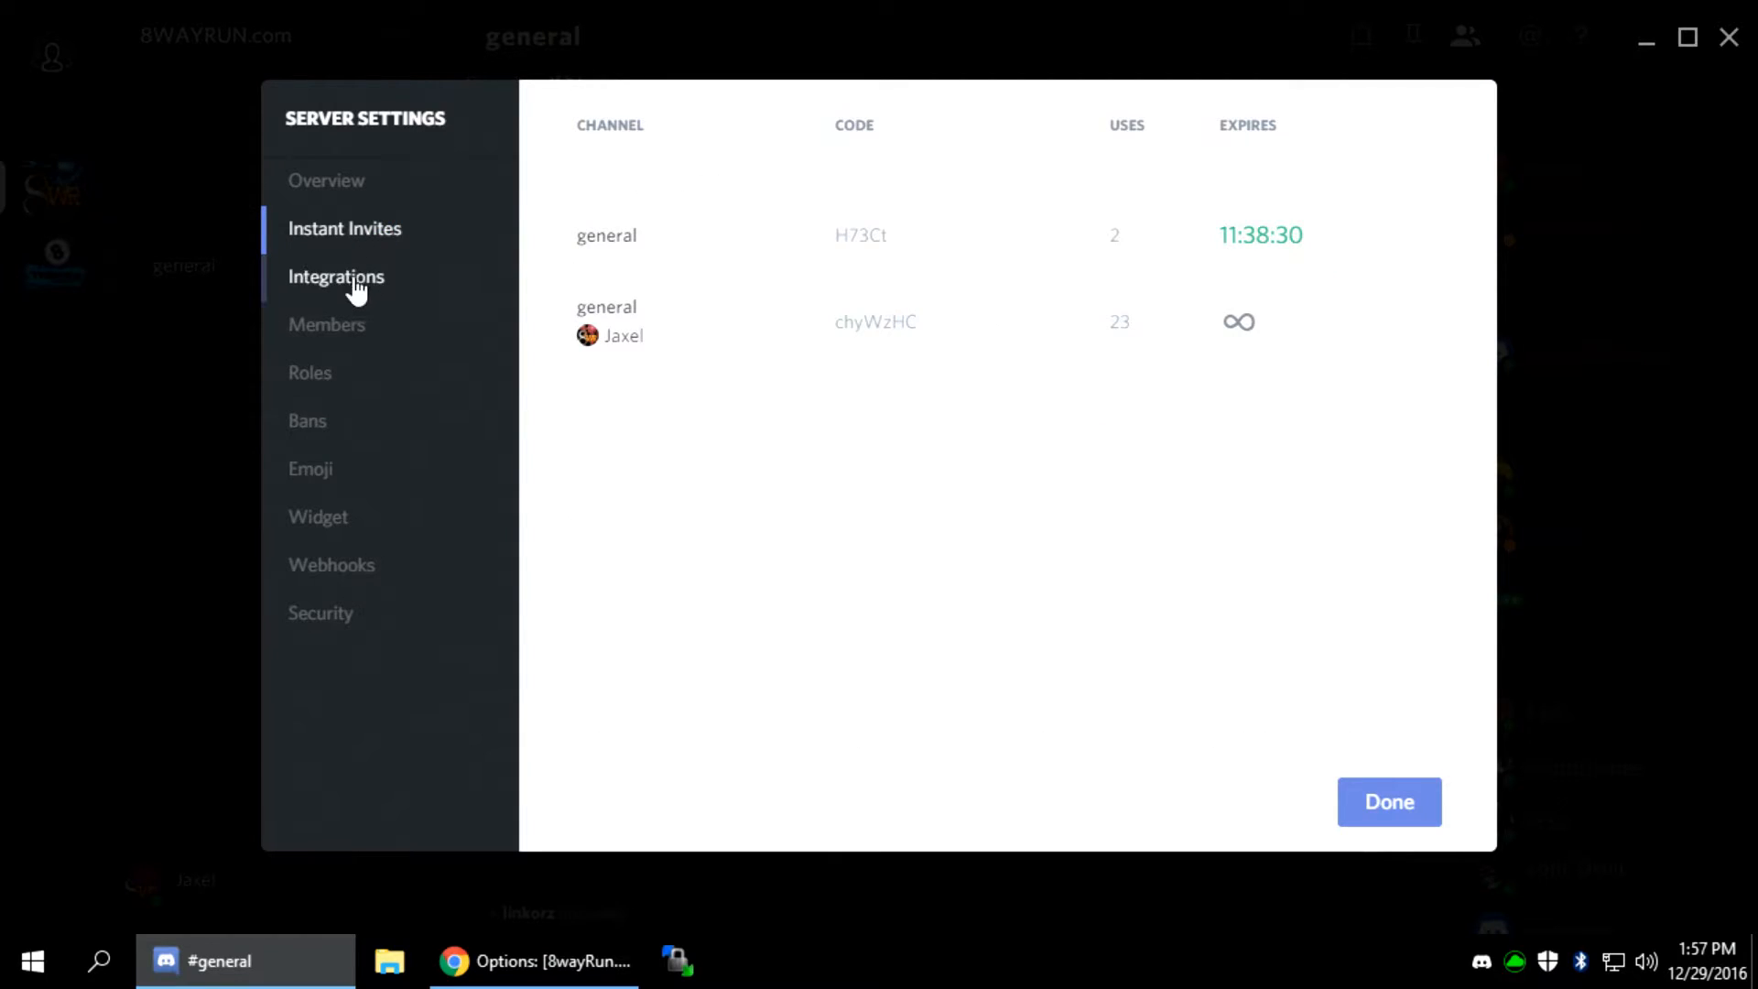
{"action": "left_click", "coordinate": [309, 372]}
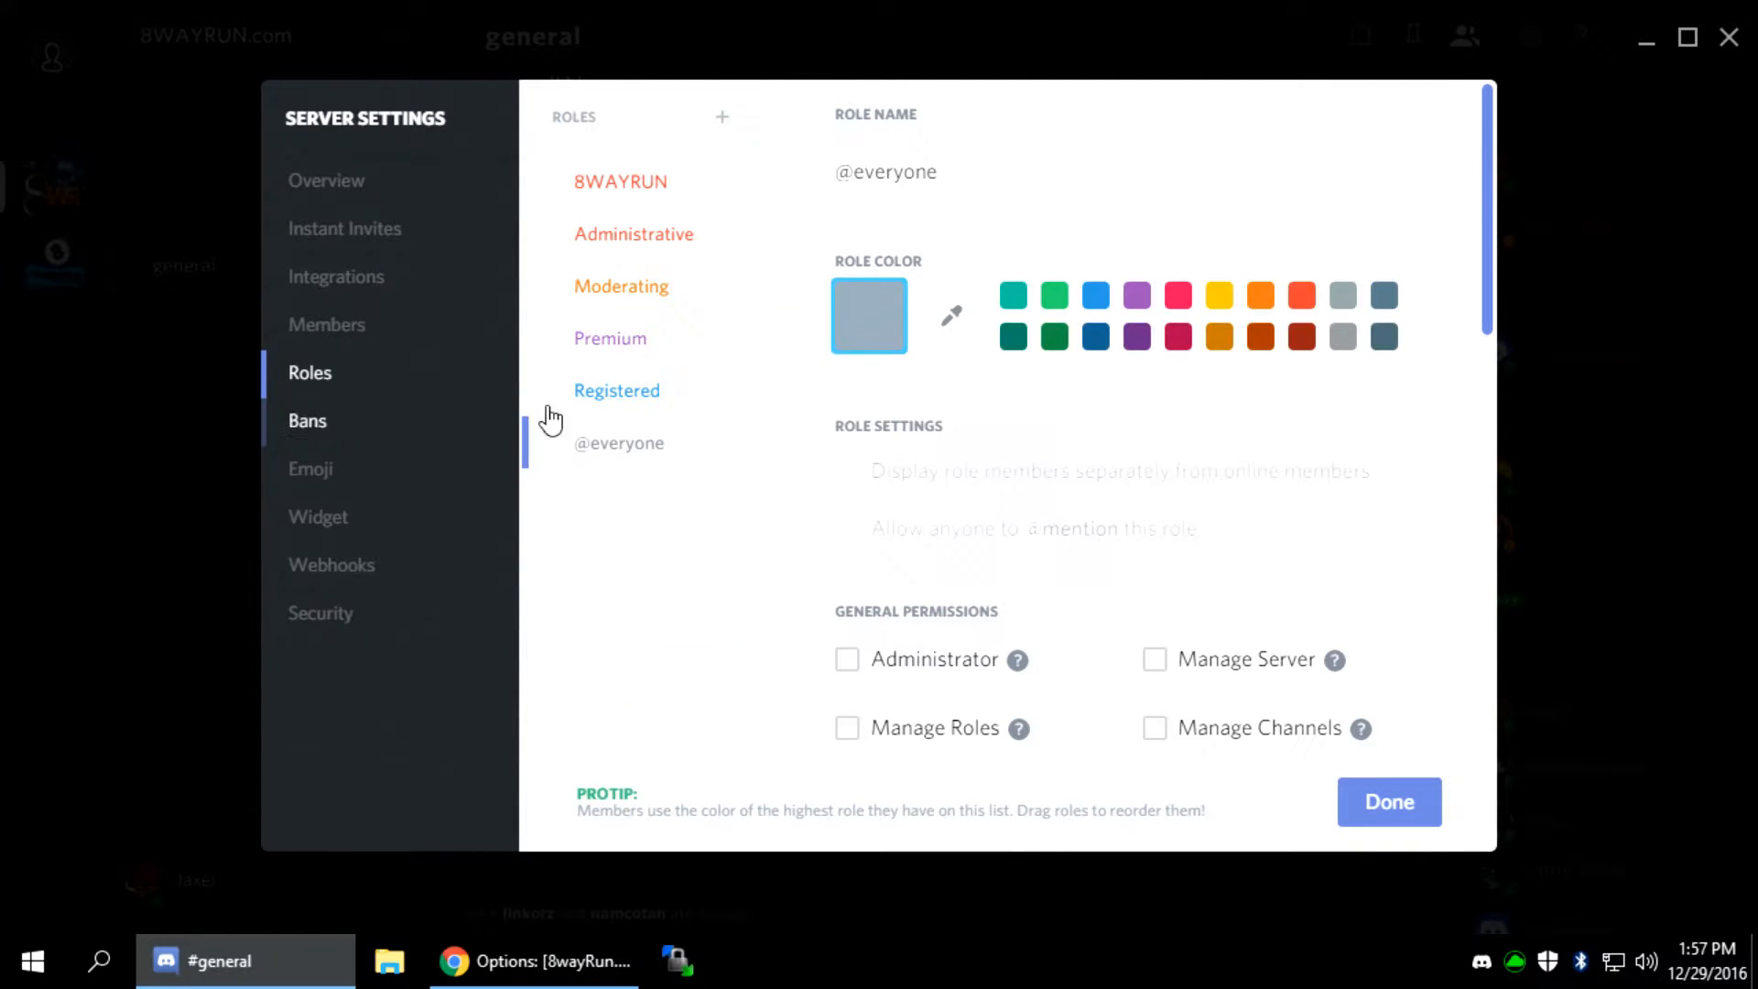
{"action": "mouse_move", "coordinate": [331, 566]}
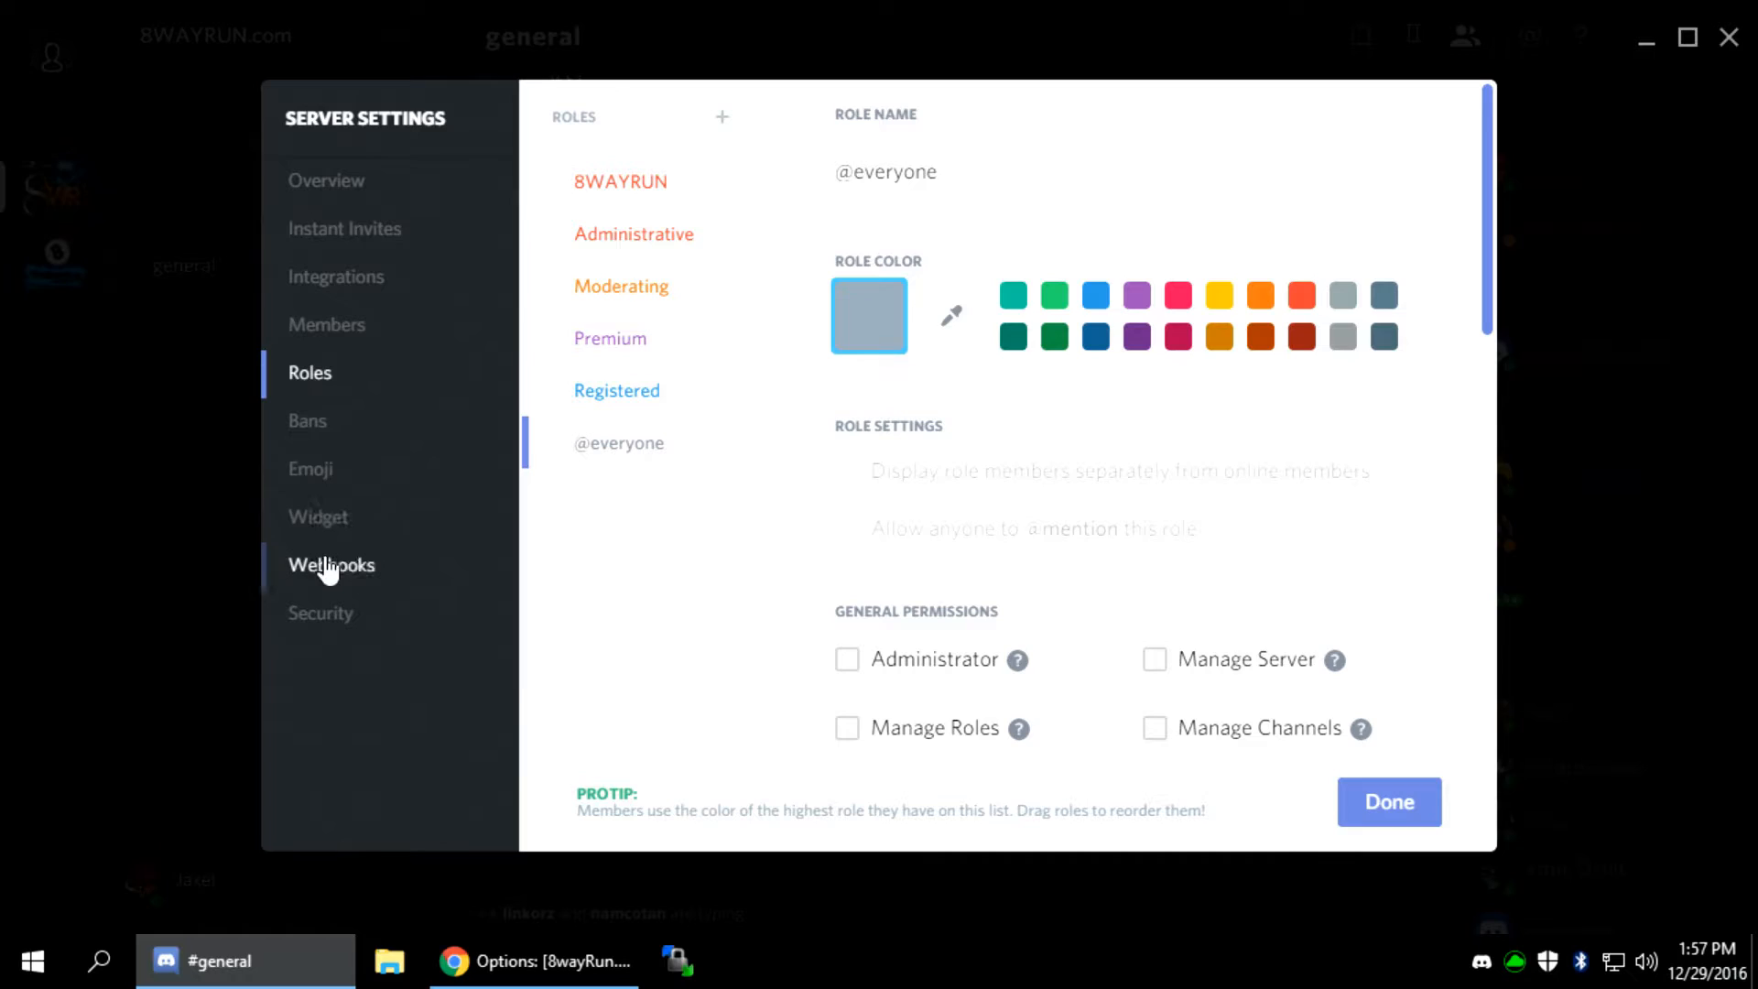
{"action": "left_click", "coordinate": [317, 516]}
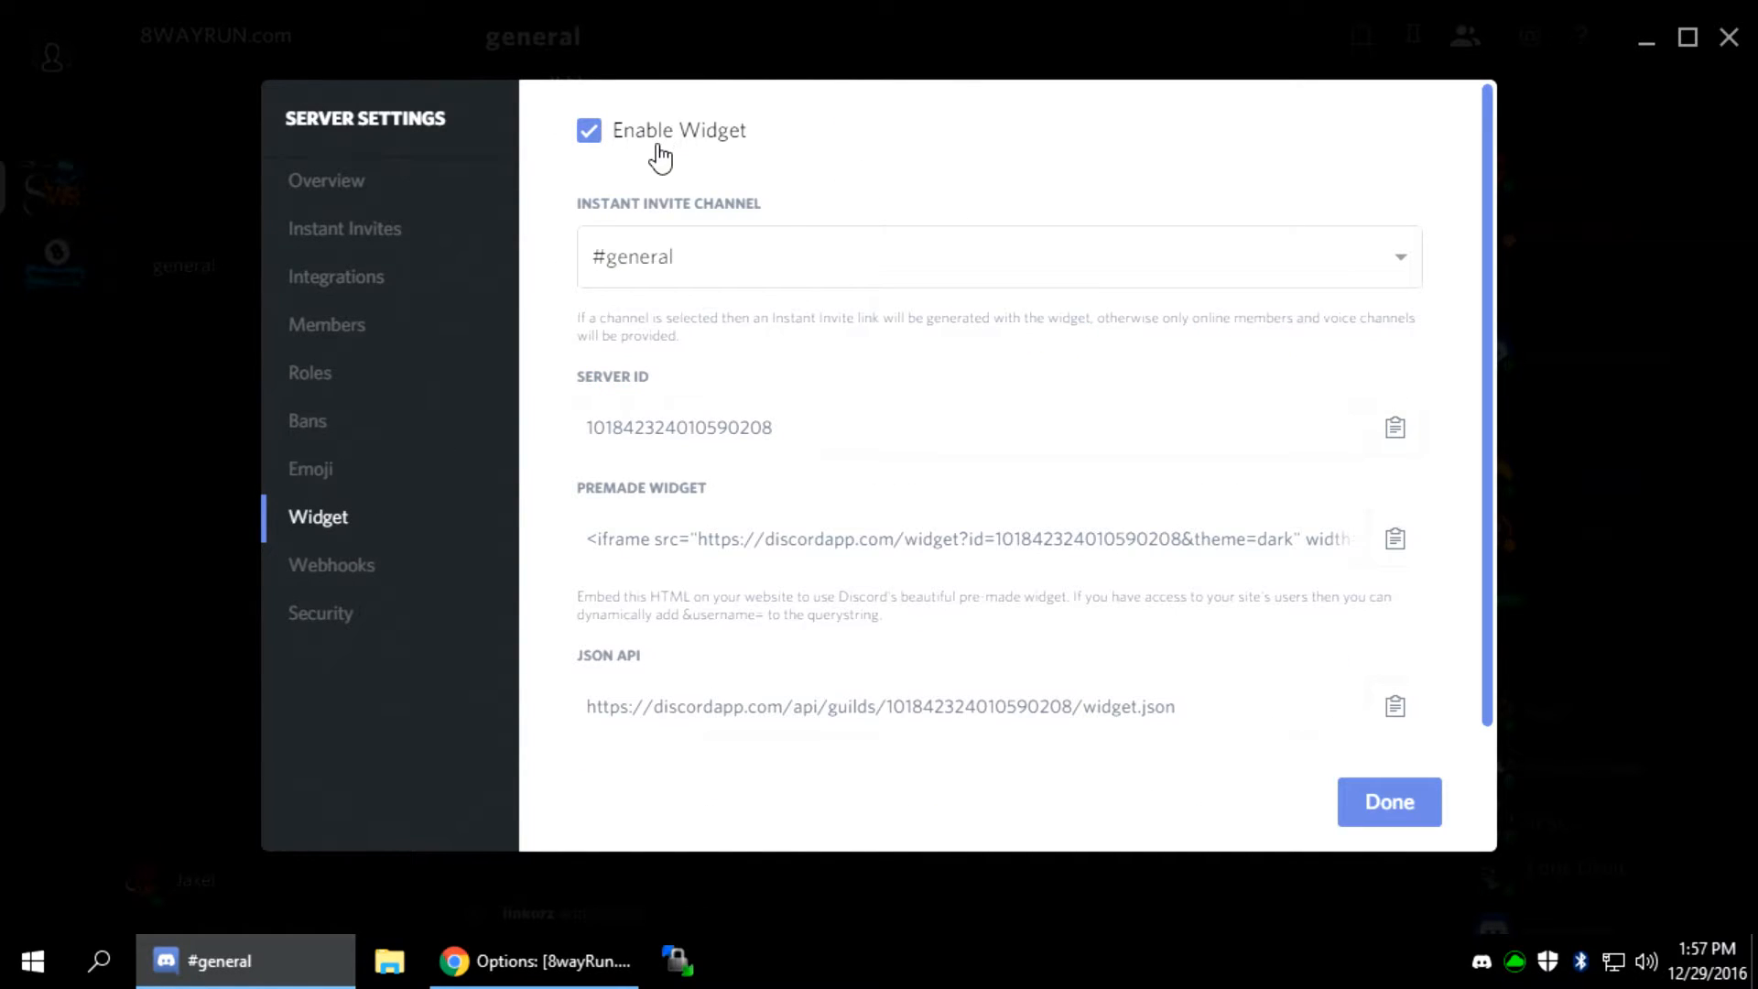
{"action": "mouse_move", "coordinate": [667, 141]}
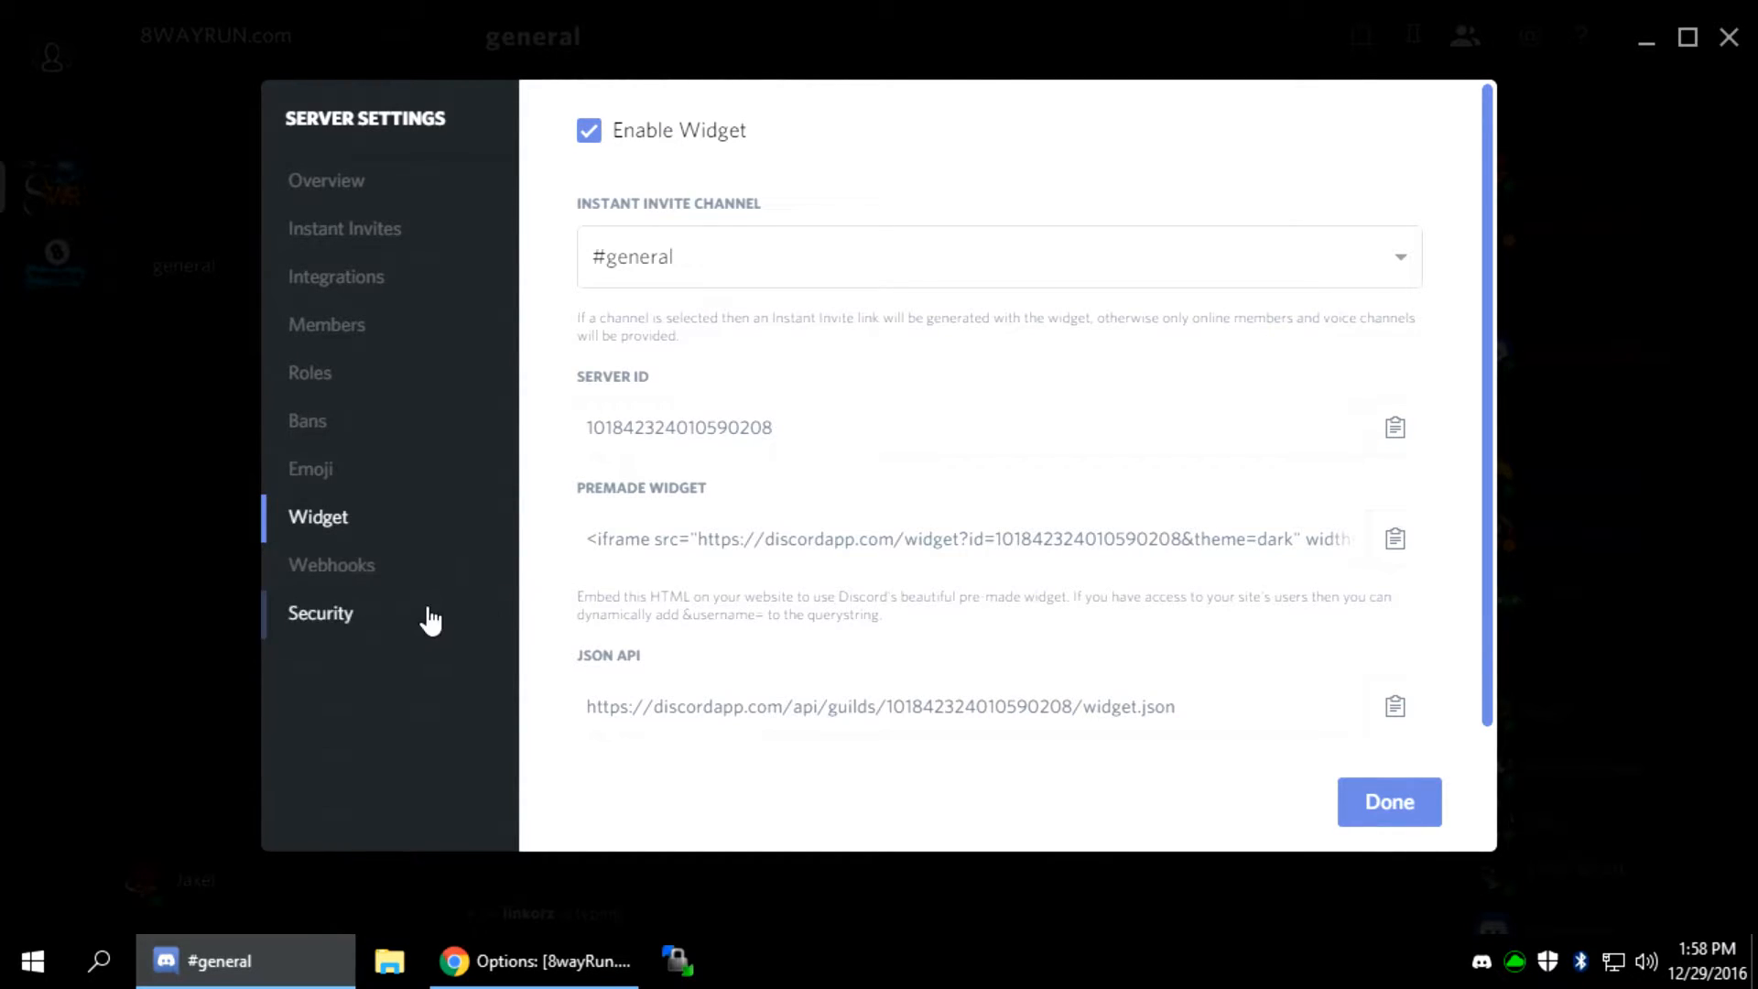
{"action": "left_click", "coordinate": [331, 564]}
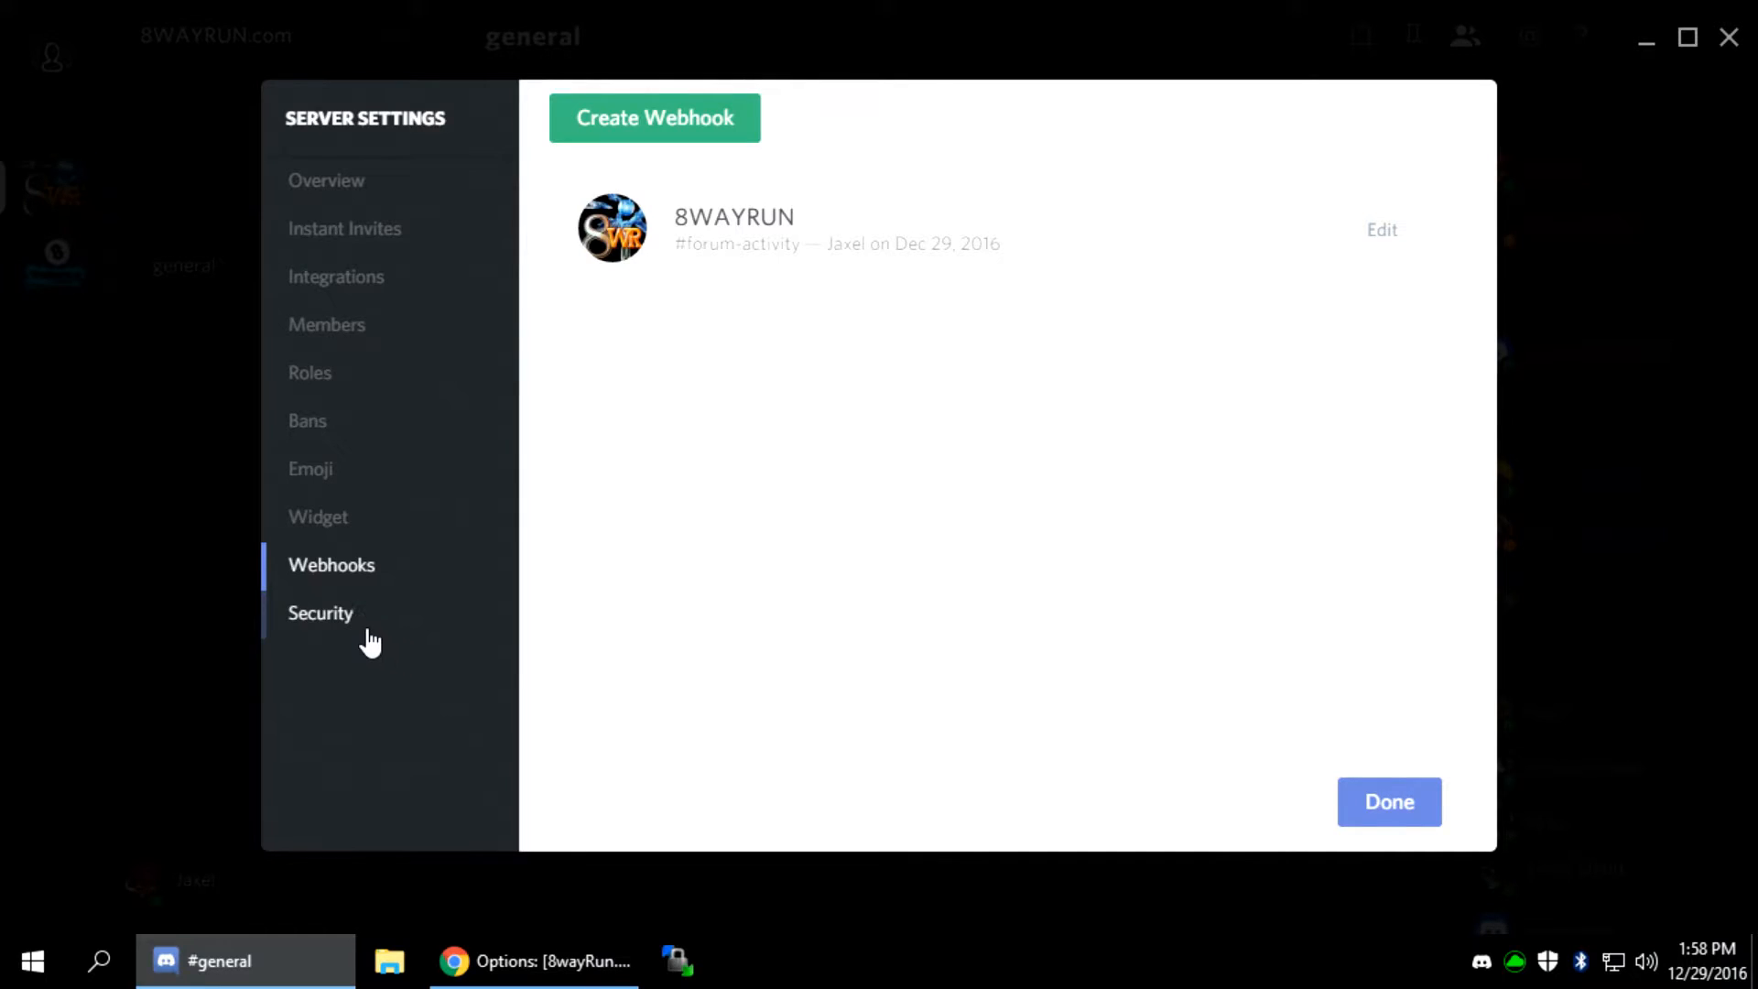
{"action": "left_click", "coordinate": [321, 612]}
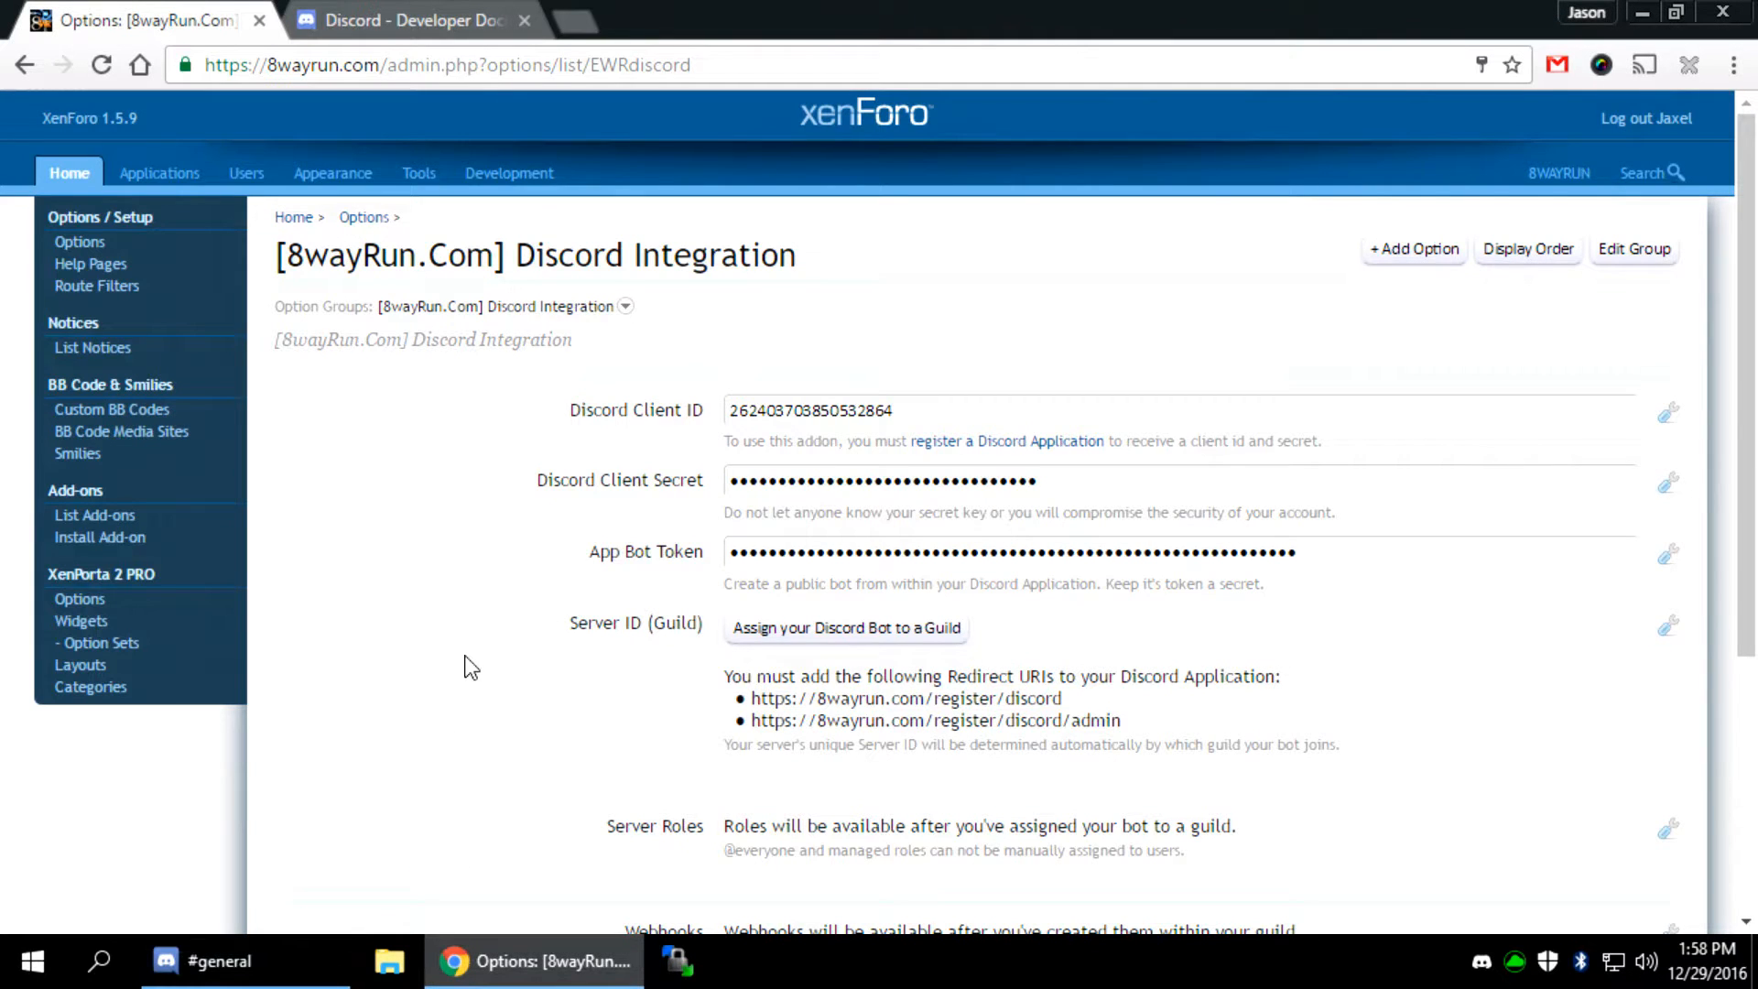
{"action": "mouse_move", "coordinate": [846, 628]}
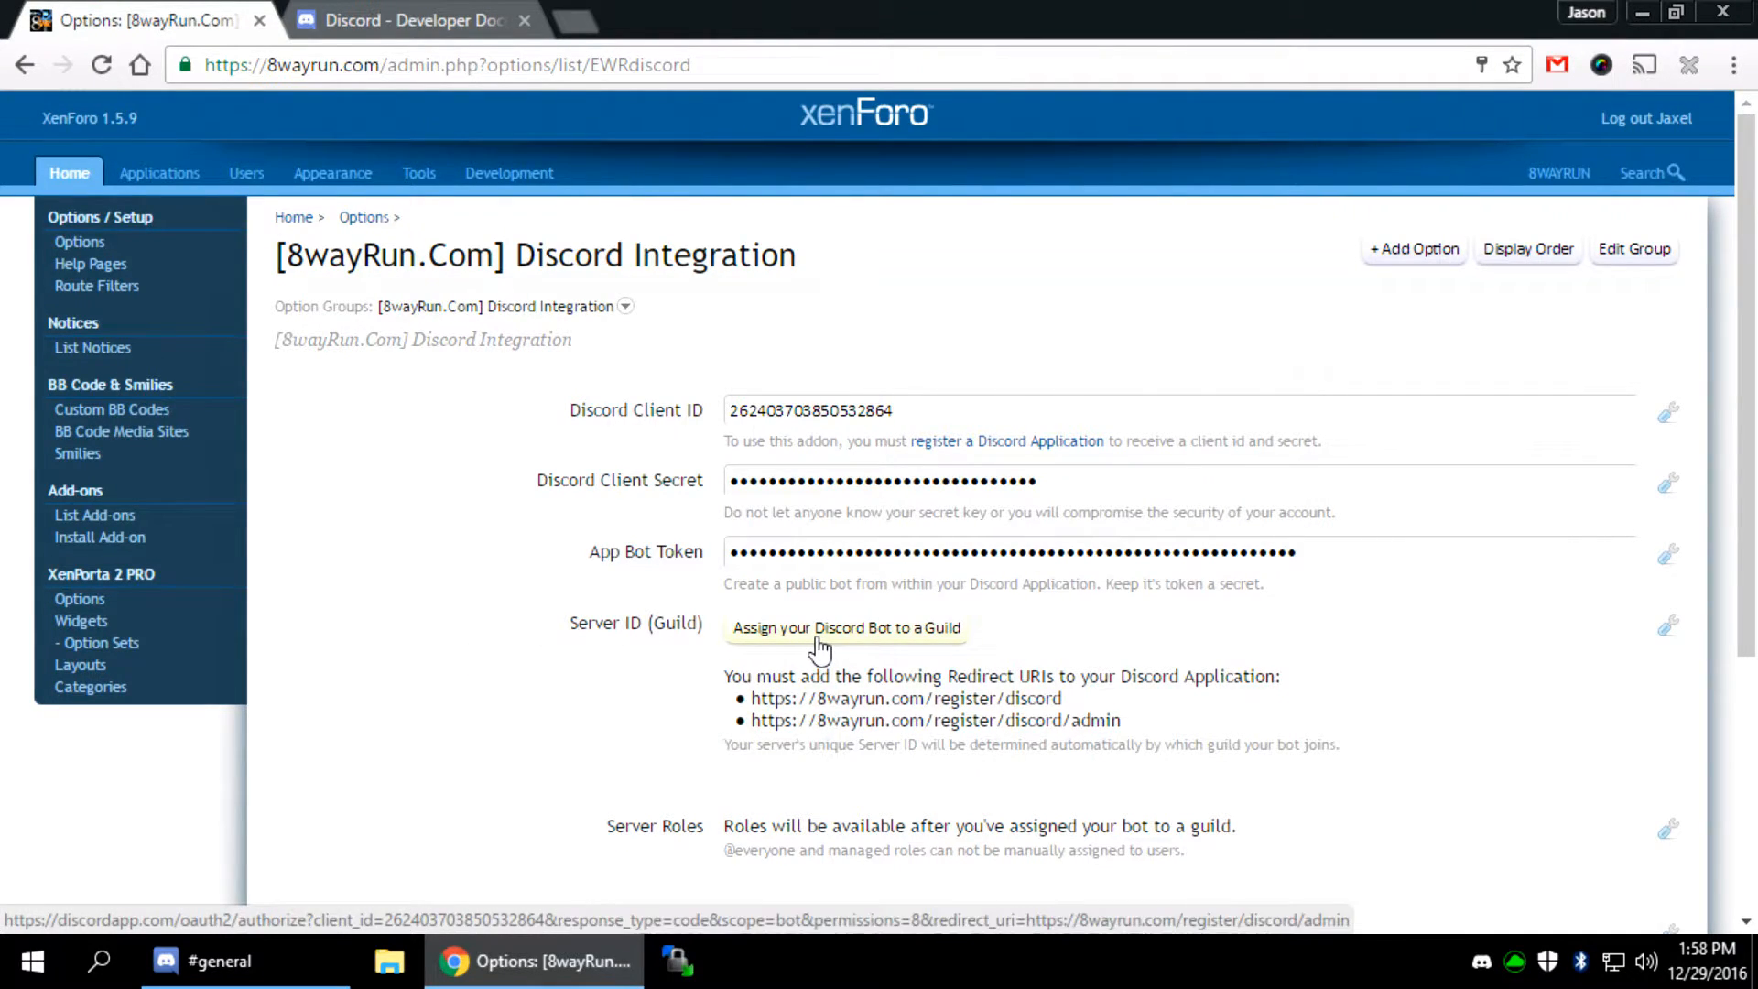
Assign the bot to the 8WAYRUN.com guild and authorize it, filling the server ID
{"action": "left_click", "coordinate": [846, 628]}
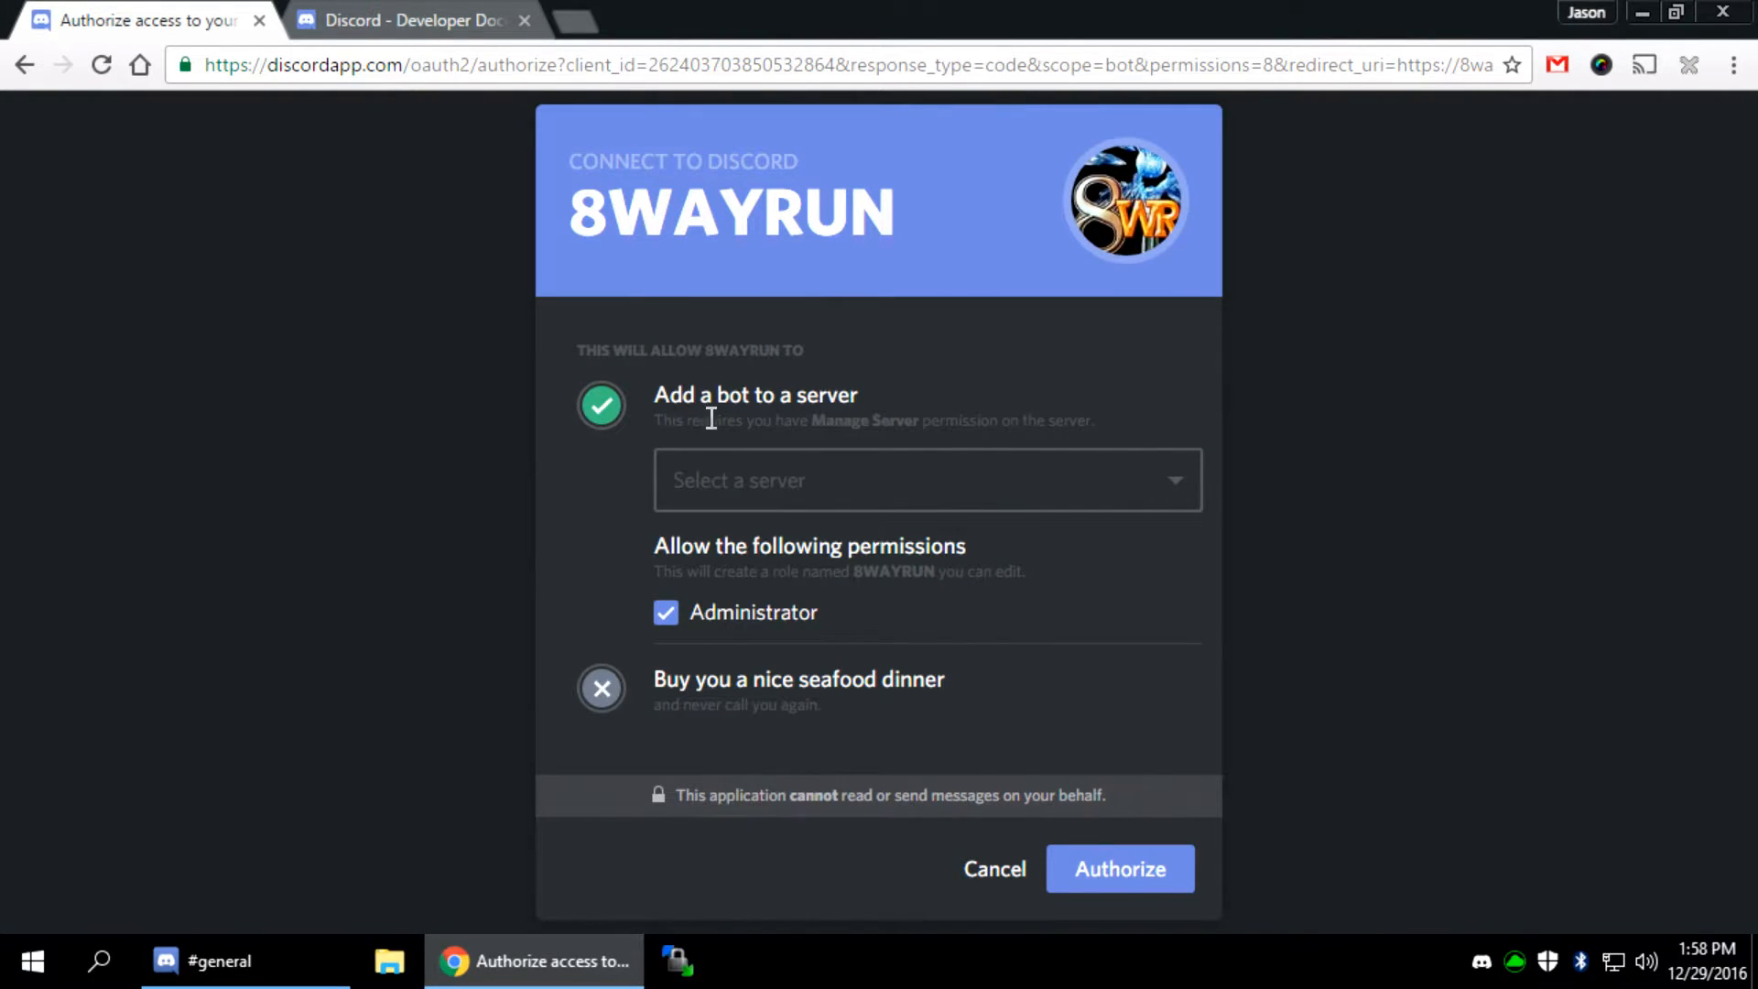
{"action": "mouse_move", "coordinate": [880, 489]}
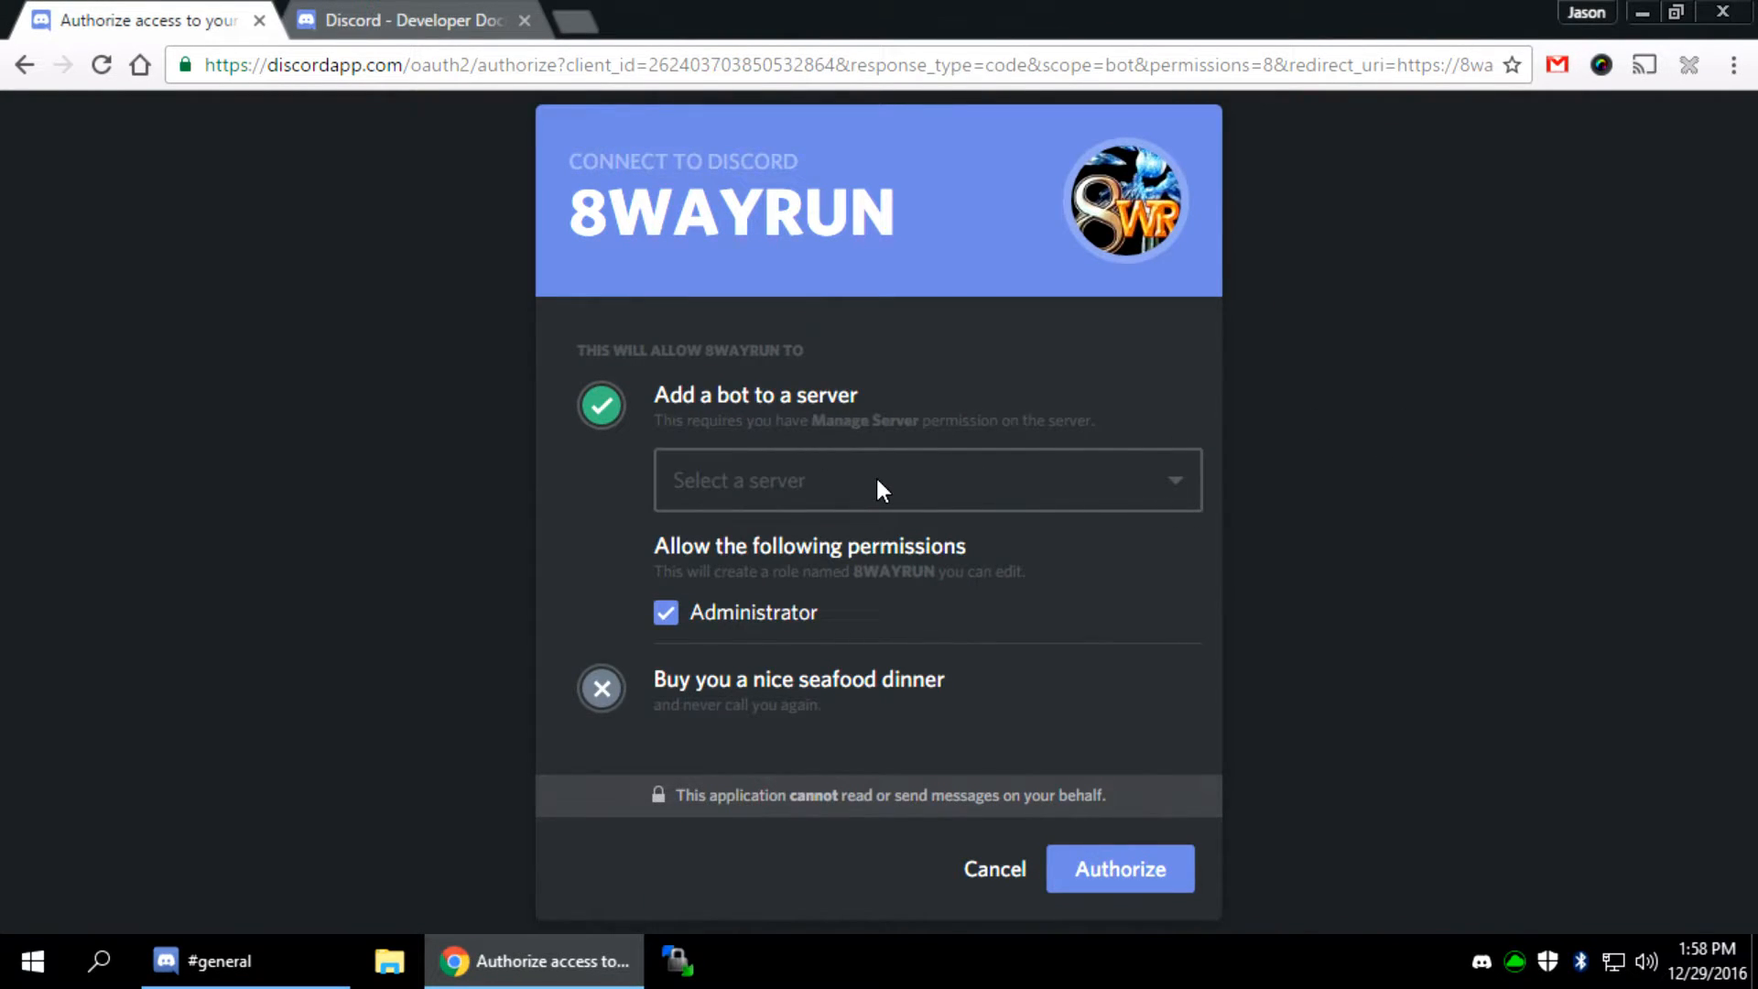
{"action": "left_click", "coordinate": [926, 480]}
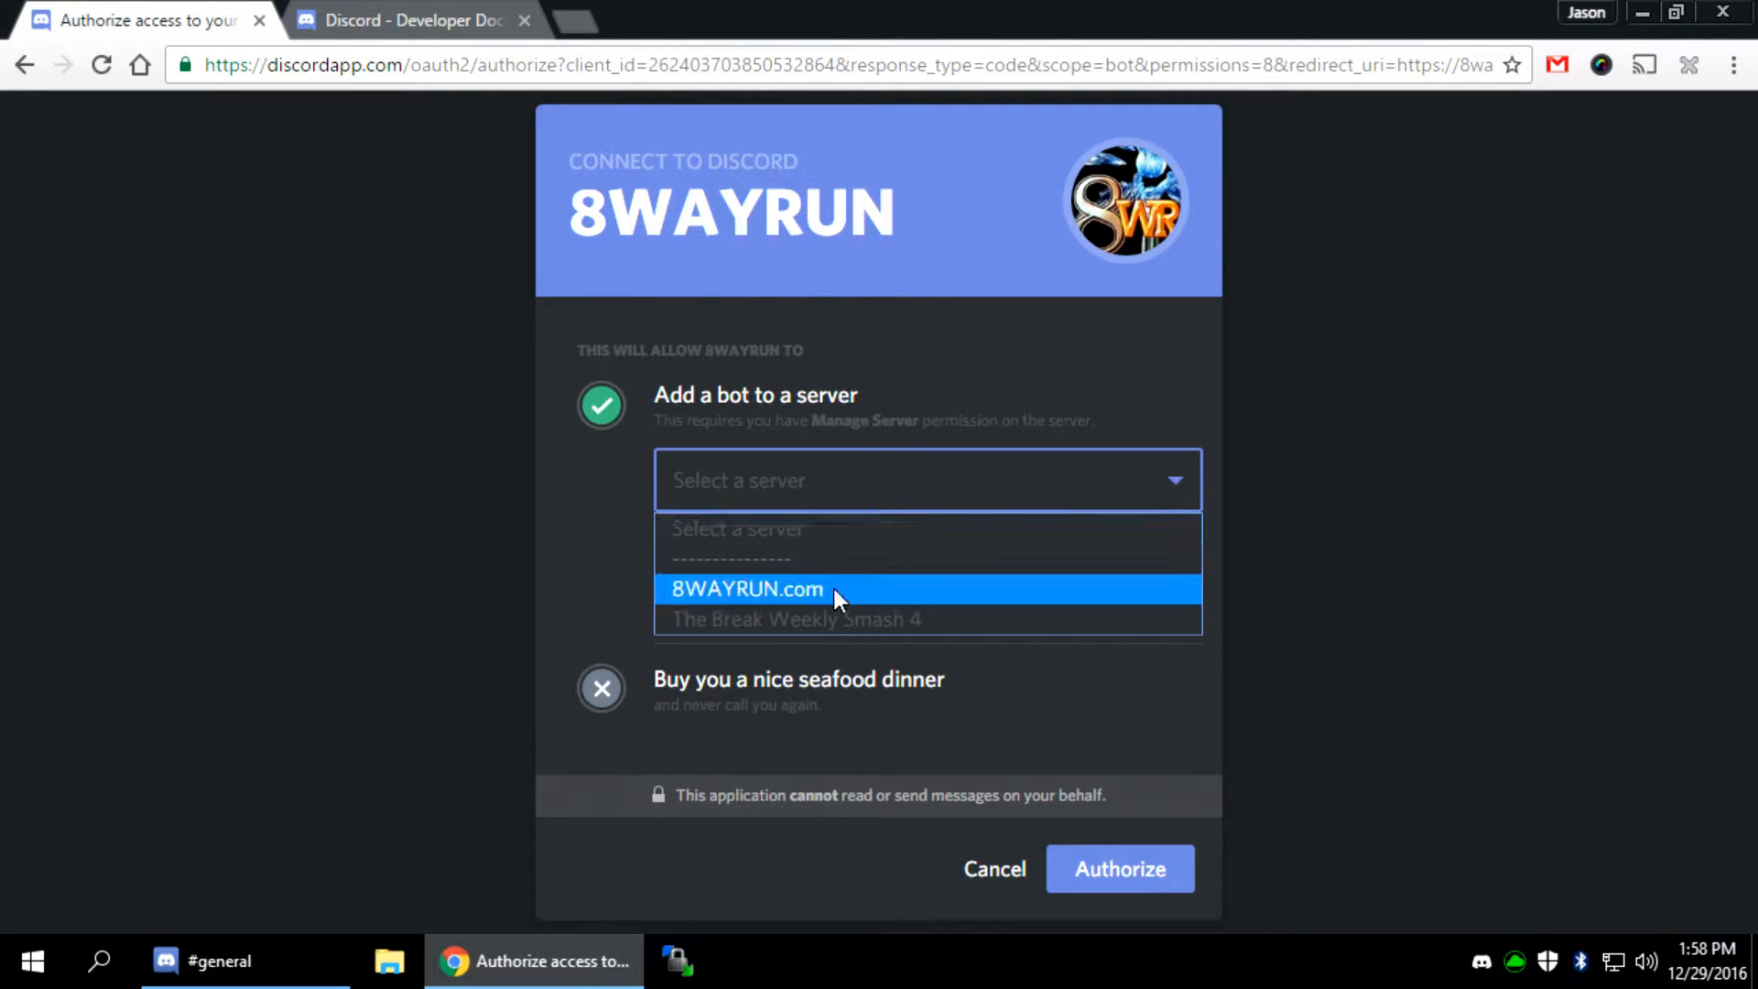
{"action": "mouse_move", "coordinate": [850, 586]}
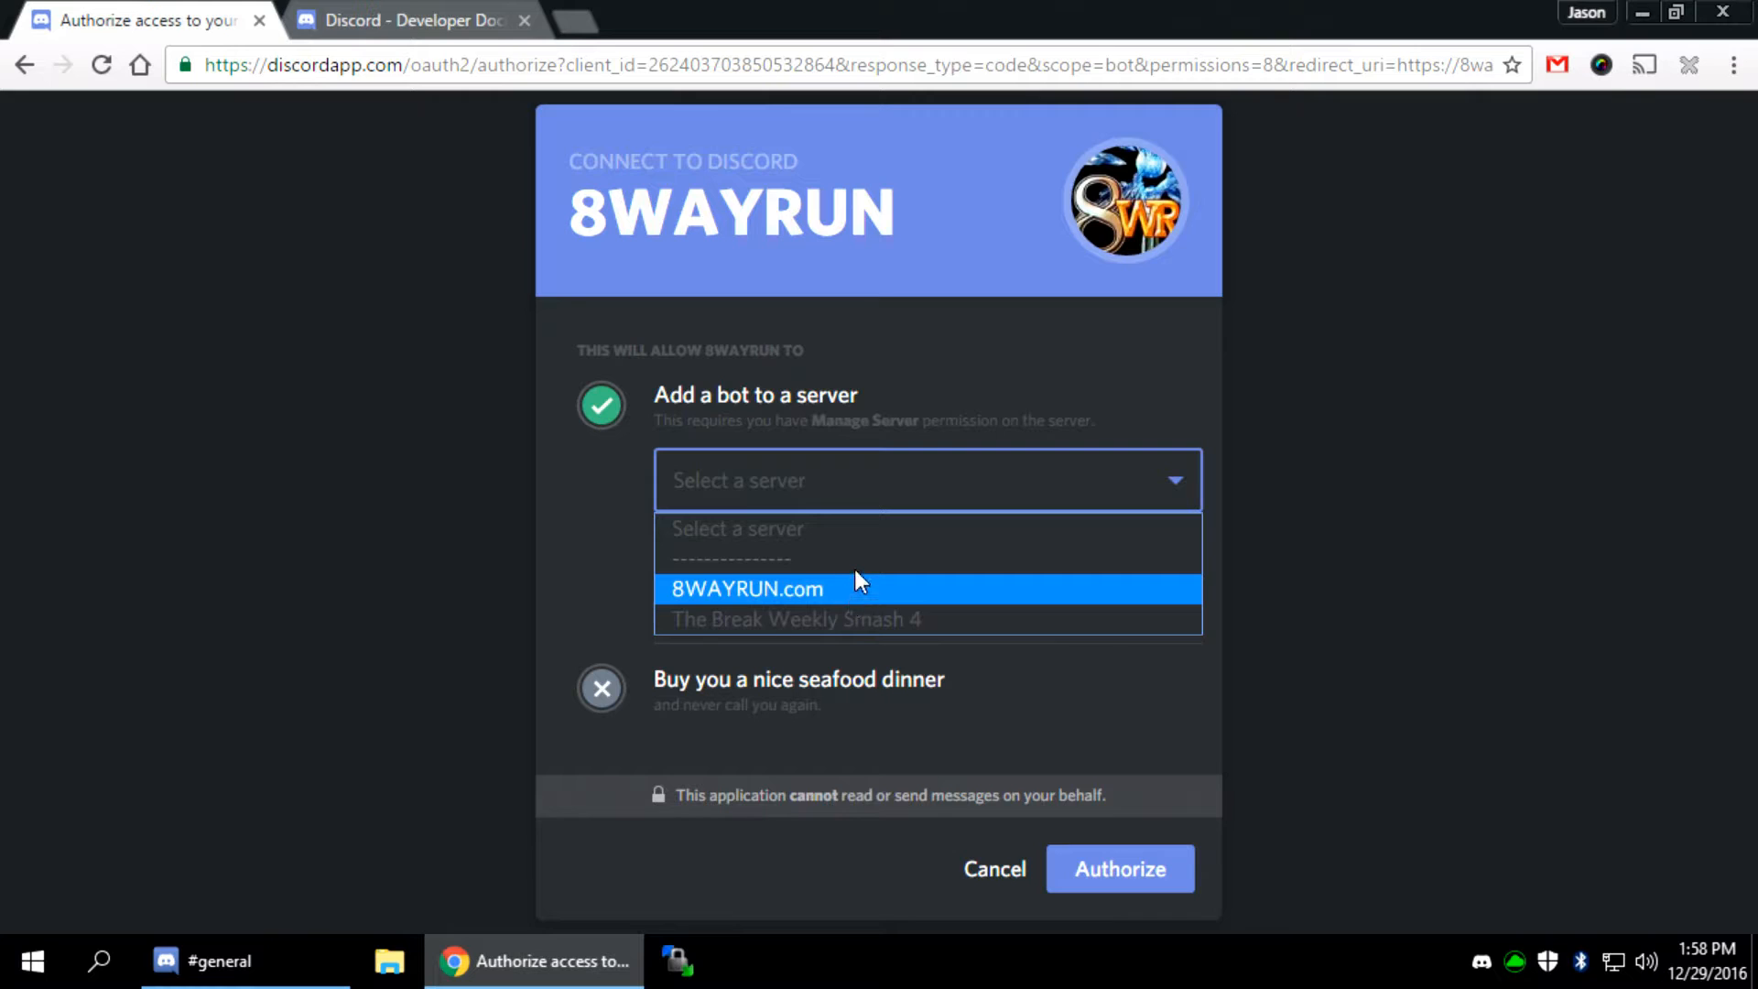
{"action": "mouse_move", "coordinate": [936, 528]}
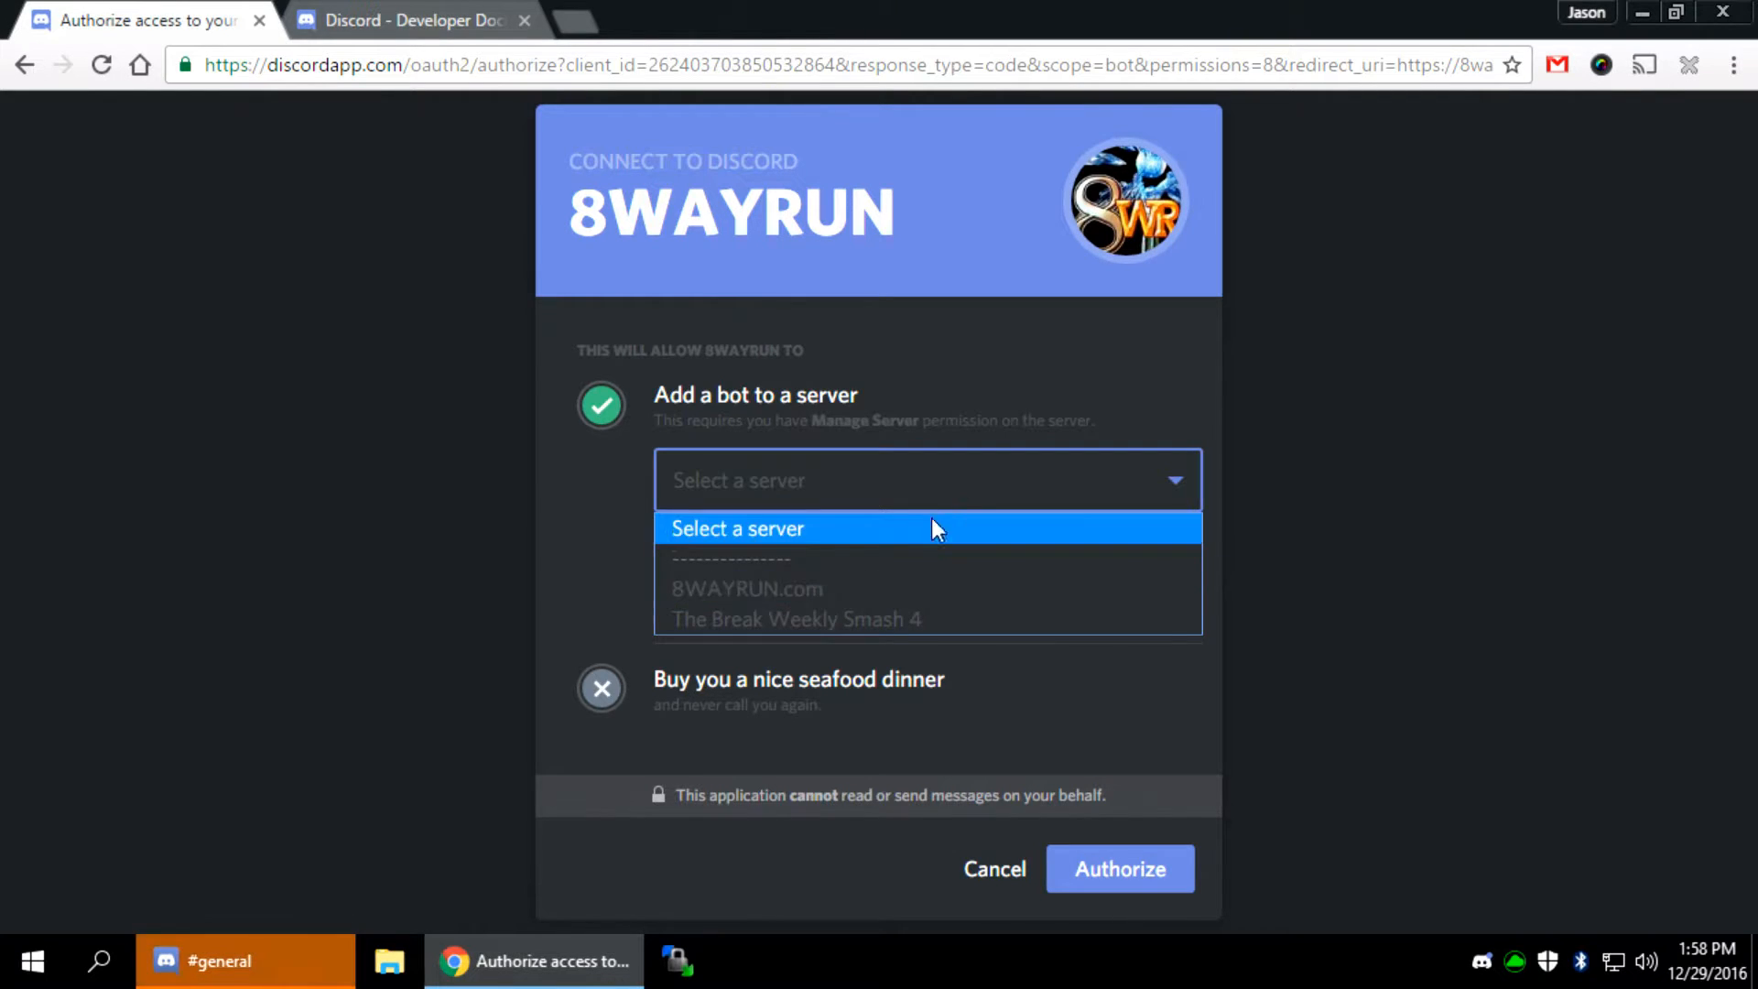
{"action": "mouse_move", "coordinate": [833, 588]}
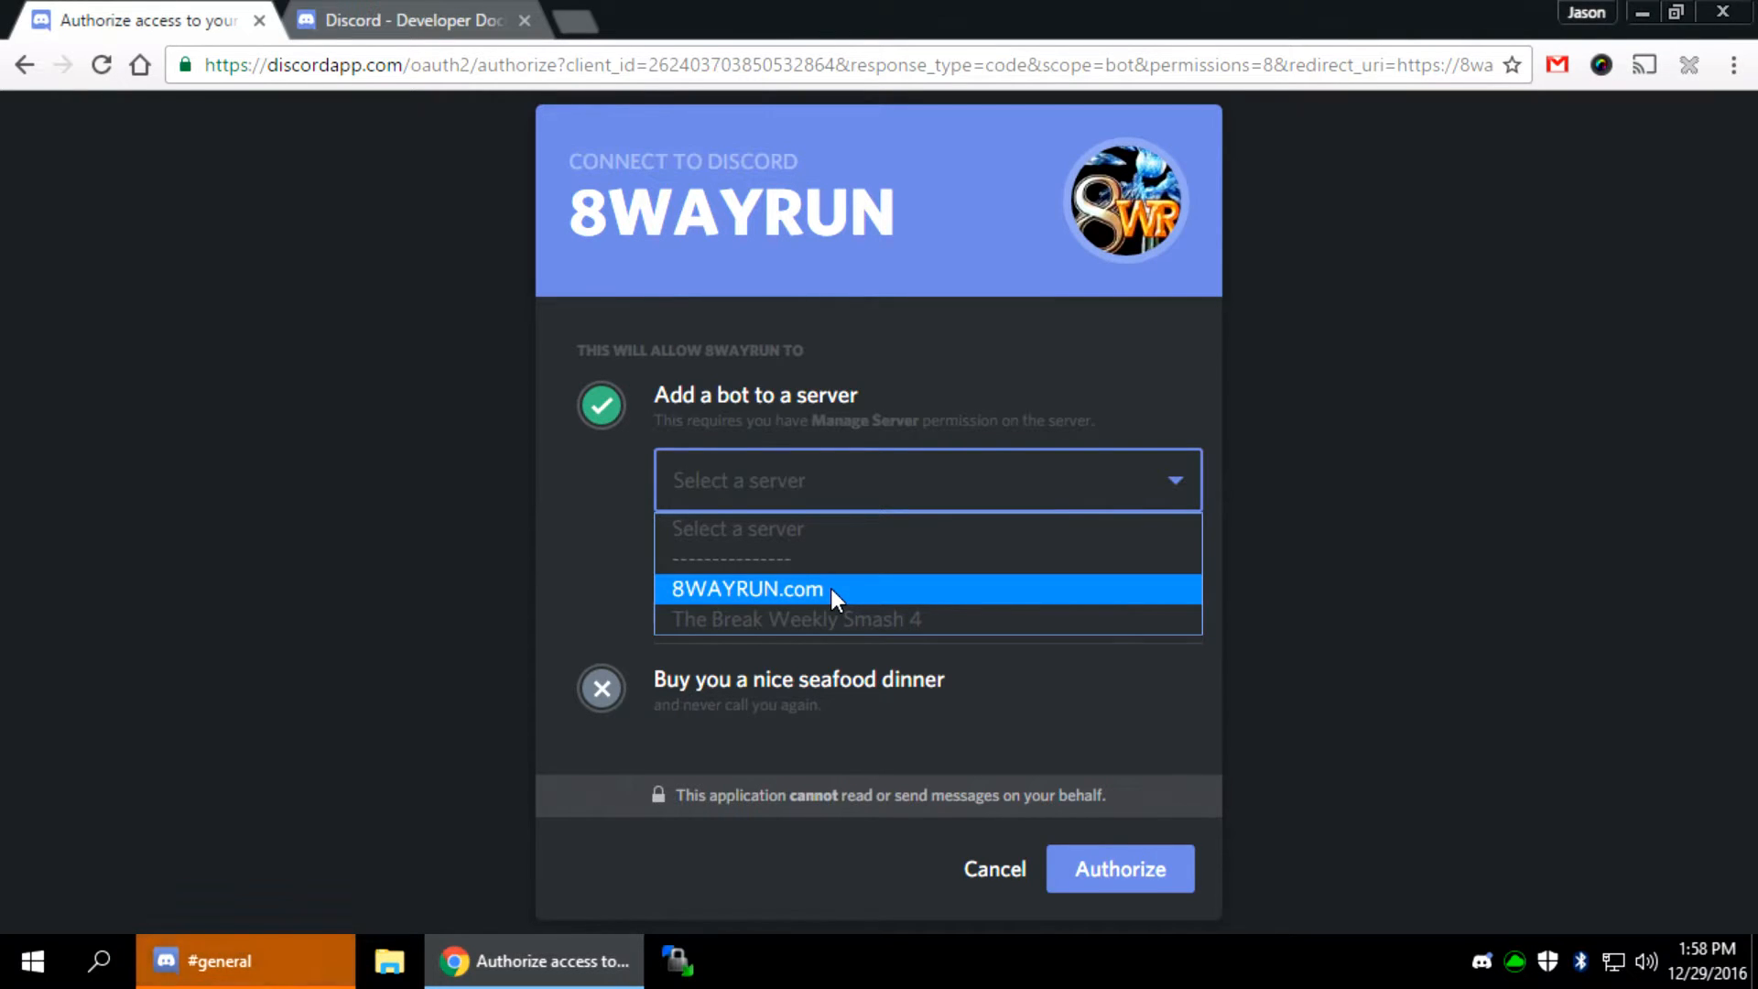
{"action": "left_click", "coordinate": [745, 588]}
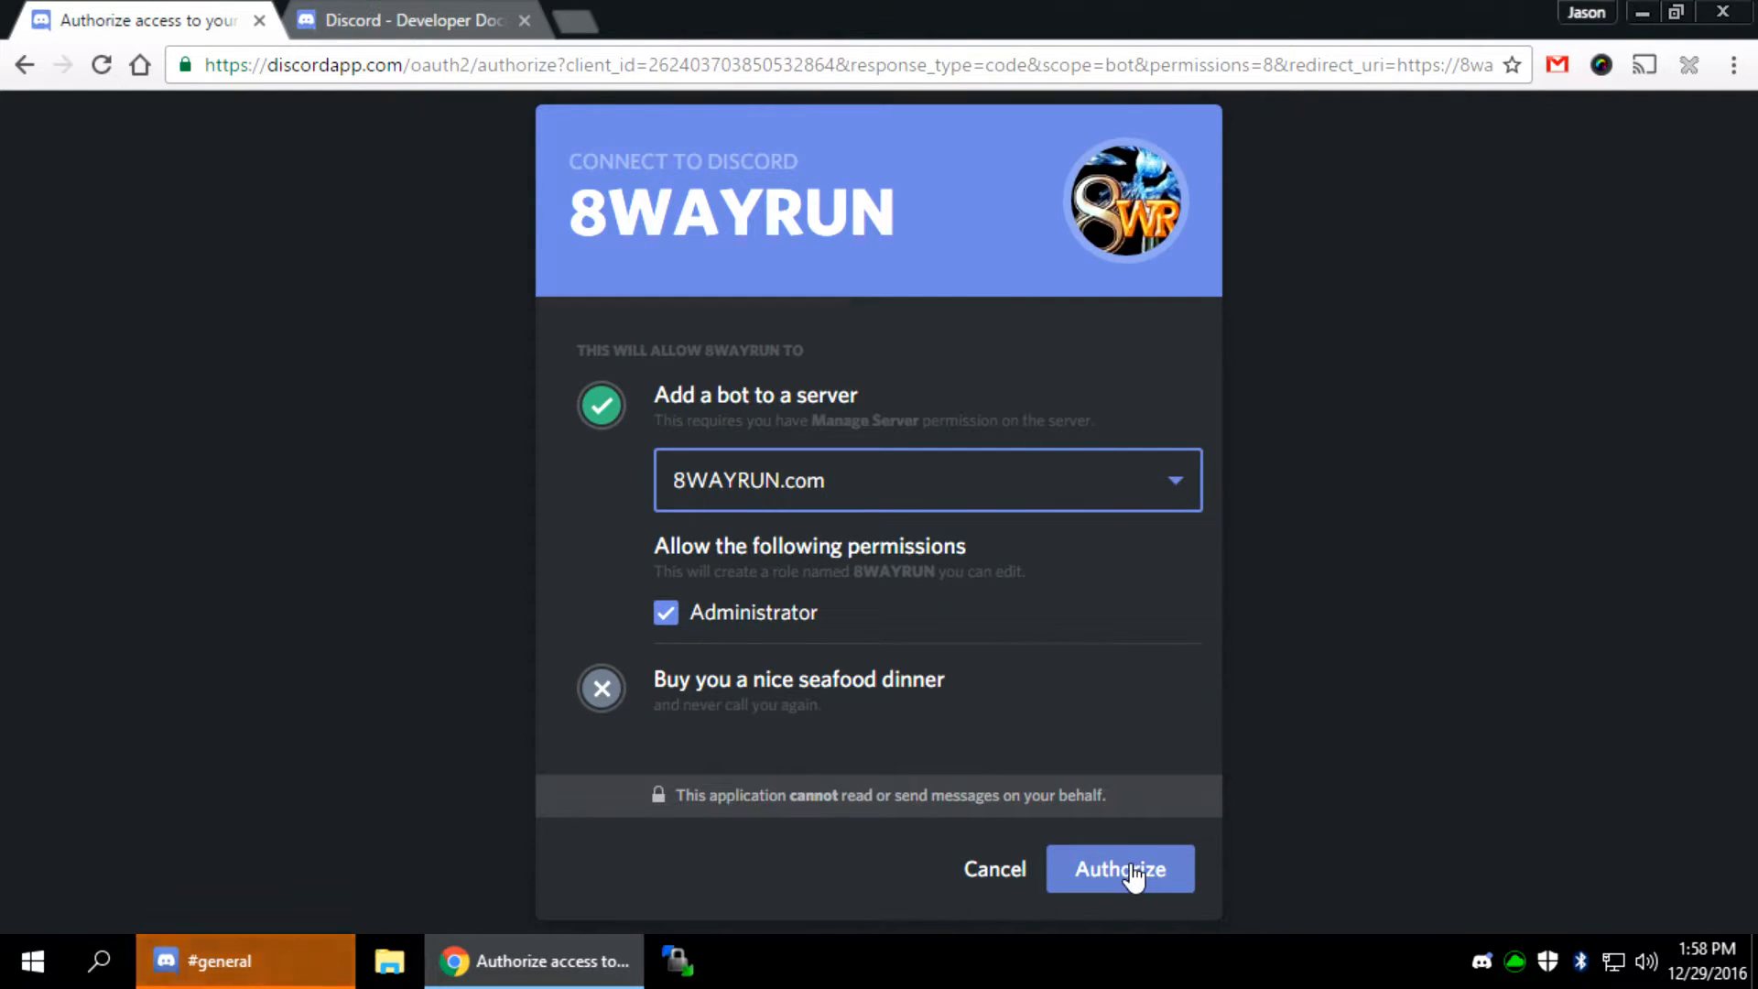
{"action": "left_click", "coordinate": [1119, 868]}
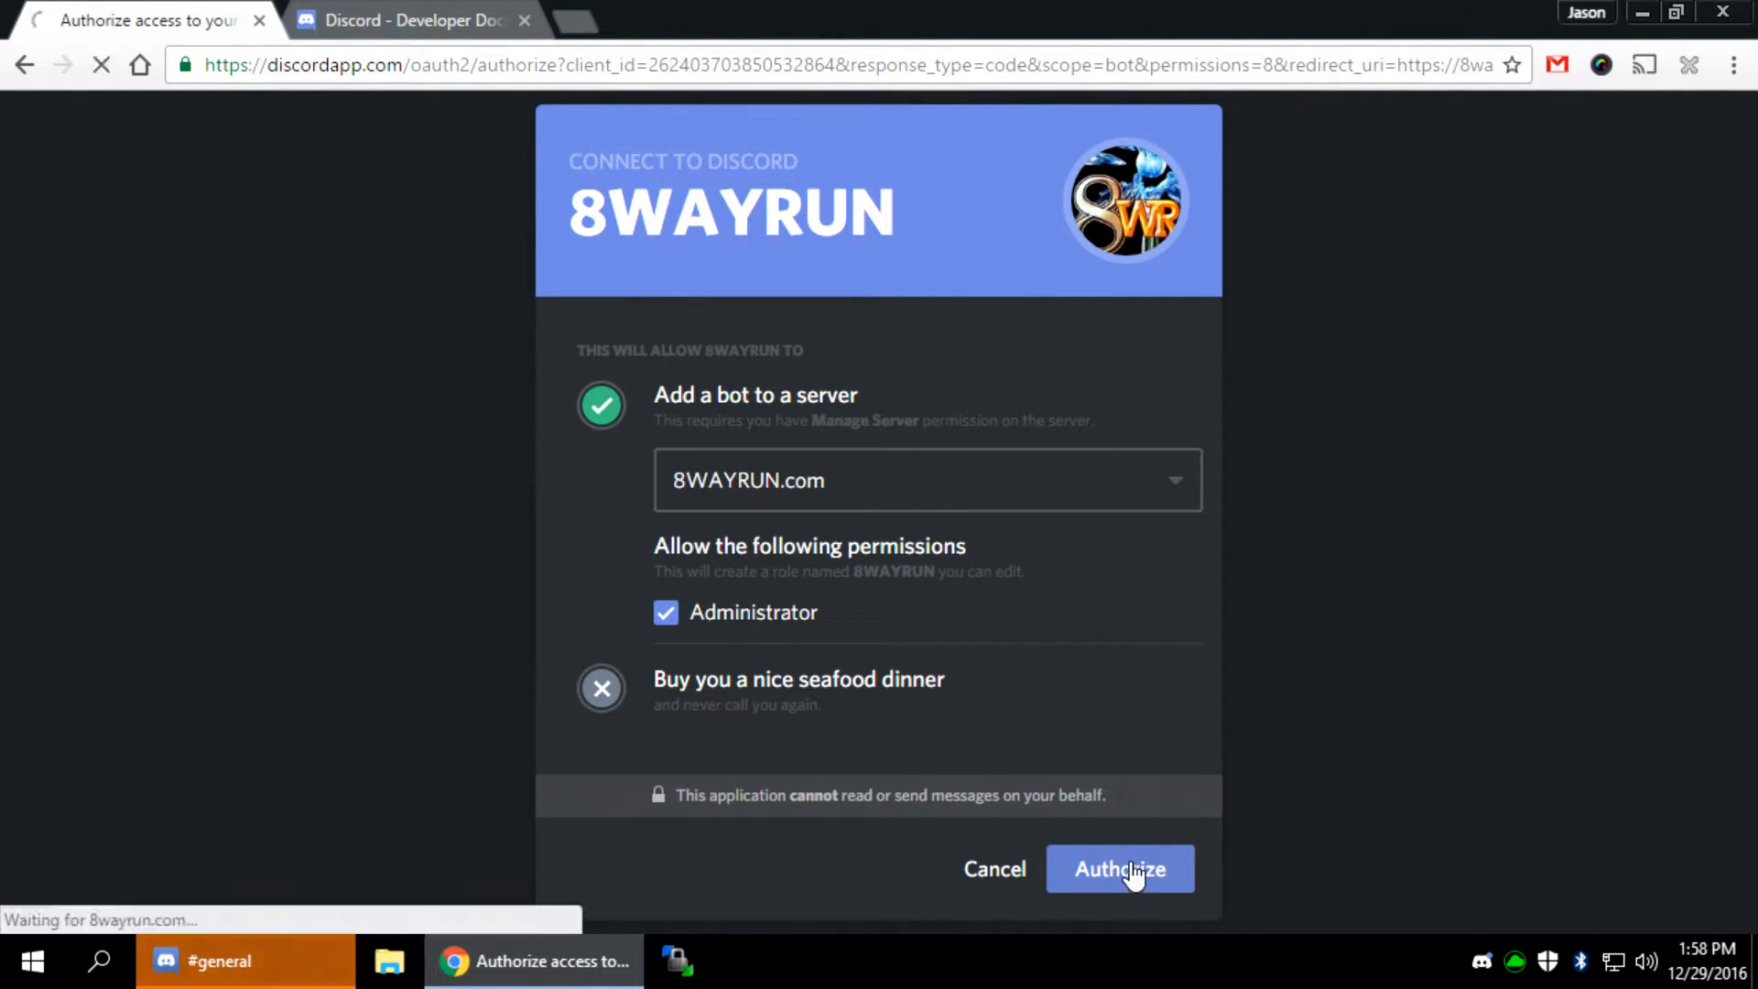
{"action": "left_click", "coordinate": [1119, 867]}
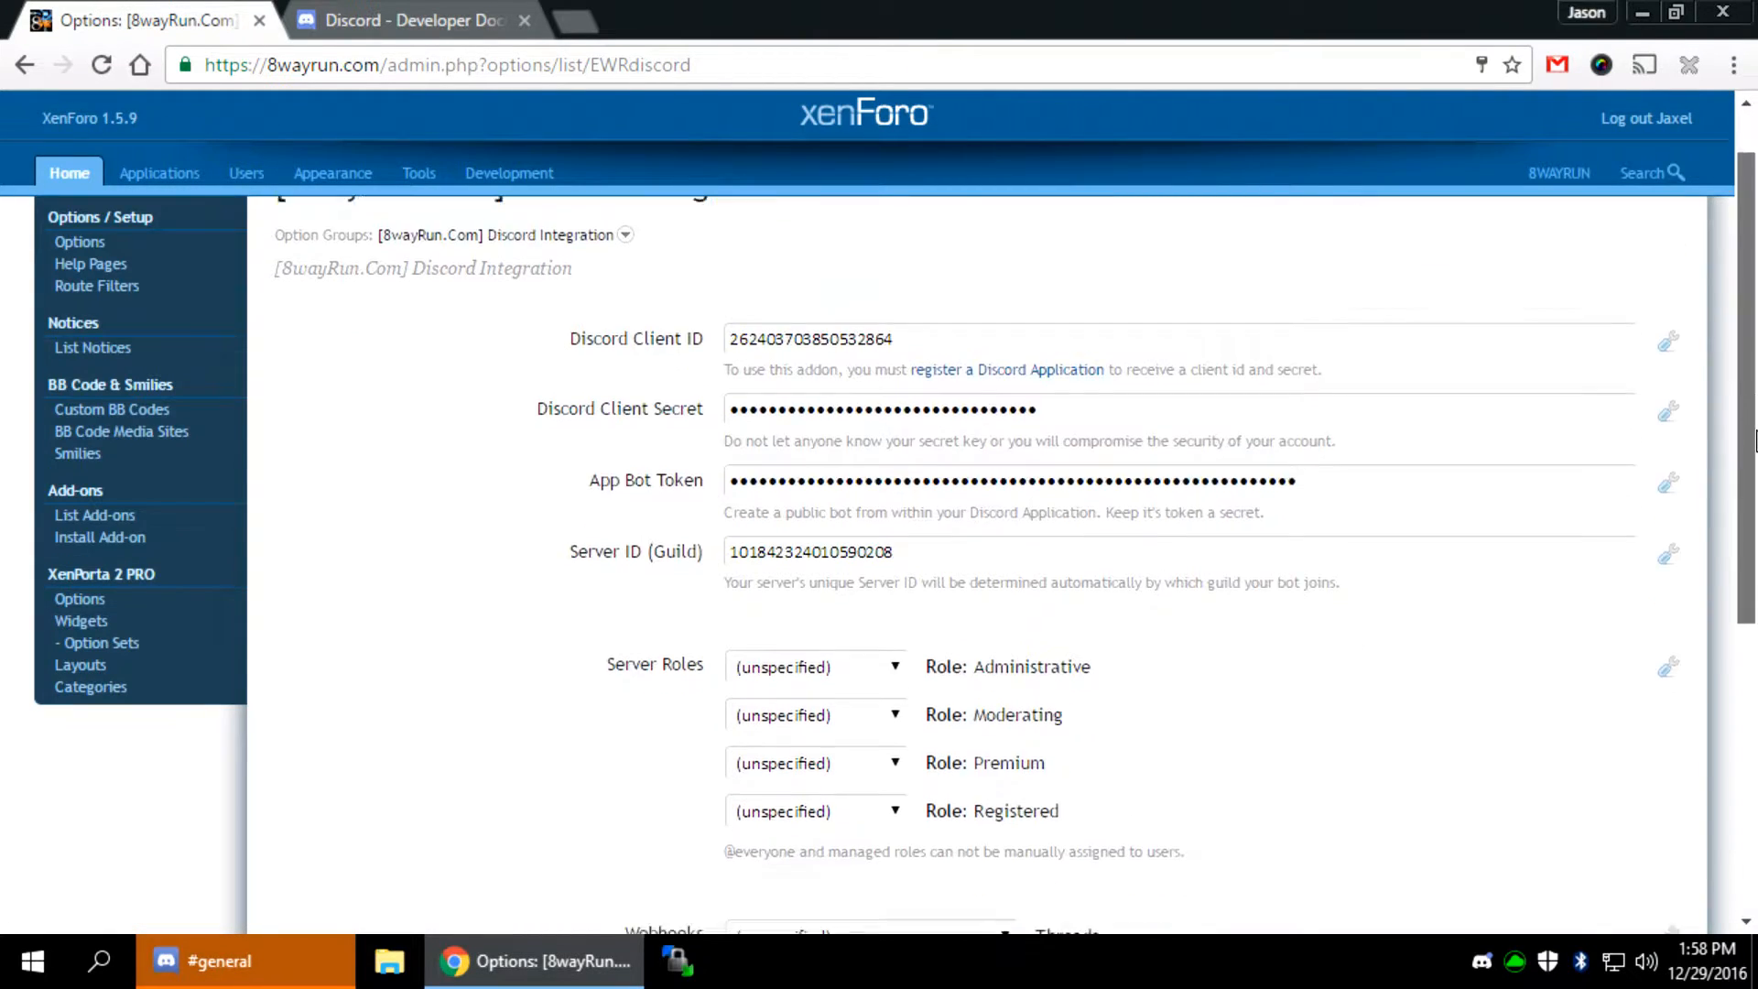
Bring the Server Roles and webhook mappings into view, then switch to Discord's Server Settings
{"action": "scroll", "scroll_direction": "down", "scroll_amount": 3}
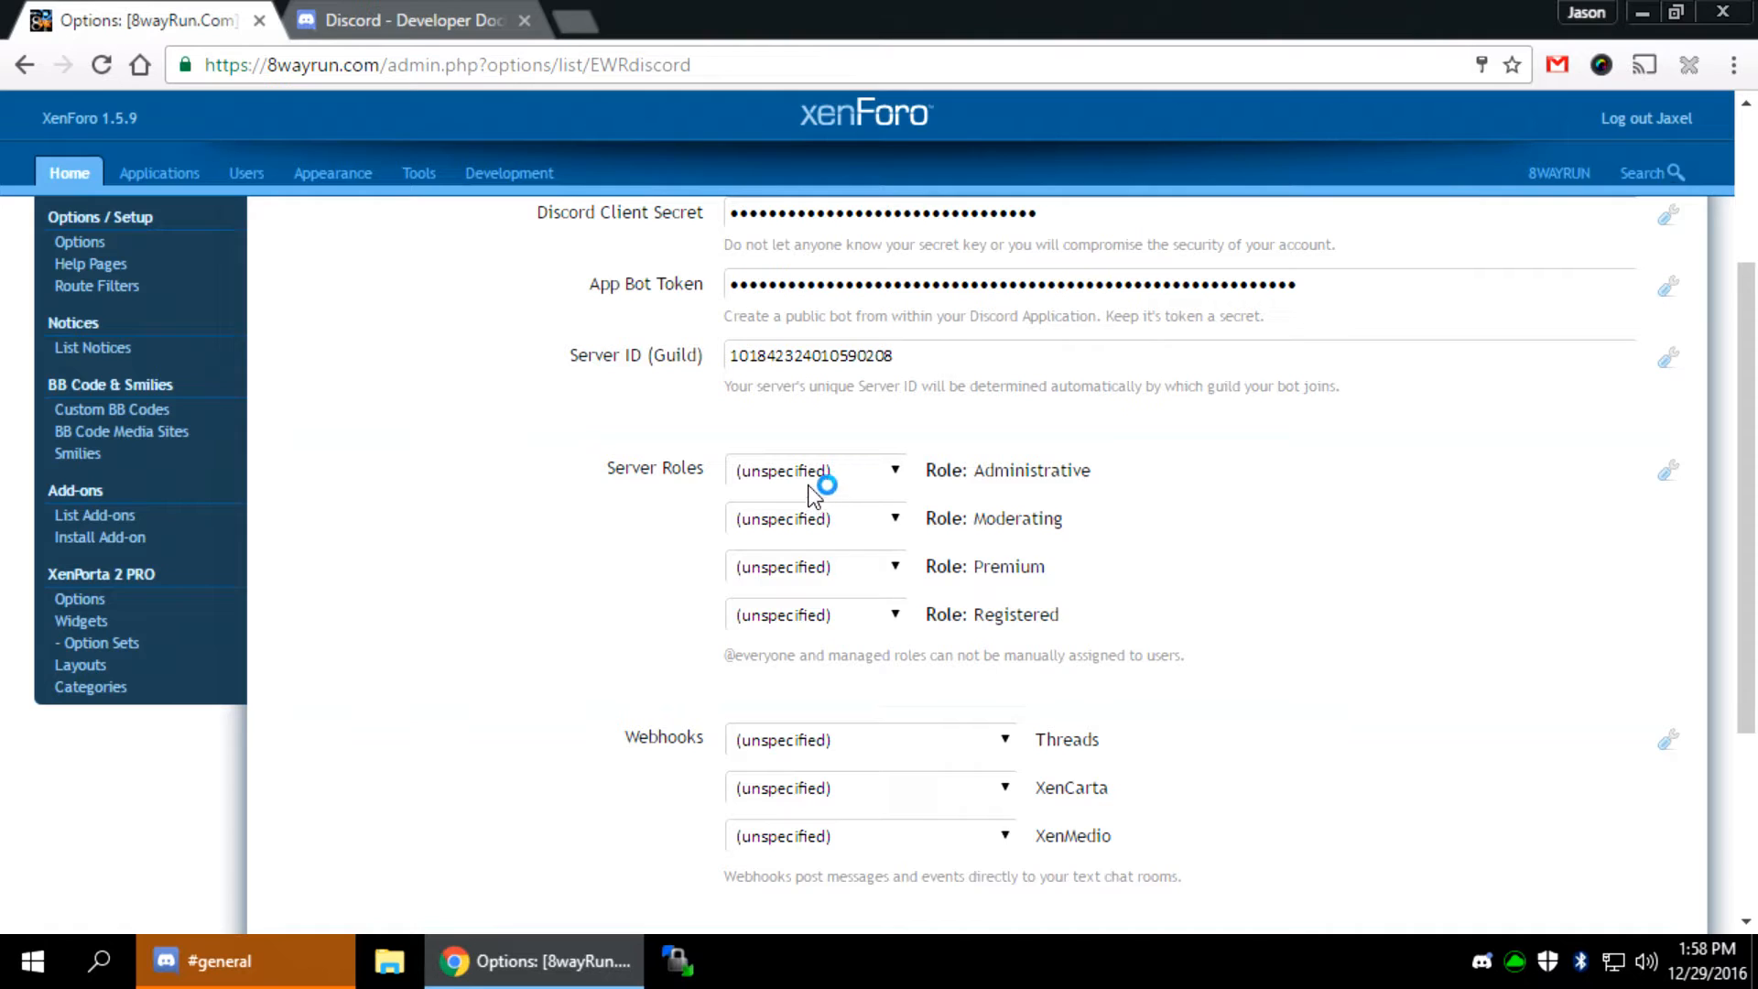
{"action": "mouse_move", "coordinate": [1012, 551]}
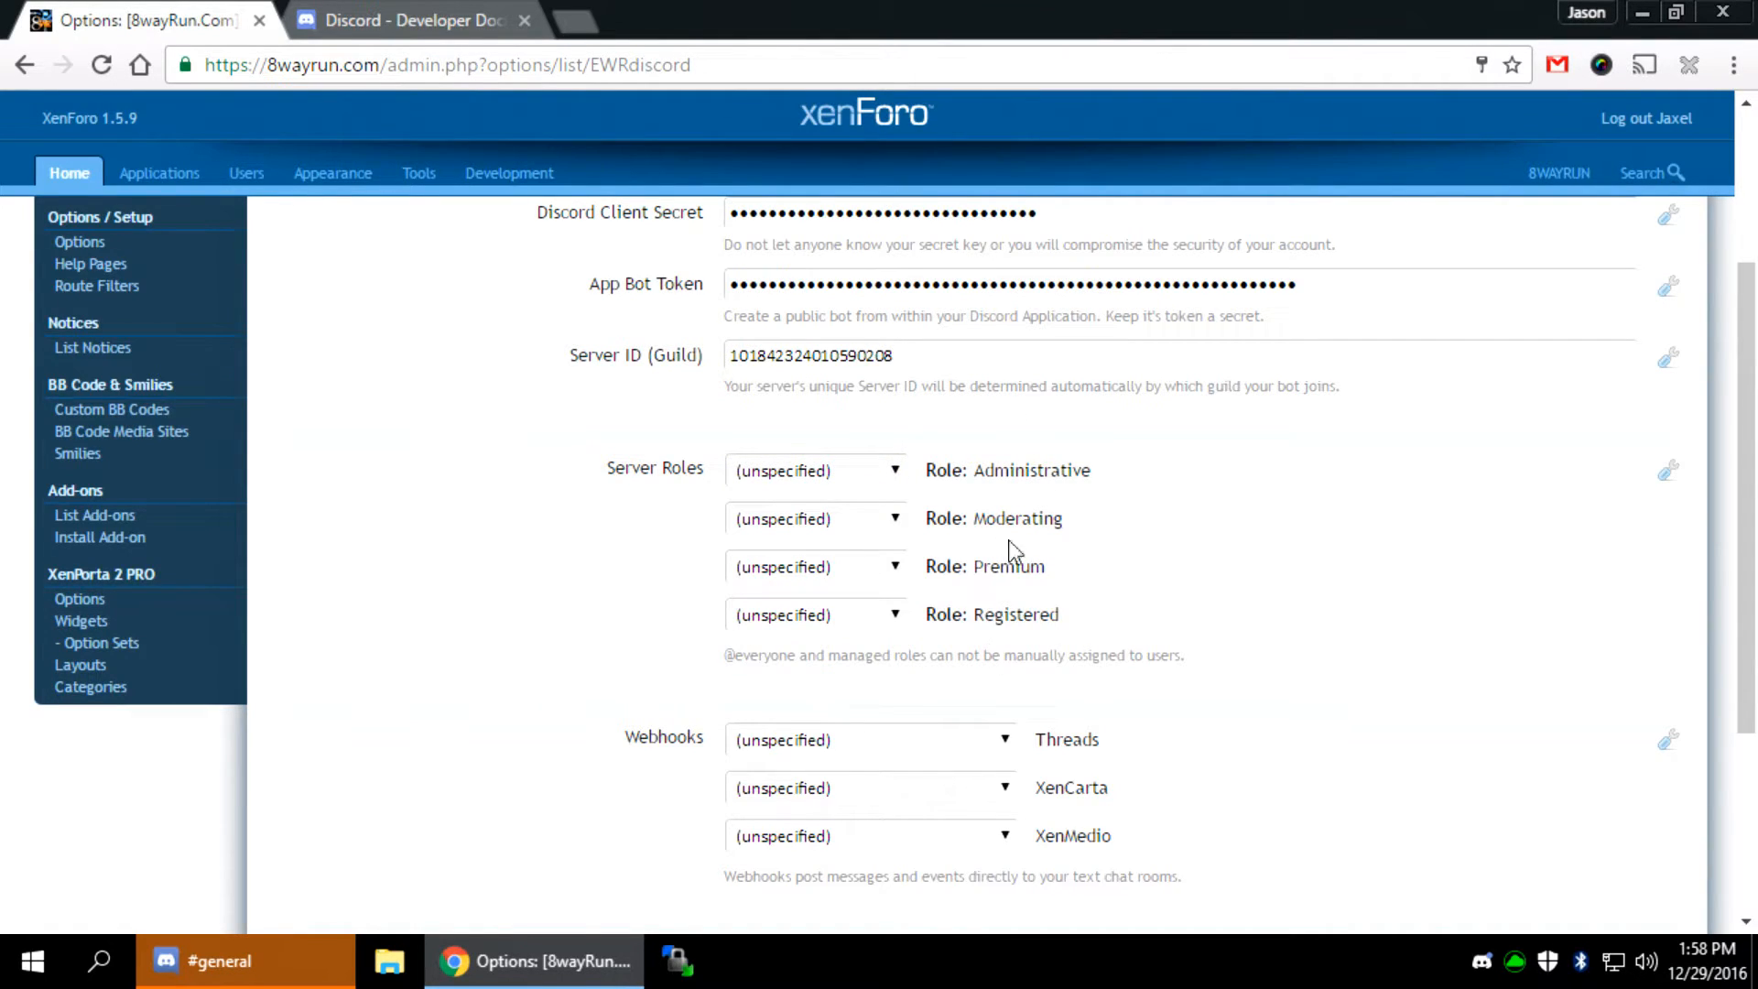
{"action": "left_click", "coordinate": [217, 961]}
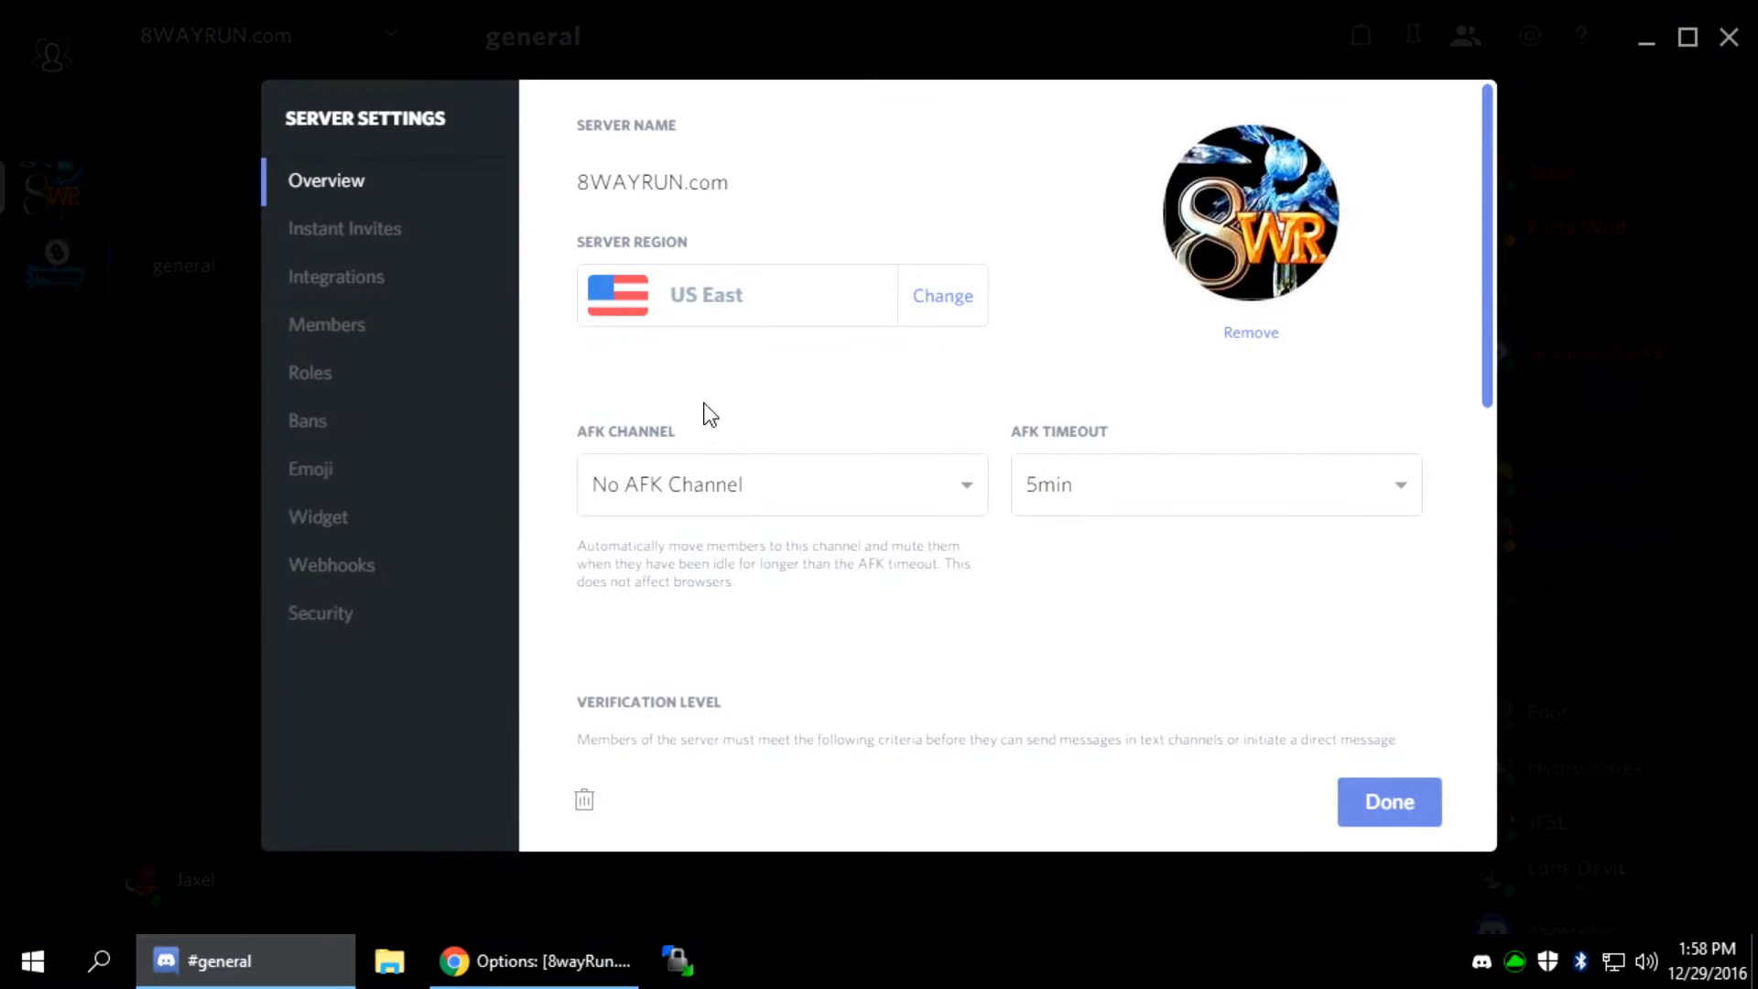
{"action": "left_click", "coordinate": [310, 371]}
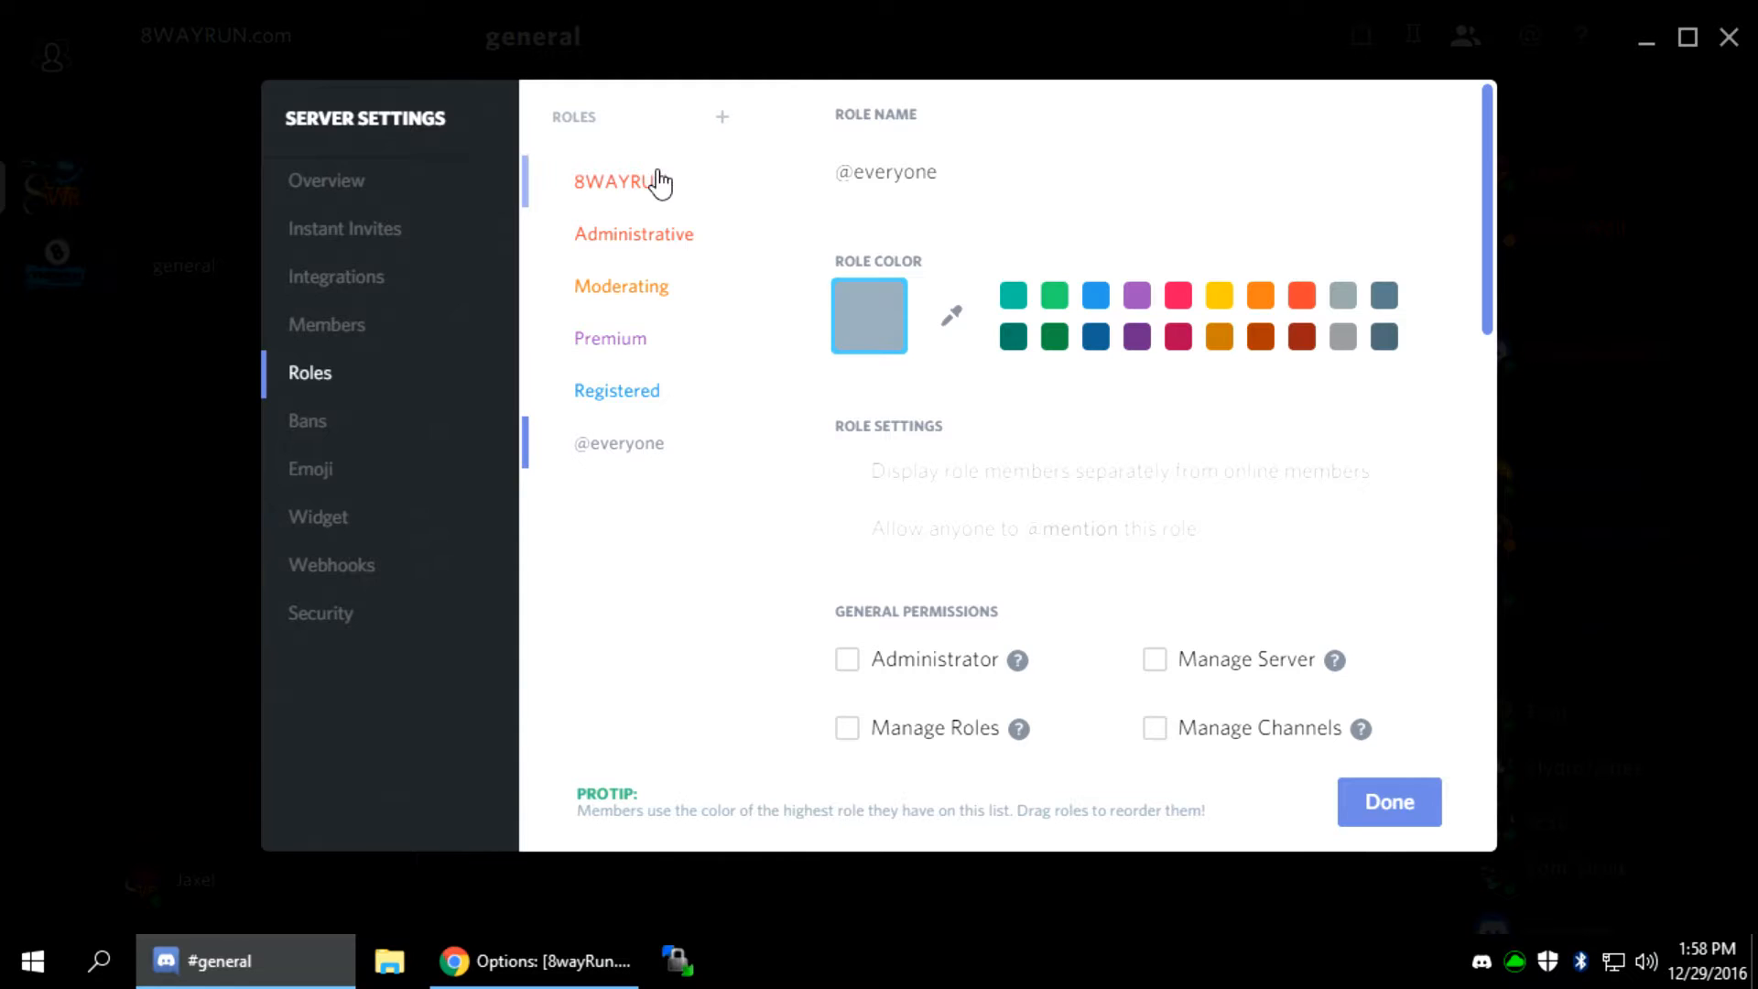
{"action": "left_click", "coordinate": [621, 182]}
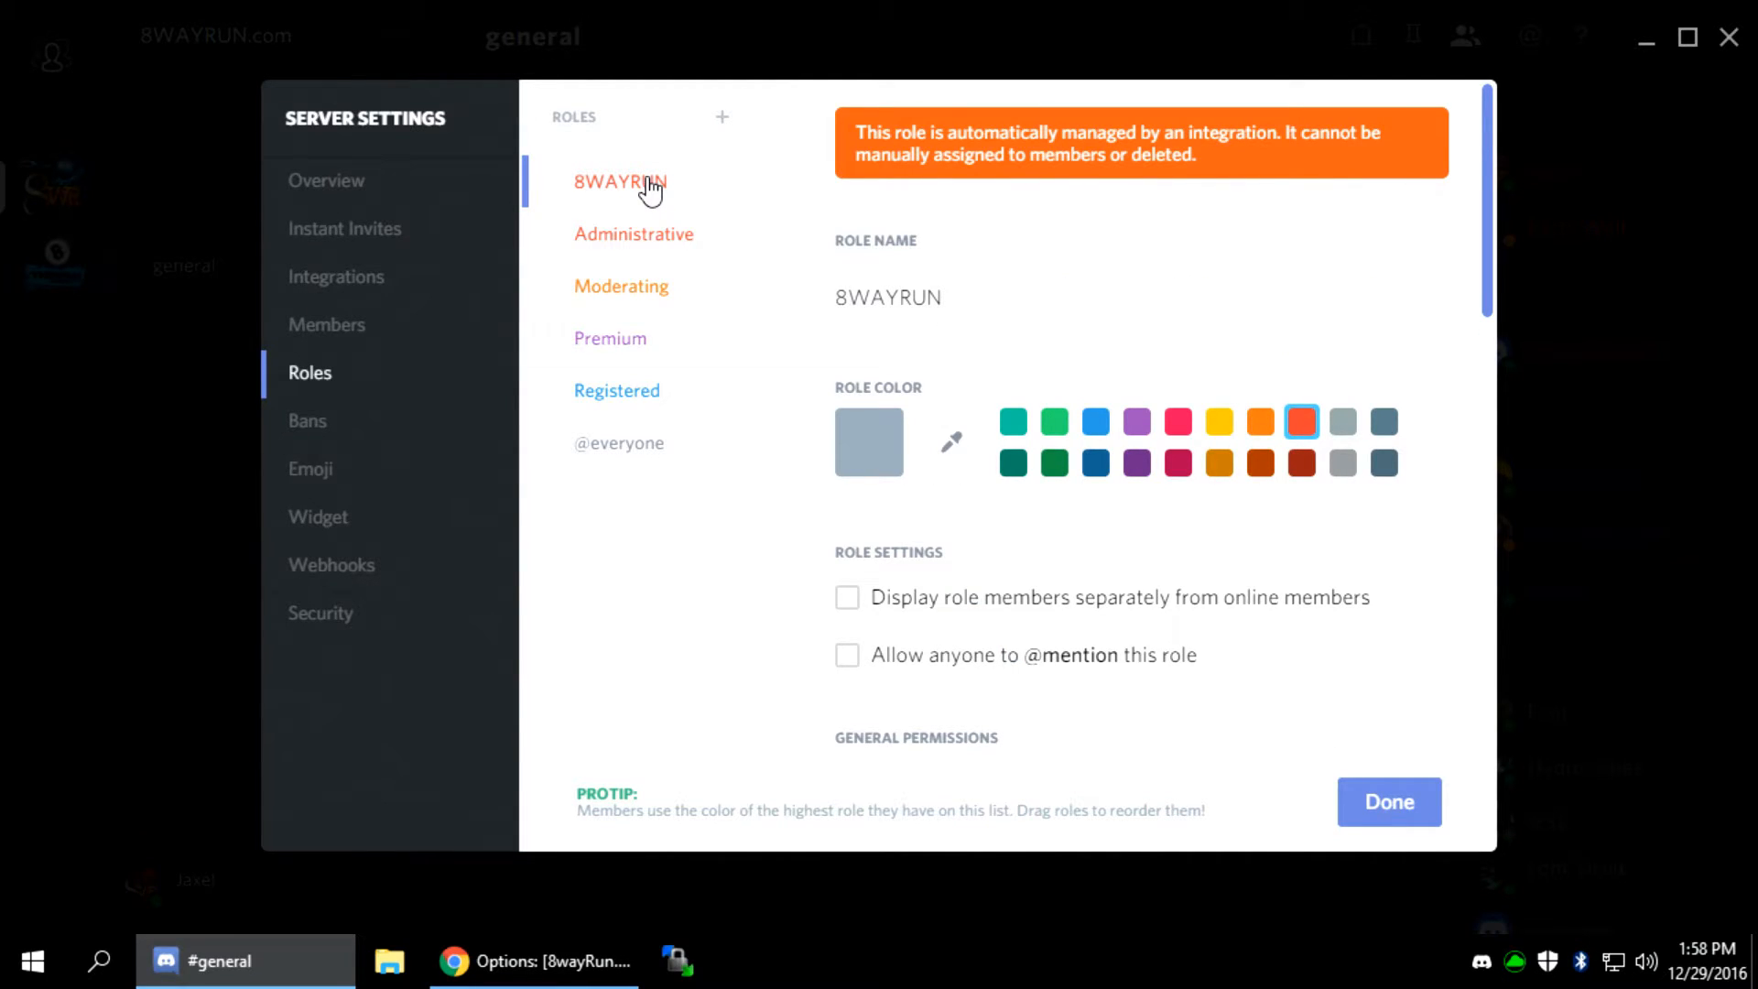
{"action": "mouse_move", "coordinate": [658, 271]}
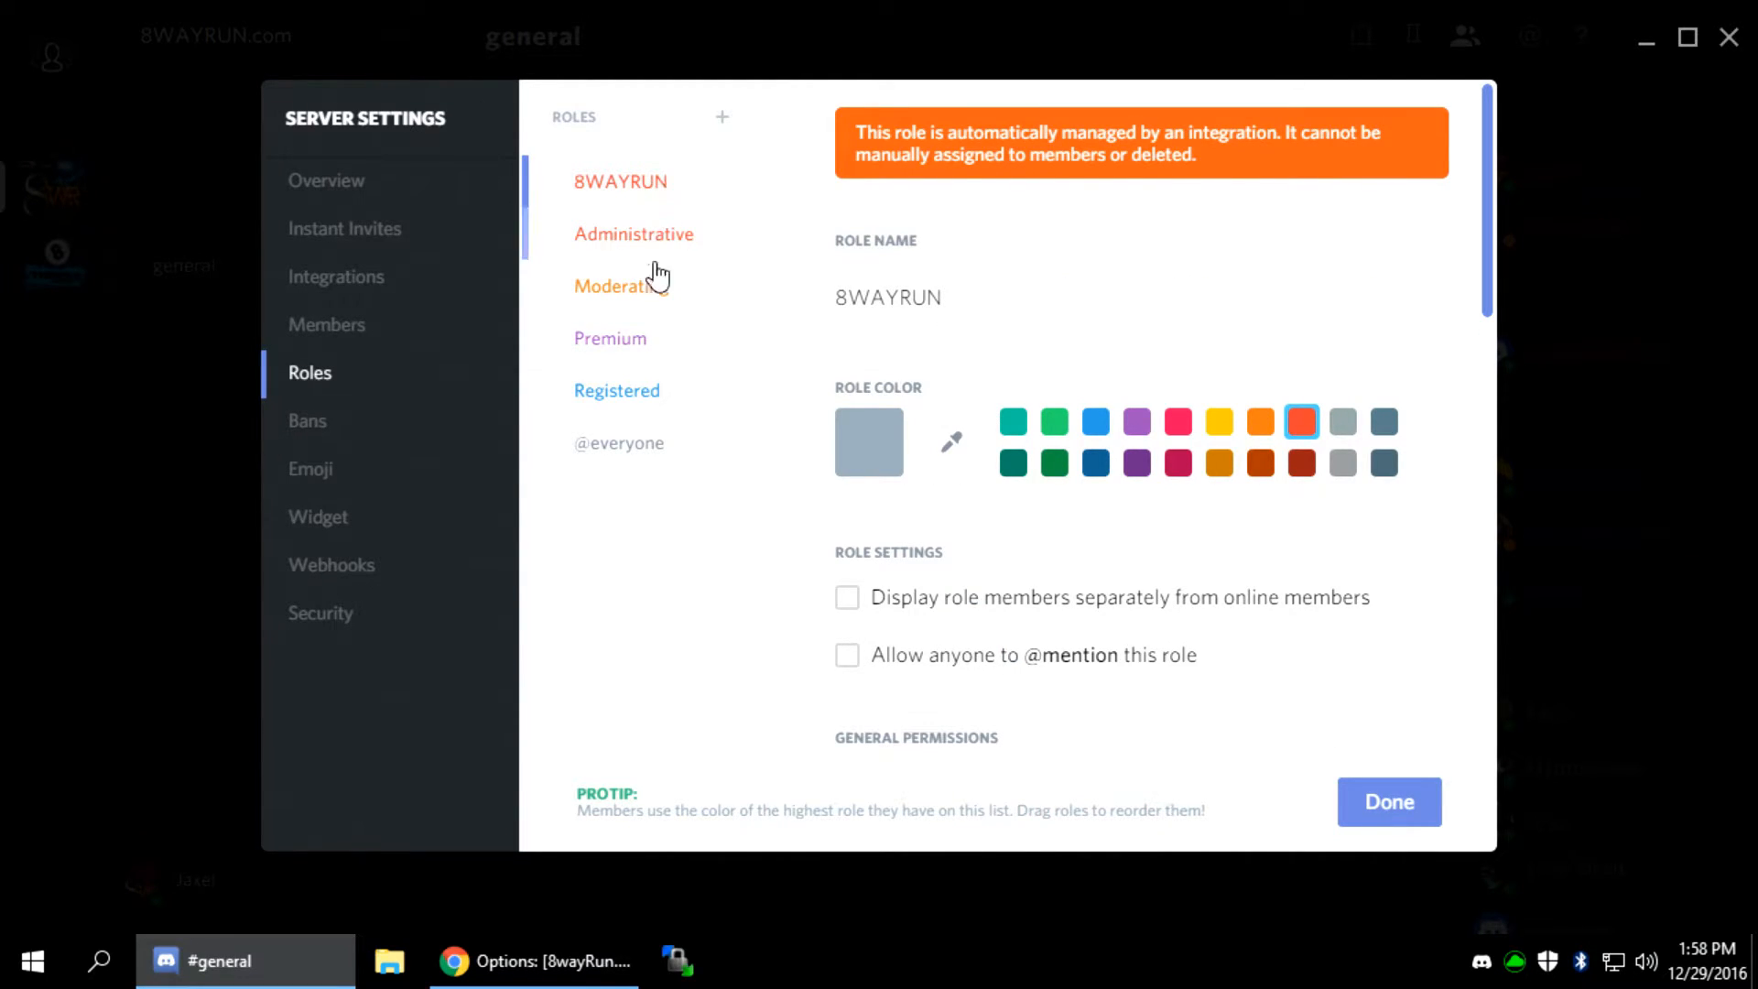
{"action": "left_click", "coordinate": [617, 443]}
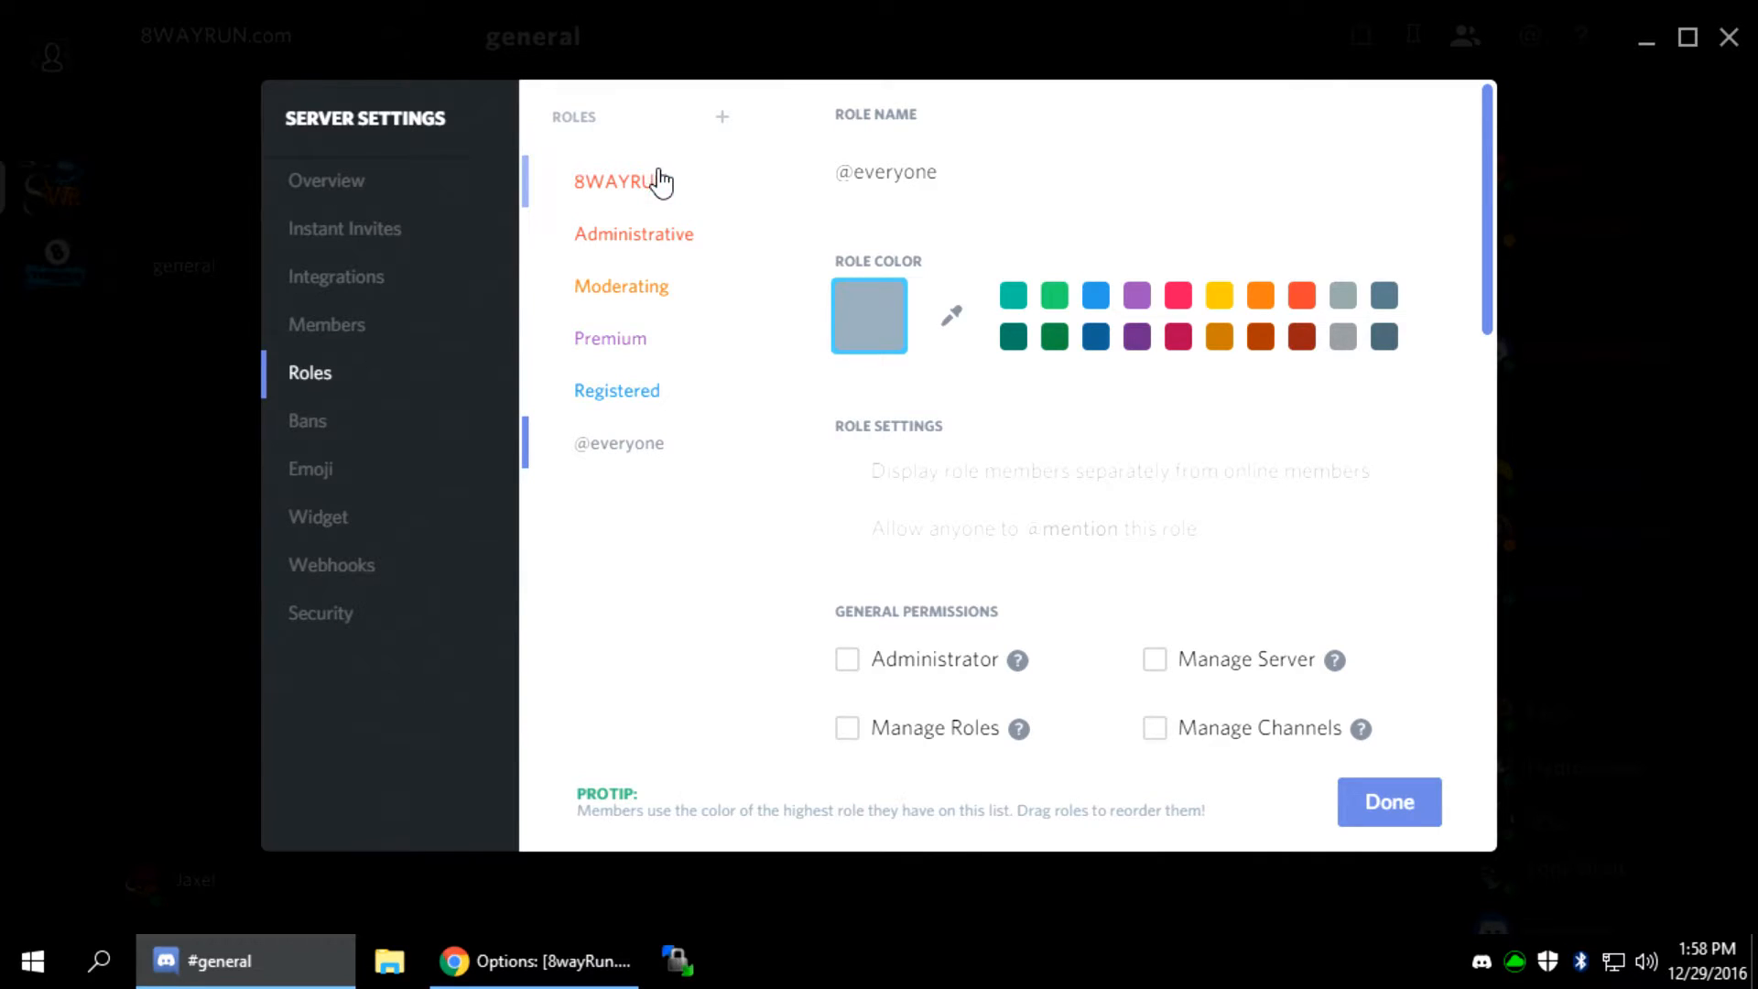
{"action": "left_click", "coordinate": [620, 181]}
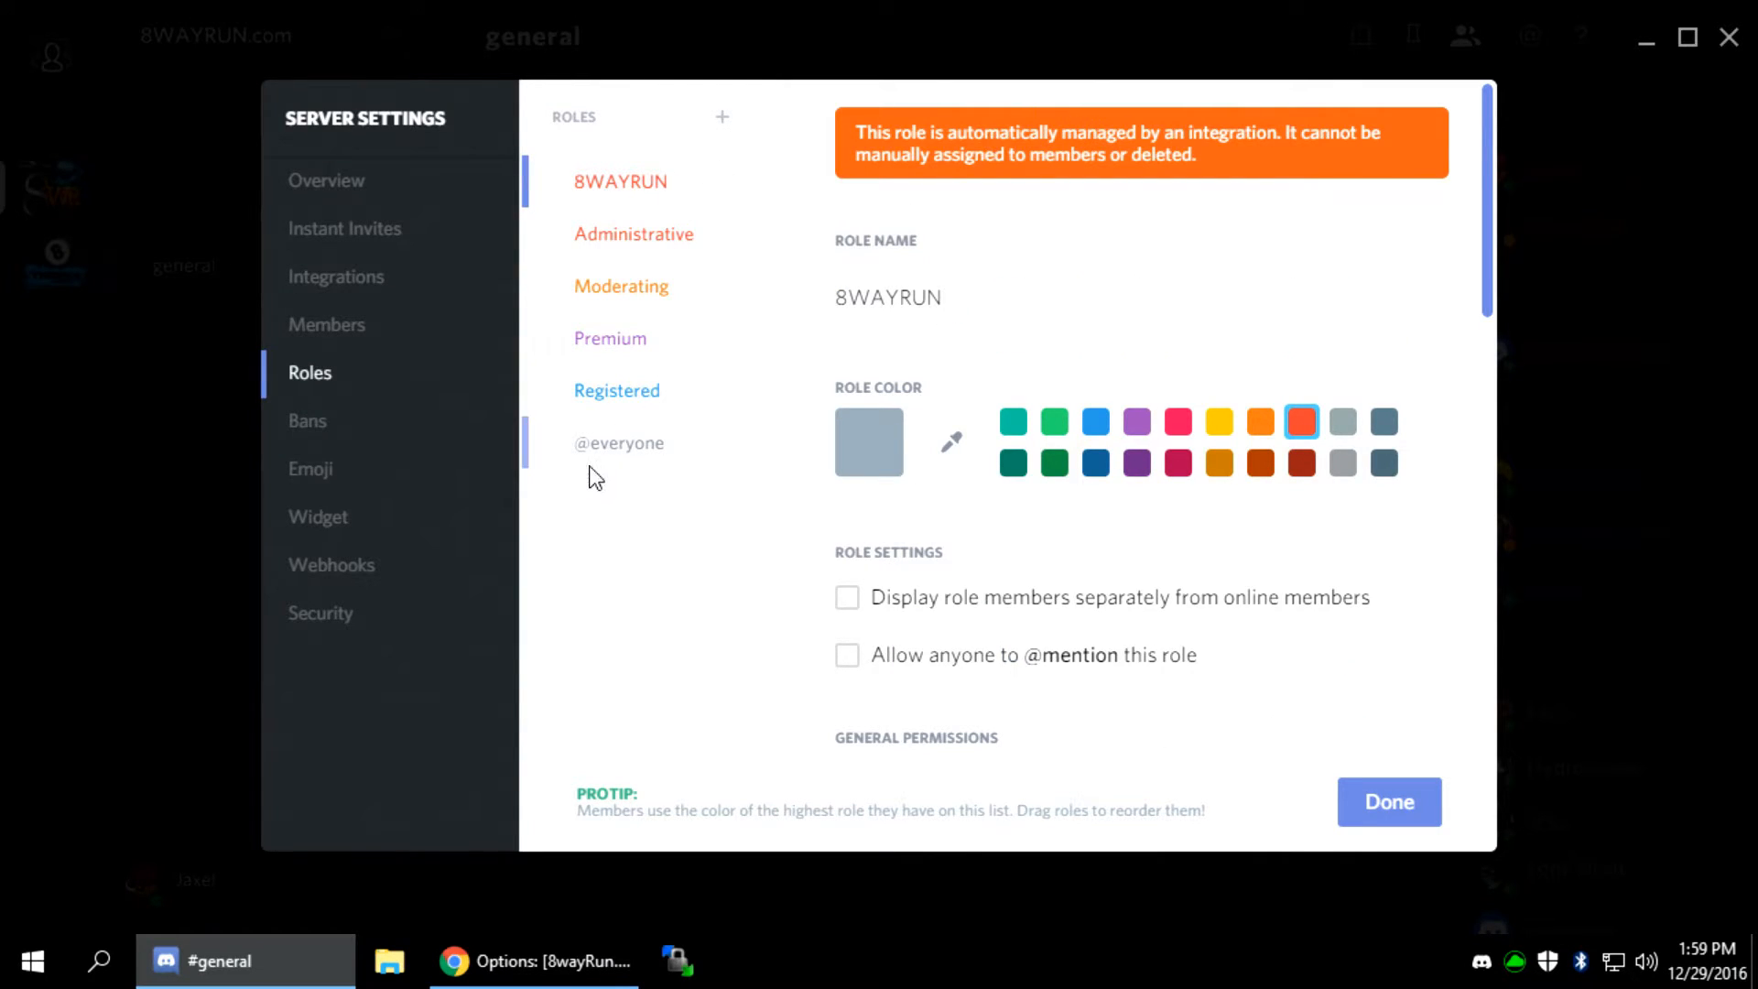
{"action": "left_click", "coordinate": [617, 441]}
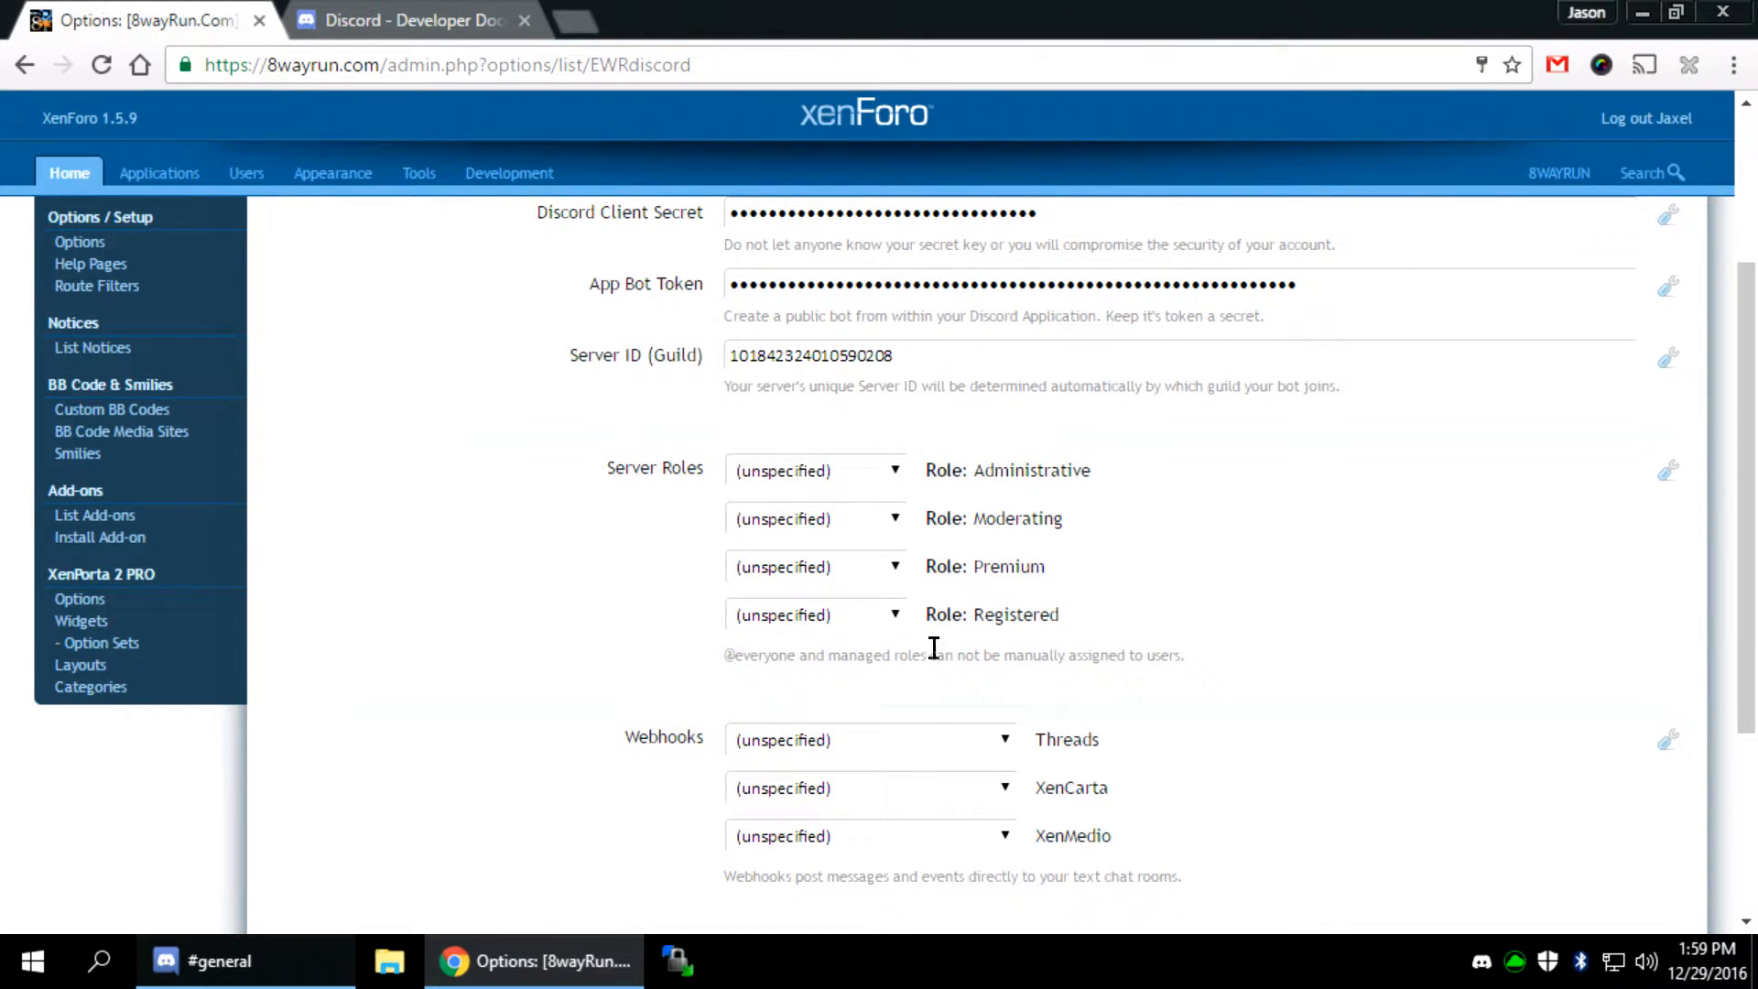
{"action": "mouse_move", "coordinate": [824, 470]}
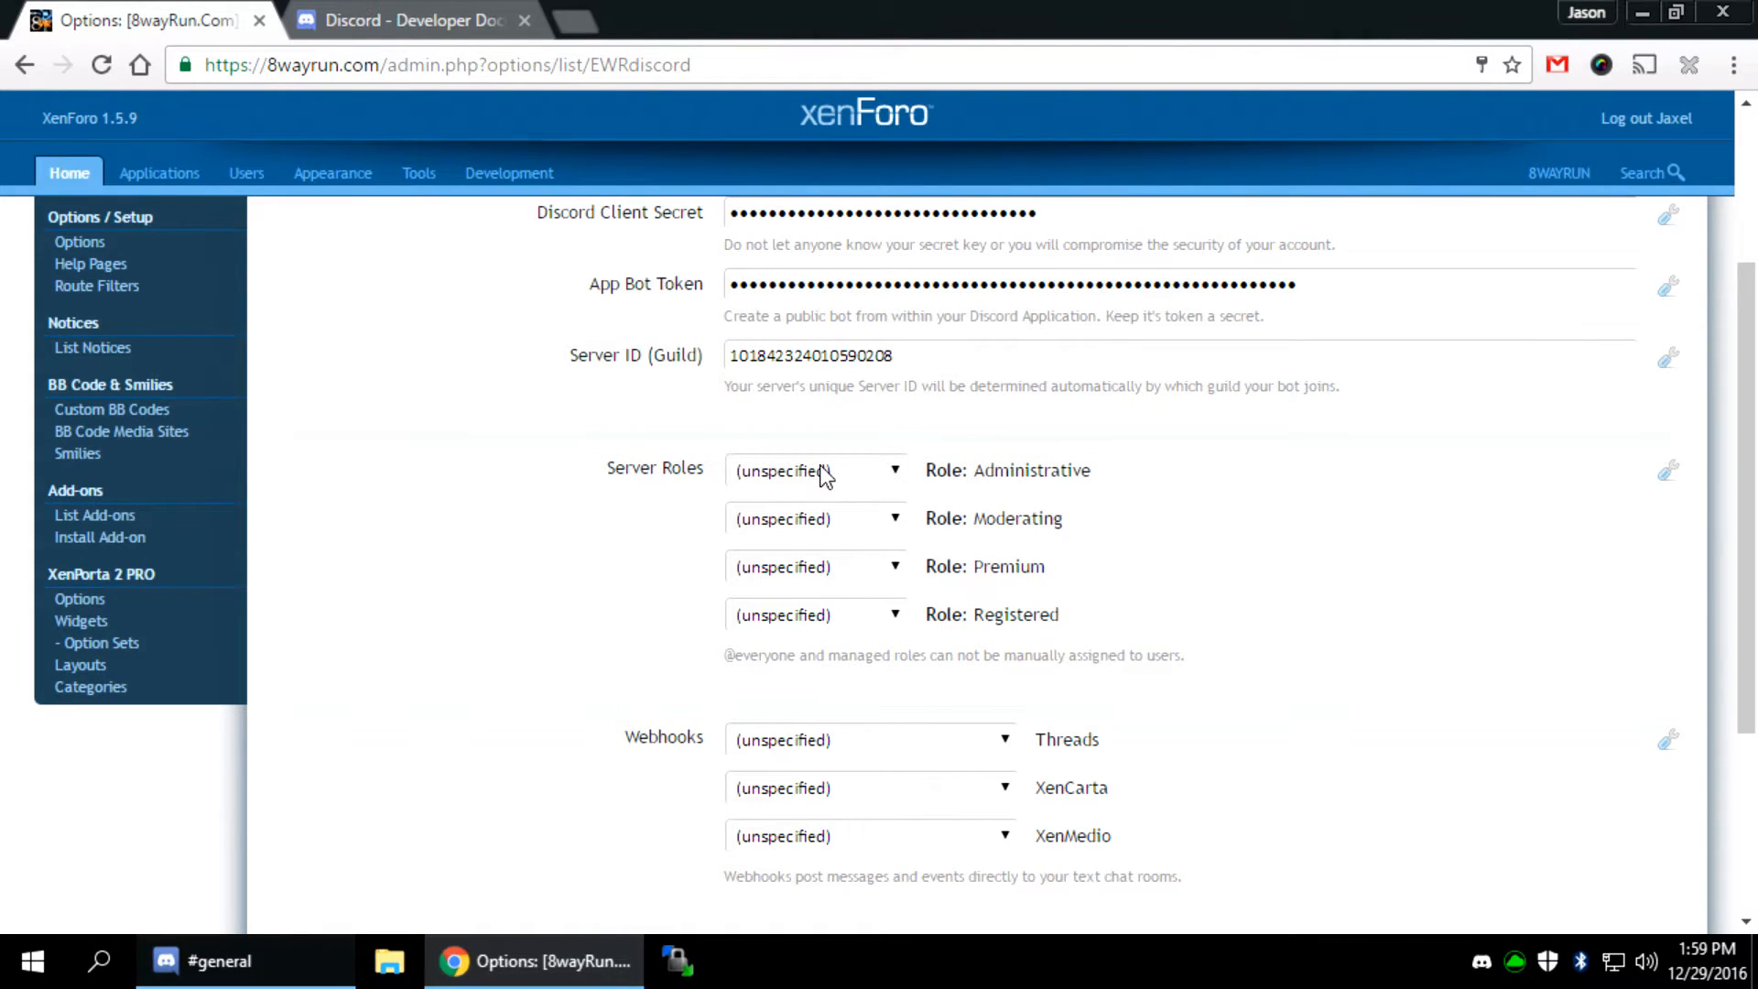
Map the Administrative role to the Administrative group, checking Administrative and Moderating in Discord
{"action": "left_click", "coordinate": [813, 471]}
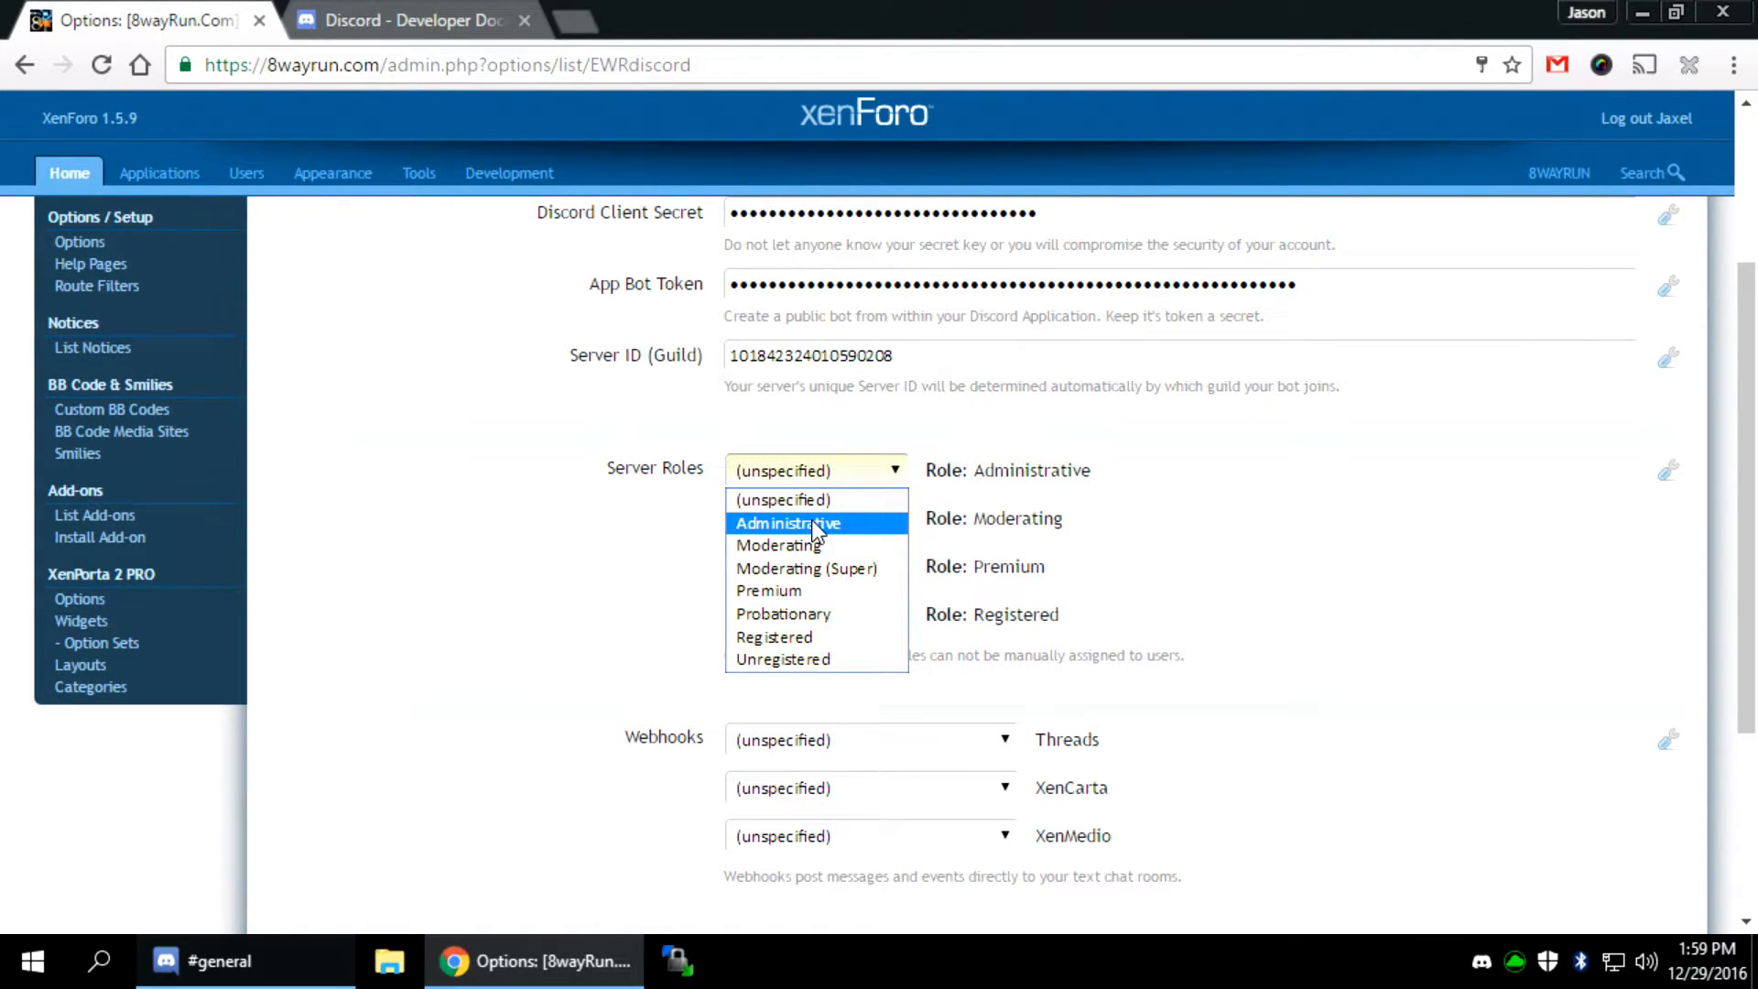
{"action": "left_click", "coordinate": [785, 522]}
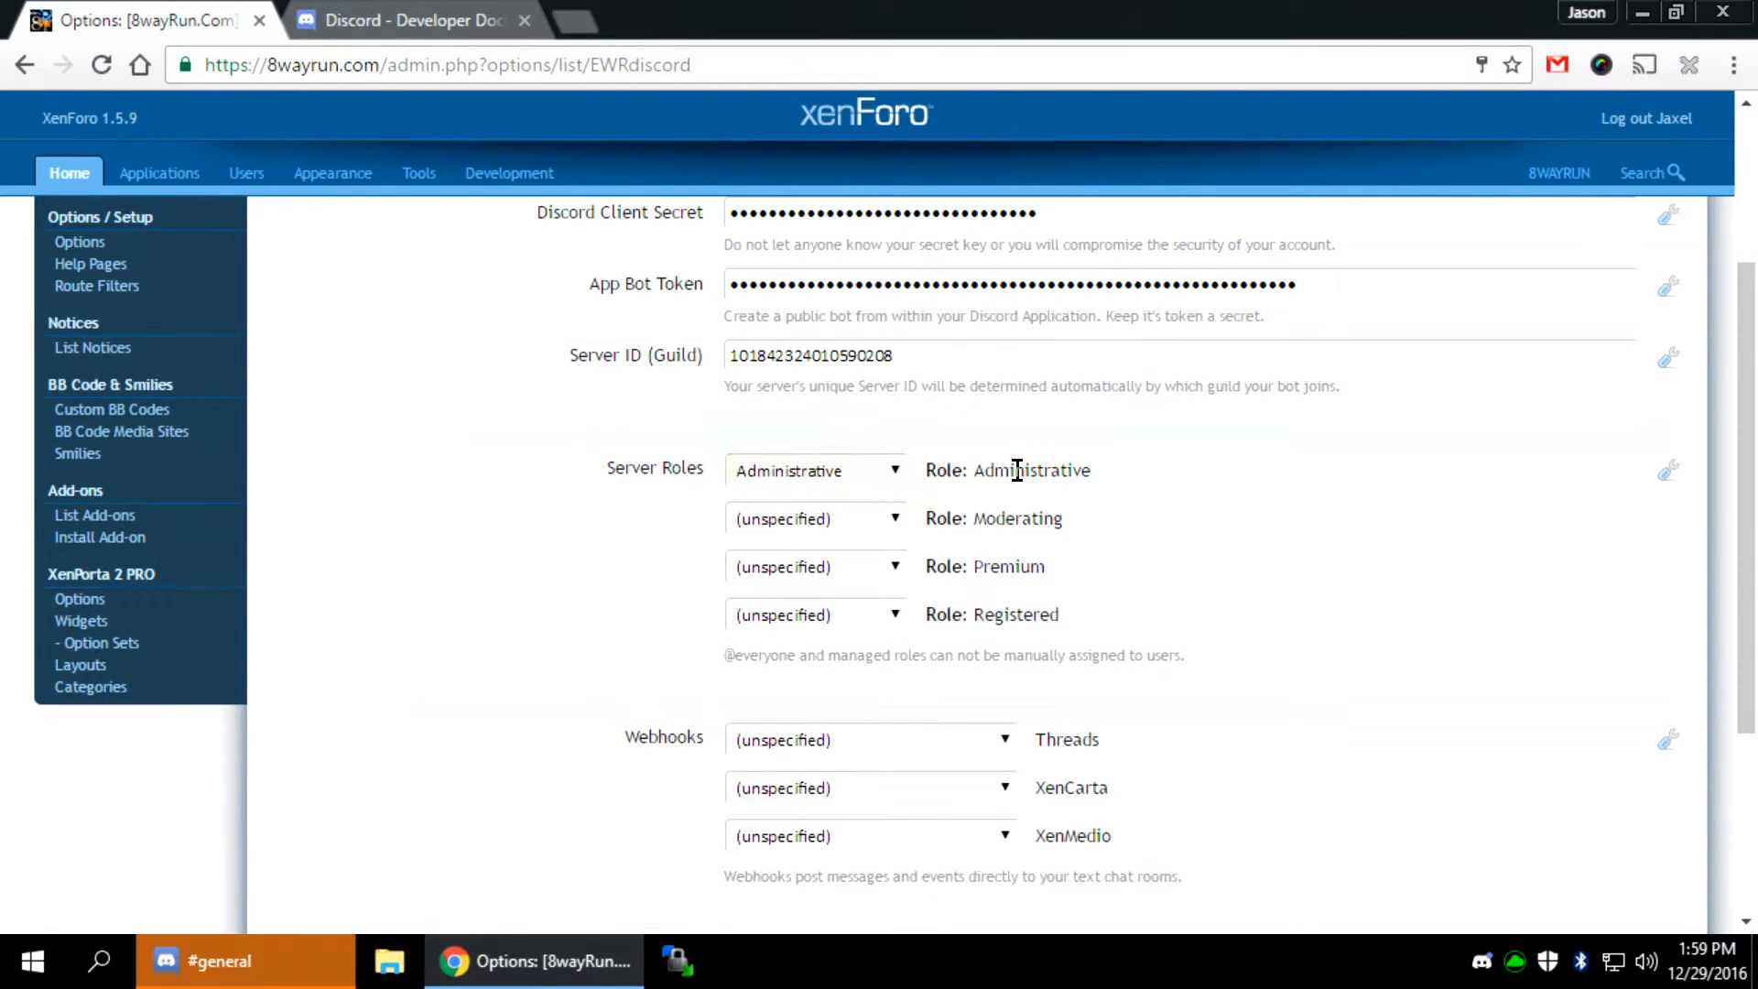
{"action": "double_click", "coordinate": [1029, 471]}
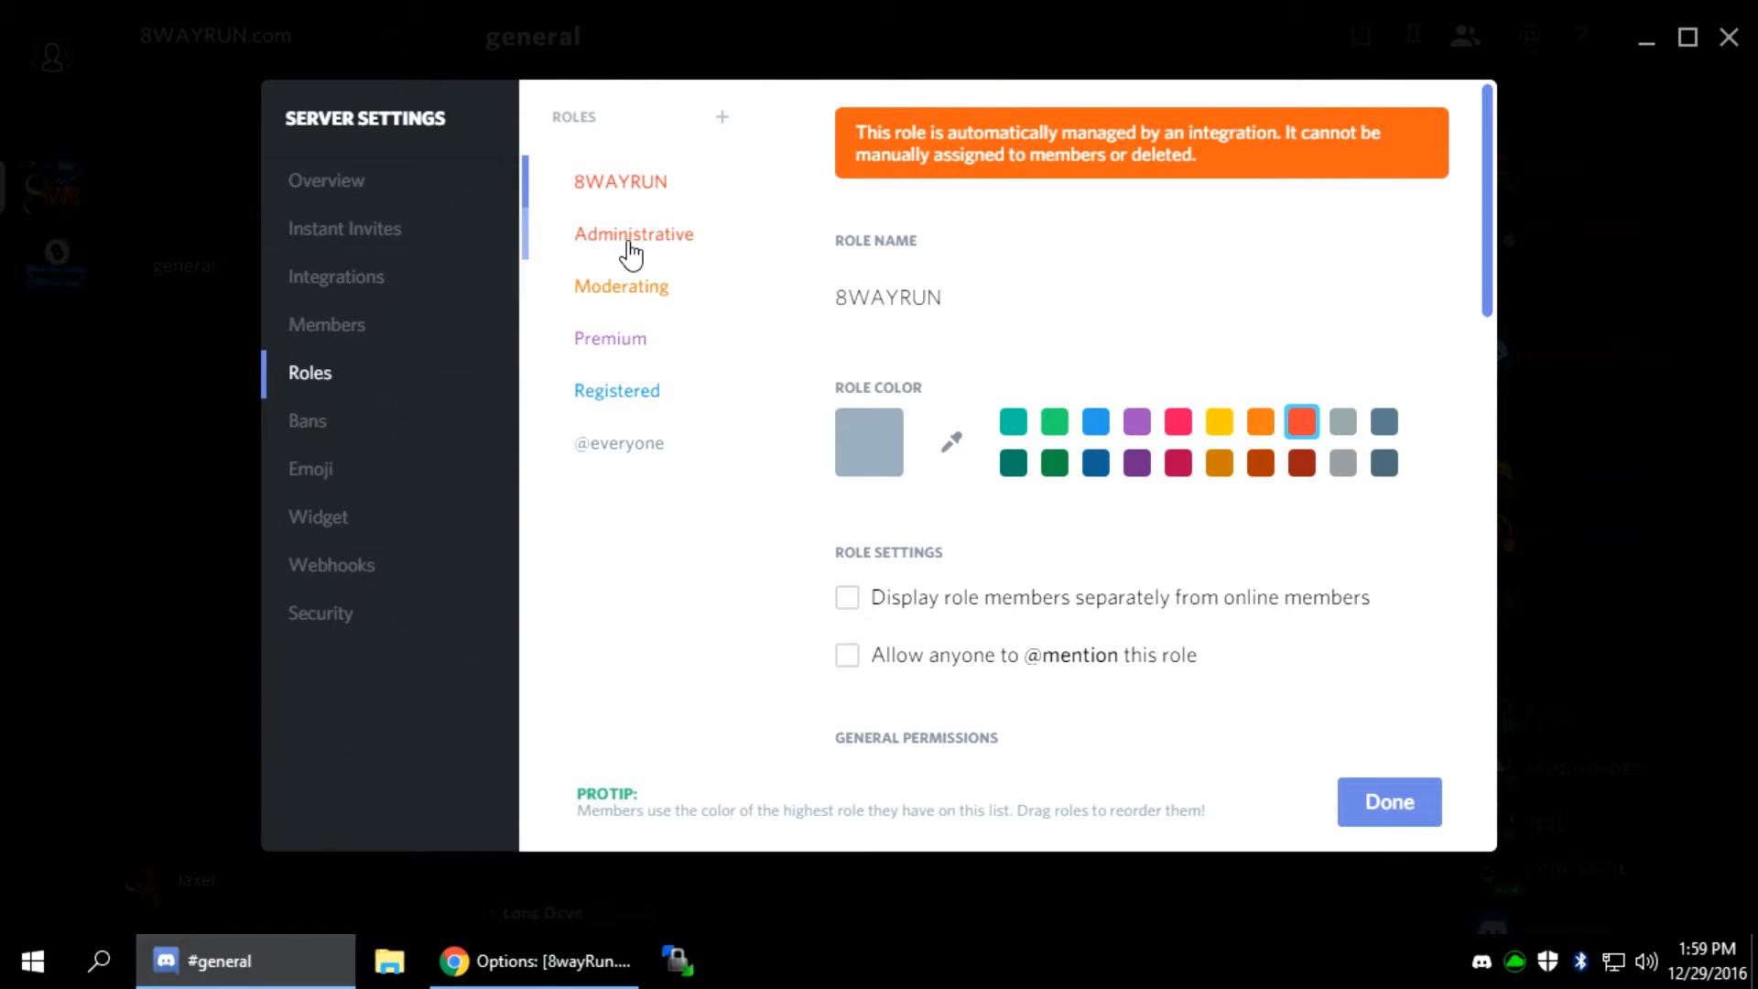
{"action": "left_click", "coordinate": [633, 232]}
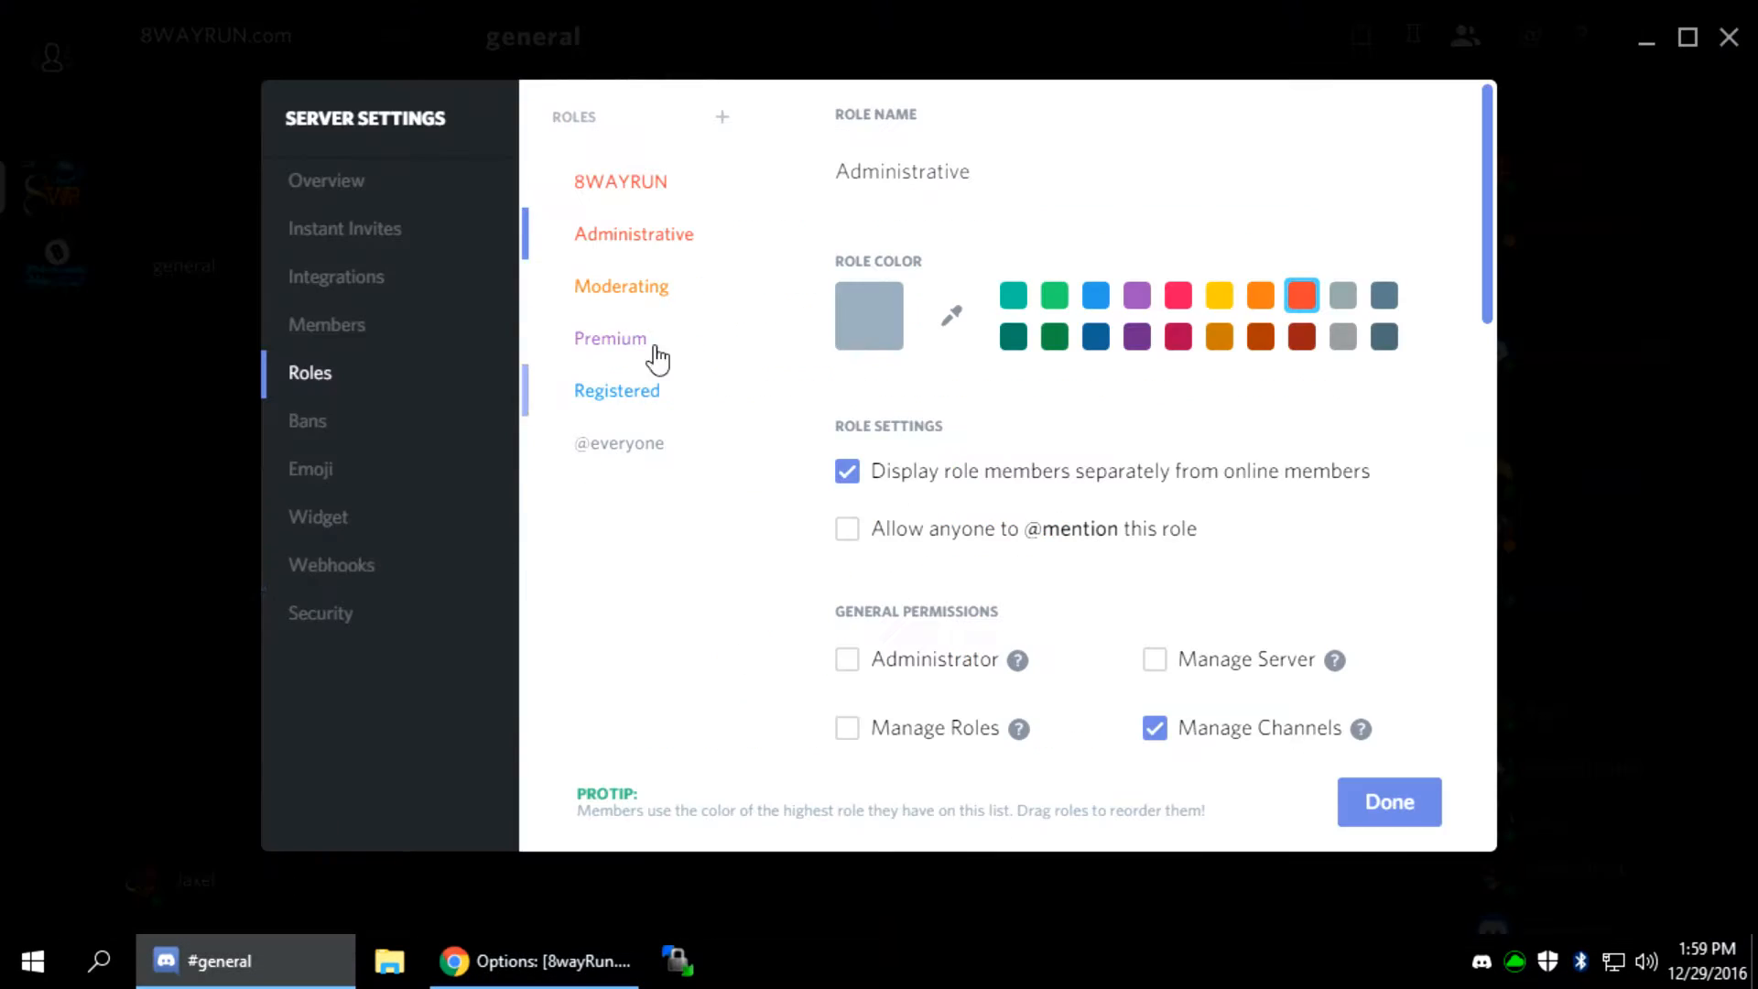
{"action": "left_click", "coordinate": [620, 286]}
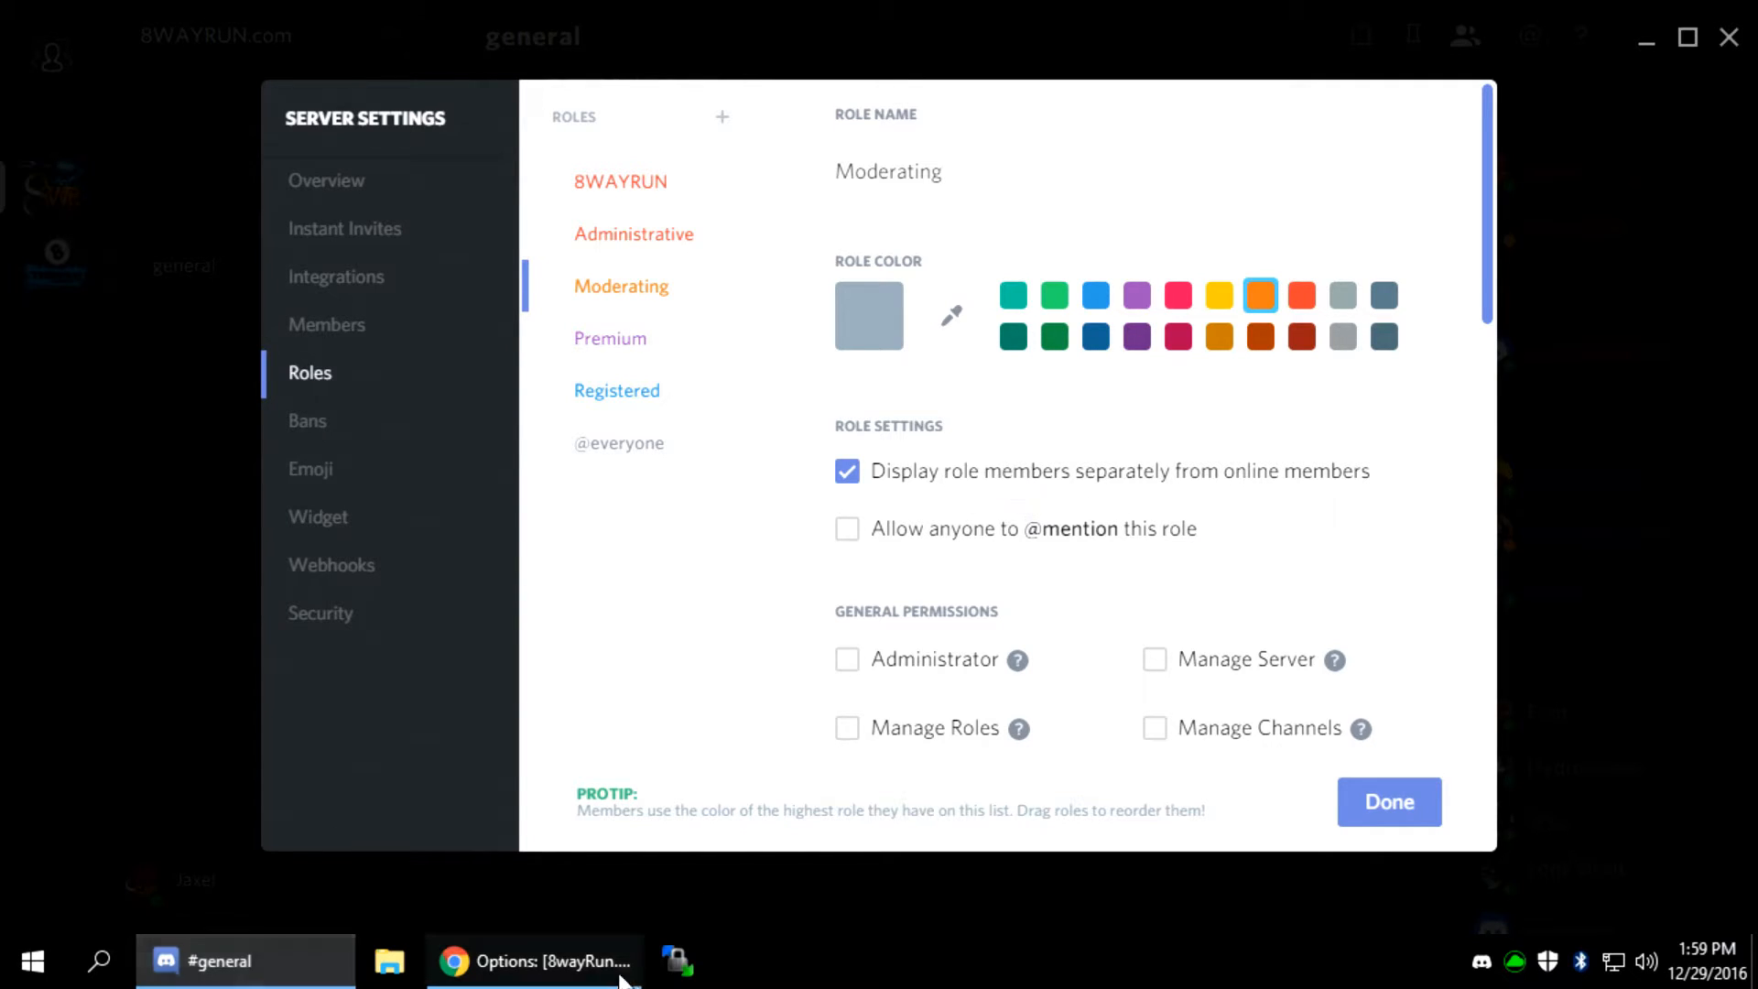
Map Moderating (Super), Premium and Registered roles, checking the Premium role in Discord
{"action": "left_click", "coordinate": [533, 962]}
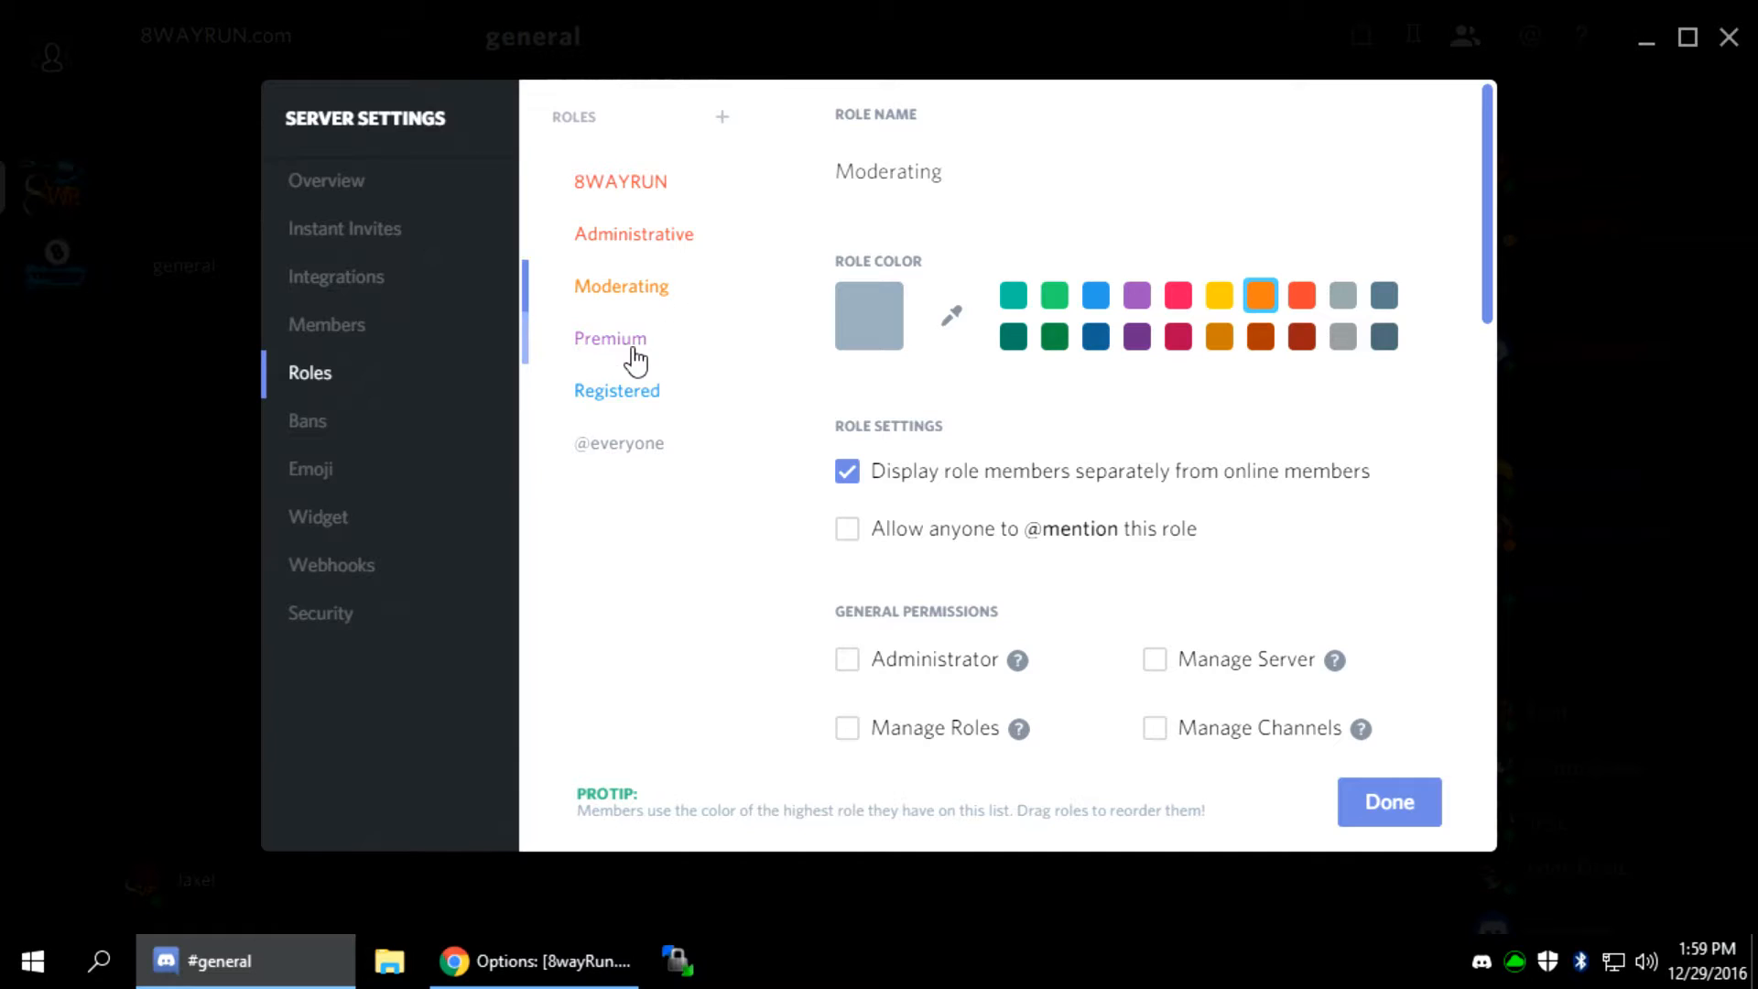
{"action": "left_click", "coordinate": [533, 961]}
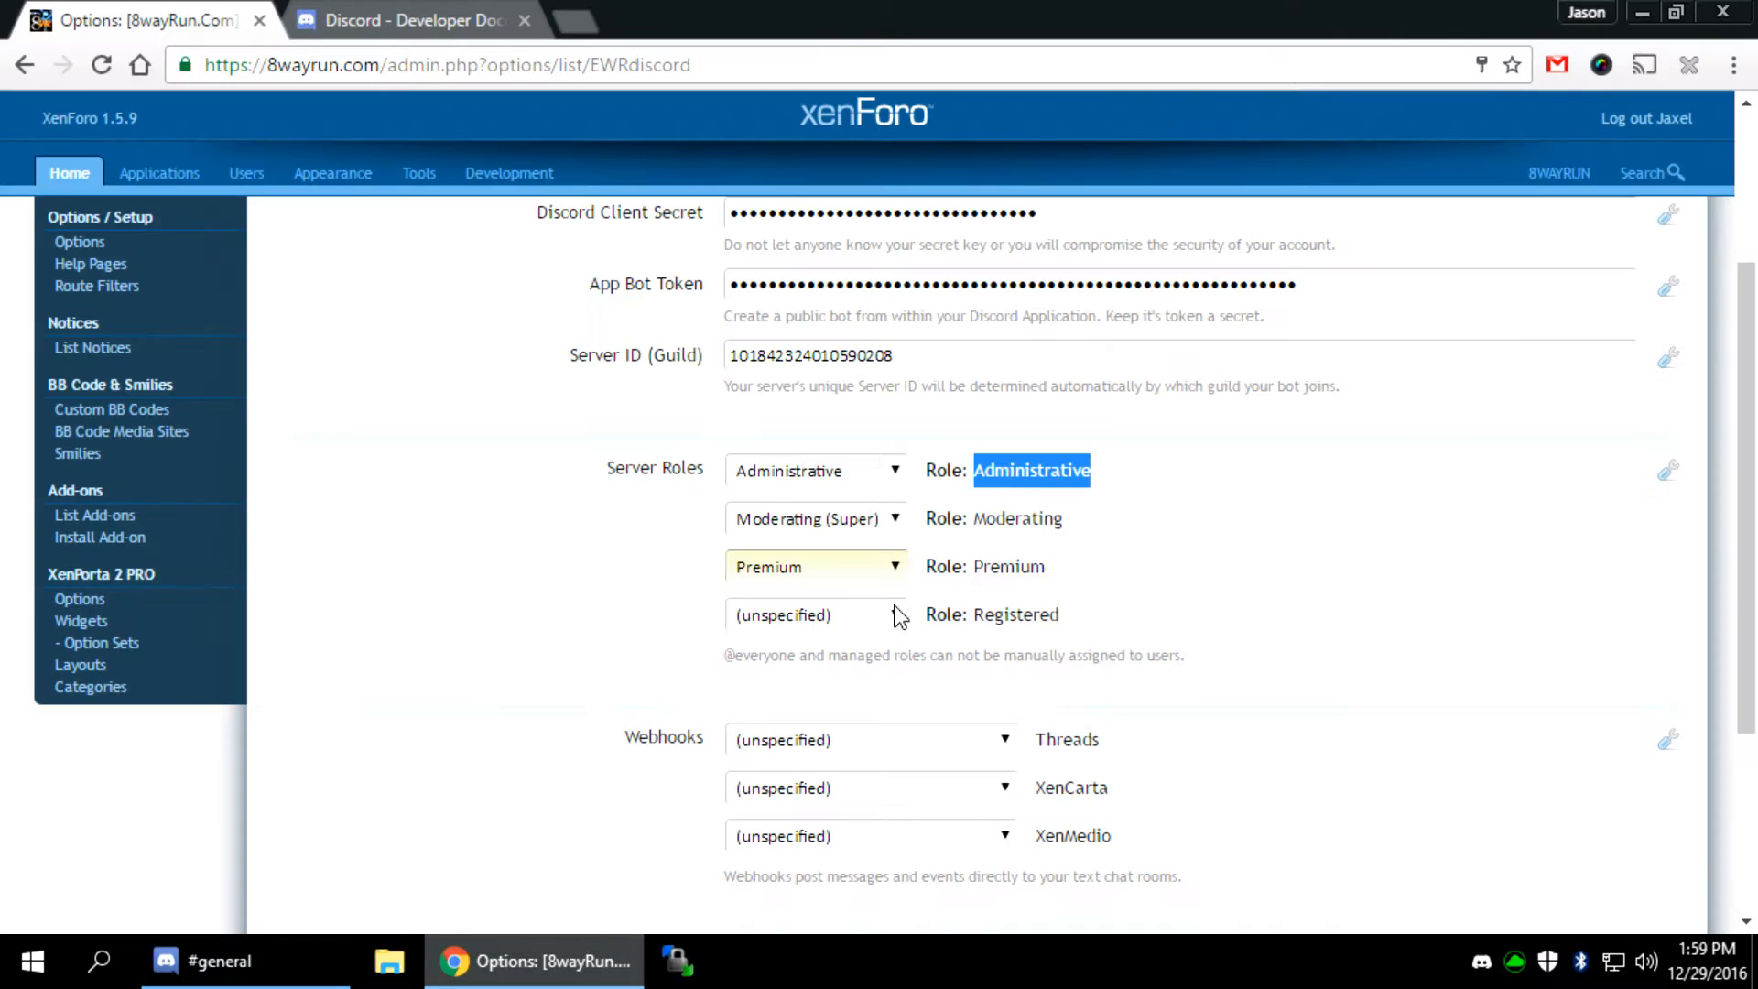
{"action": "left_click", "coordinate": [815, 615]}
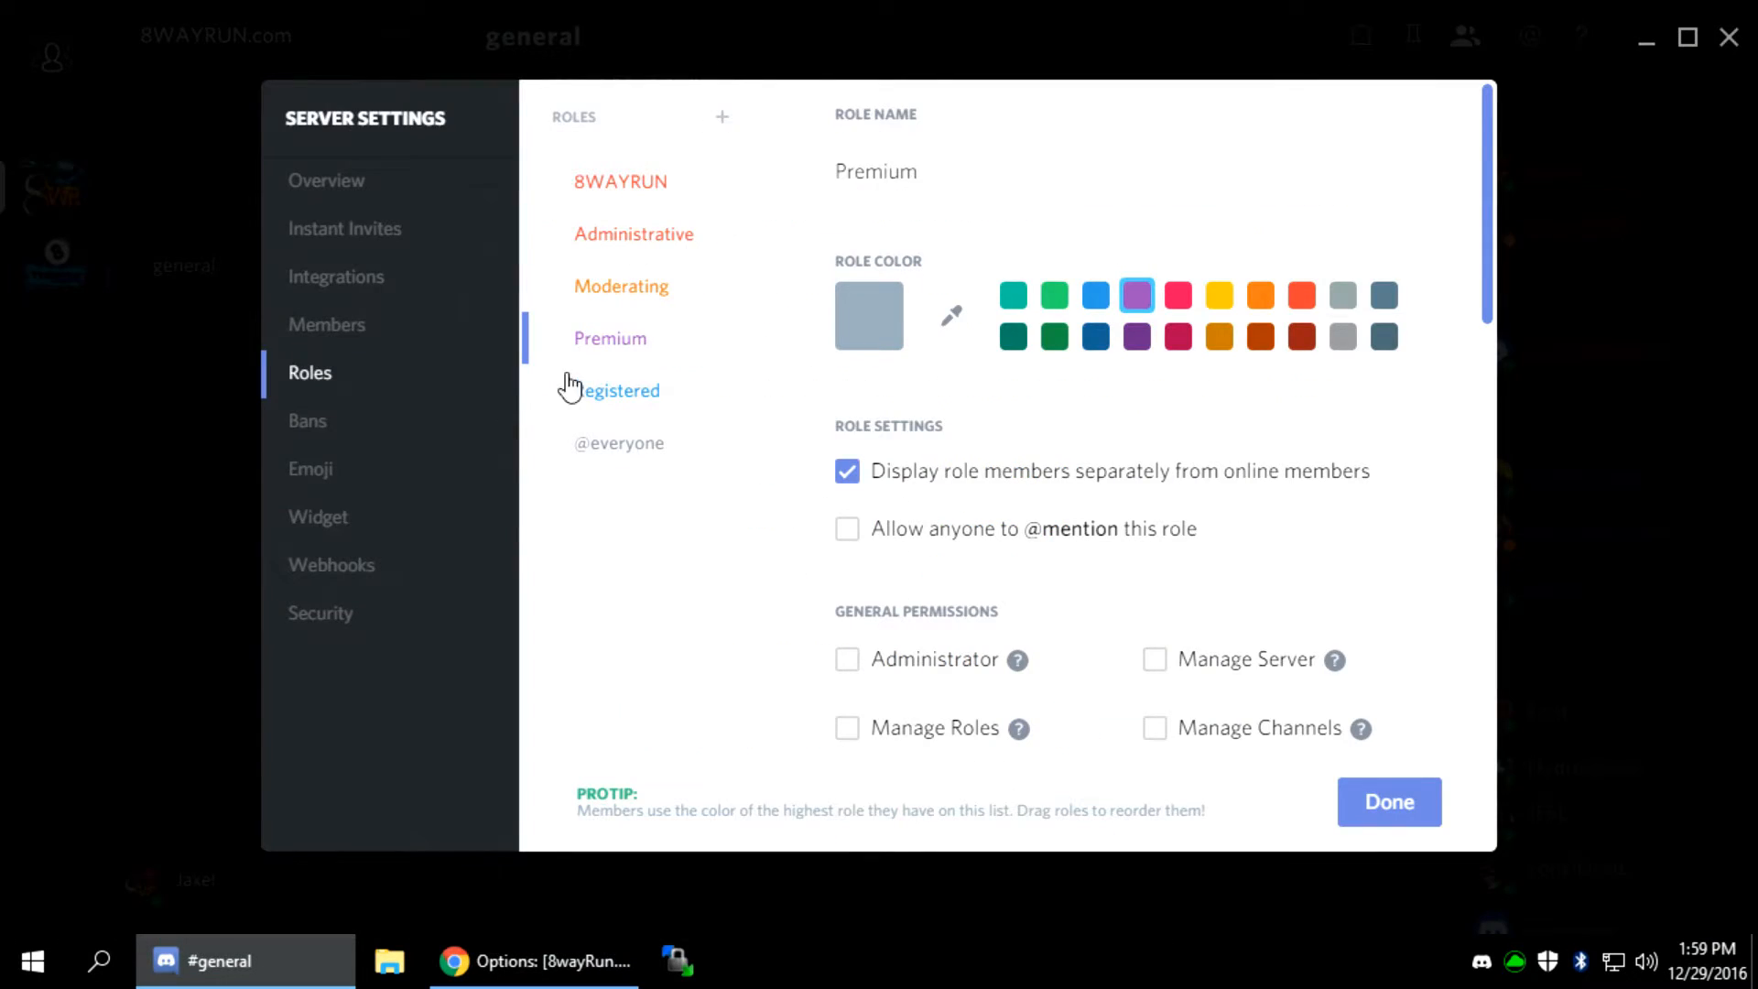
{"action": "left_click", "coordinate": [535, 961]}
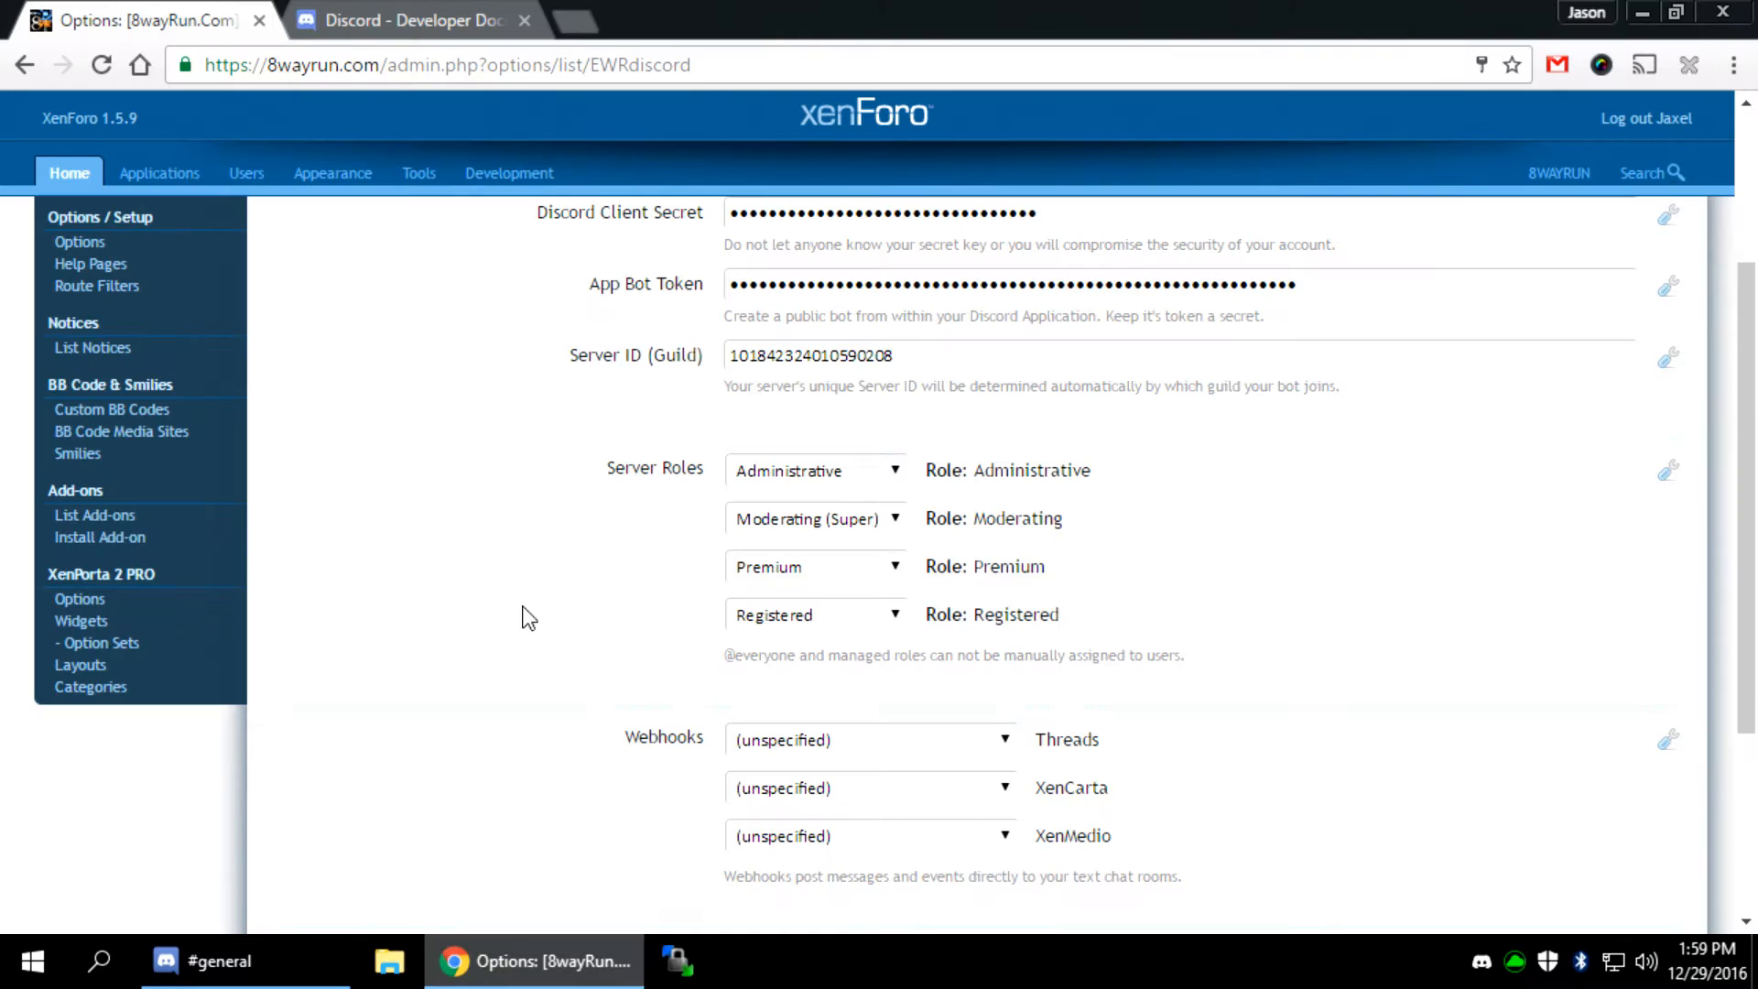
Enable strict matching of nicknames and bans and save the Discord Integration options
{"action": "scroll", "scroll_direction": "down", "scroll_amount": 3}
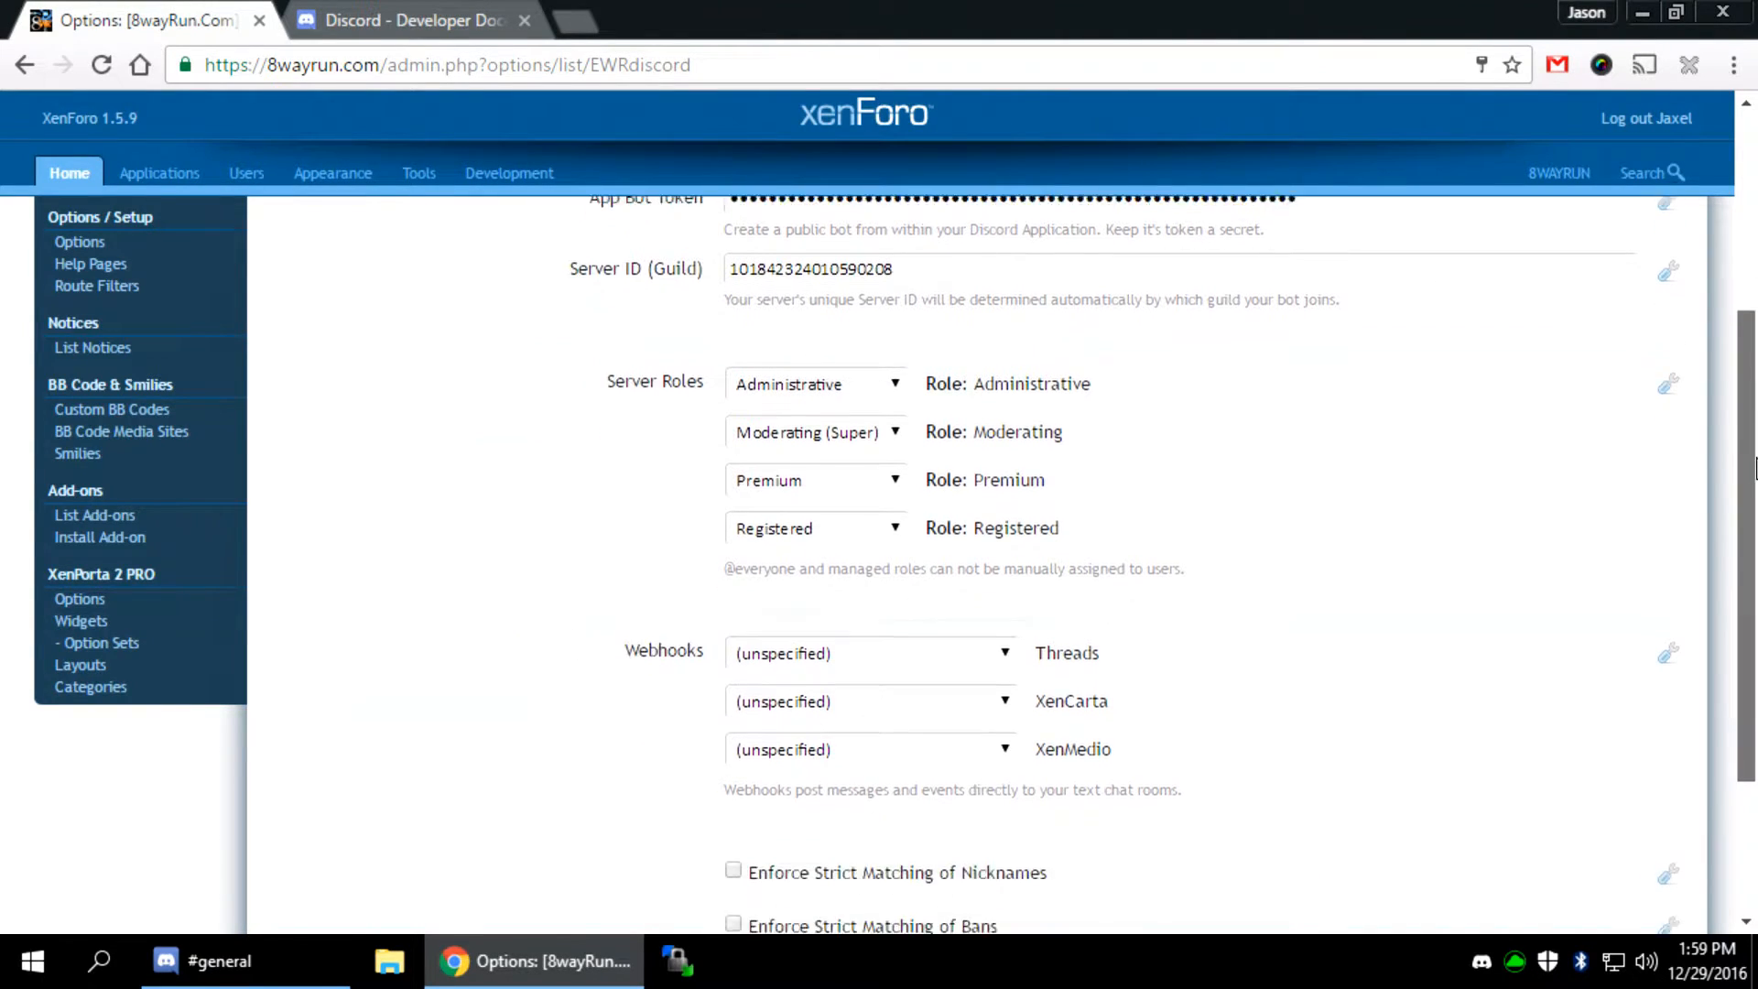
{"action": "scroll", "scroll_direction": "down", "scroll_amount": 3}
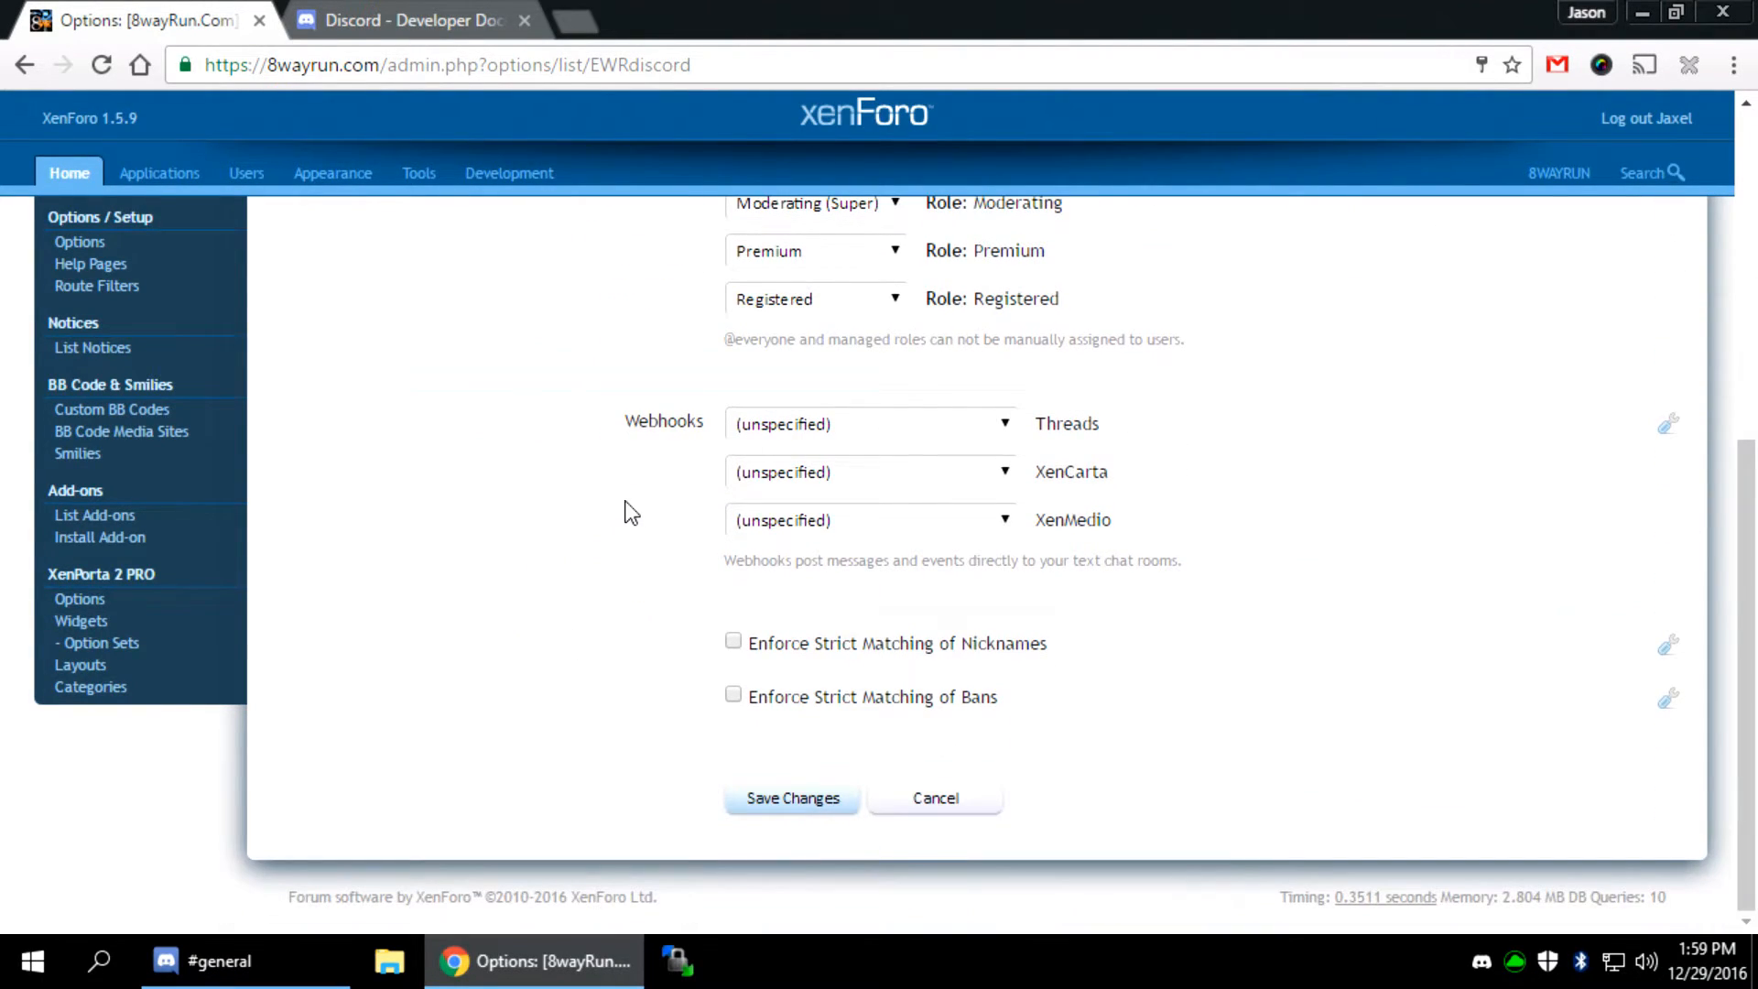
{"action": "scroll", "scroll_direction": "up", "scroll_amount": 3}
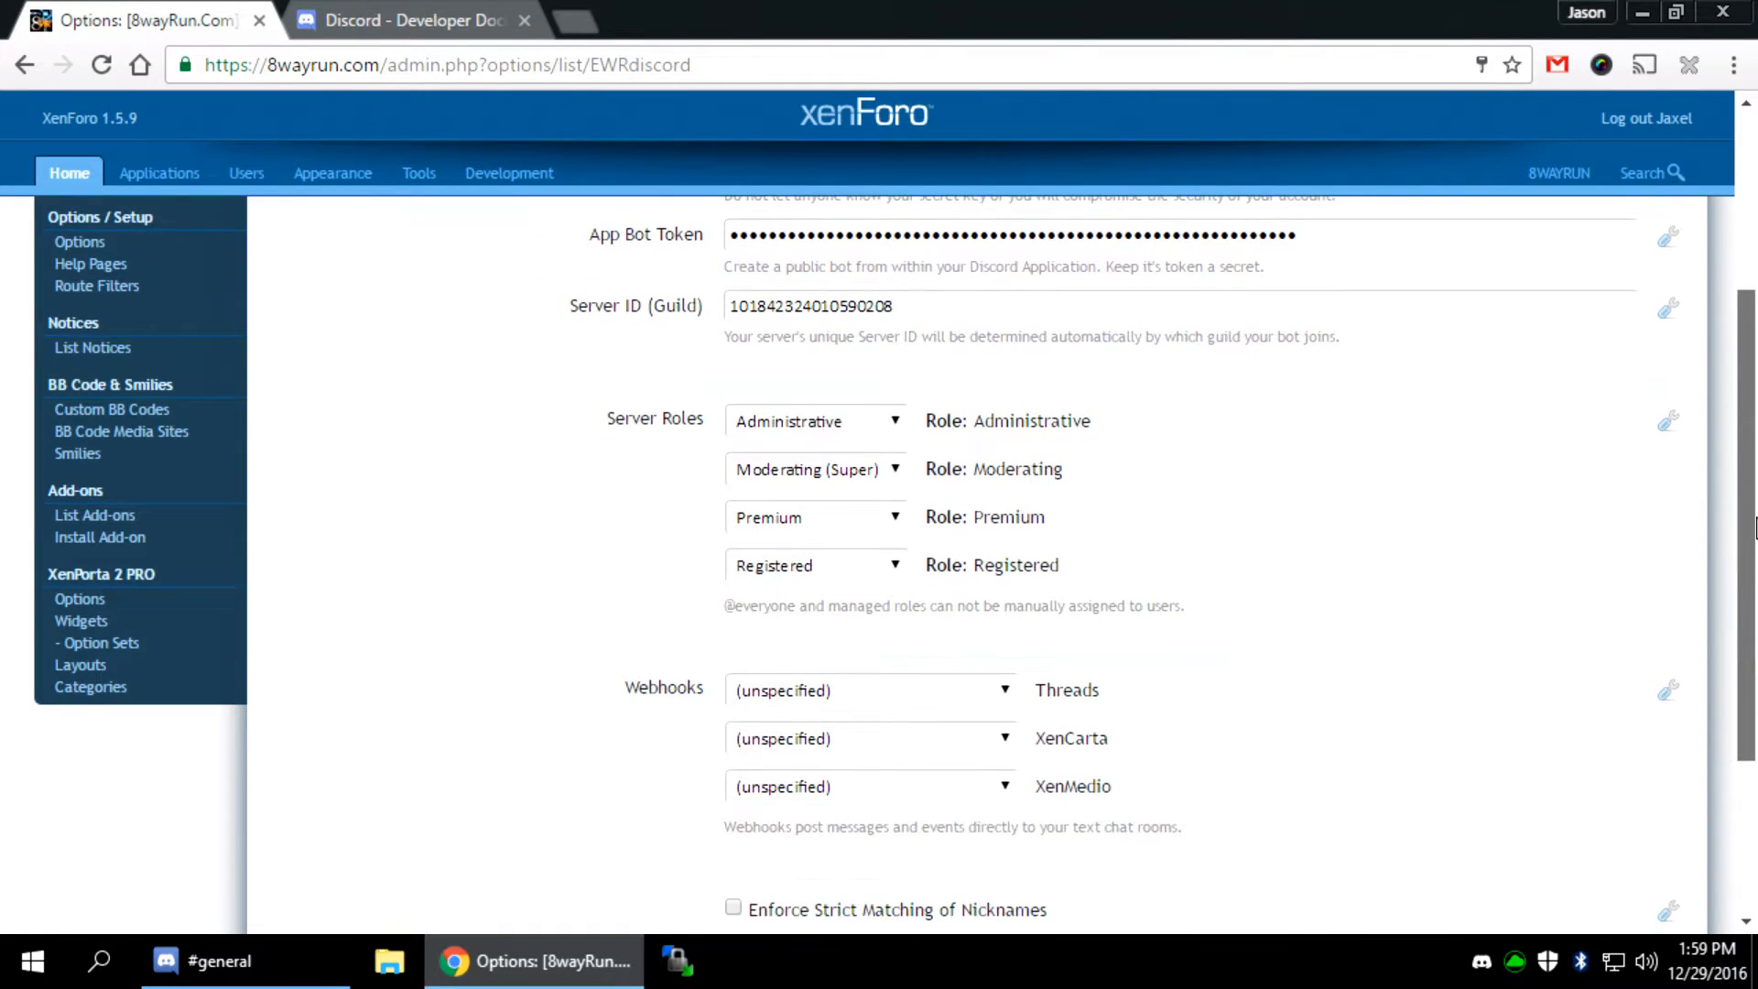
{"action": "scroll", "scroll_direction": "down", "scroll_amount": 3}
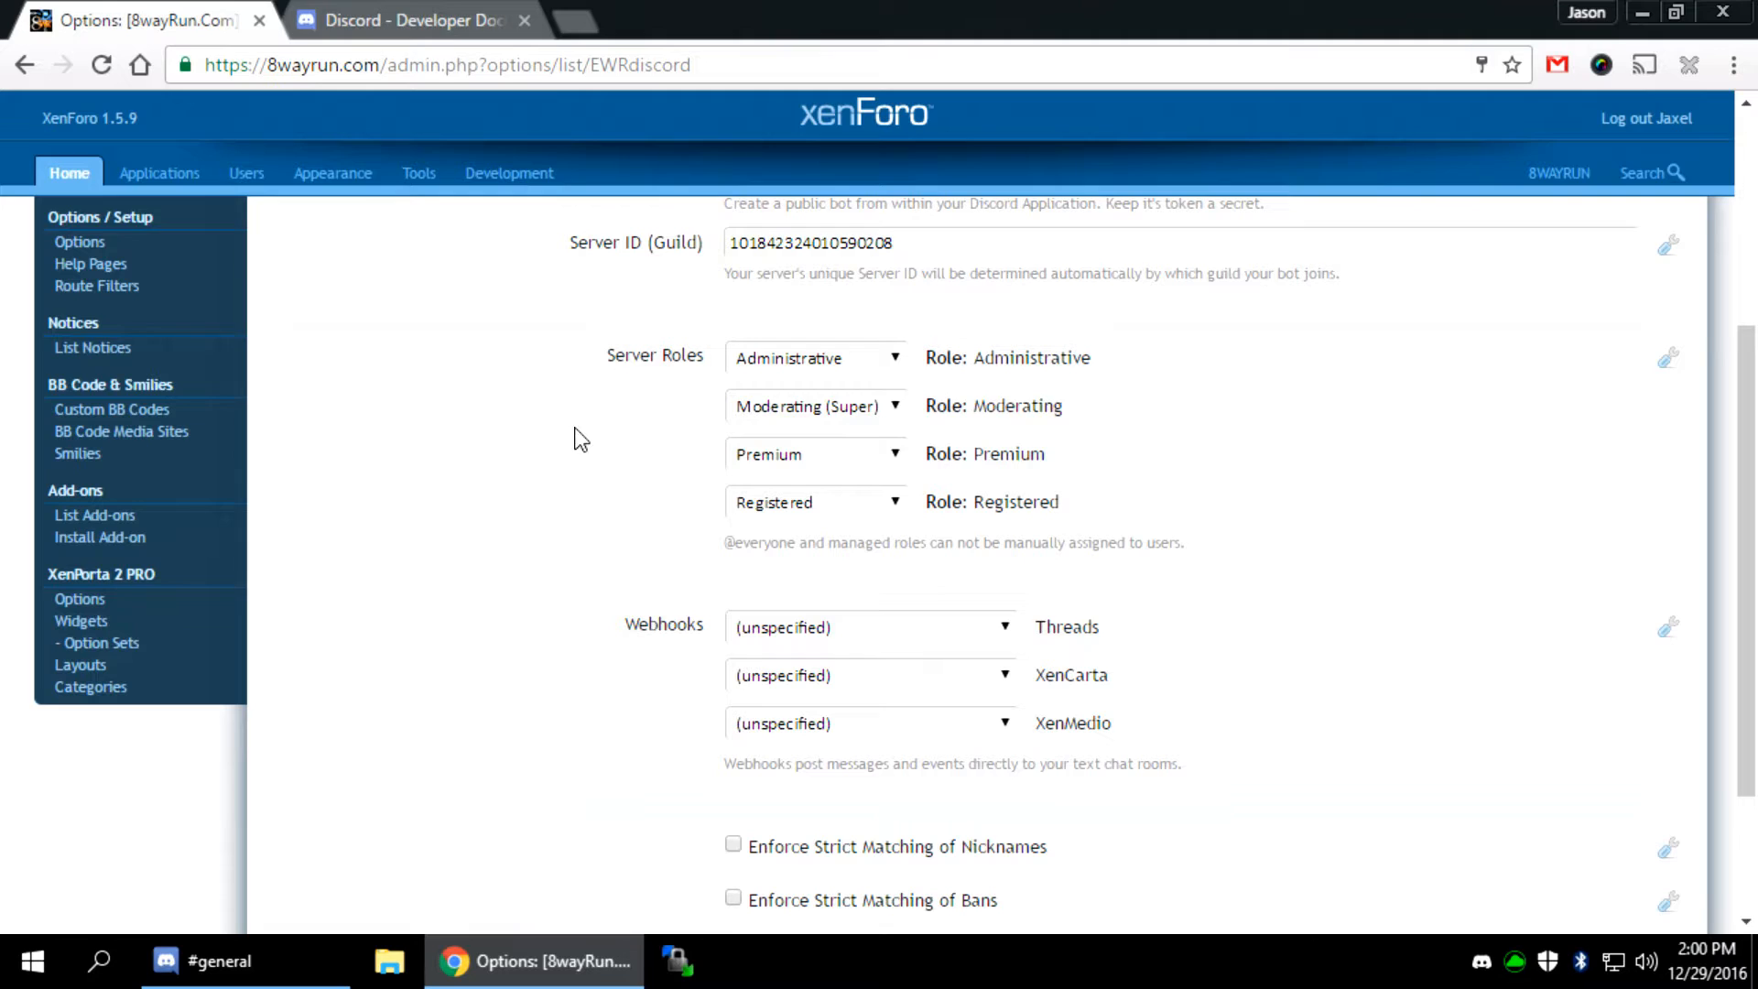
{"action": "scroll", "scroll_direction": "up", "scroll_amount": 3}
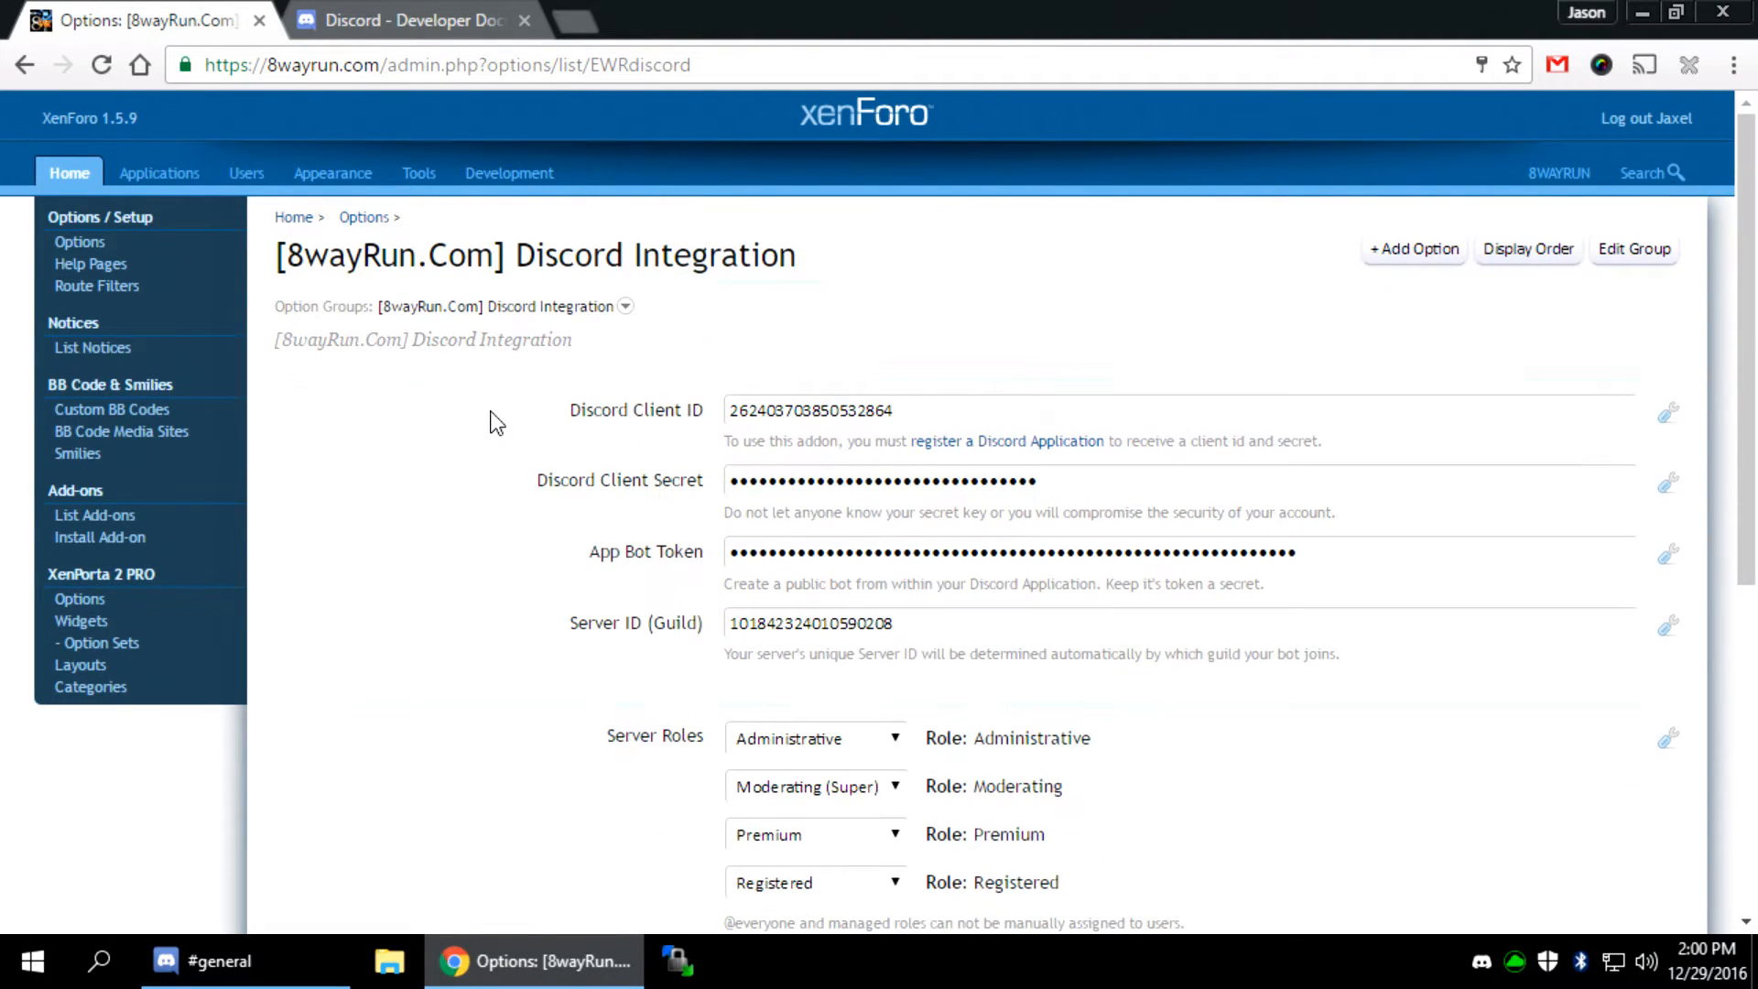
{"action": "scroll", "scroll_direction": "down", "scroll_amount": 3}
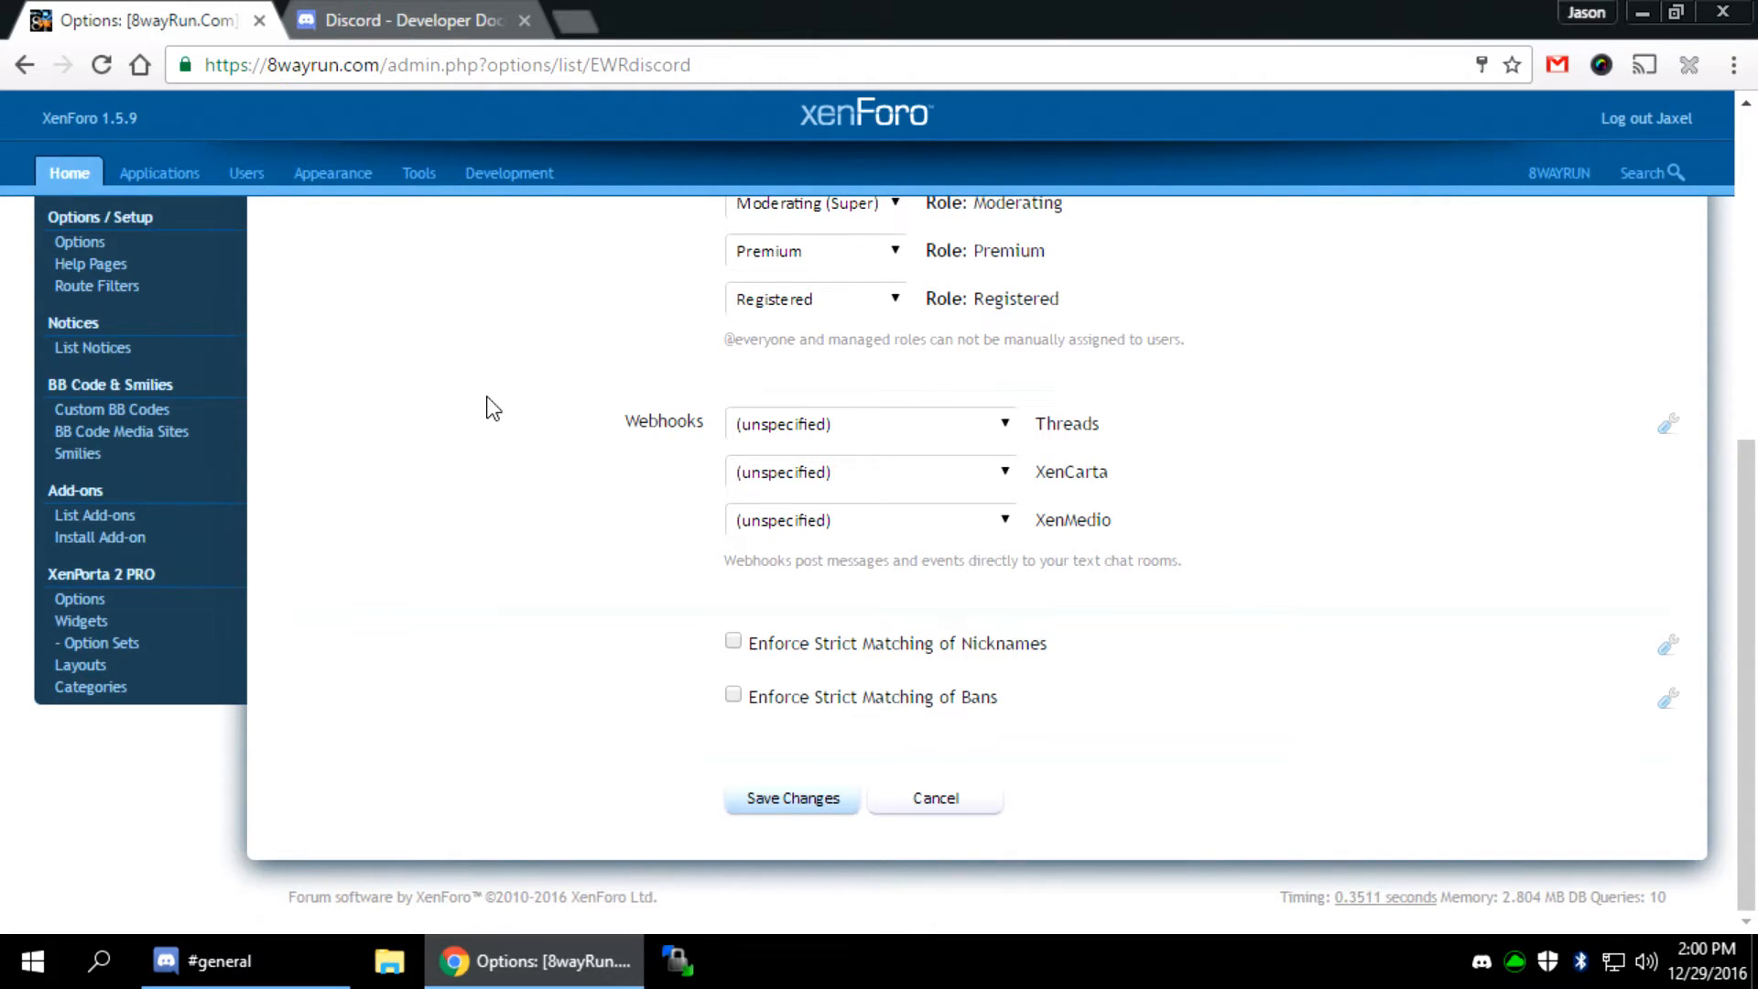
{"action": "mouse_move", "coordinate": [934, 631]}
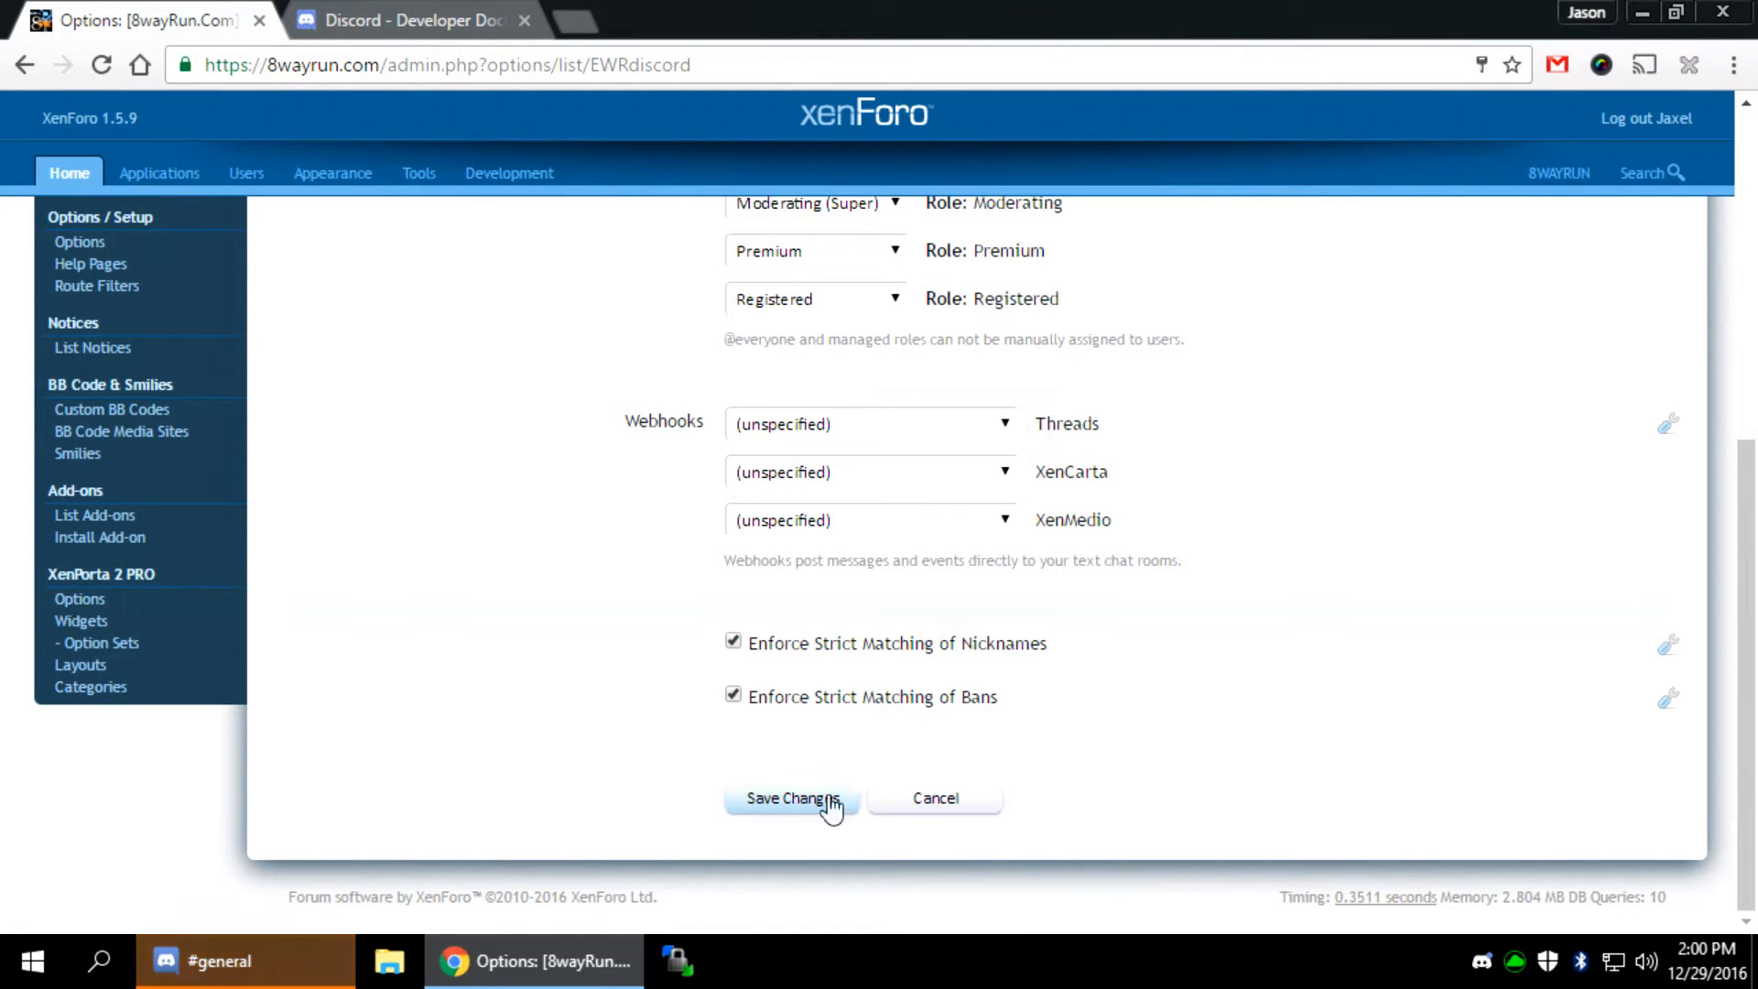
{"action": "left_click", "coordinate": [791, 796]}
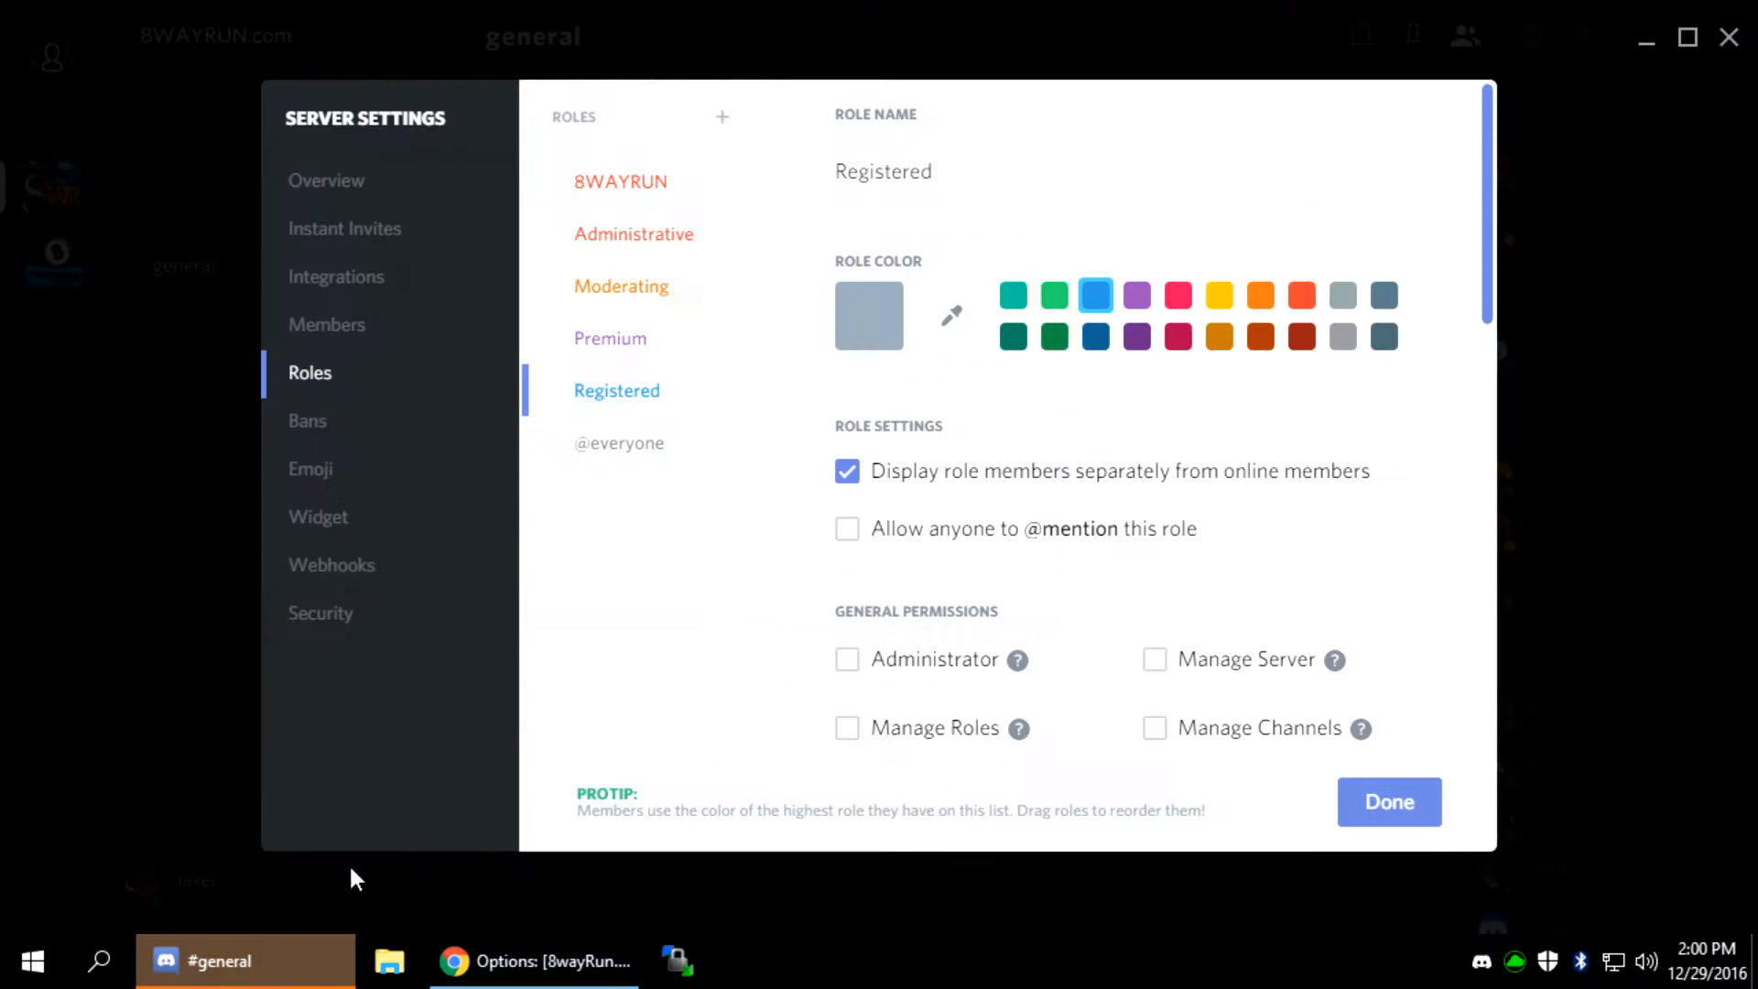
{"action": "left_click", "coordinate": [1387, 801]}
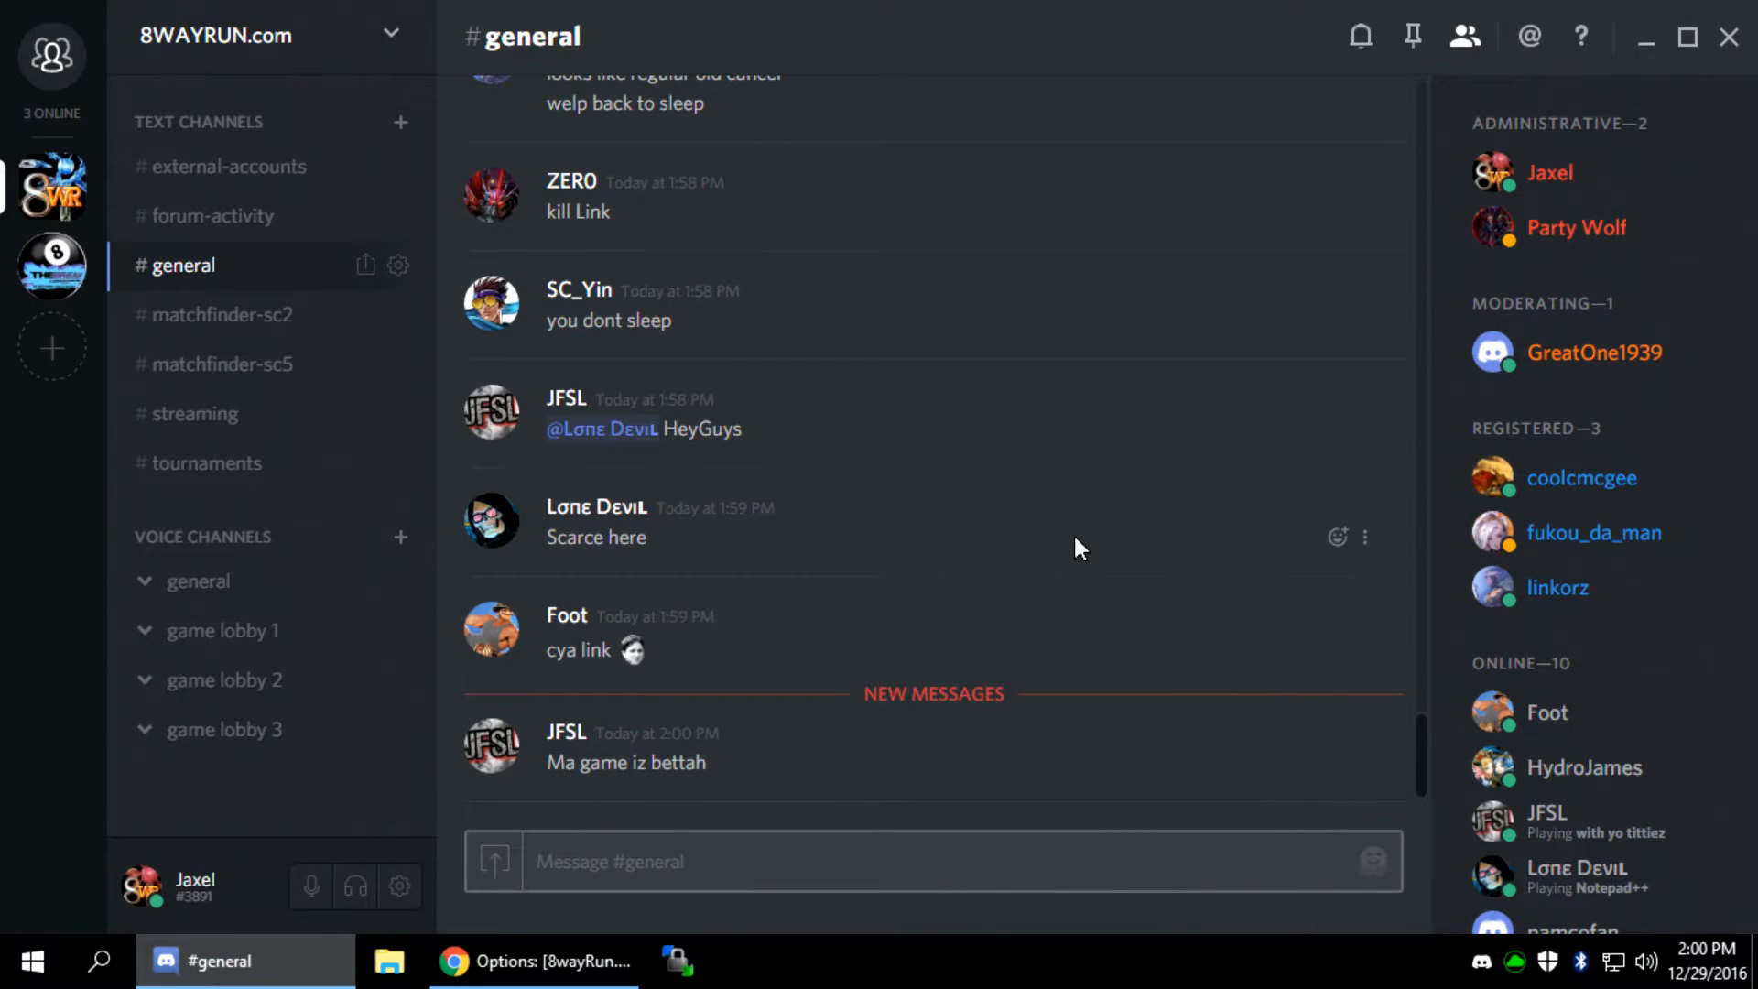
{"action": "mouse_move", "coordinate": [533, 861]}
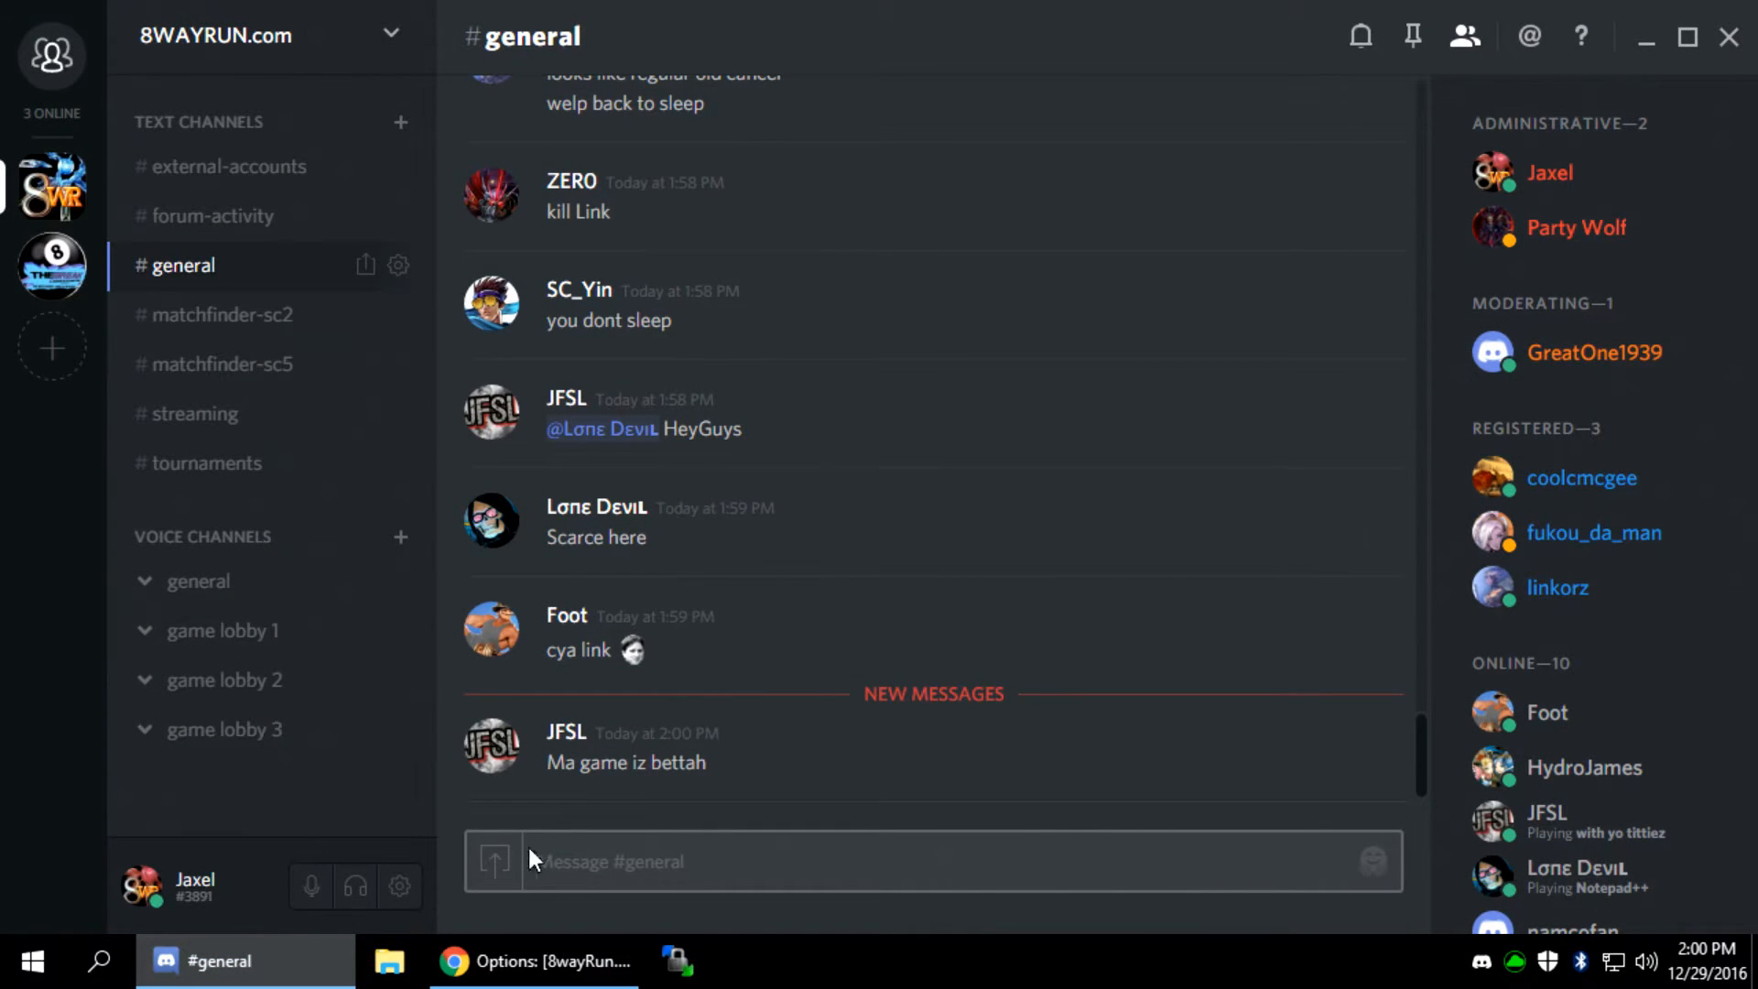
{"action": "left_click", "coordinate": [532, 961]}
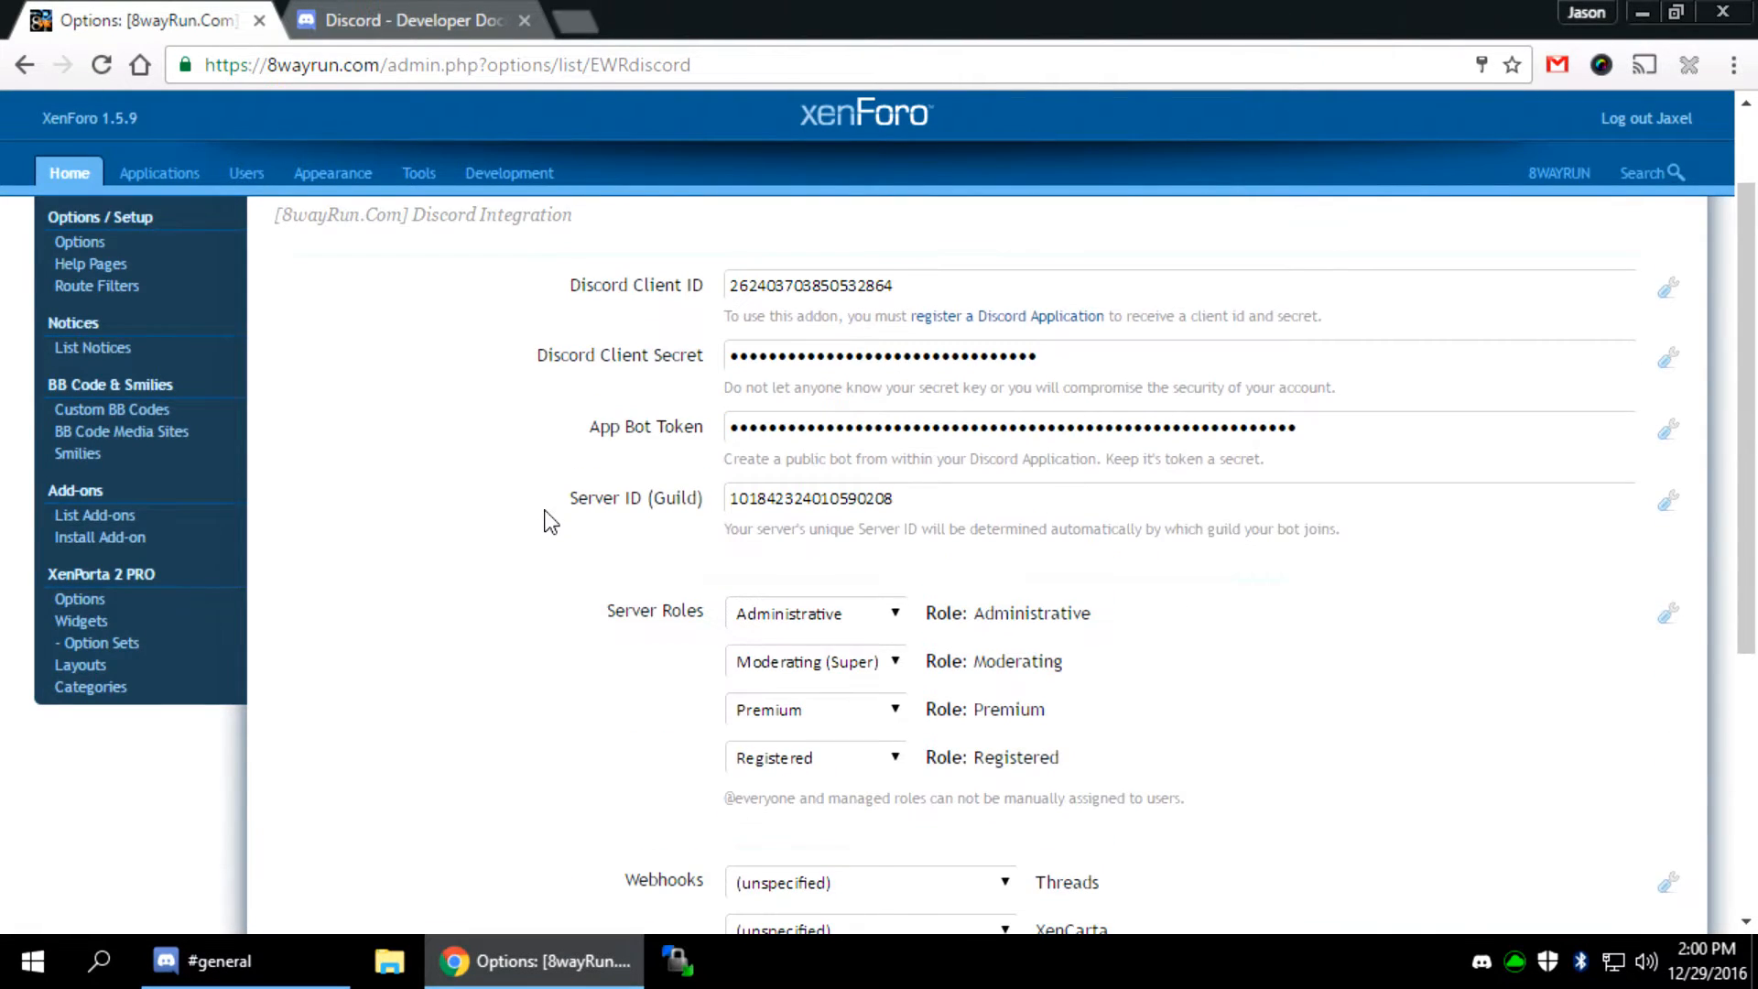
{"action": "mouse_move", "coordinate": [561, 521]}
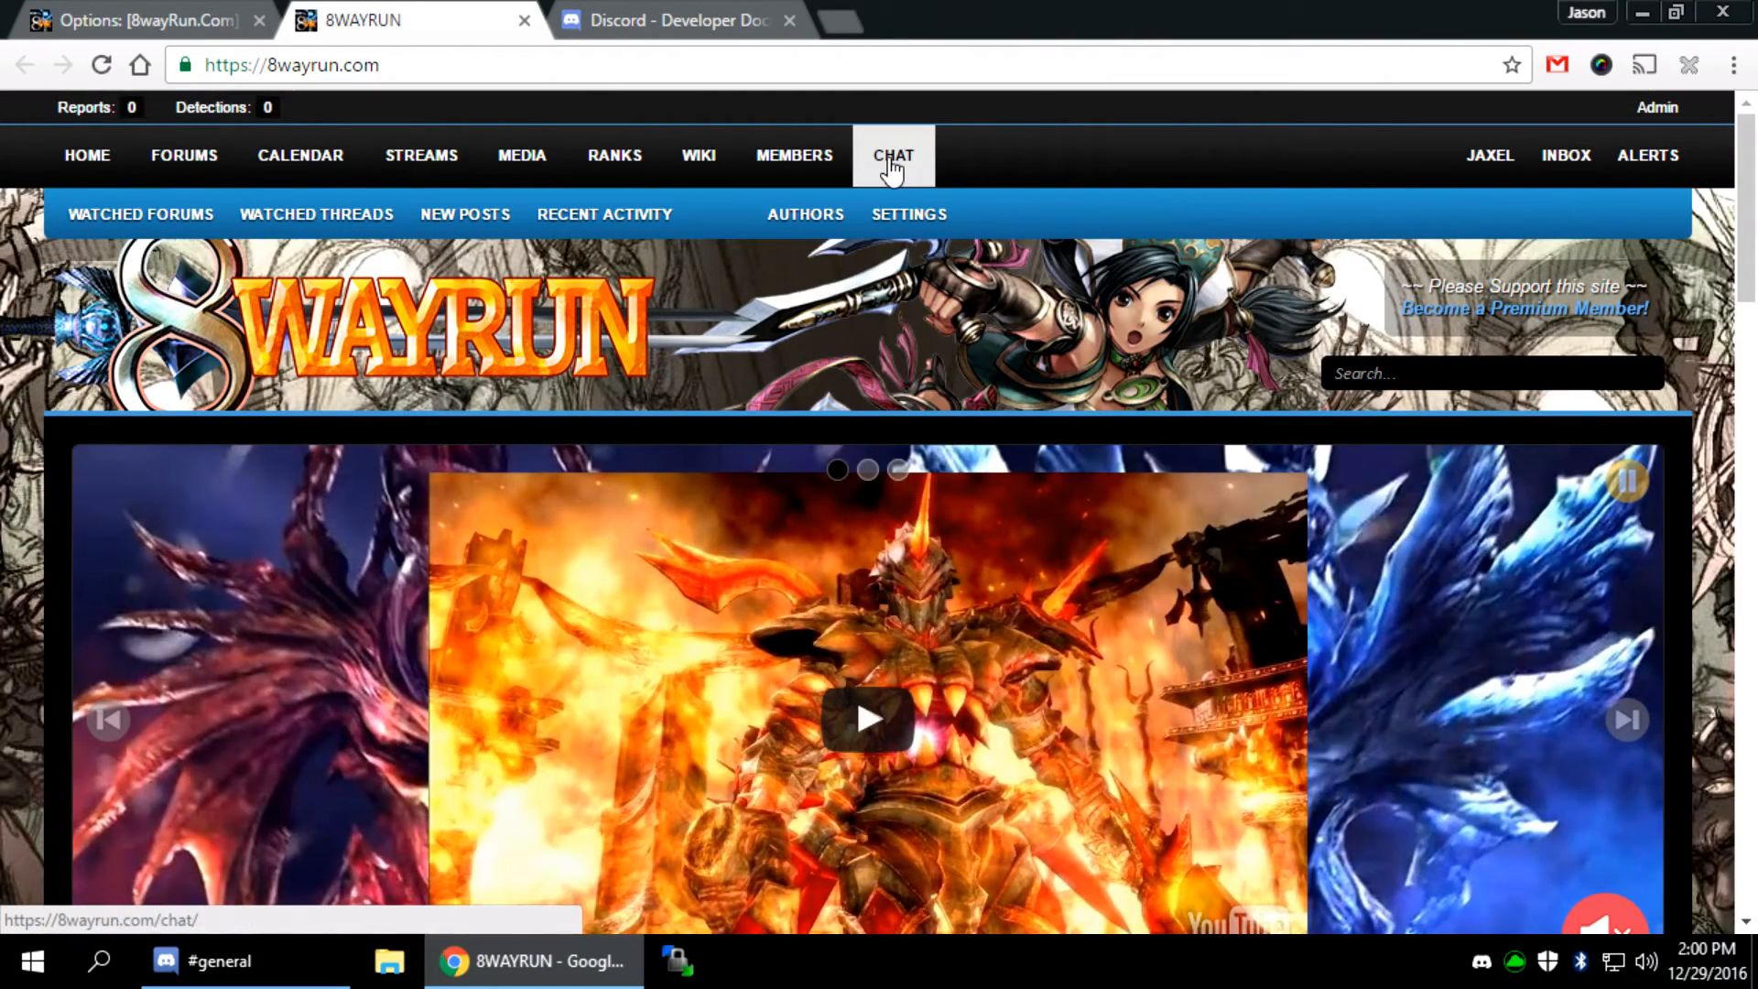
View the forum's Chat page with its Join our Discord Server widget
{"action": "left_click", "coordinate": [891, 153]}
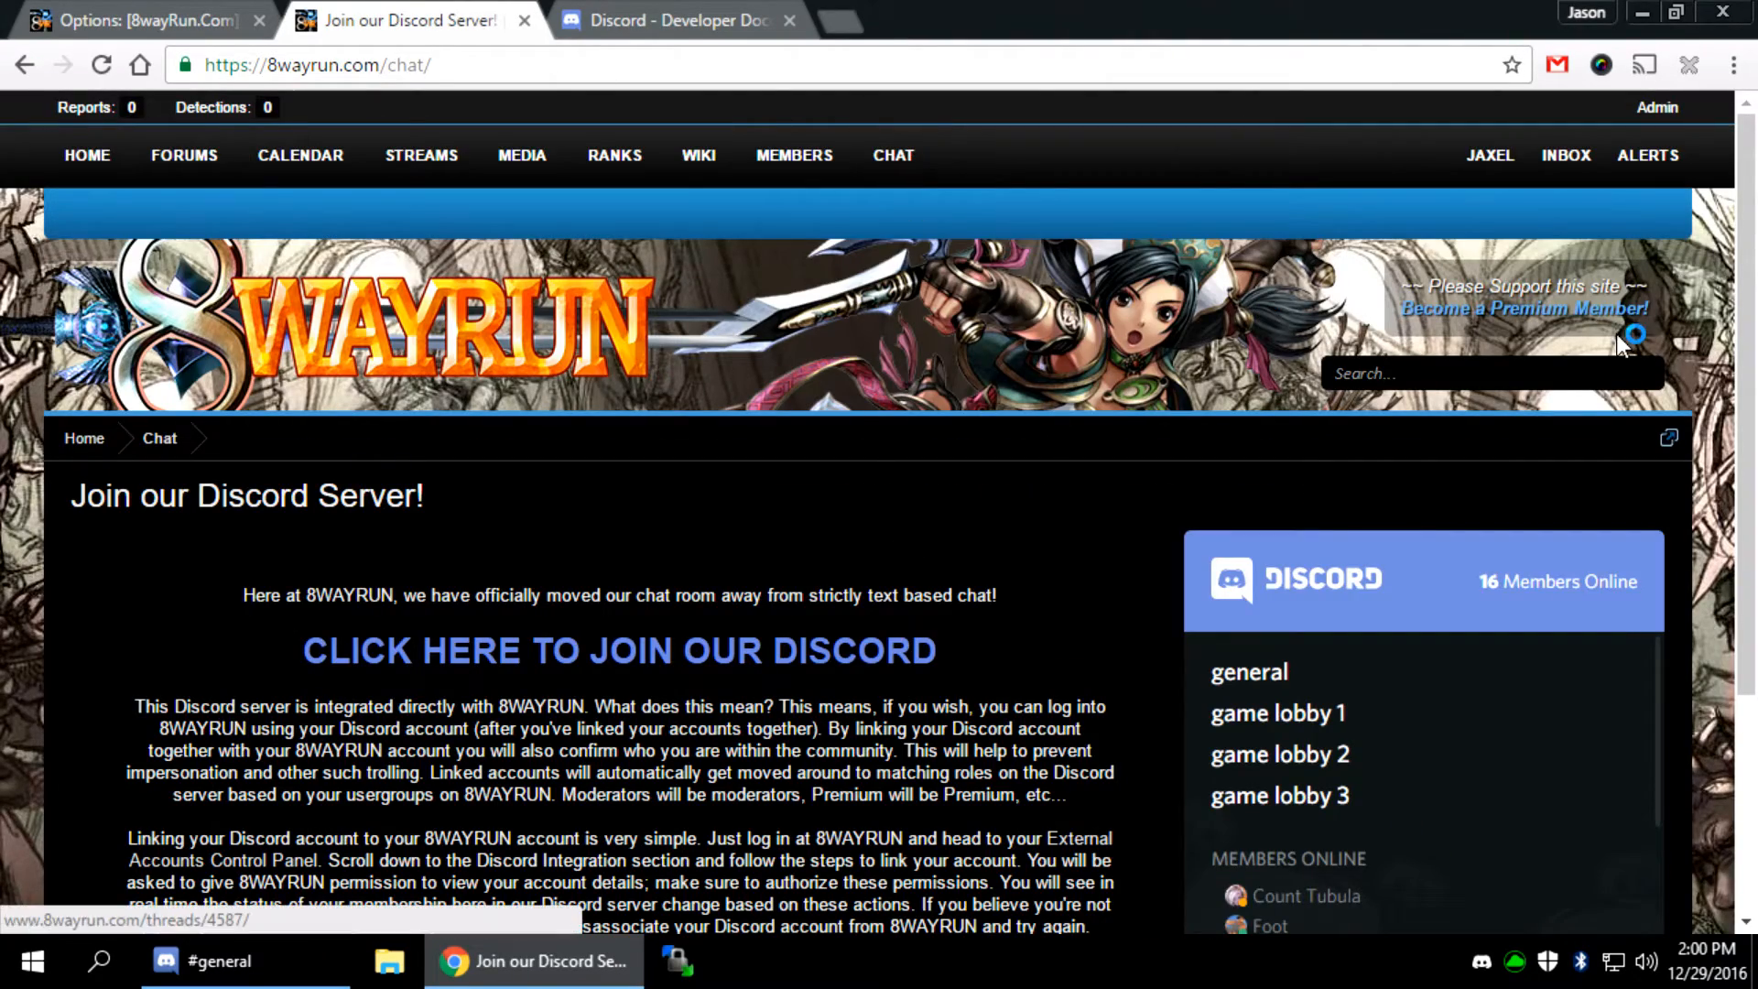
{"action": "scroll", "scroll_direction": "down", "scroll_amount": 3}
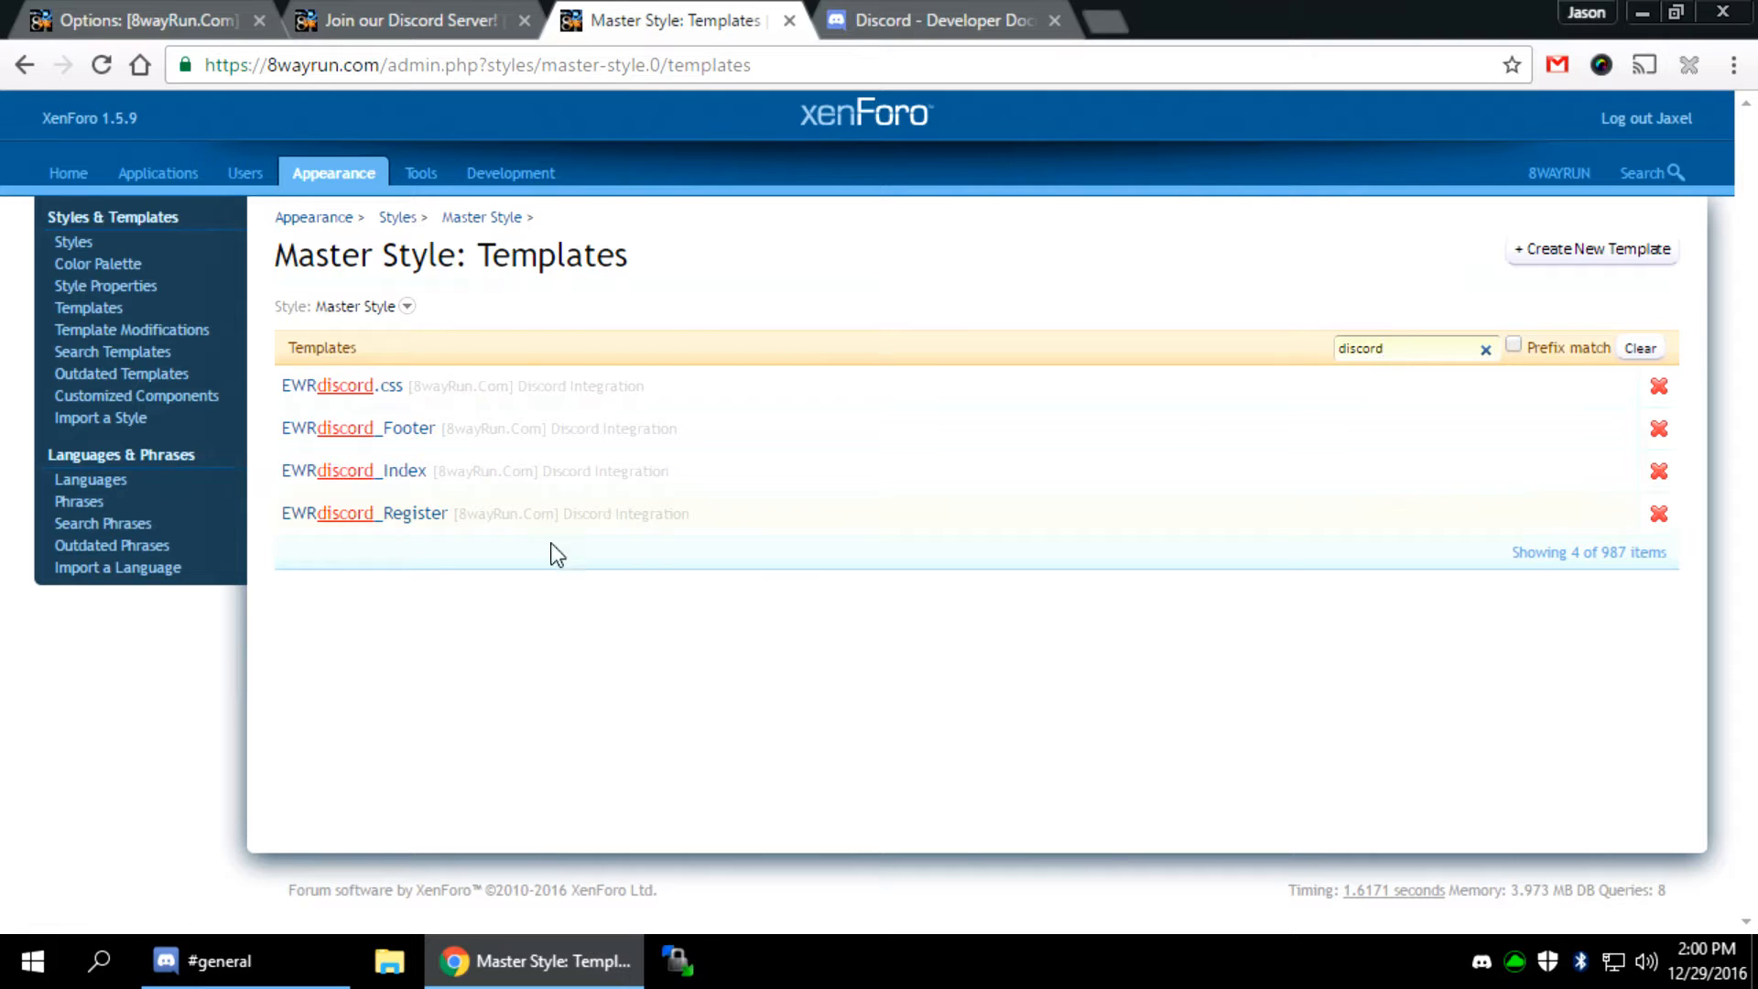
Open the EWRdiscord_Index template code, then return to the live Chat page tab
{"action": "left_click", "coordinate": [353, 471]}
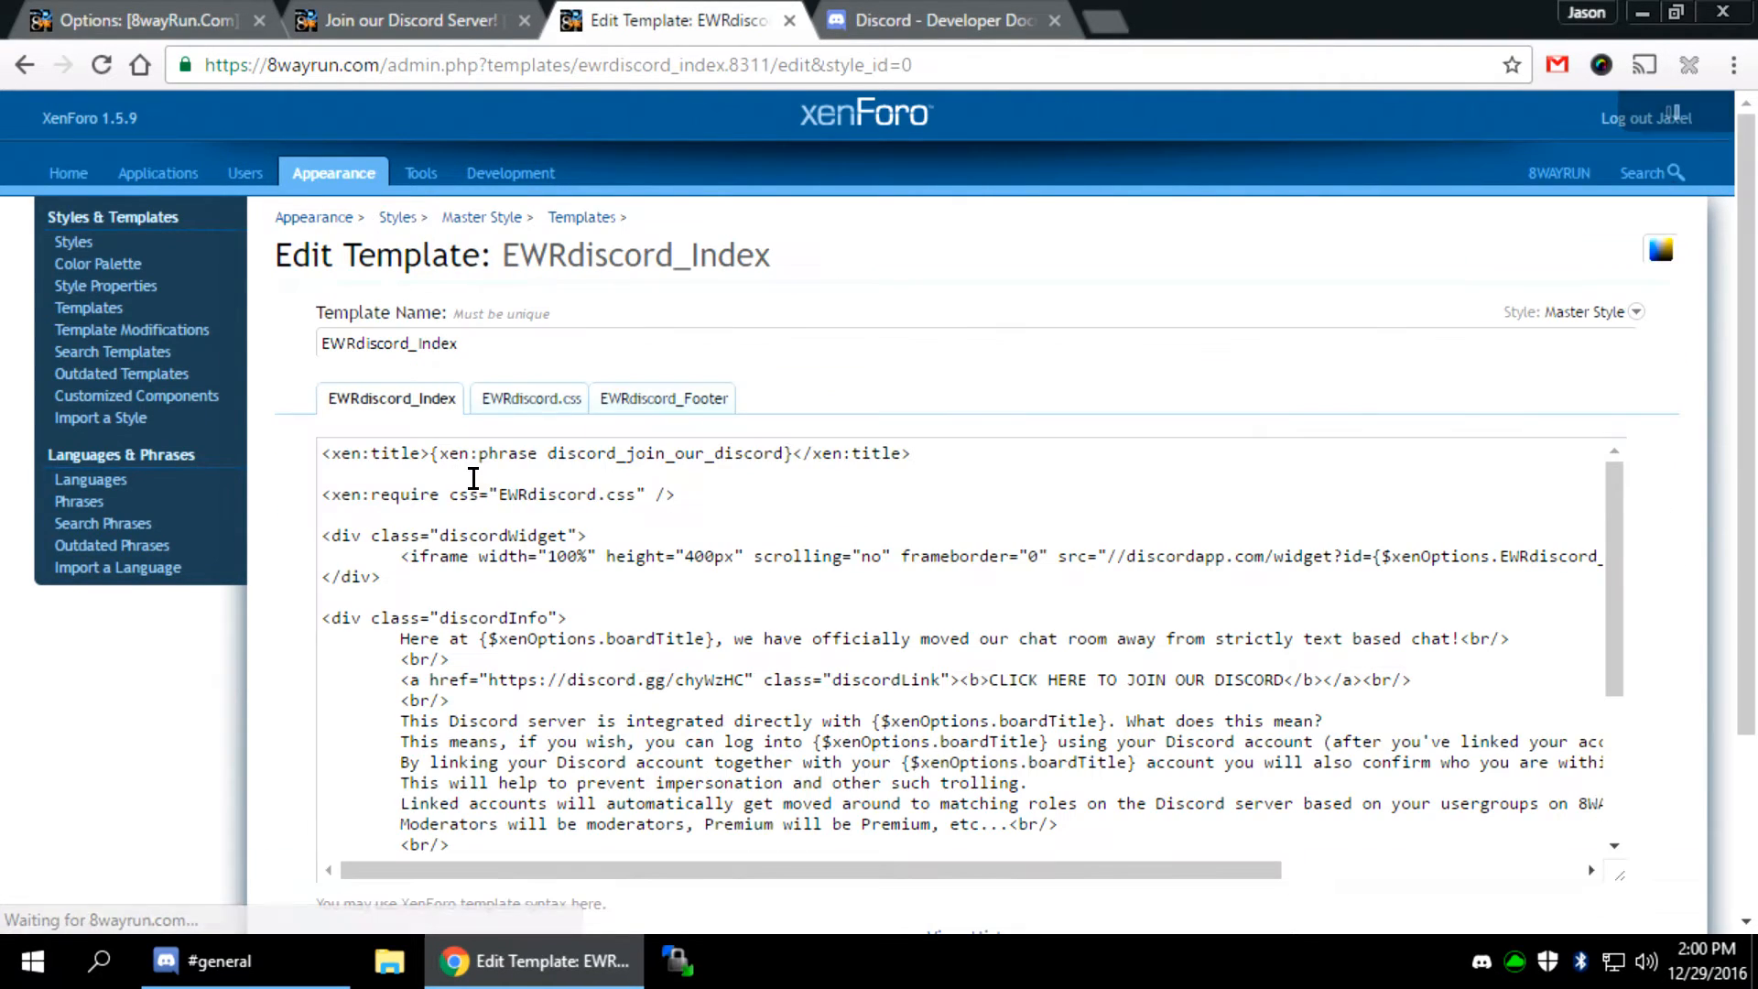
{"action": "scroll", "scroll_direction": "down", "scroll_amount": 3}
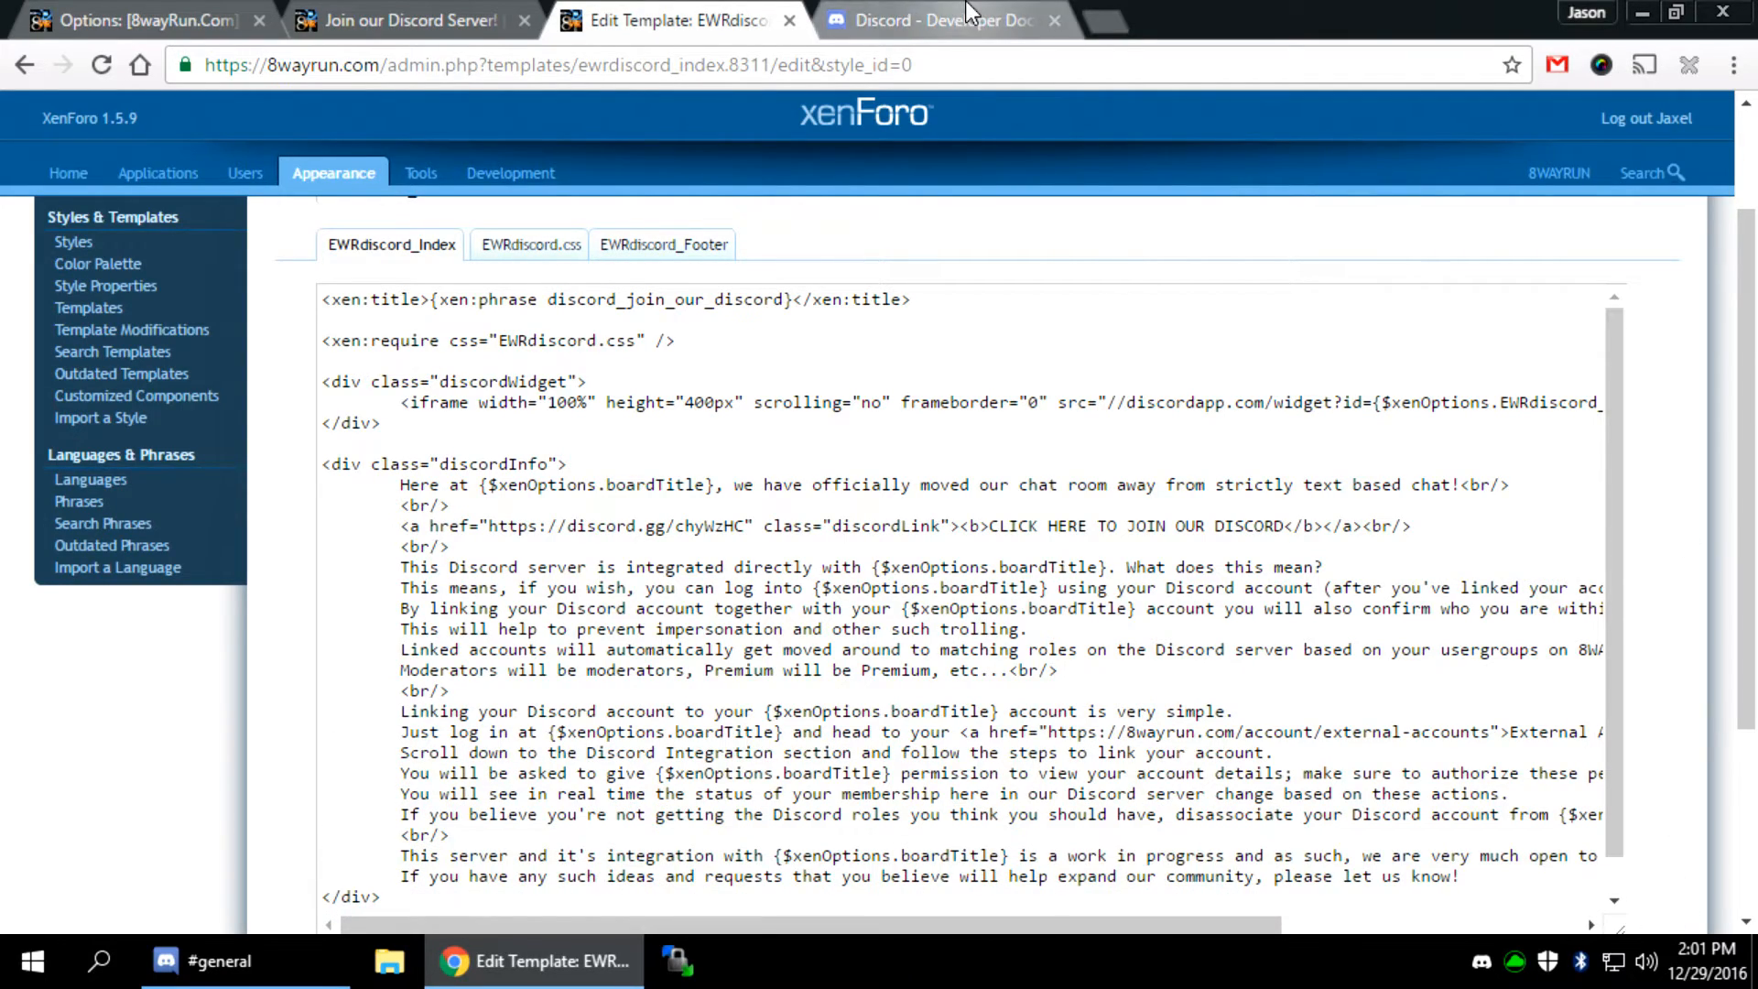
{"action": "left_click", "coordinate": [403, 20]}
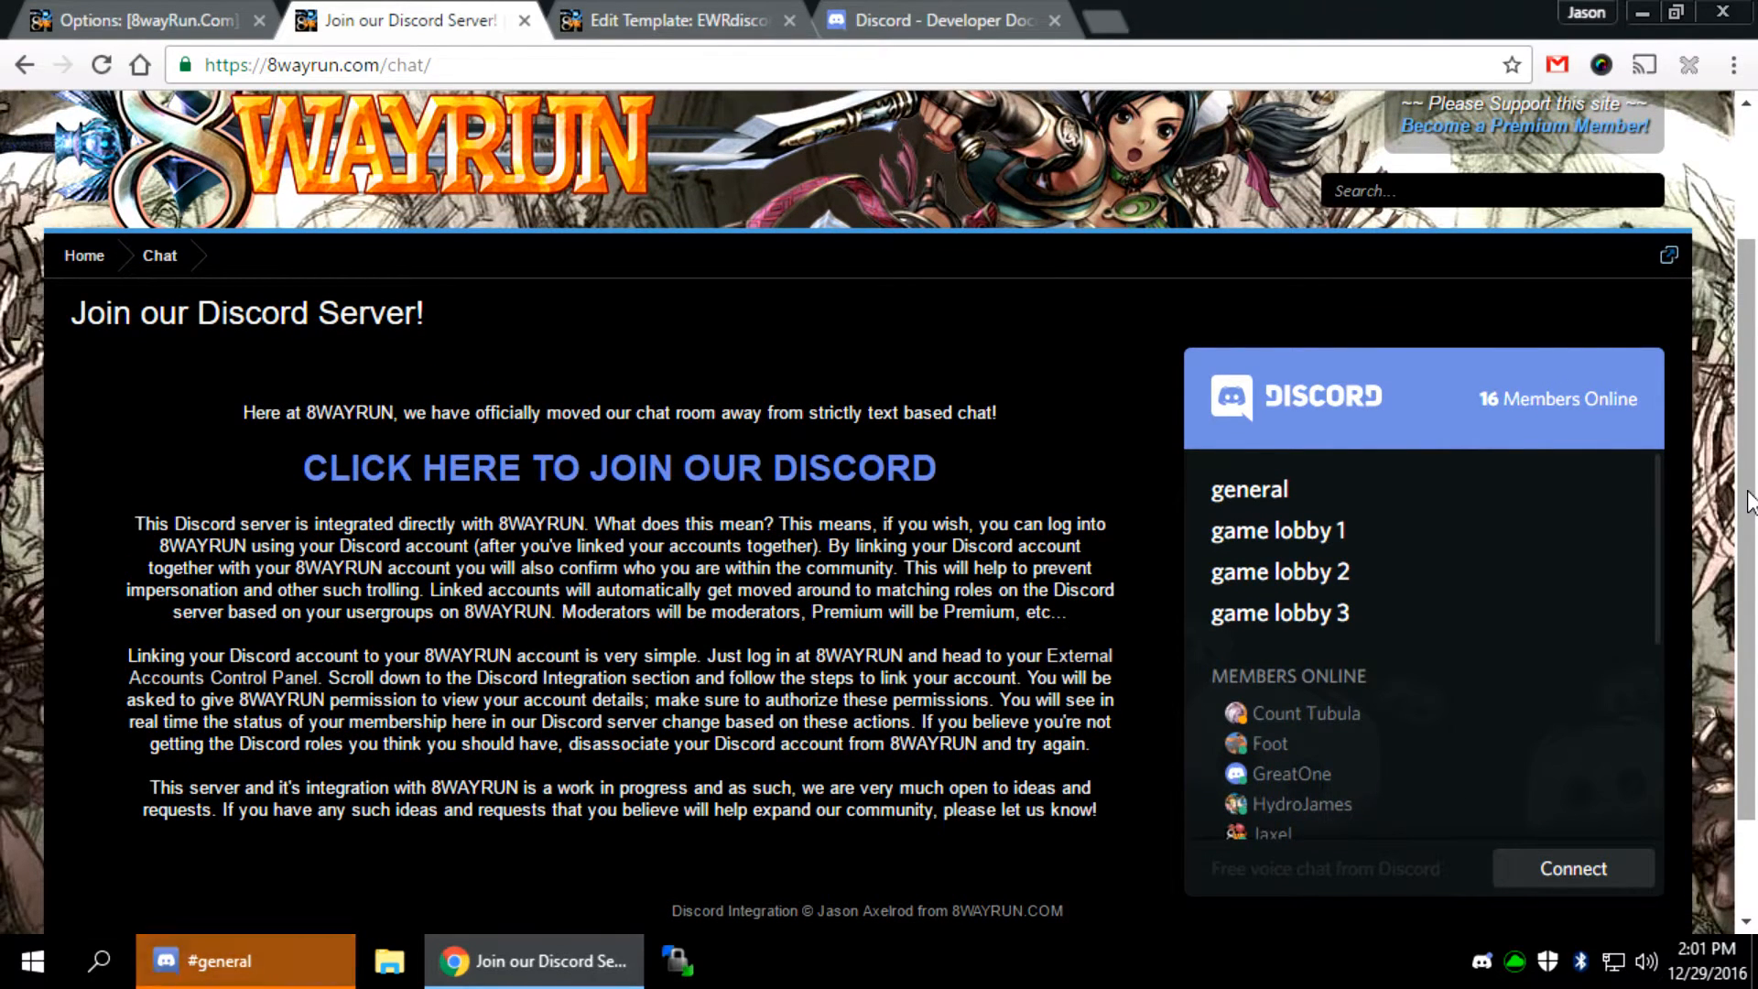
Scroll through the Chat page text before switching back to the template editor
{"action": "scroll", "scroll_direction": "down", "scroll_amount": 3}
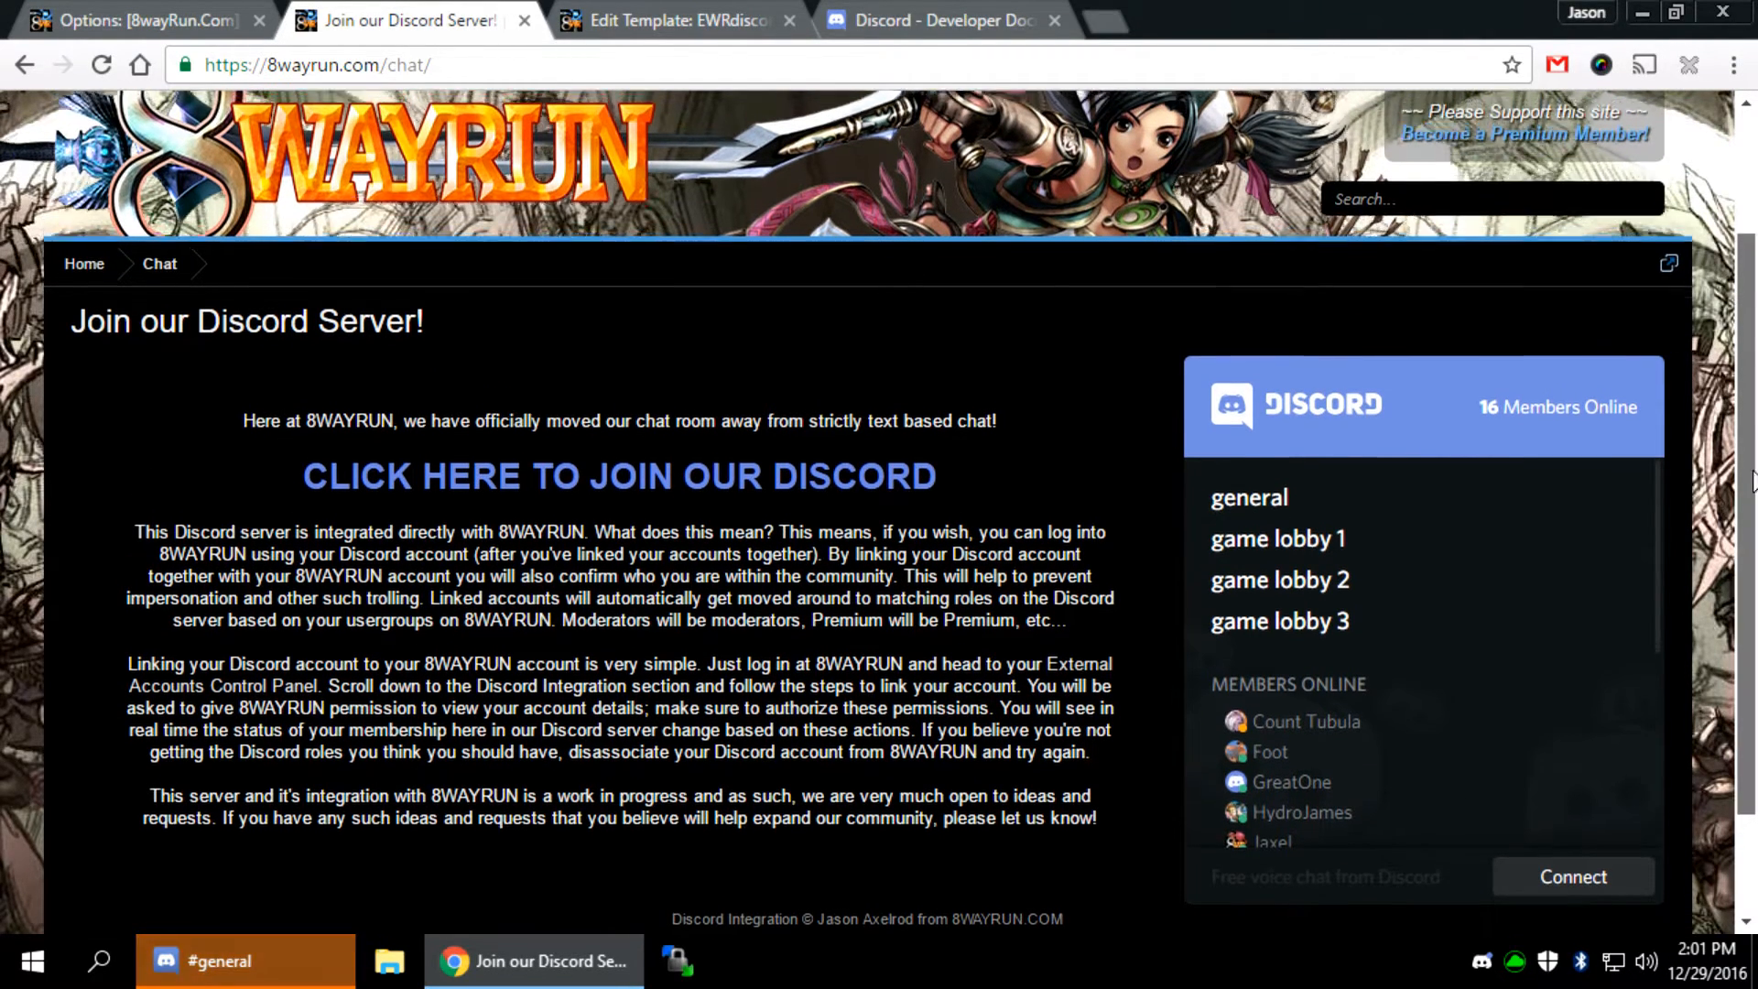
{"action": "scroll", "scroll_direction": "down", "scroll_amount": 3}
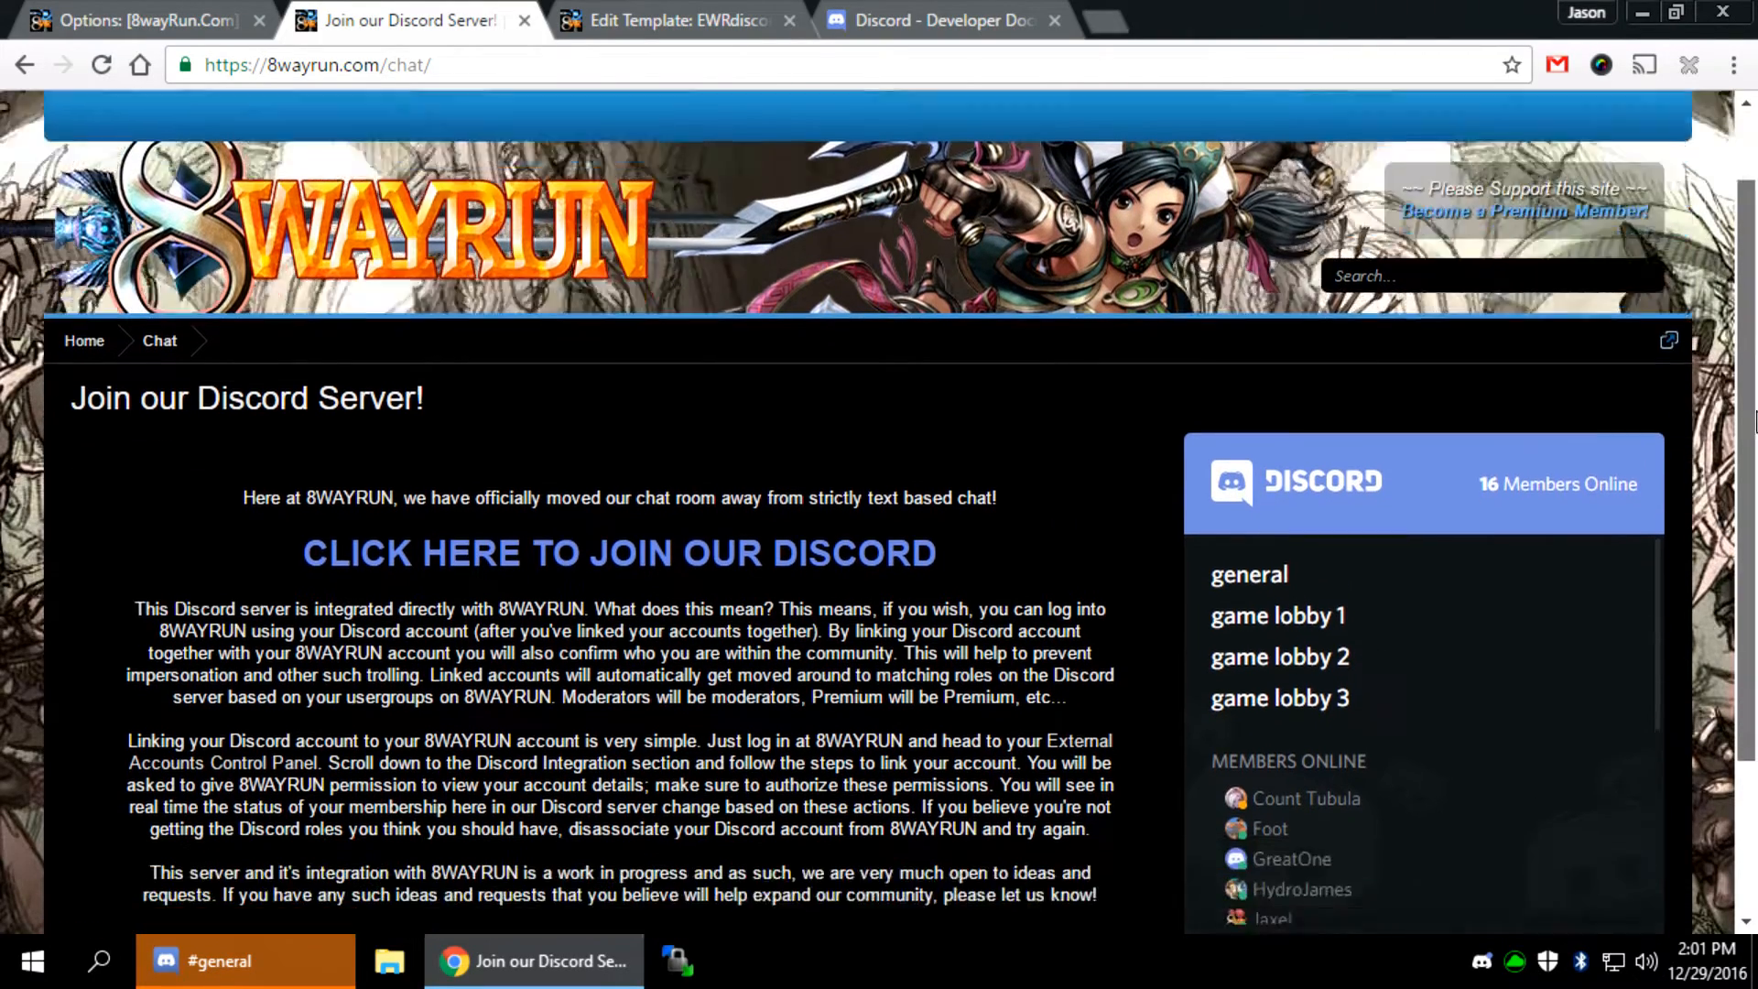
{"action": "scroll", "scroll_direction": "down", "scroll_amount": 3}
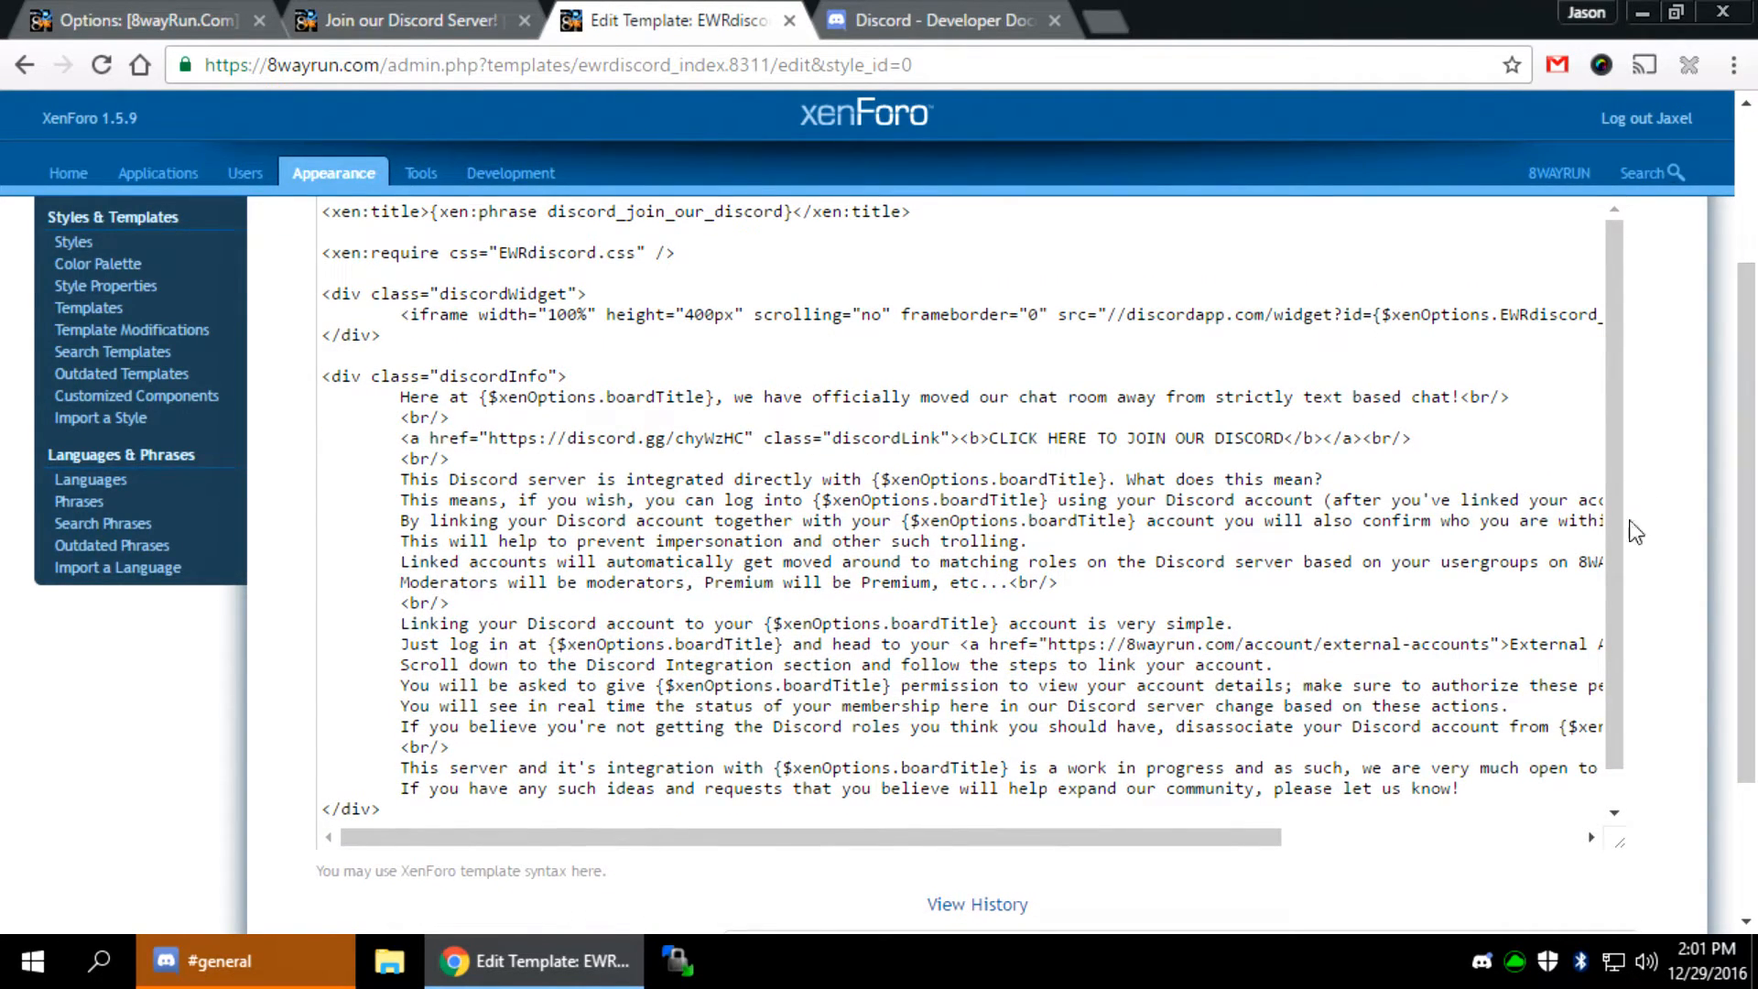
{"action": "double_click", "coordinate": [695, 438]}
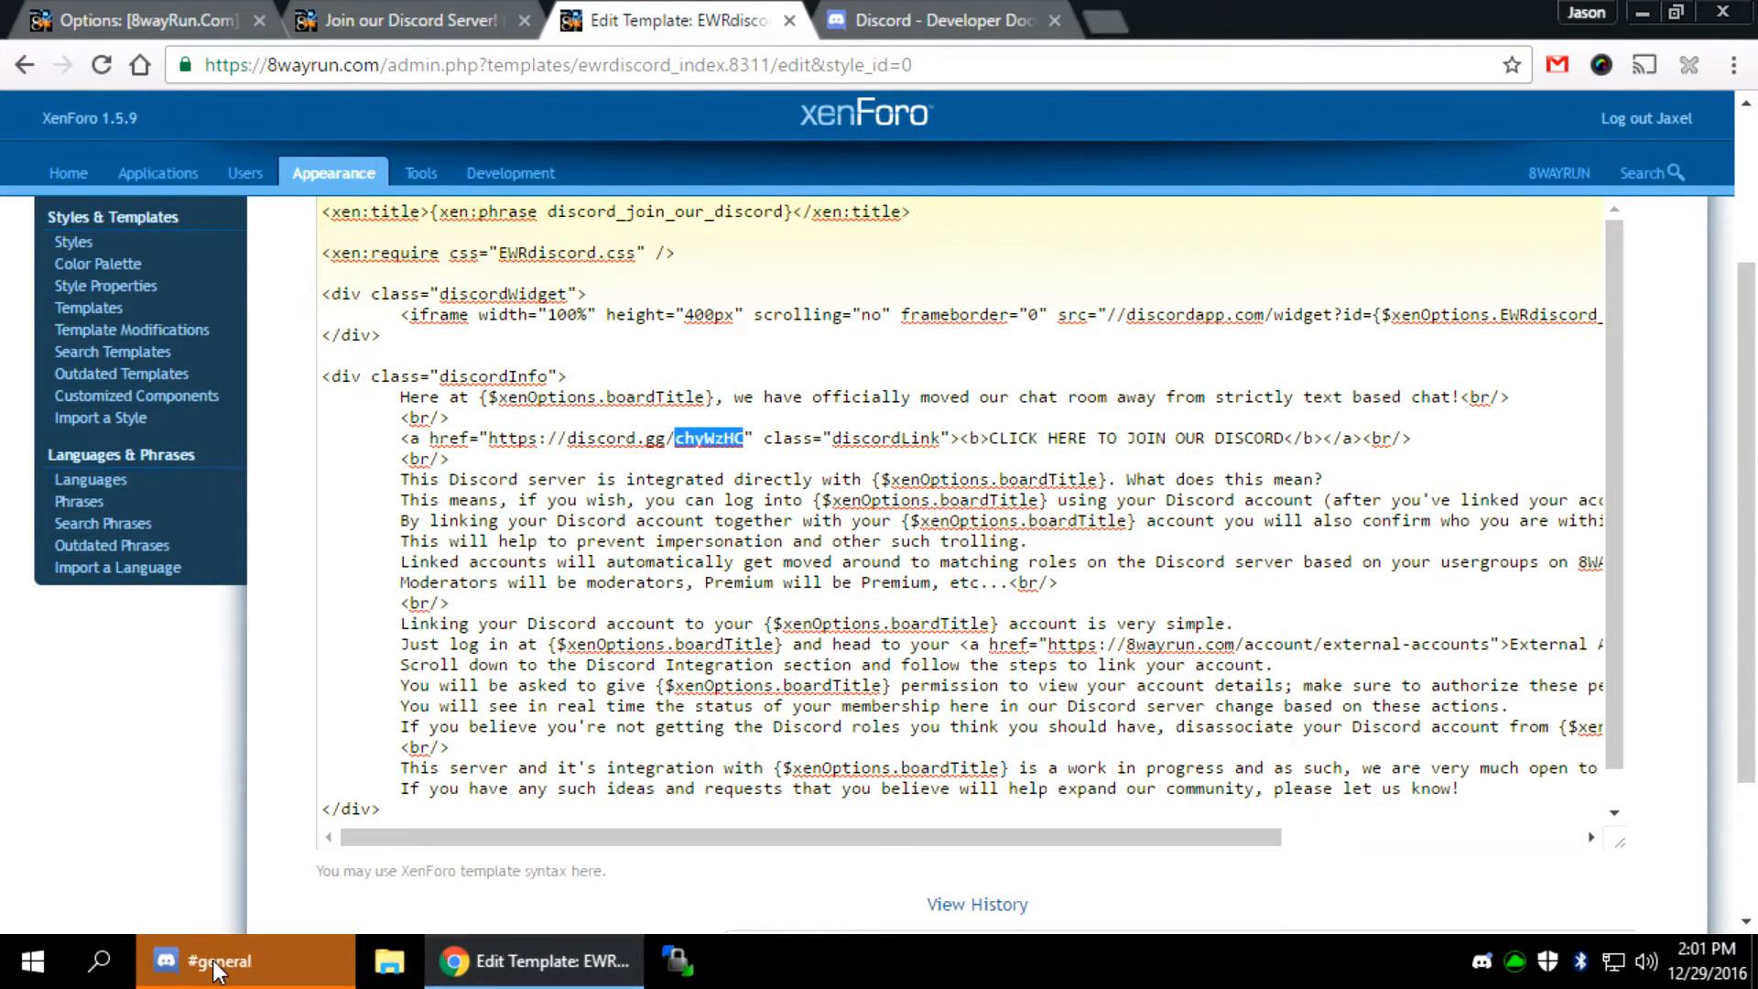
Review the 8WAYRUN.com server's never-expiring invite link via Invite People, then return to Chrome
{"action": "left_click", "coordinate": [216, 962]}
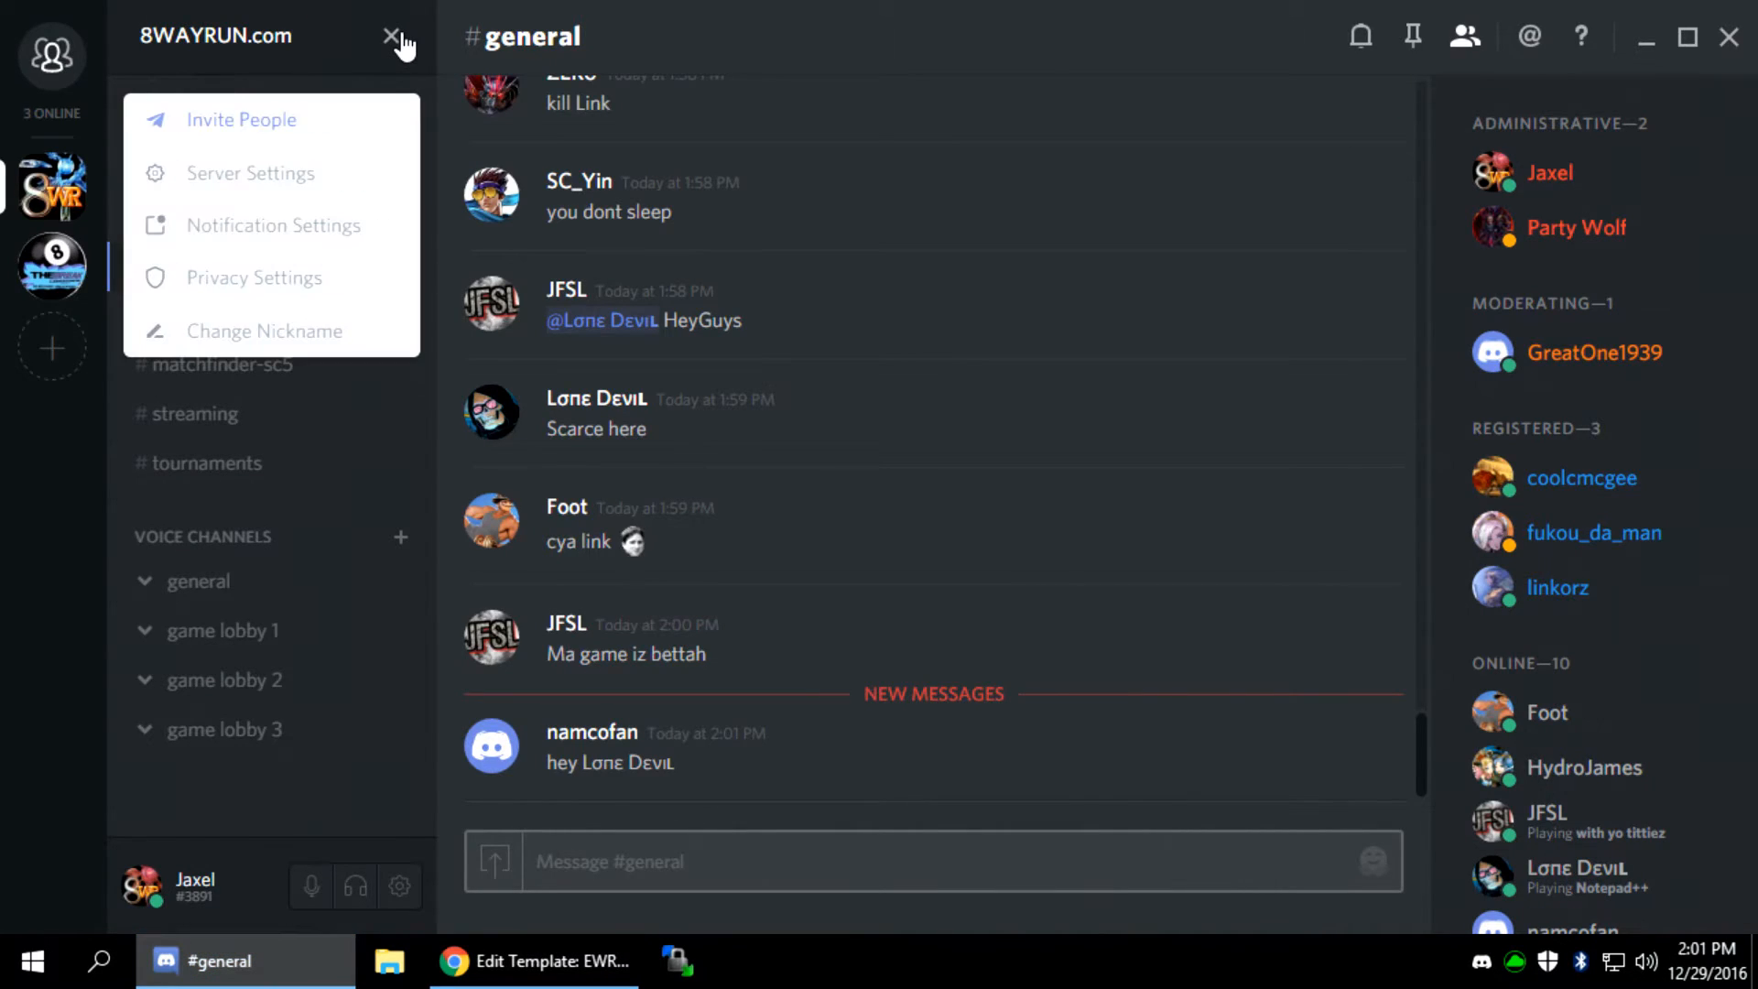
{"action": "mouse_move", "coordinate": [288, 132]}
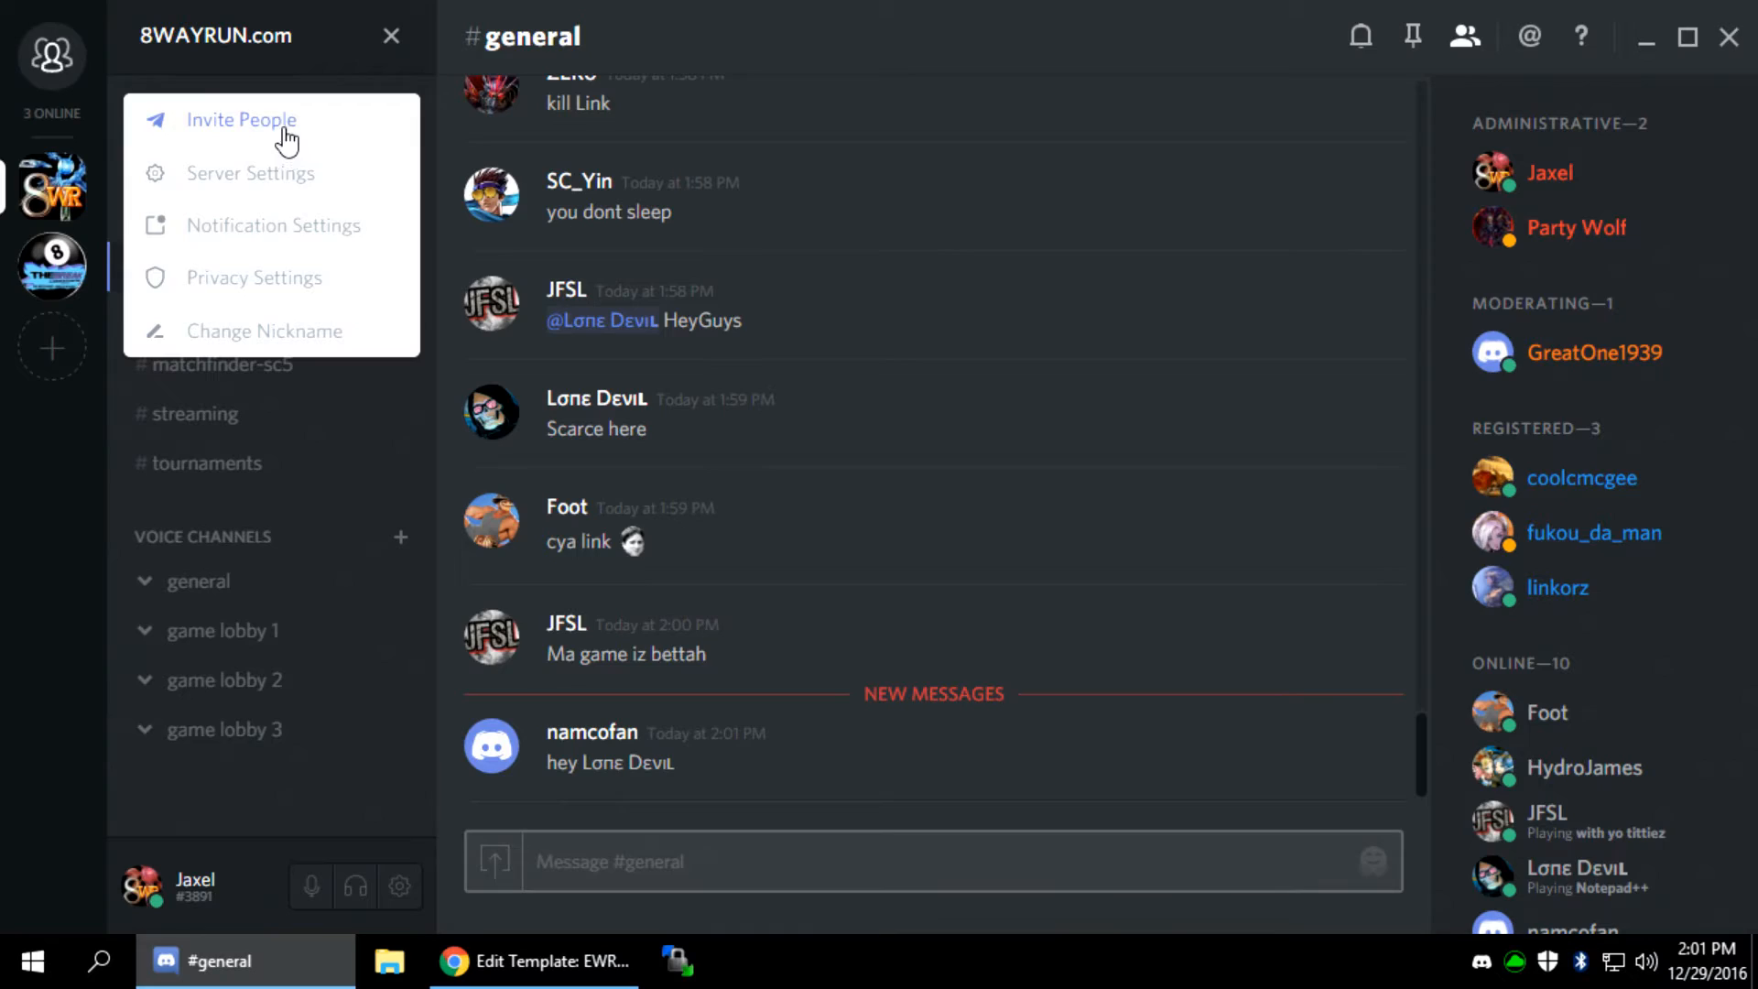
{"action": "left_click", "coordinate": [241, 120]}
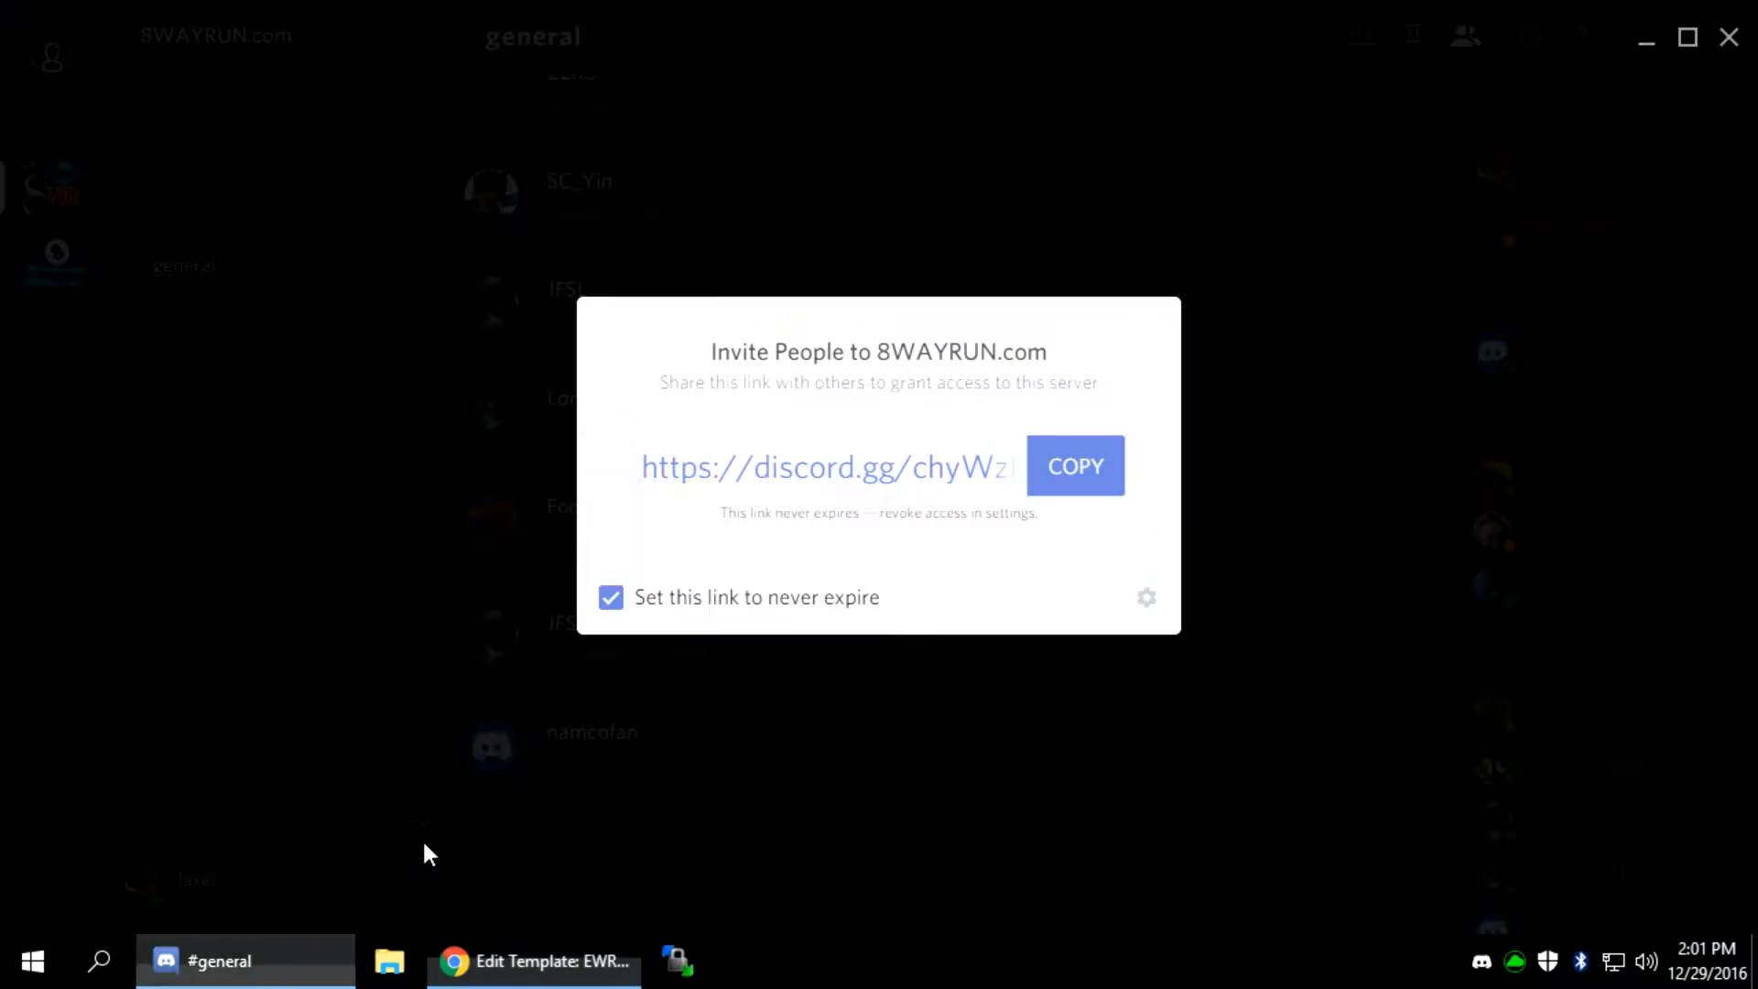
{"action": "double_click", "coordinate": [824, 466]}
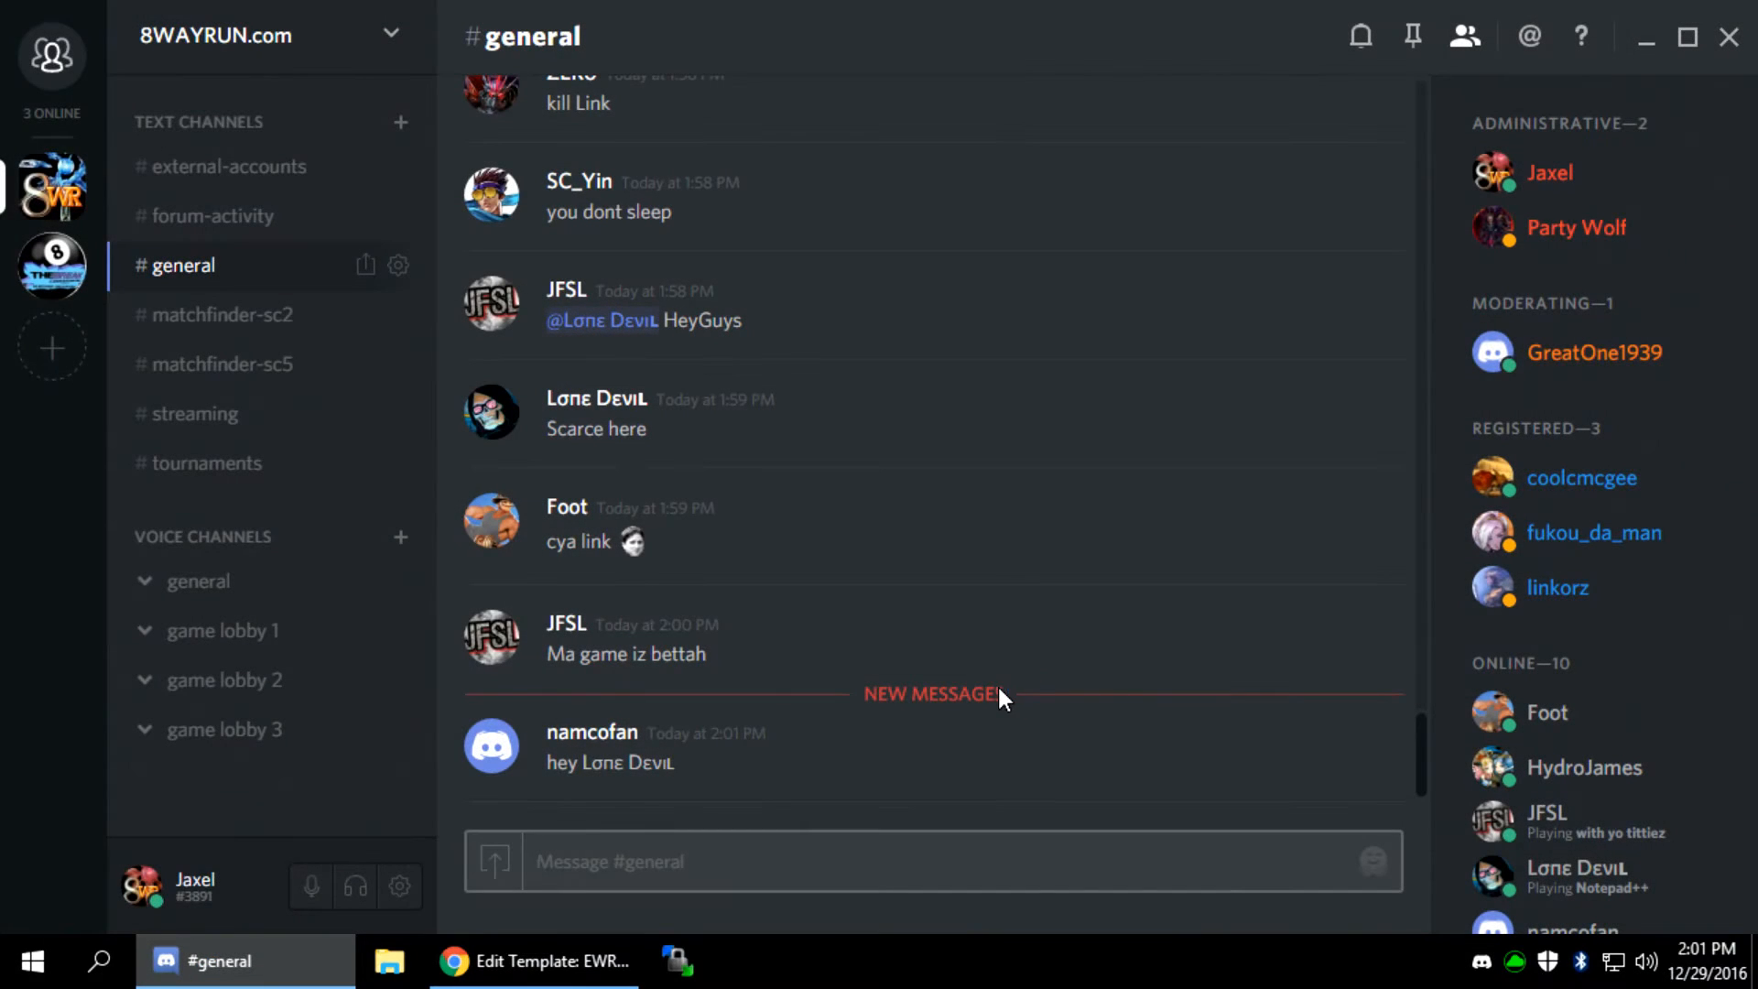
{"action": "left_click", "coordinate": [527, 961]}
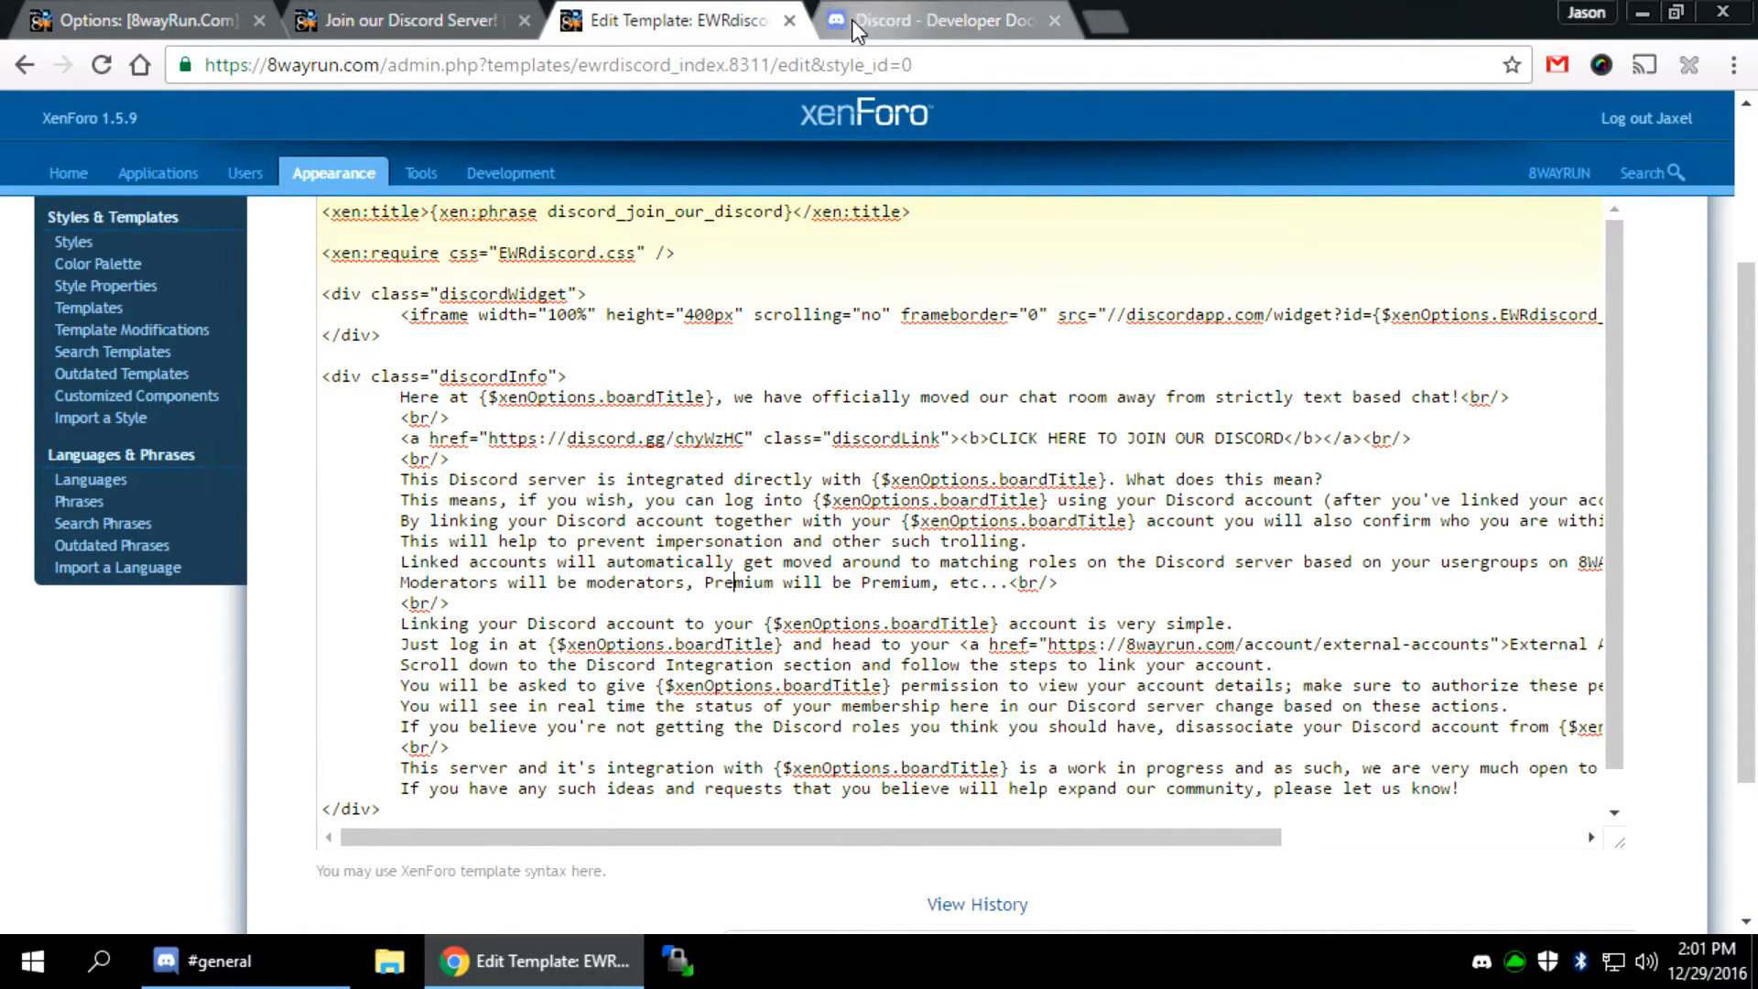
Close the extra tabs and review the Discord Integration options before switching to Discord
{"action": "left_click", "coordinate": [403, 20]}
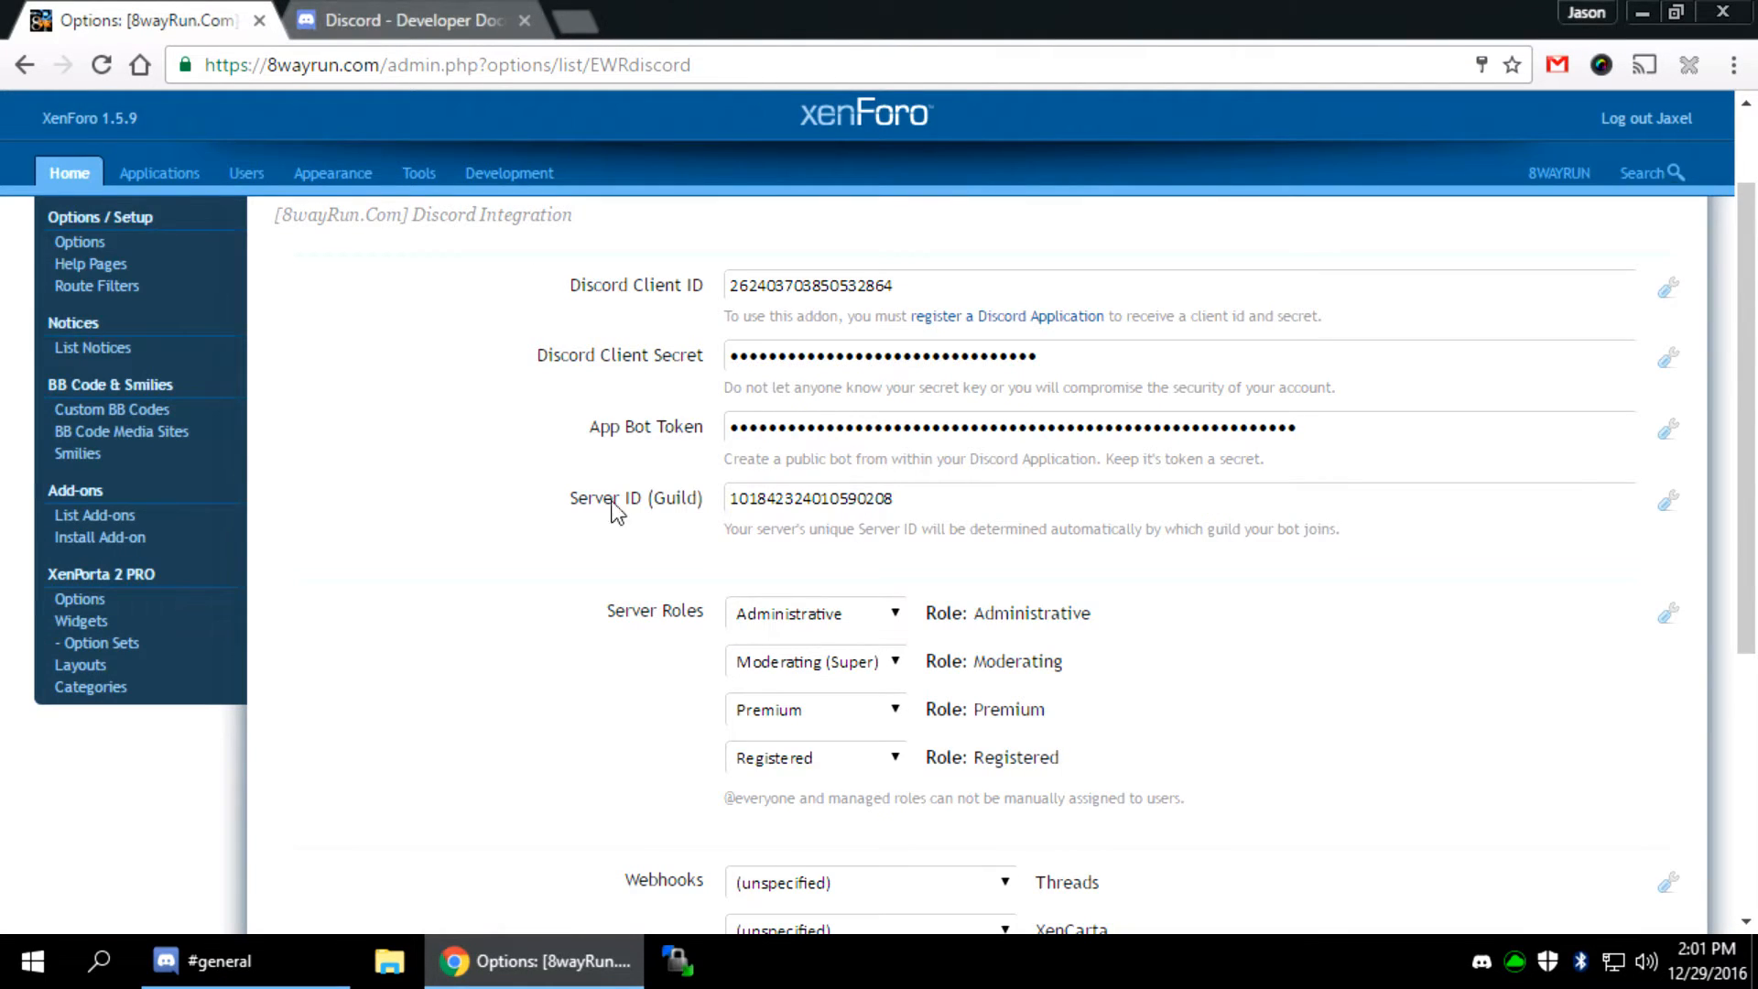
{"action": "left_click", "coordinate": [809, 498]}
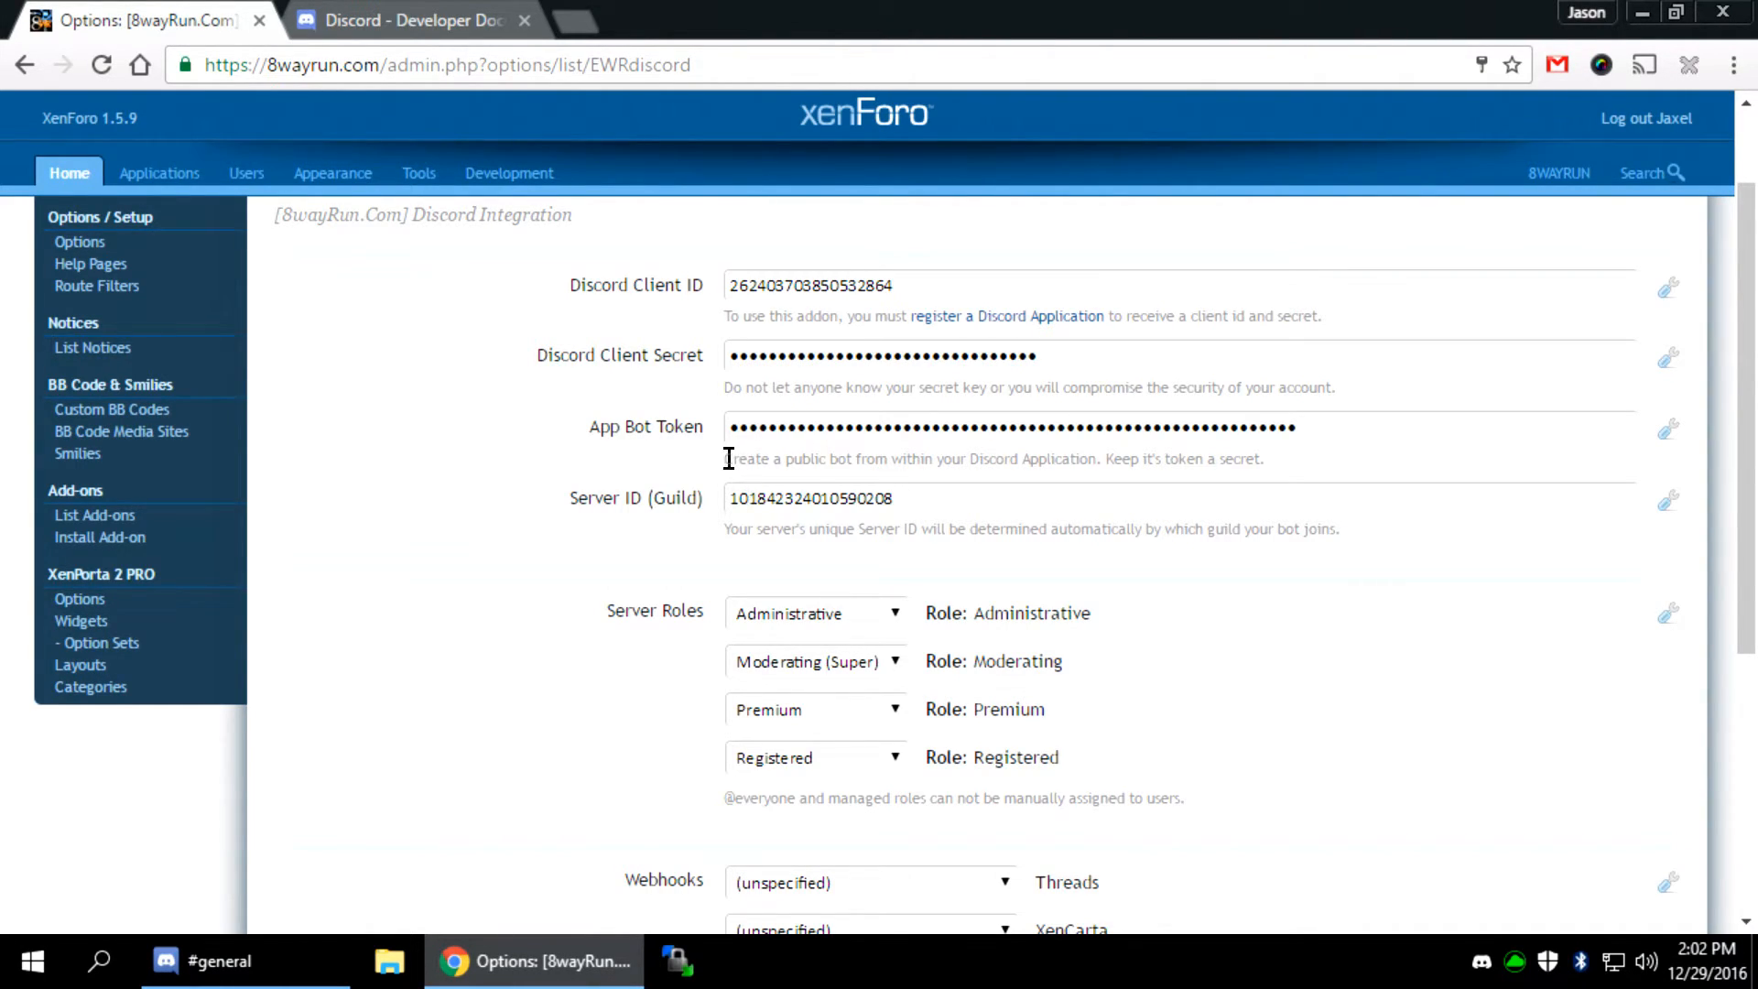
{"action": "scroll", "scroll_direction": "down", "scroll_amount": 3}
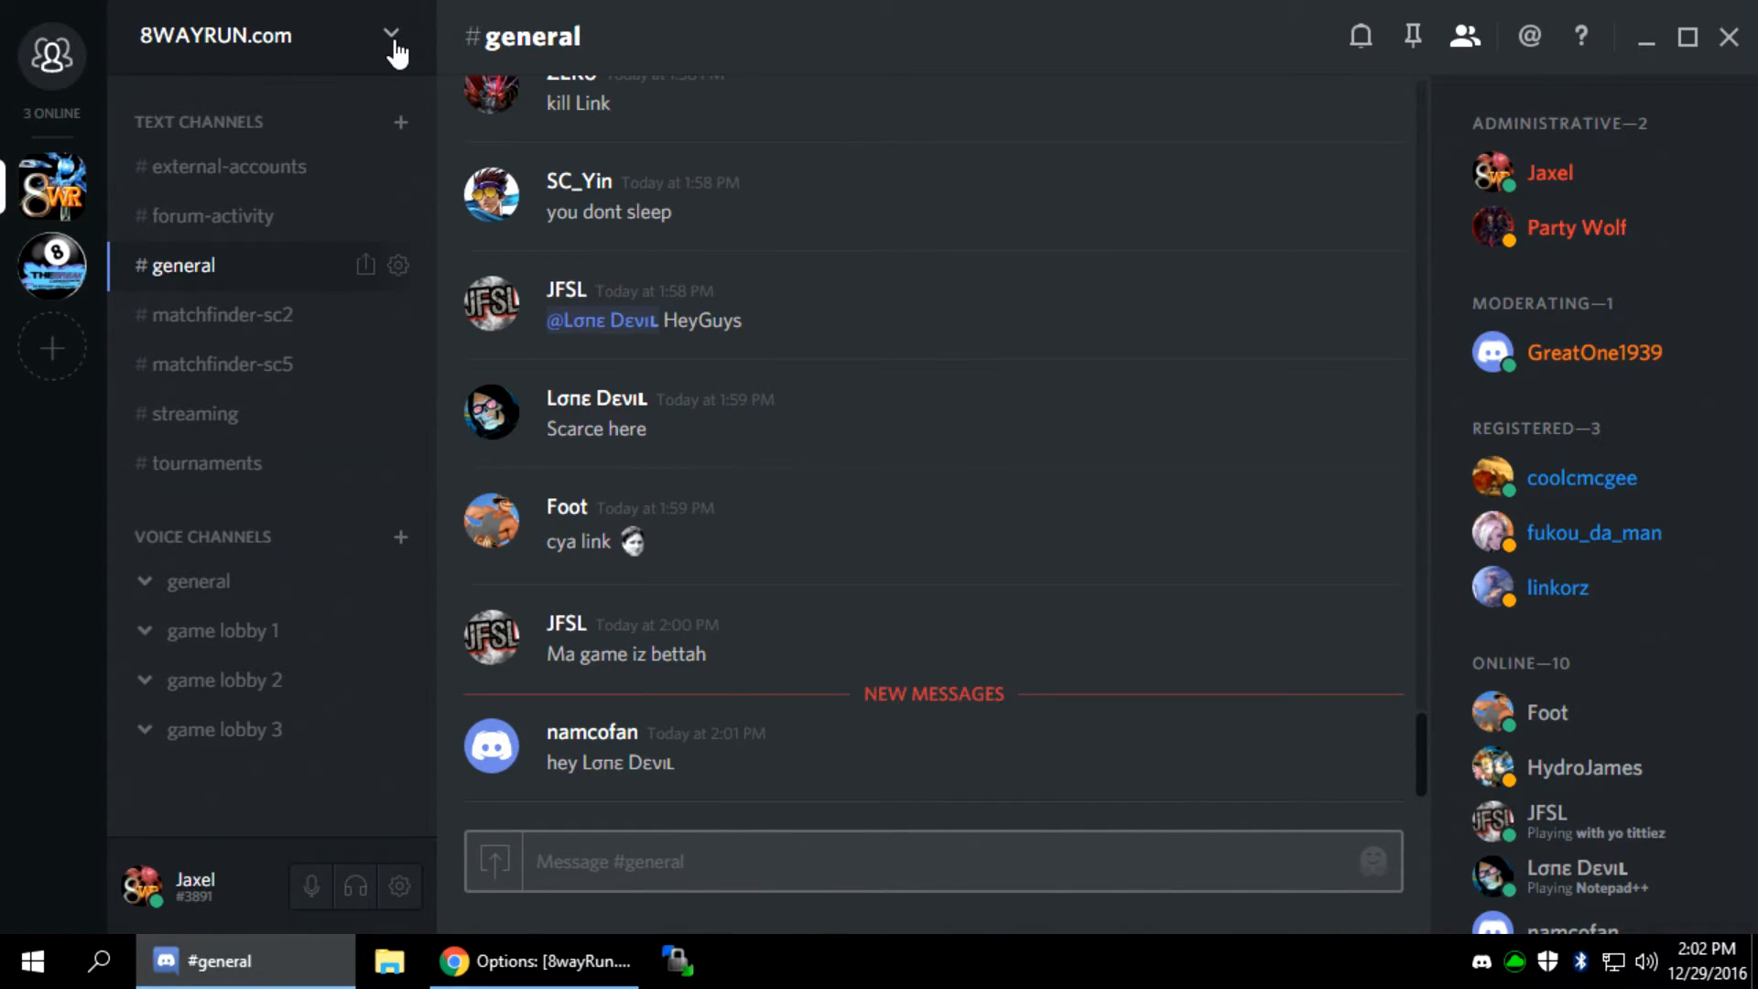
In Server Settings > Webhooks, confirm the 8WAYRUN webhook stays on #forum-activity
{"action": "left_click", "coordinate": [392, 35]}
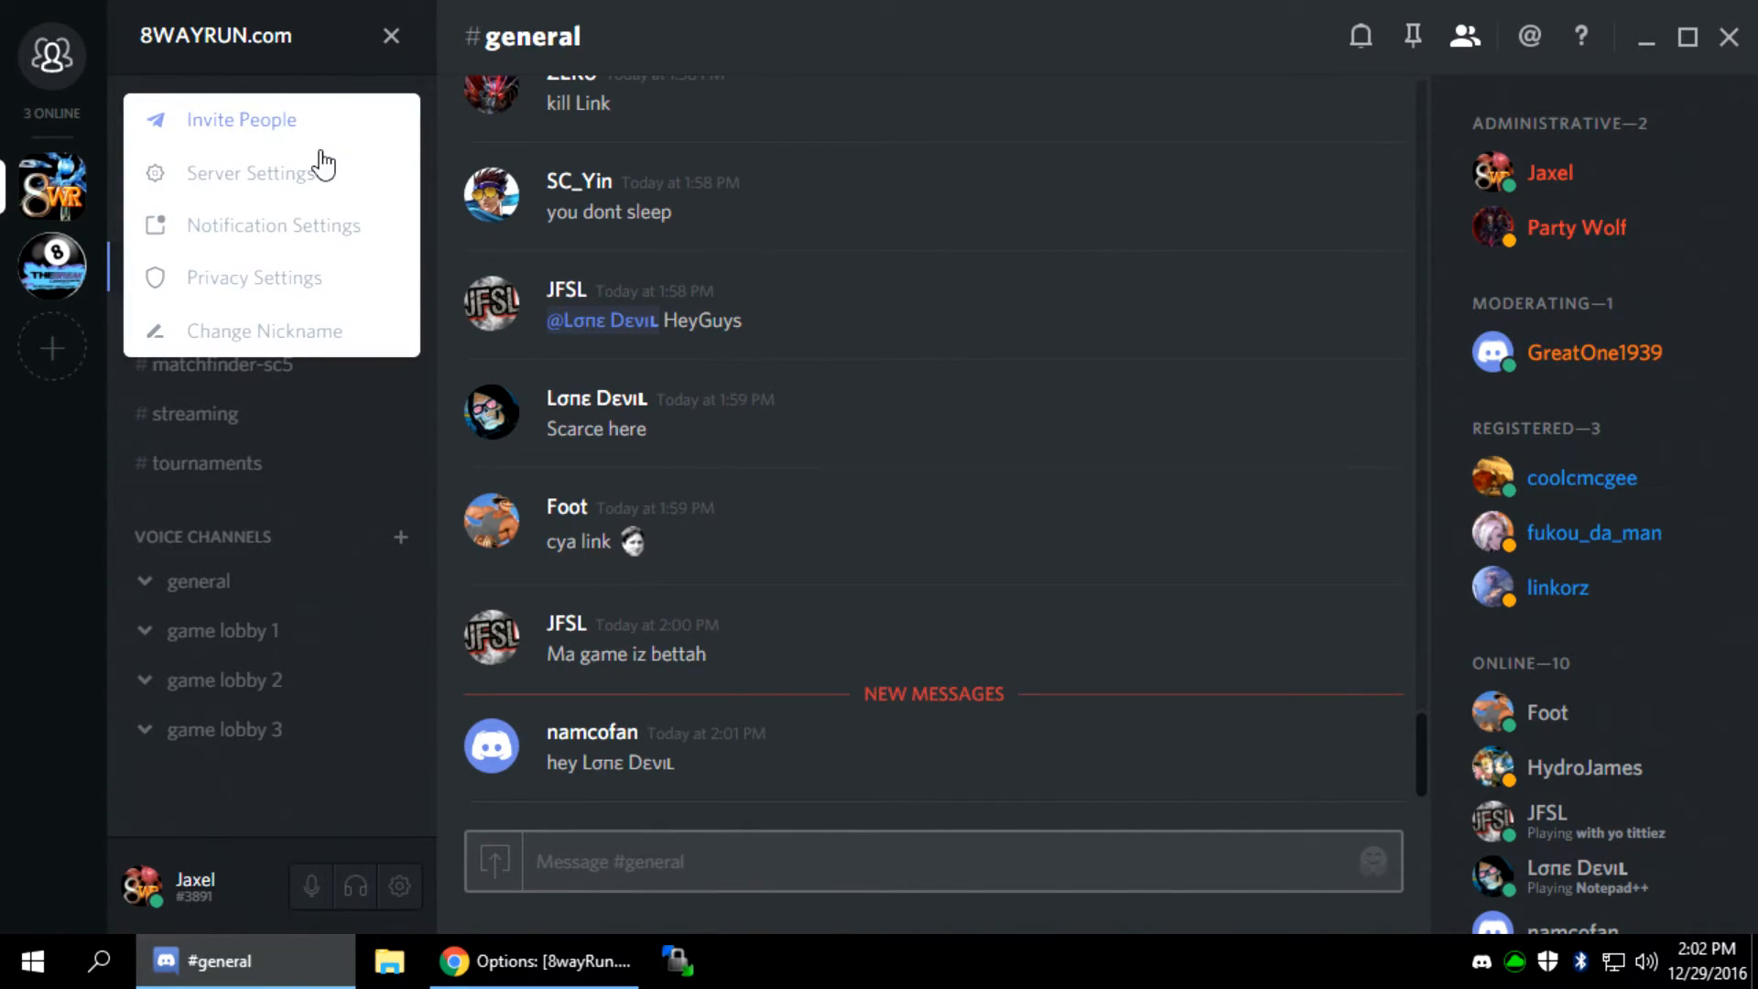
{"action": "left_click", "coordinate": [255, 172]}
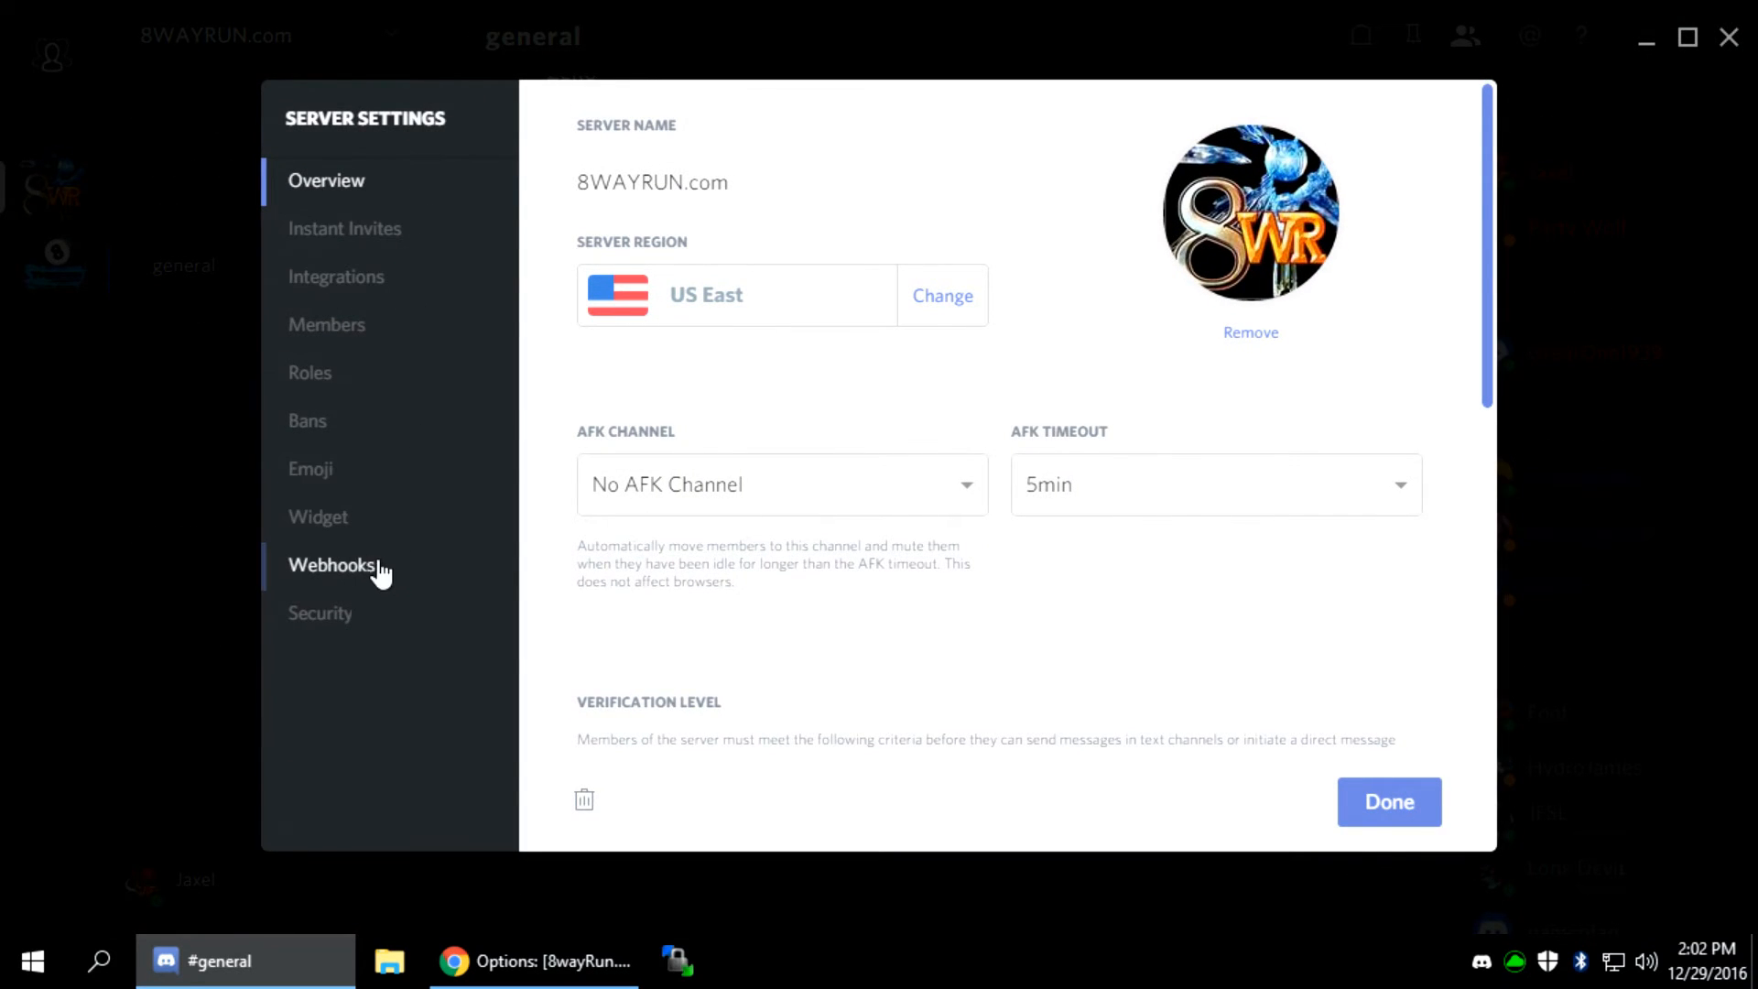
{"action": "left_click", "coordinate": [331, 564]}
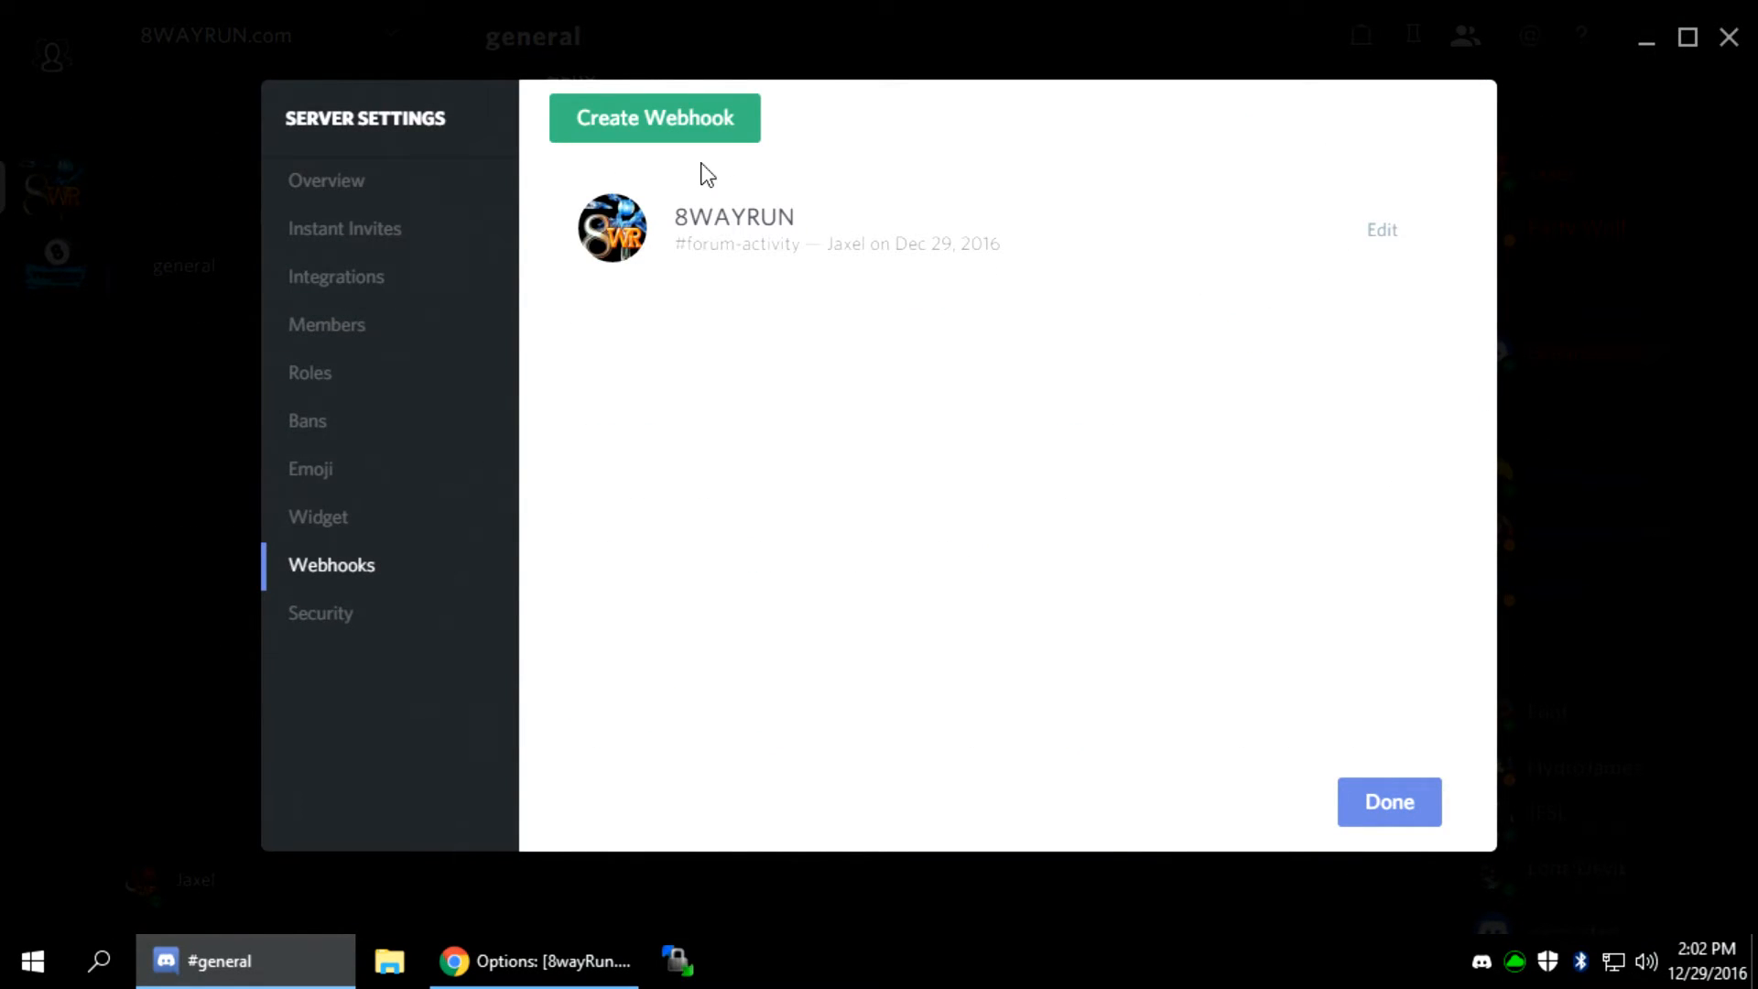
{"action": "left_click", "coordinate": [1380, 230]}
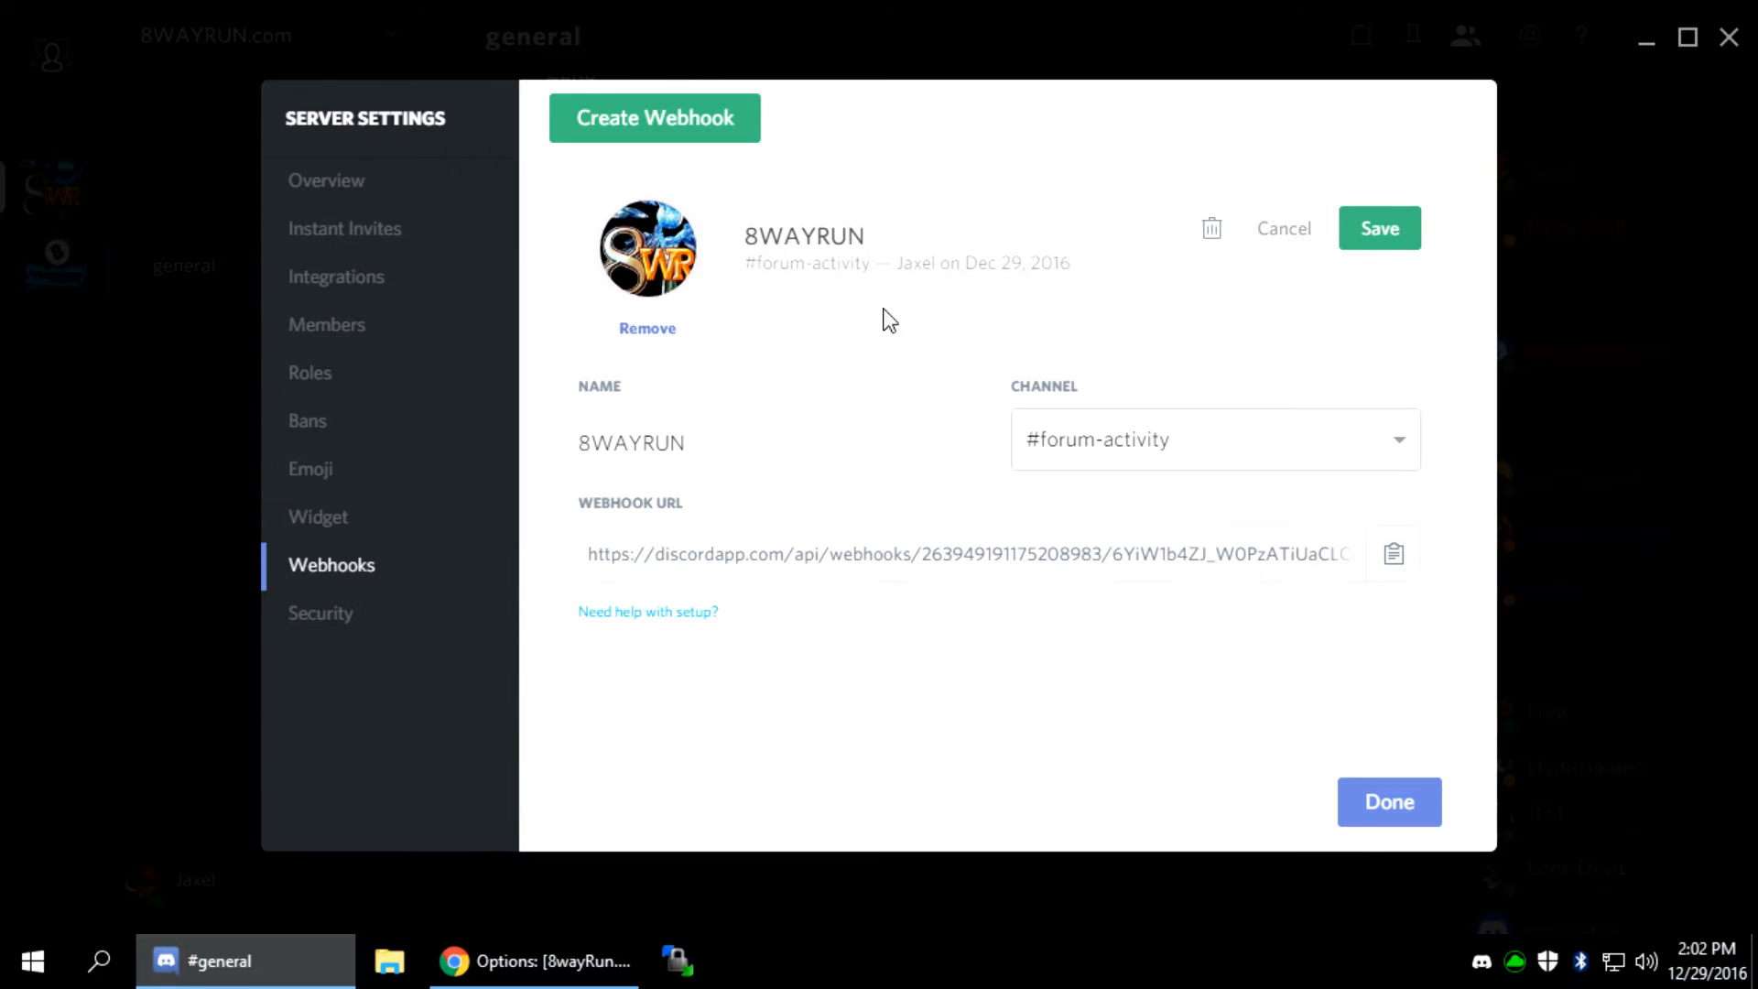
{"action": "left_click", "coordinate": [1211, 438]}
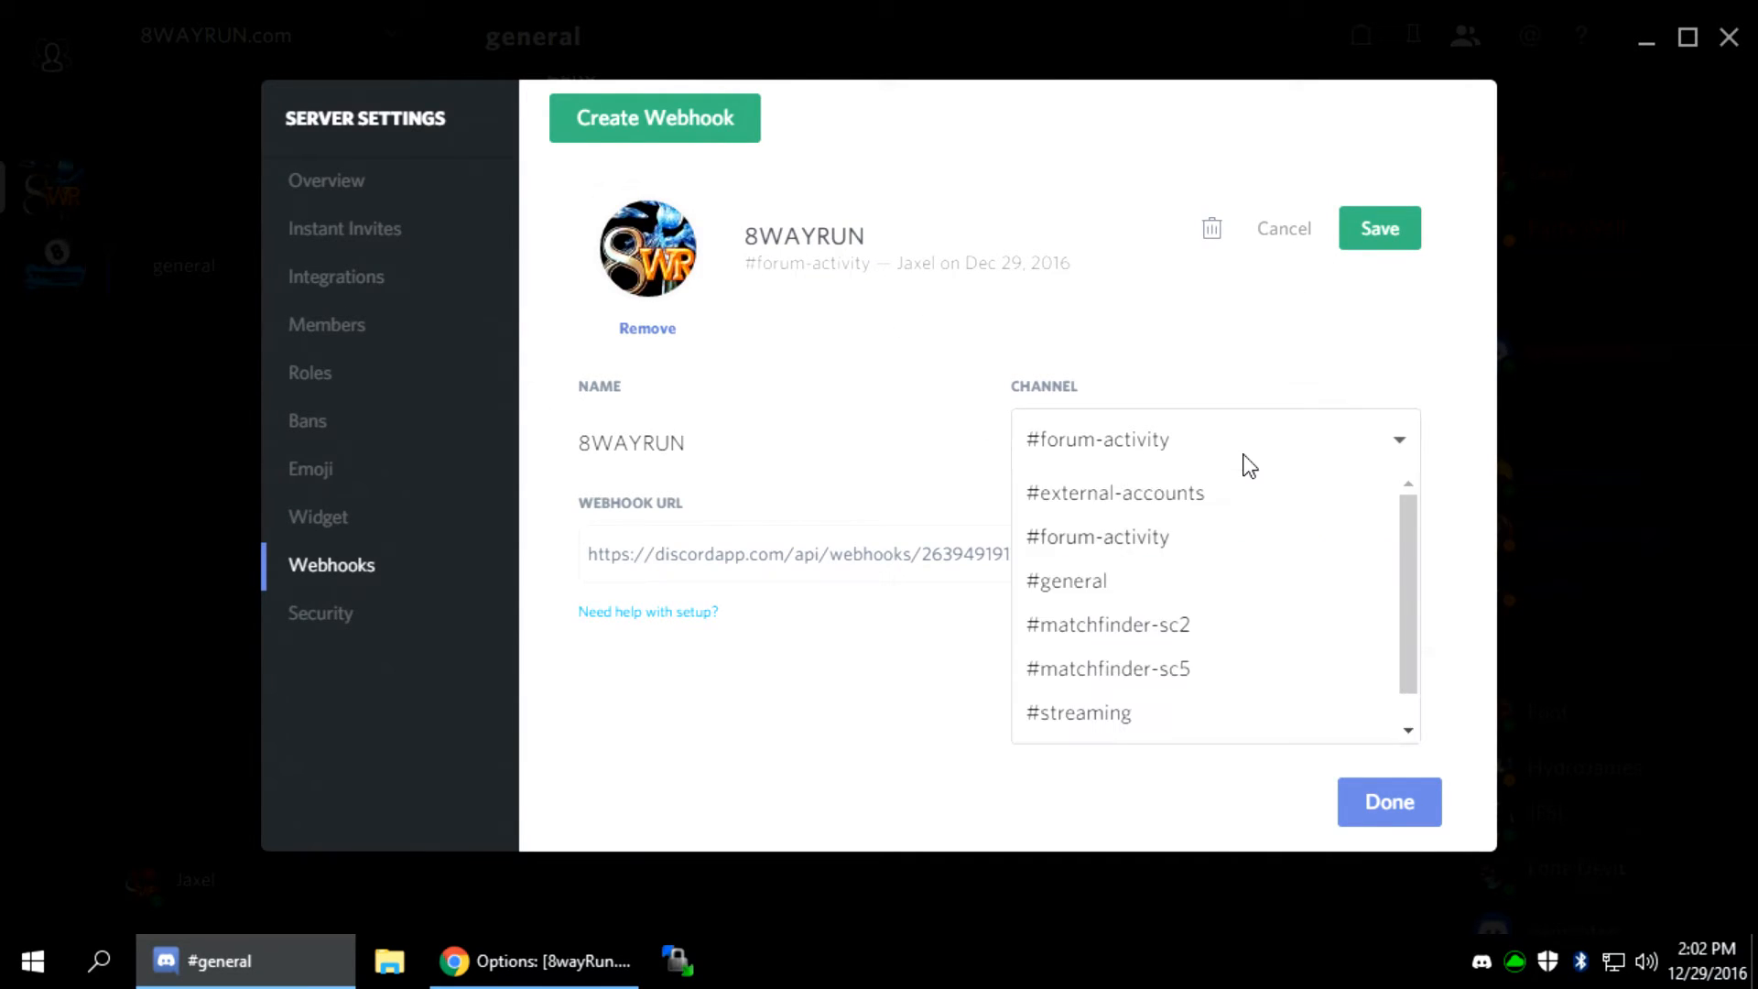
{"action": "left_click", "coordinate": [1096, 536]}
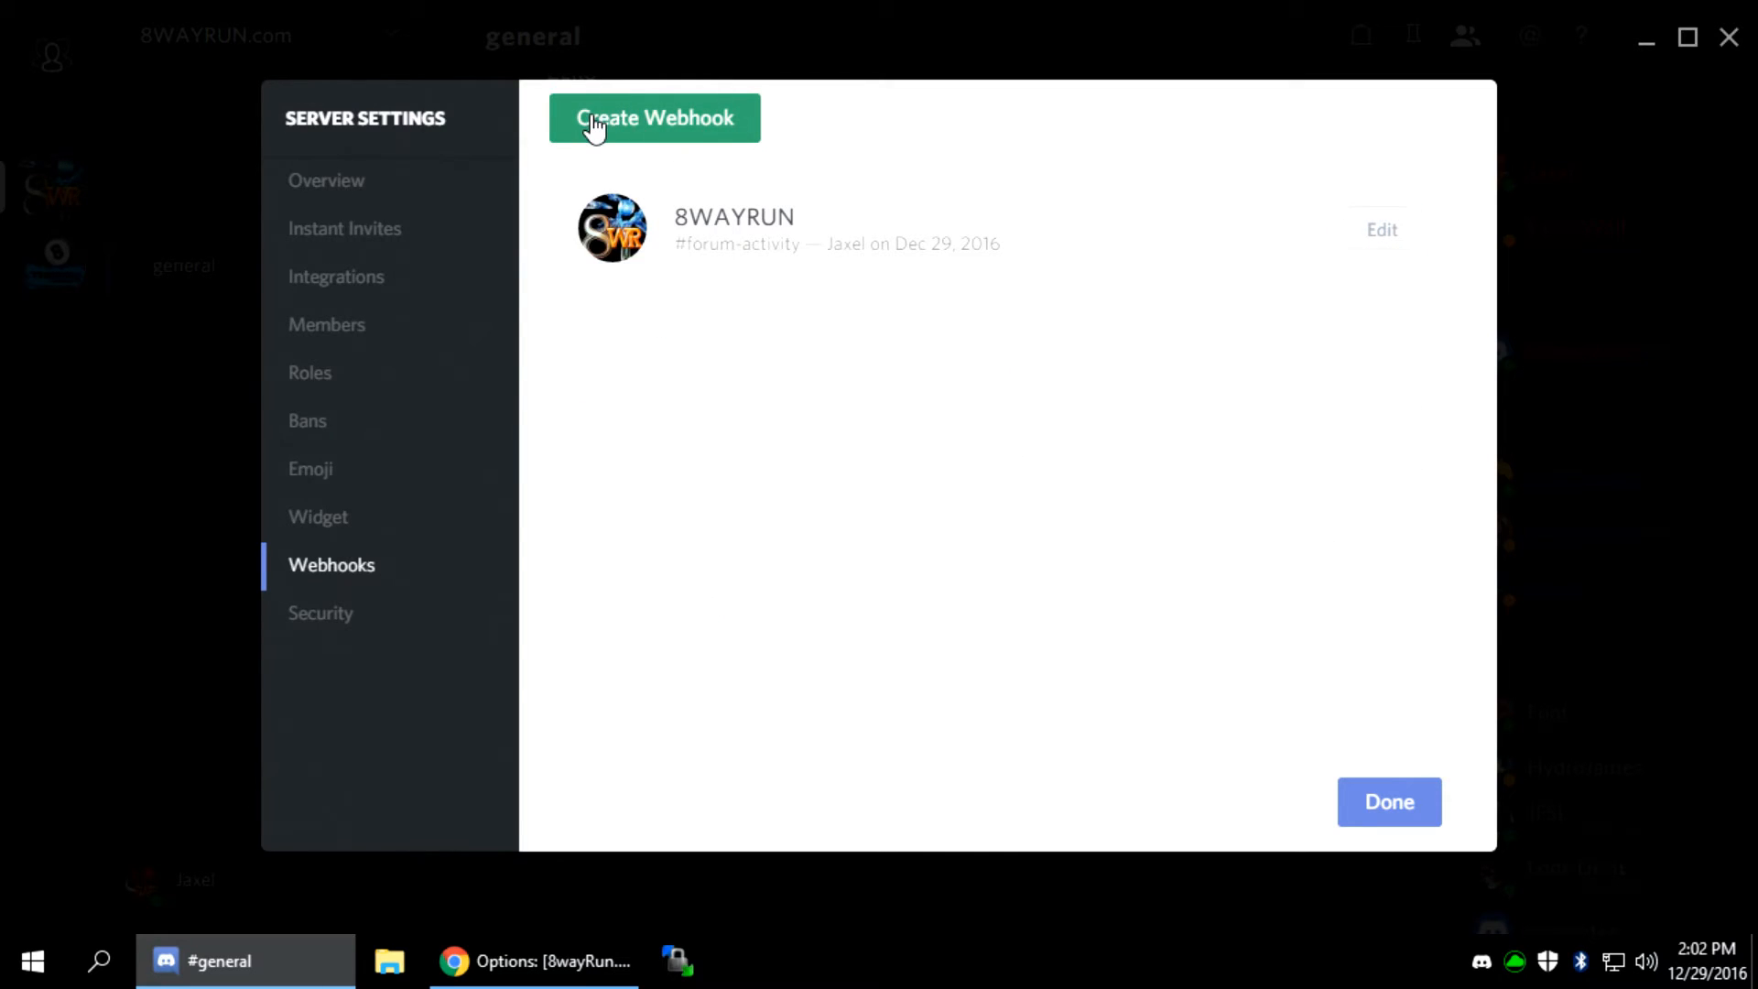
Create the Spidey Bot webhook posting to #general and save it
{"action": "left_click", "coordinate": [655, 117]}
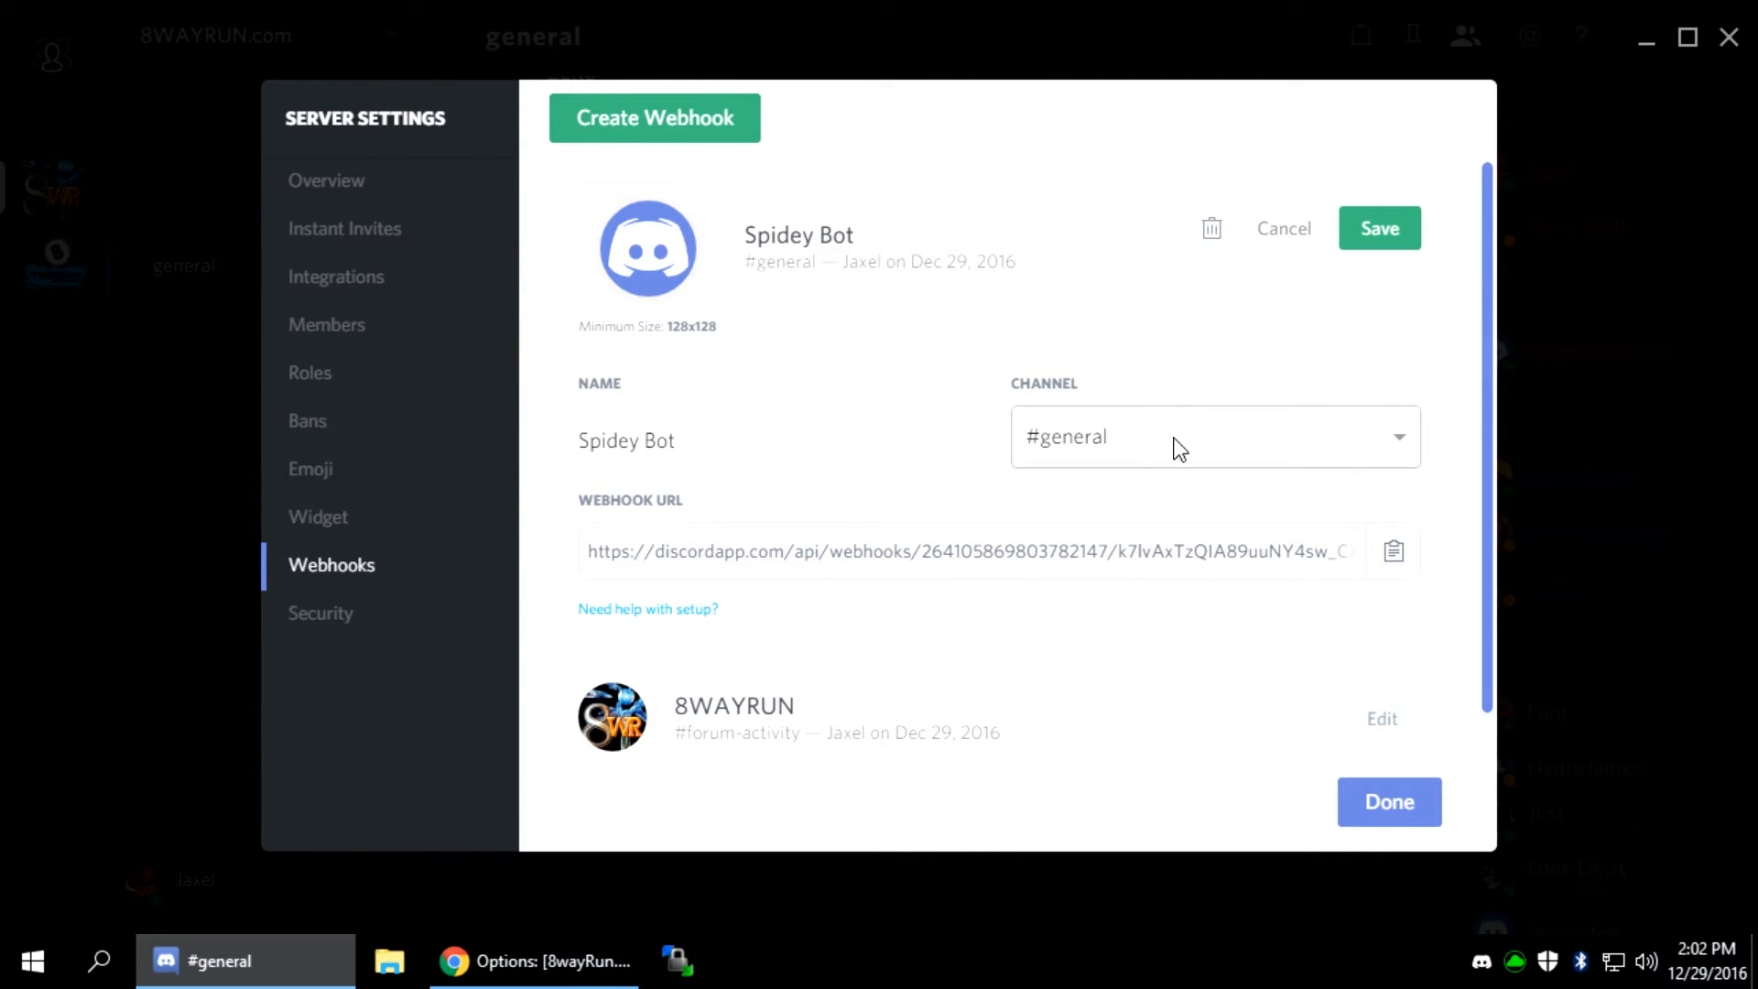
{"action": "left_click", "coordinate": [1211, 436]}
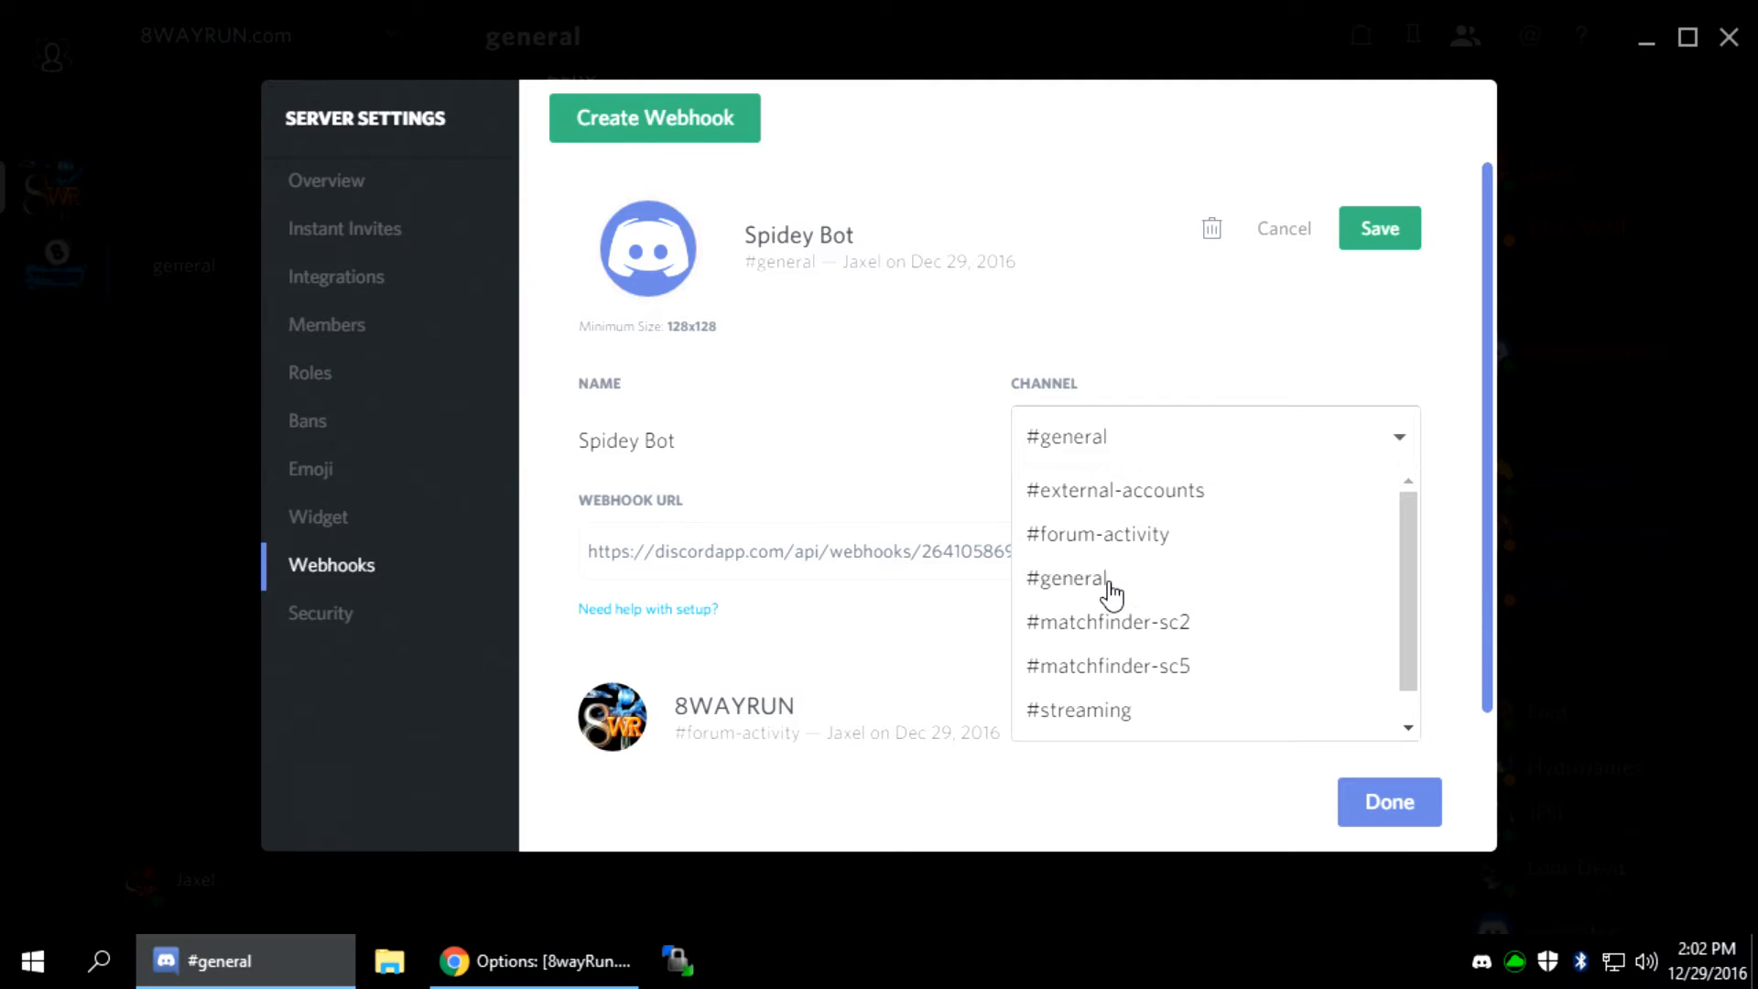
{"action": "left_click", "coordinate": [1065, 578]}
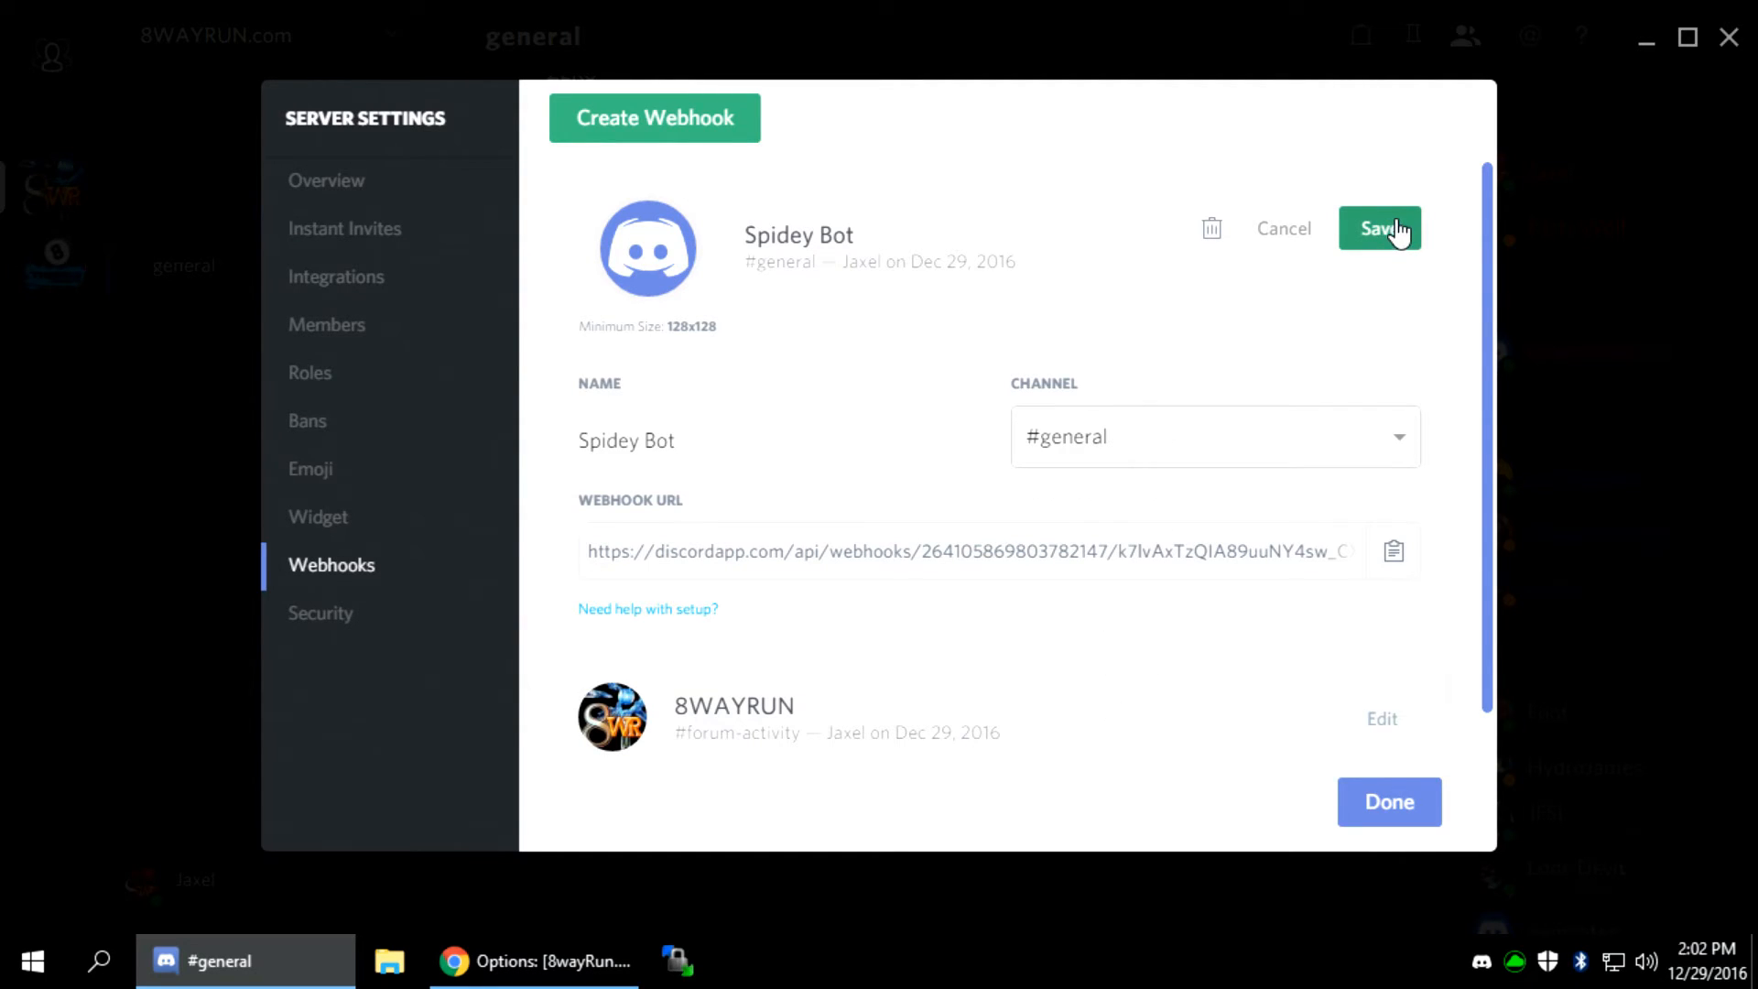
{"action": "left_click", "coordinate": [533, 962]}
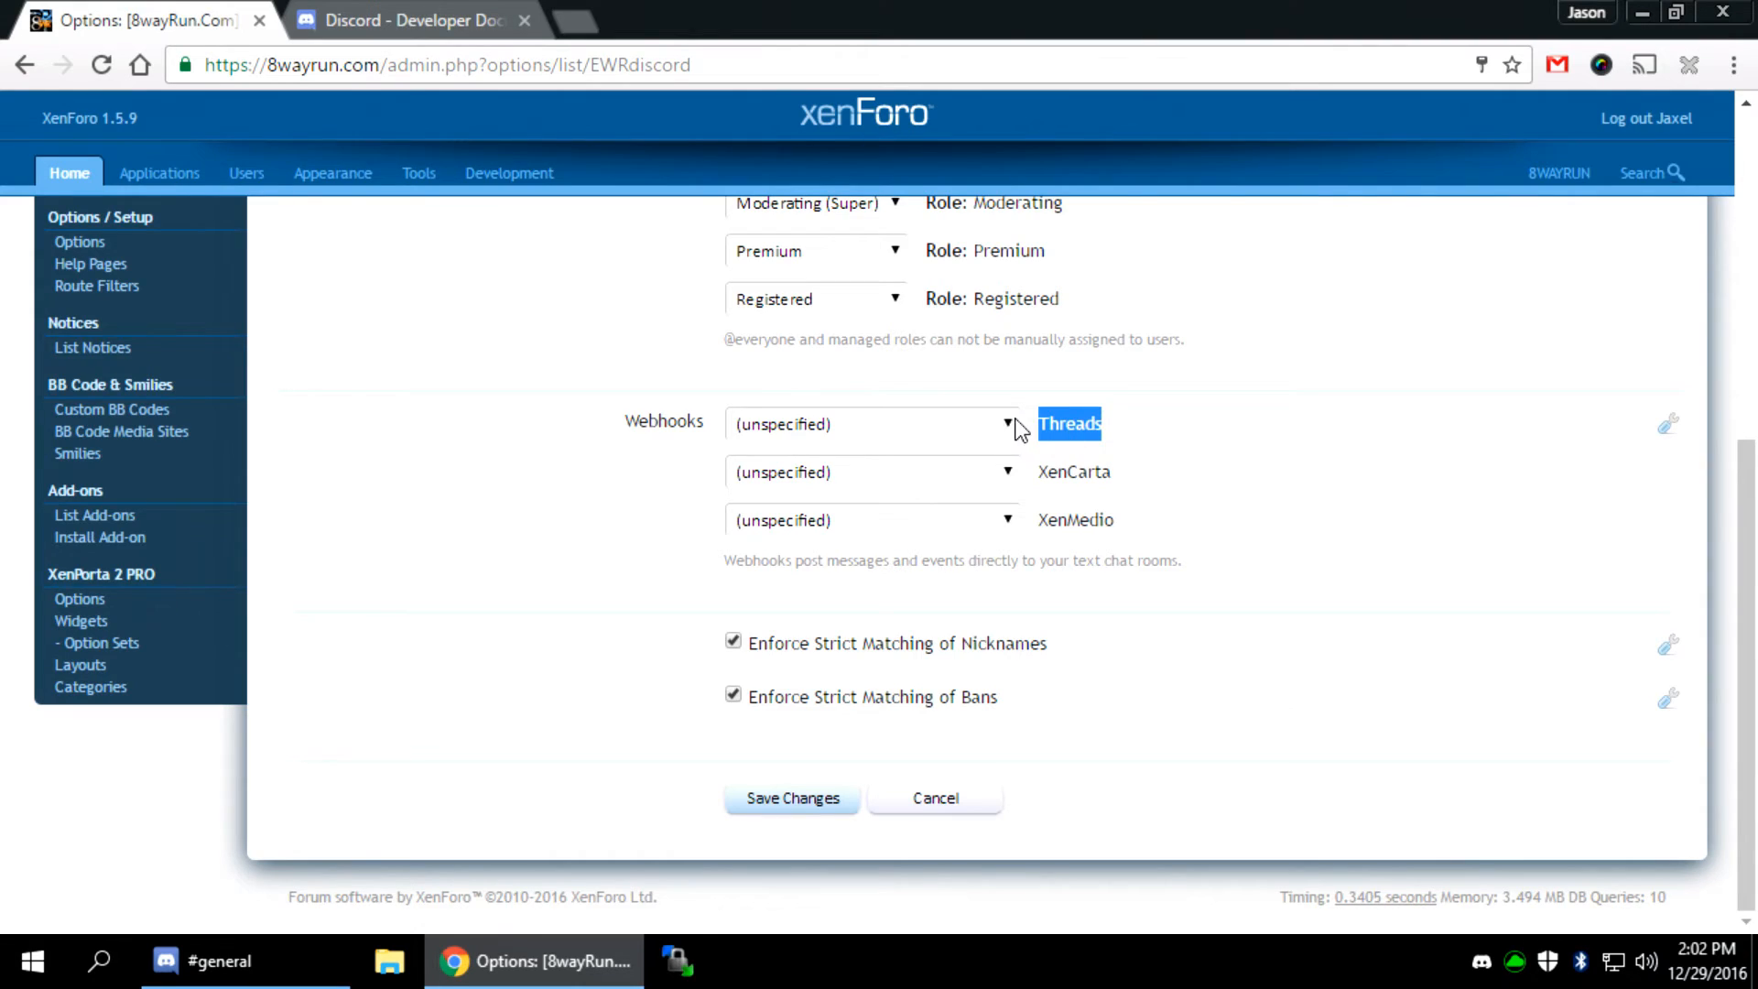
Recheck that Spidey Bot posts to #general and 8WAYRUN to #forum-activity, then close Server Settings
{"action": "left_click", "coordinate": [871, 423]}
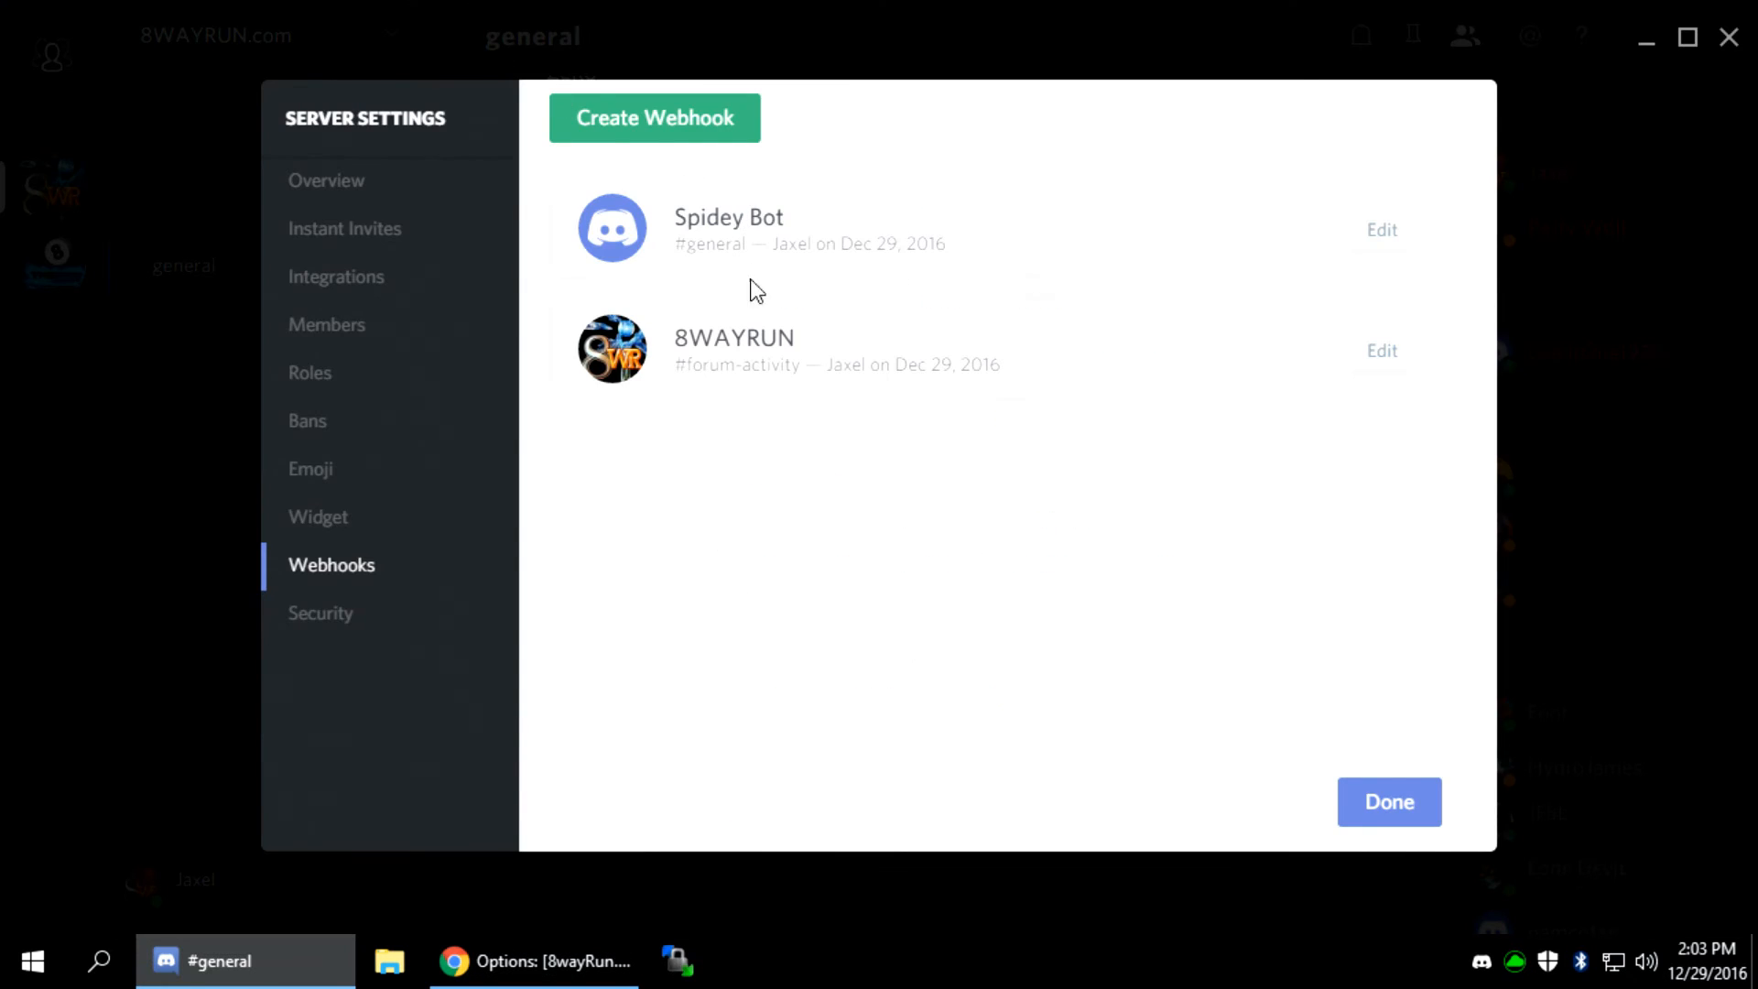
{"action": "left_click", "coordinate": [1380, 229]}
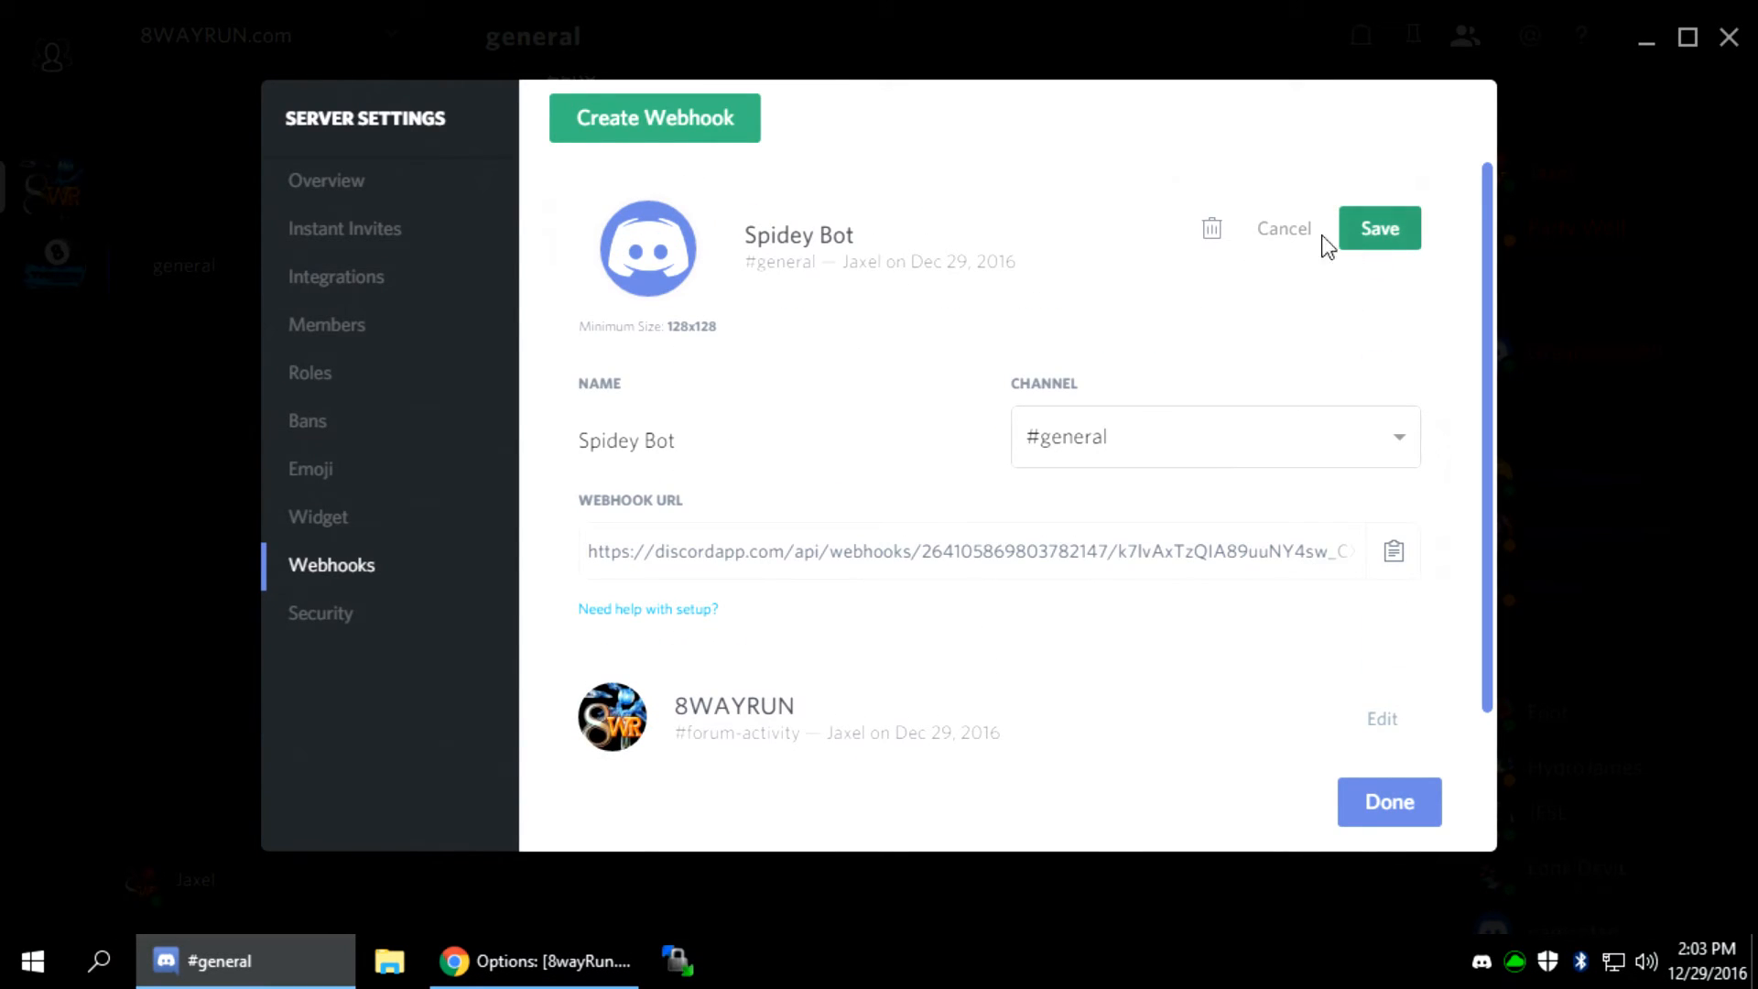
{"action": "left_click", "coordinate": [535, 961]}
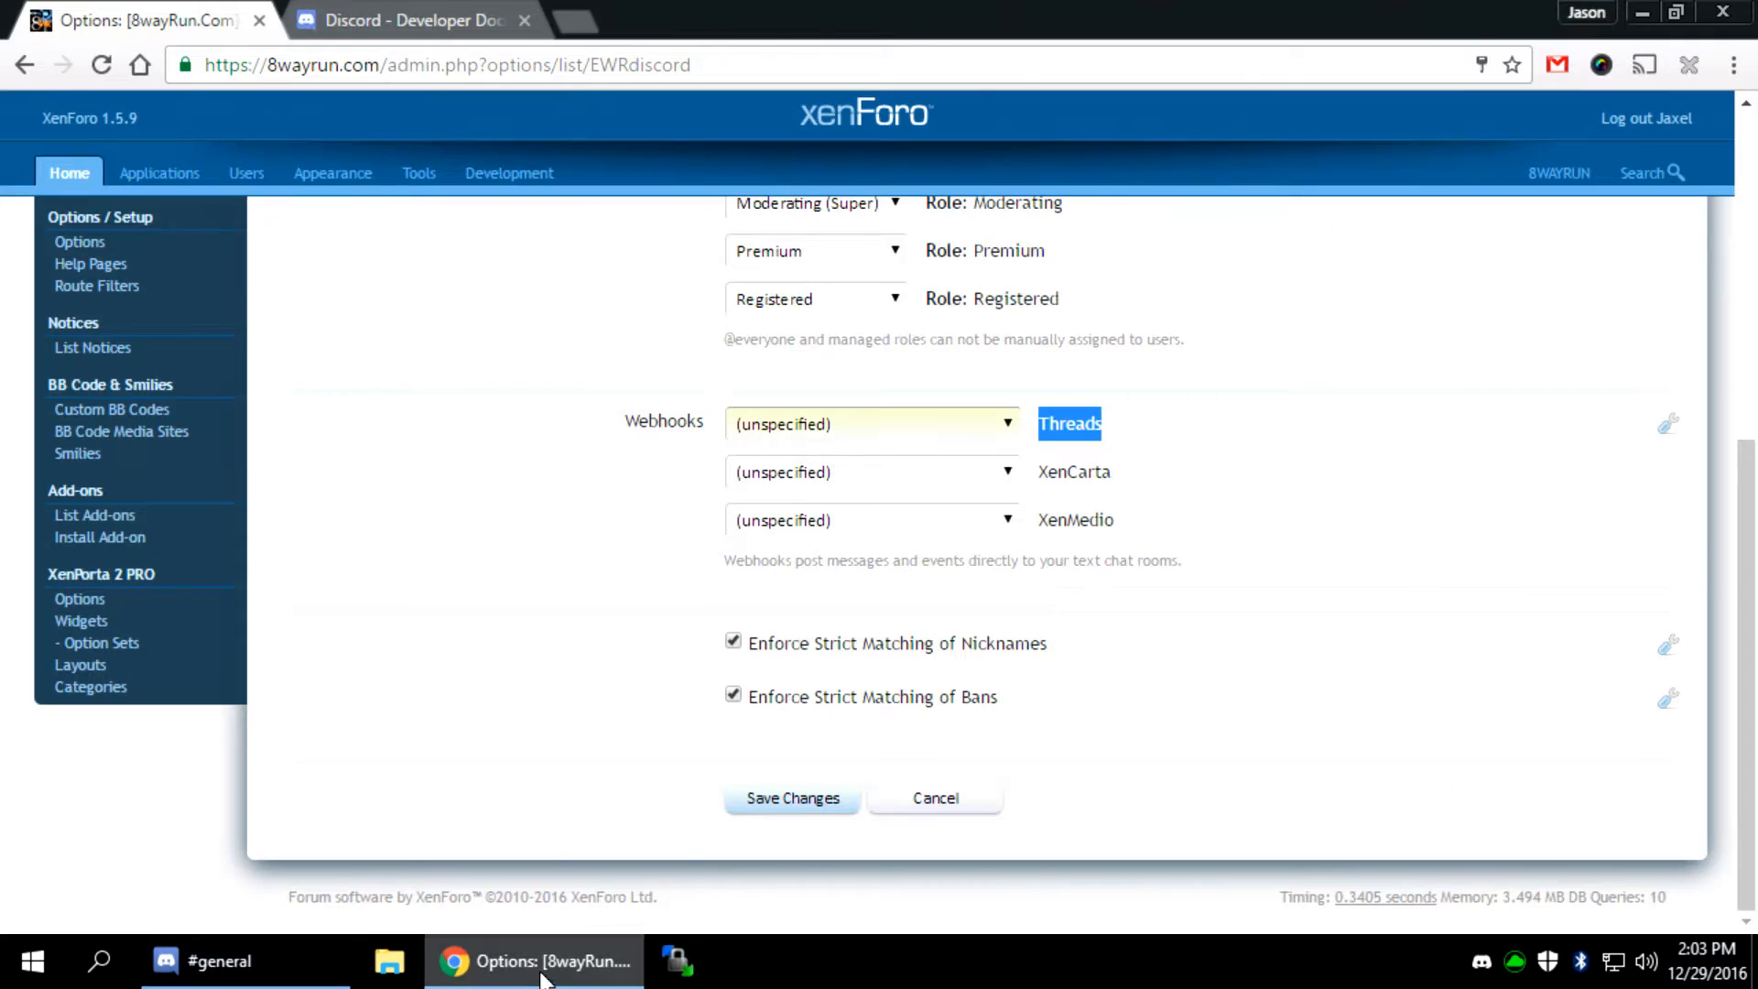
{"action": "mouse_move", "coordinate": [818, 476]}
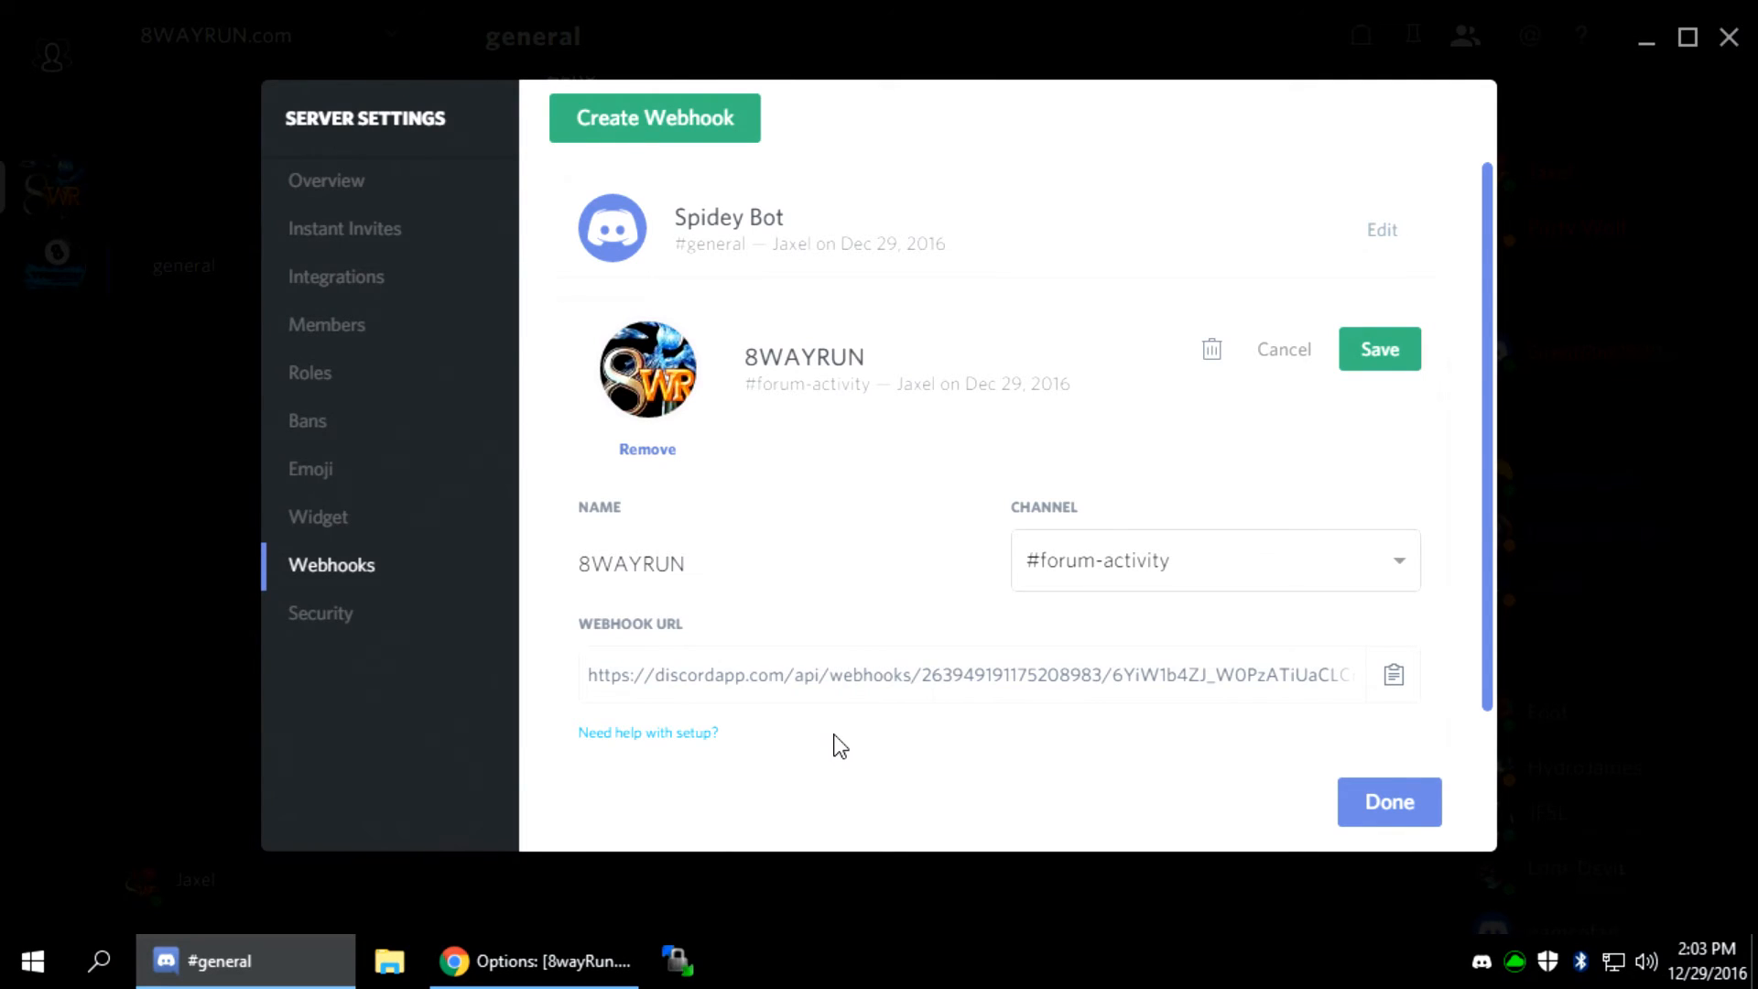
{"action": "left_click", "coordinate": [1388, 802]}
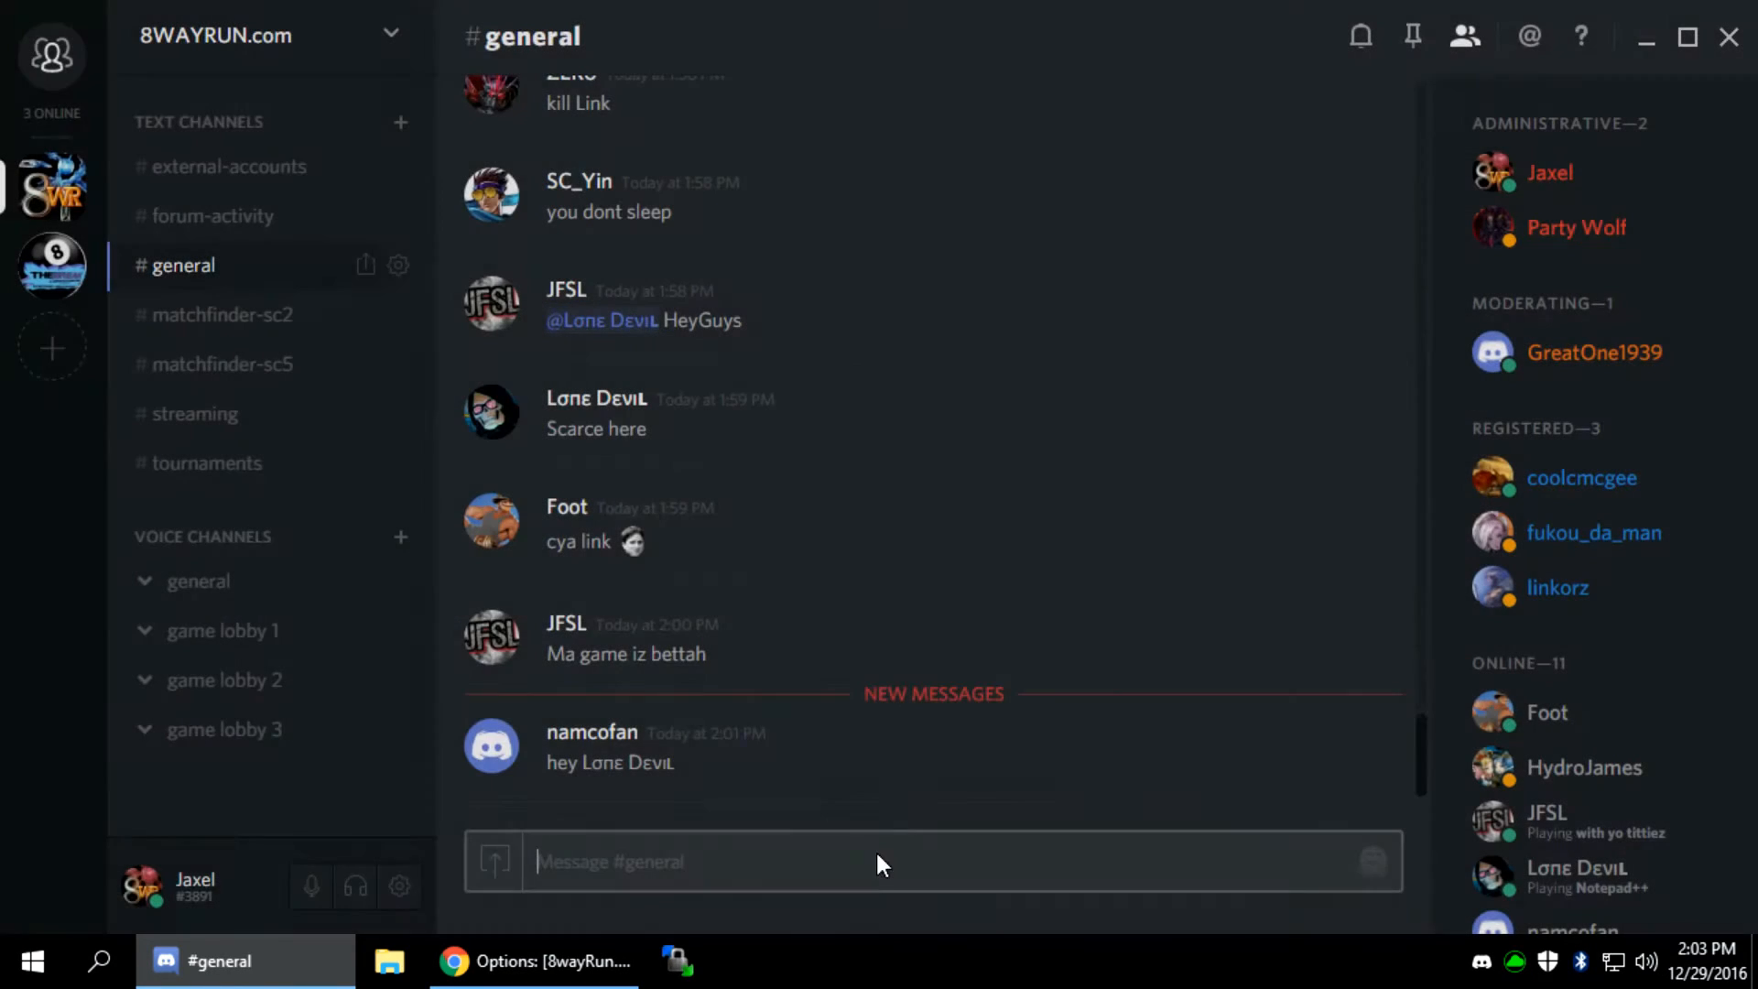
View the 8WAYRUN bot's thread and wiki posts in the #forum-activity channel
{"action": "left_click", "coordinate": [212, 216]}
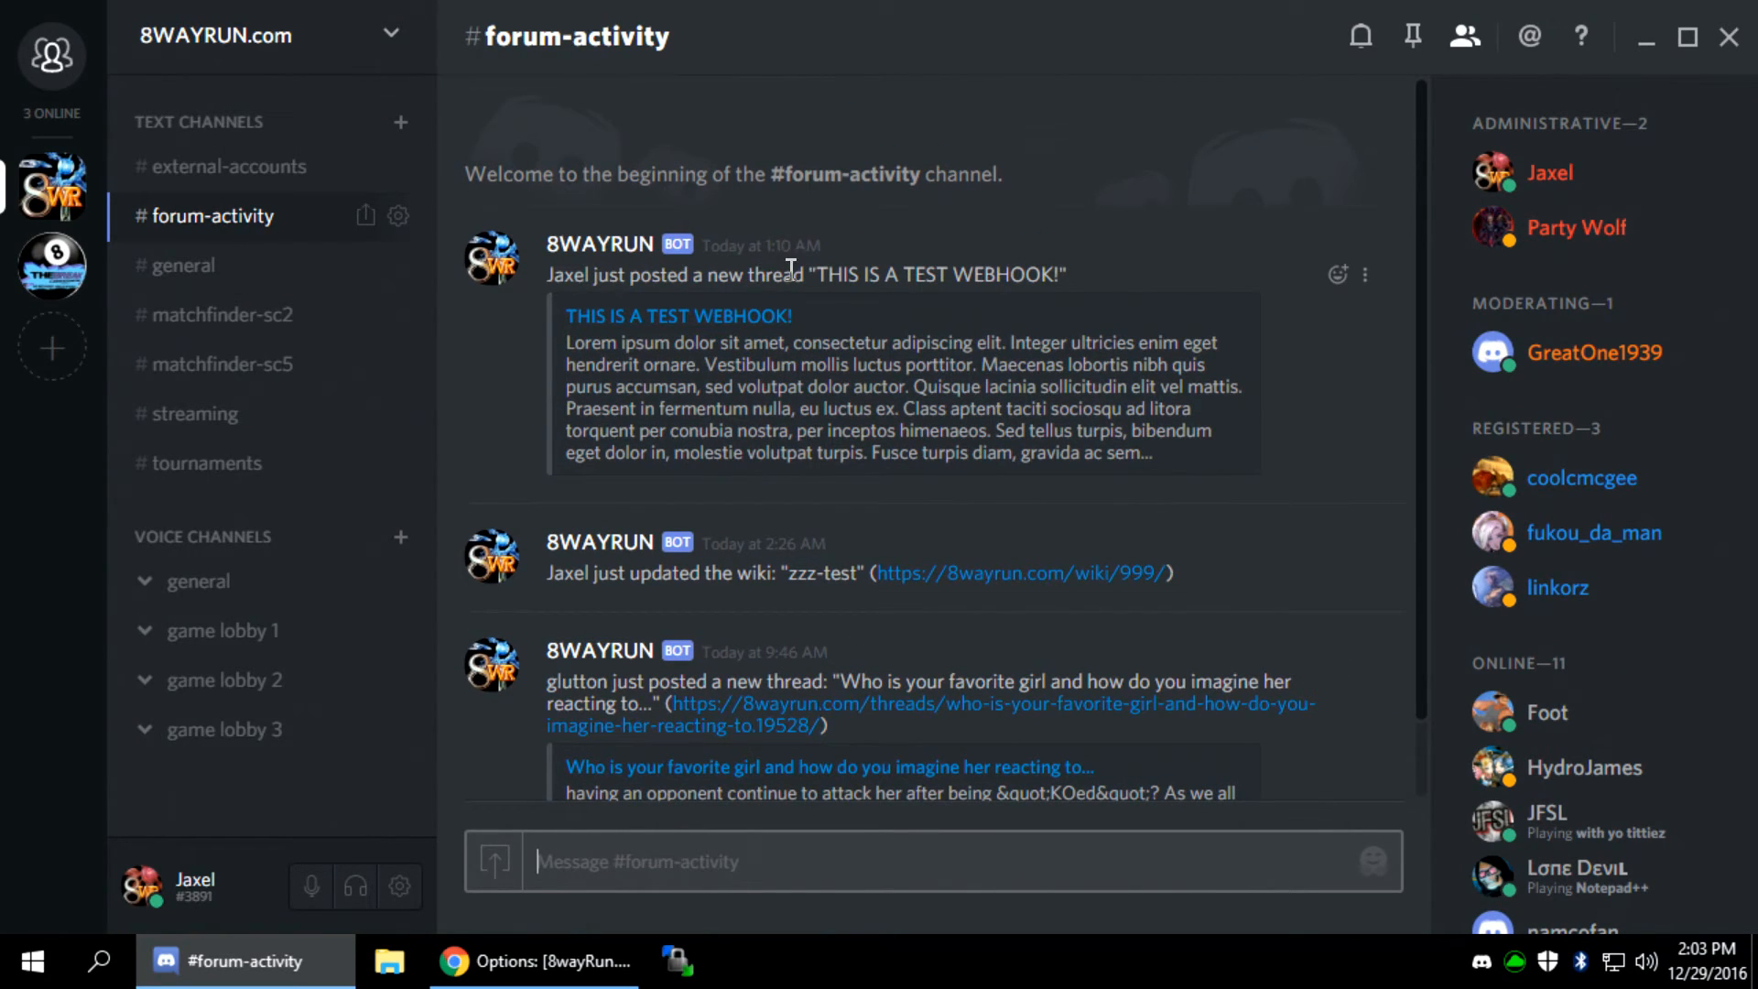
{"action": "scroll", "scroll_direction": "down", "scroll_amount": 3}
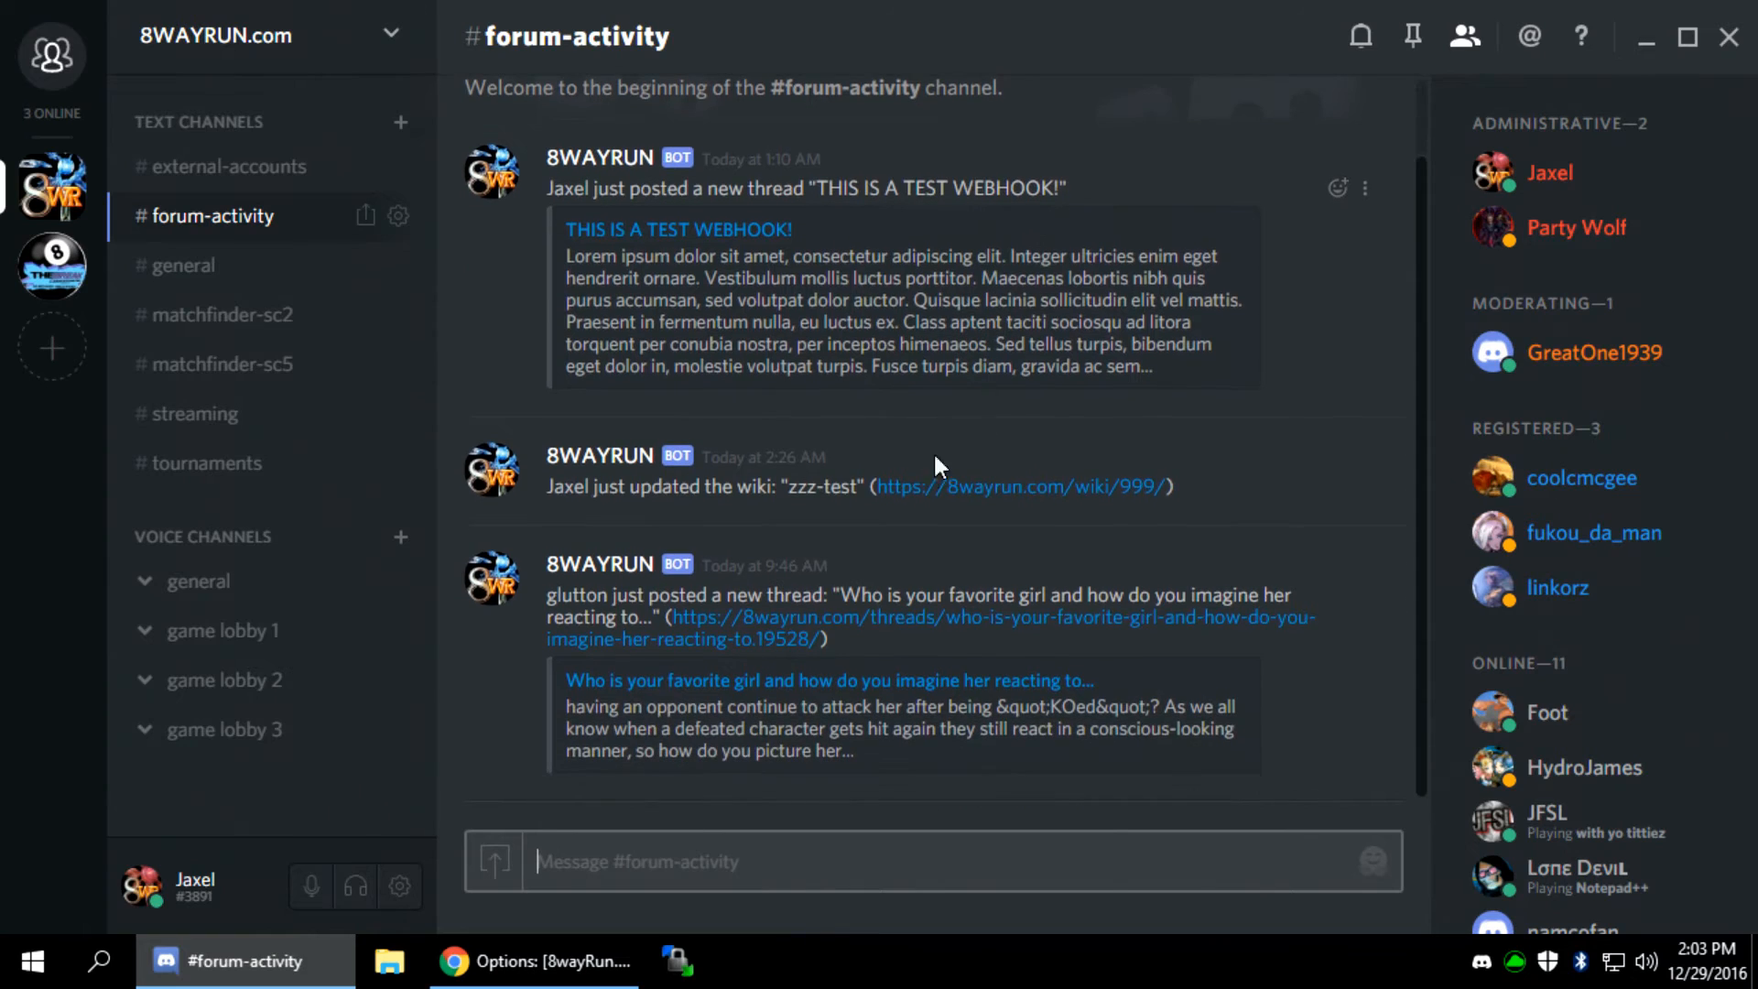
{"action": "mouse_move", "coordinate": [1086, 584]}
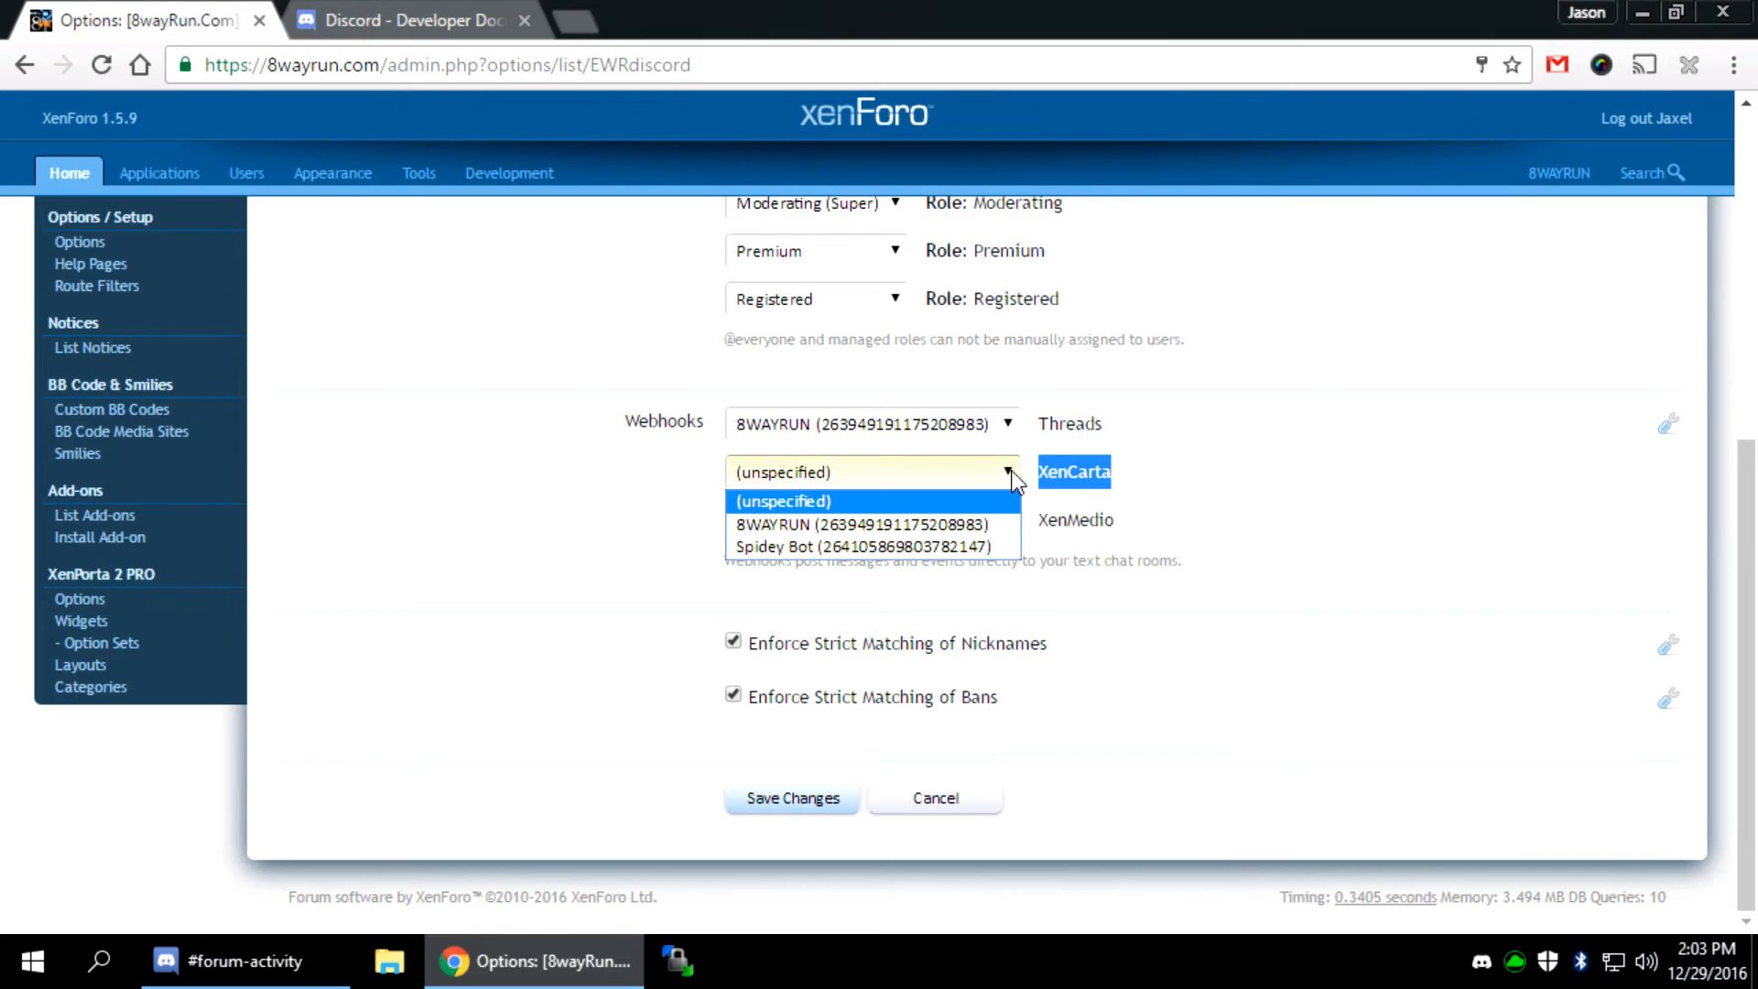
Assign 8WAYRUN to the XenCarta webhook and pick the bot for XenMedio
{"action": "left_click", "coordinate": [868, 523]}
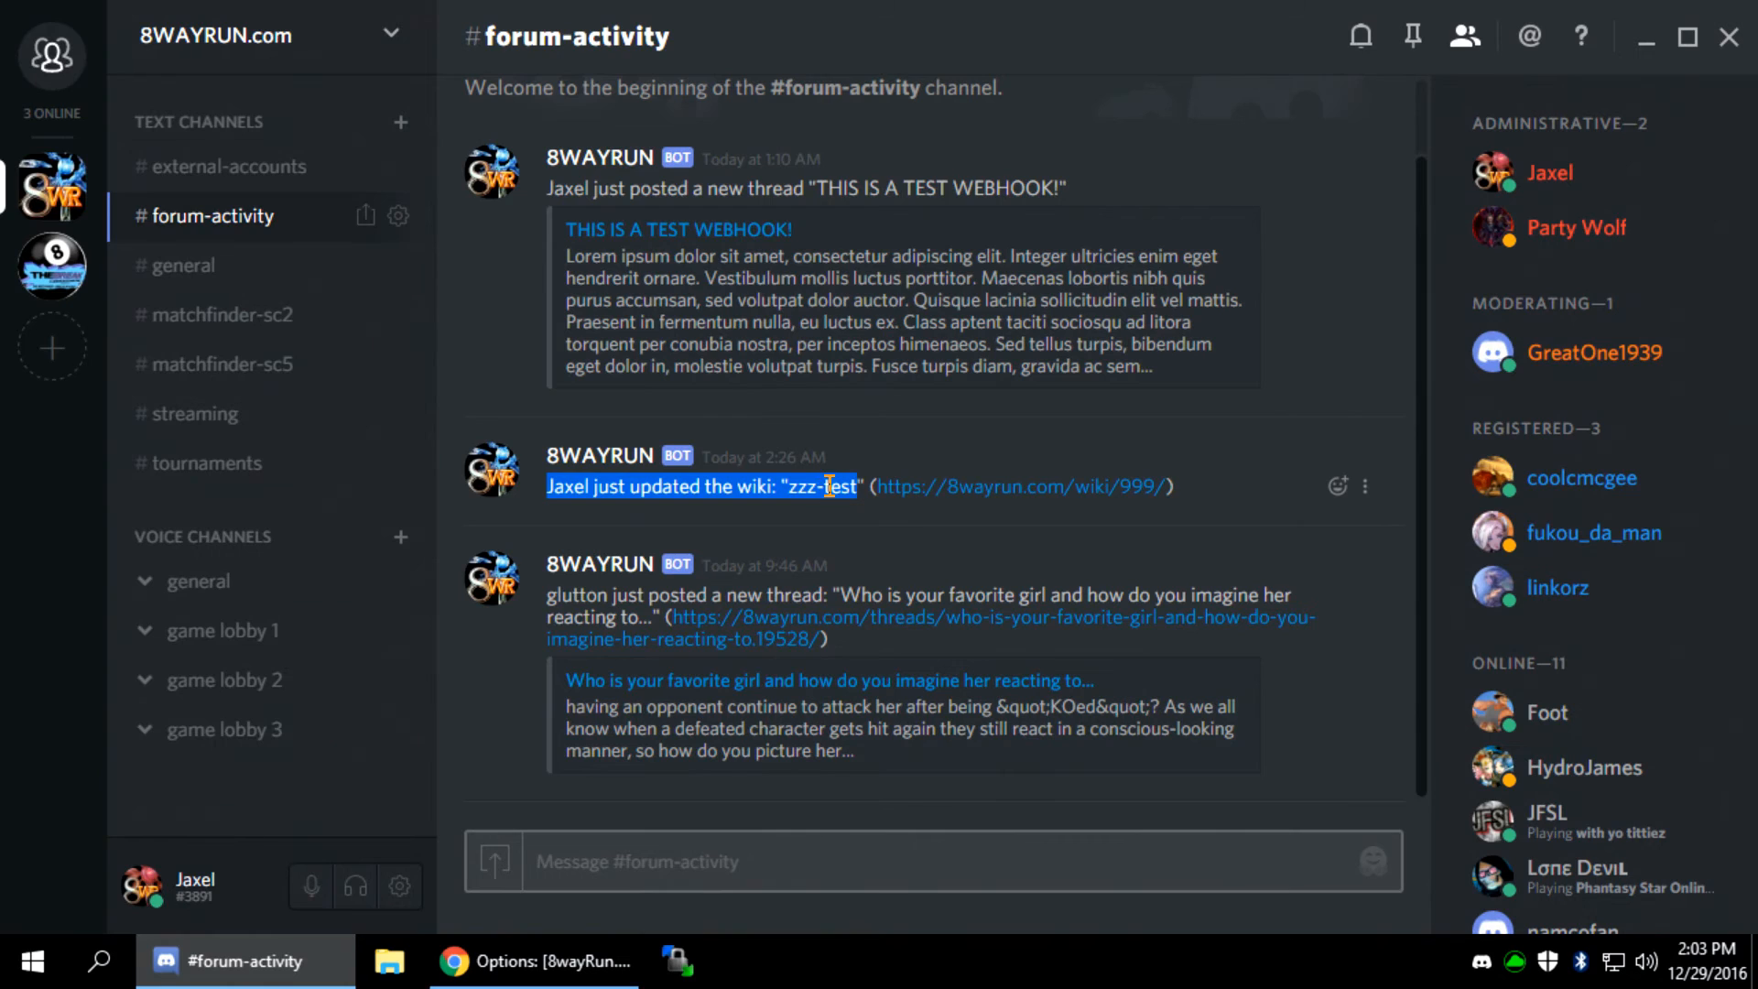
{"action": "left_click", "coordinate": [533, 961]}
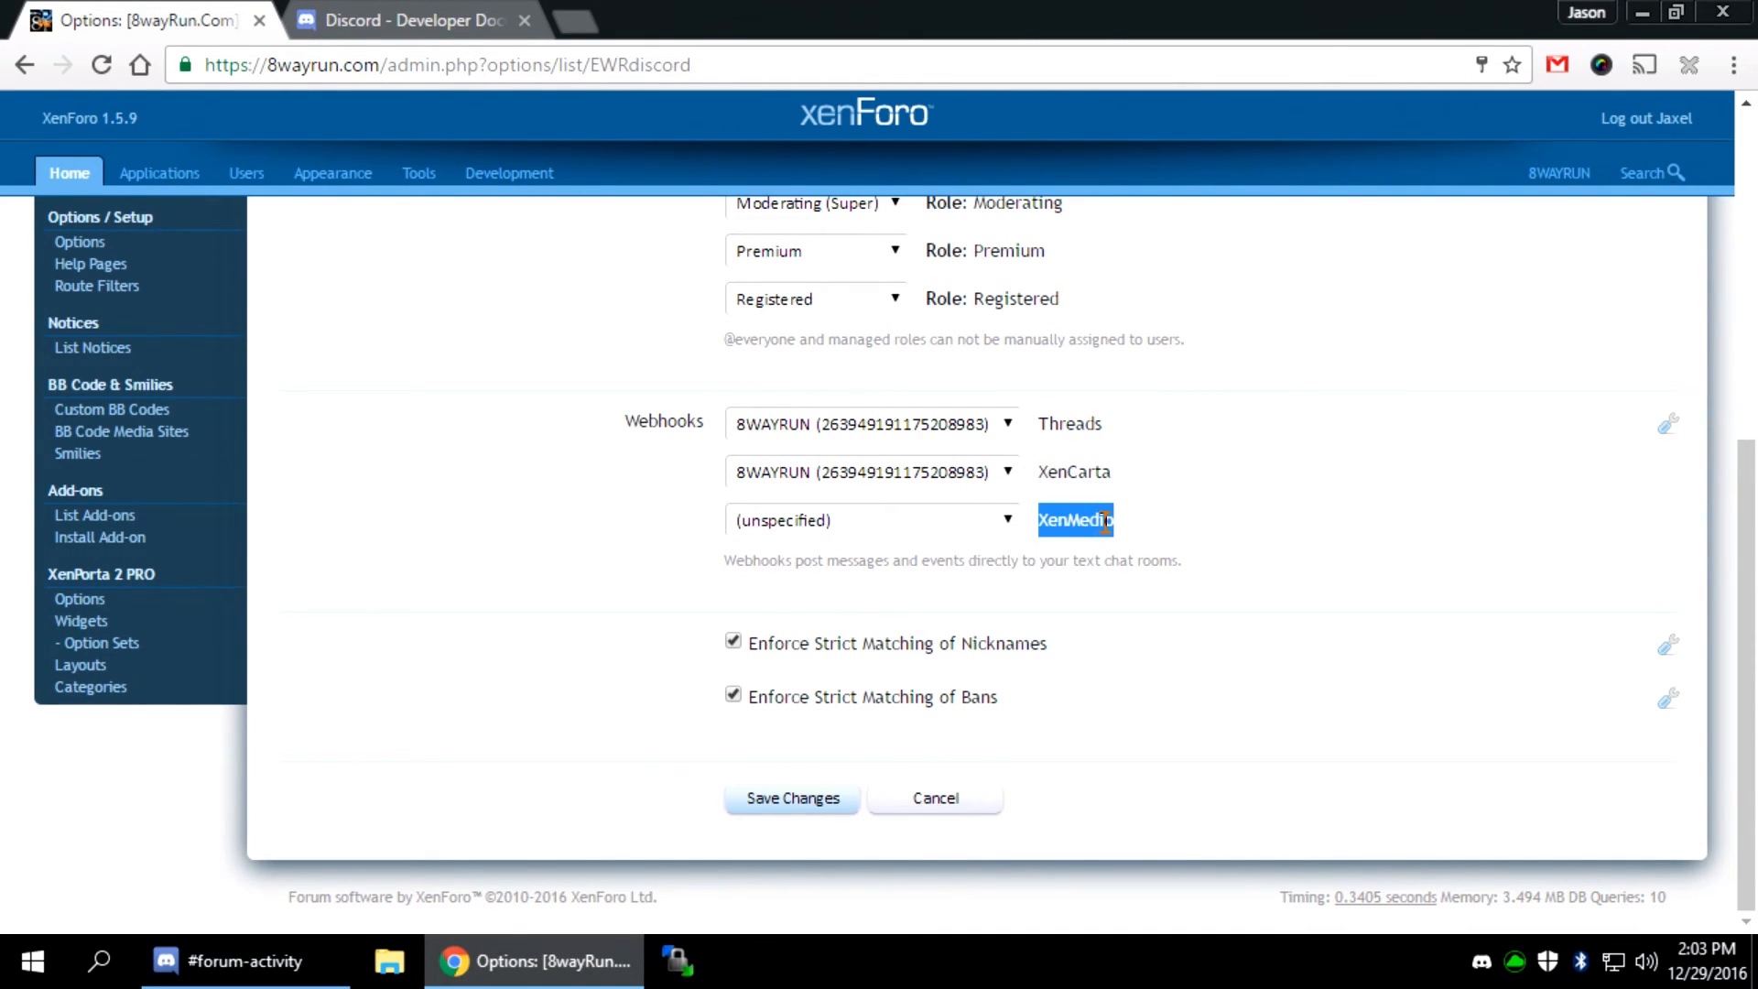
{"action": "left_click", "coordinate": [871, 518]}
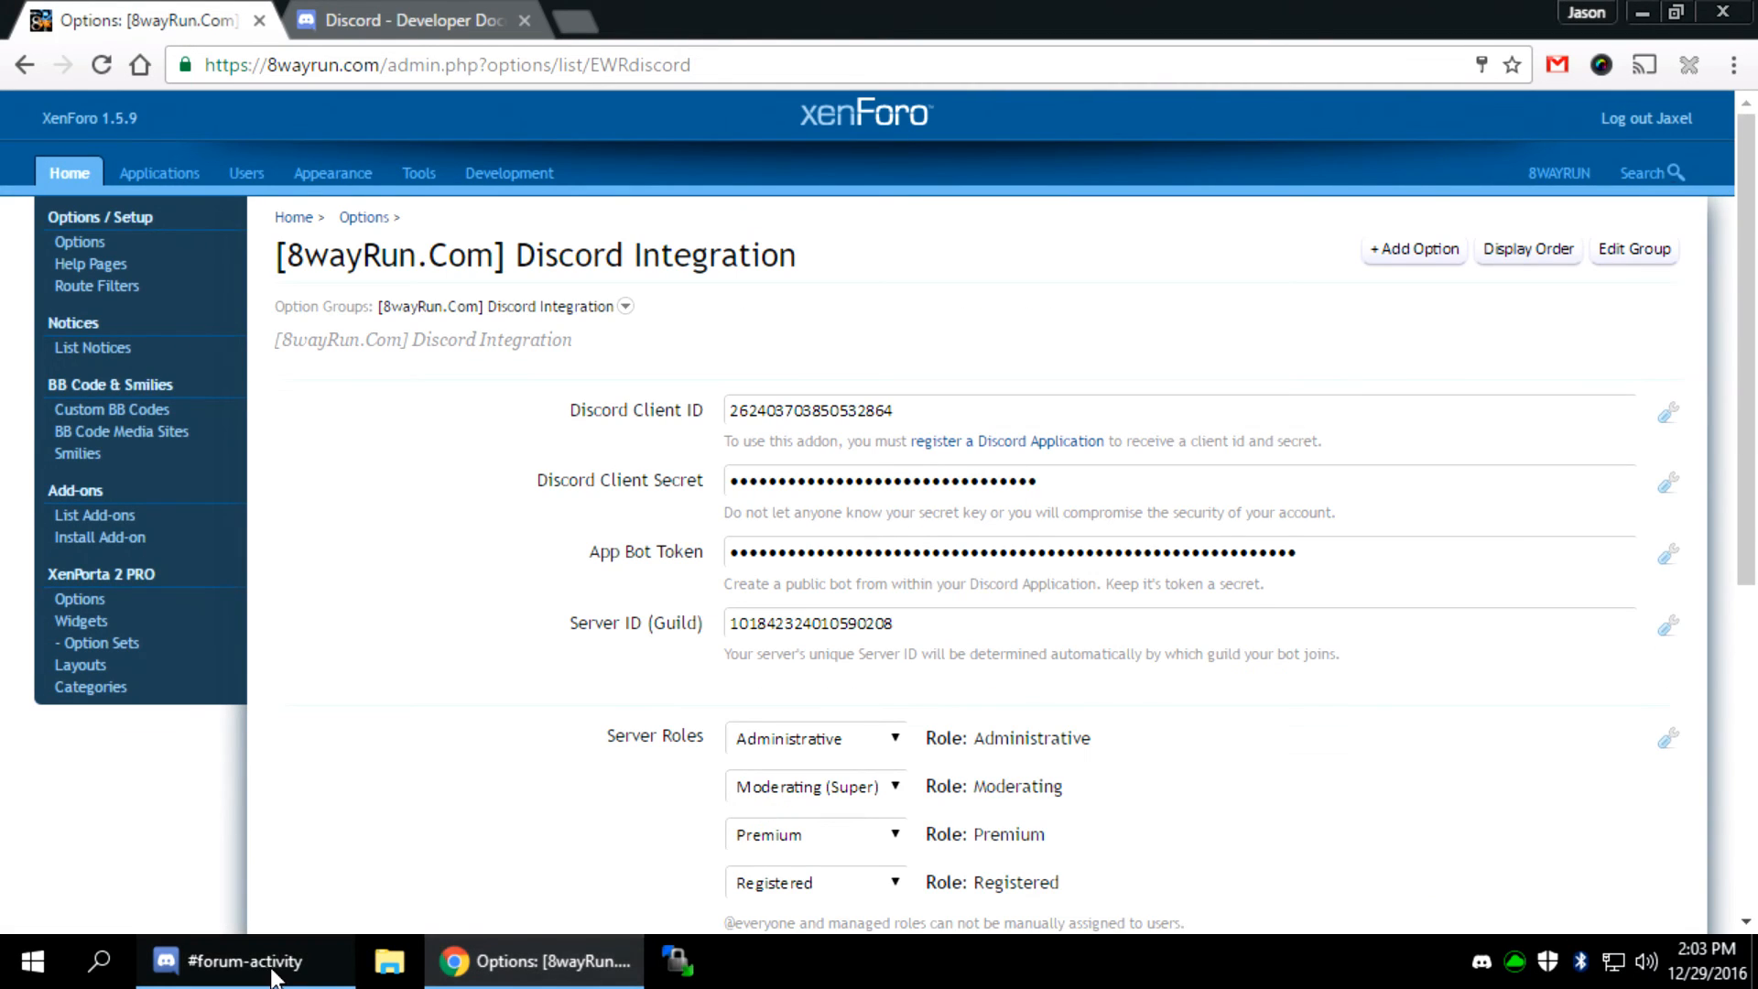
{"action": "left_click", "coordinate": [244, 961]}
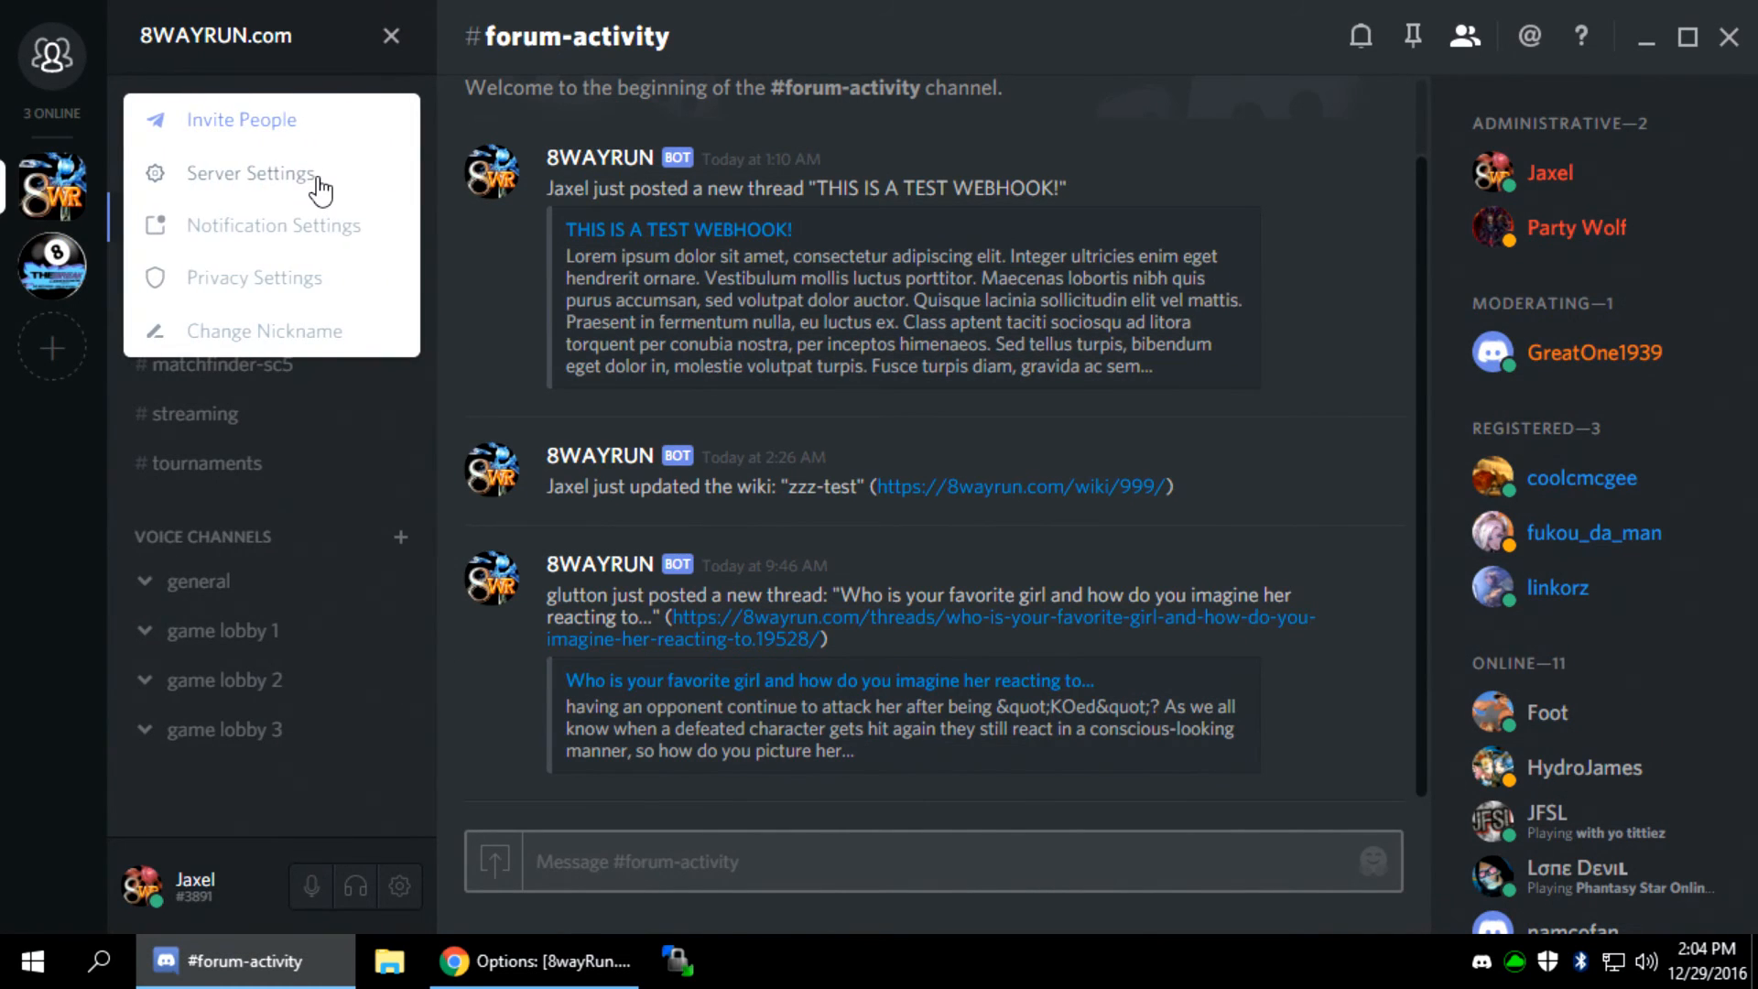
Verify 8WAYRUN is the only server webhook in Server Settings, then return to #general
{"action": "left_click", "coordinate": [251, 172]}
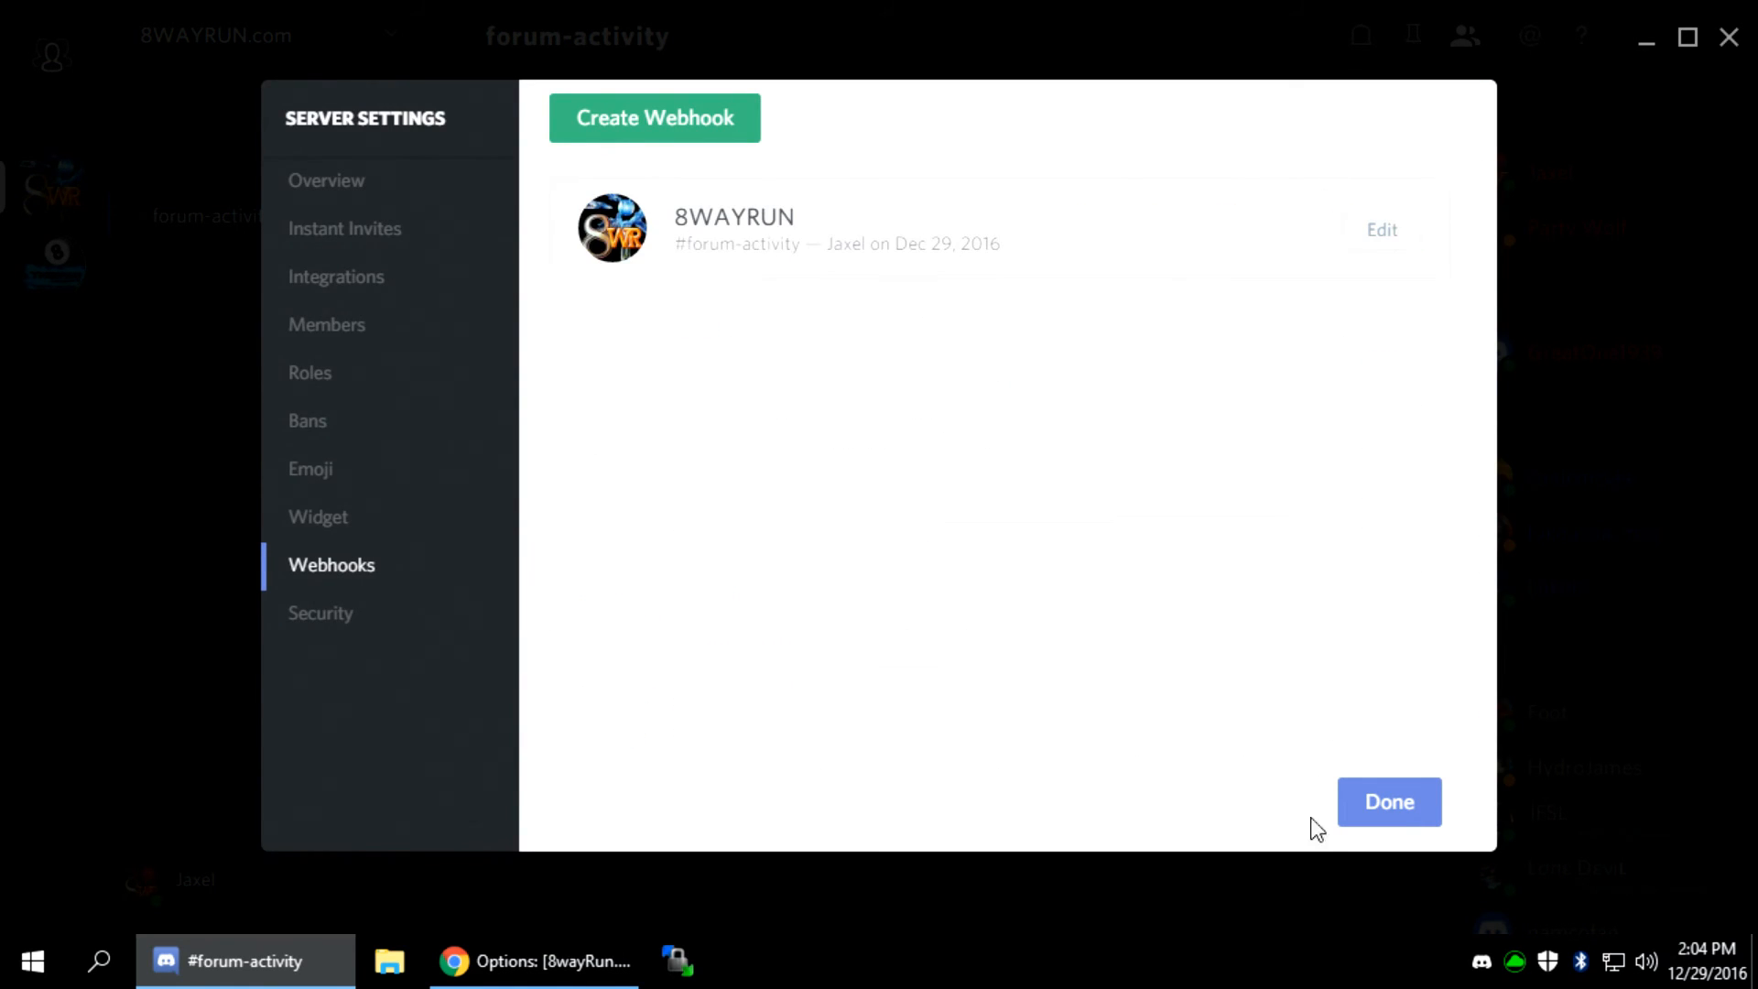
{"action": "left_click", "coordinate": [1388, 801]}
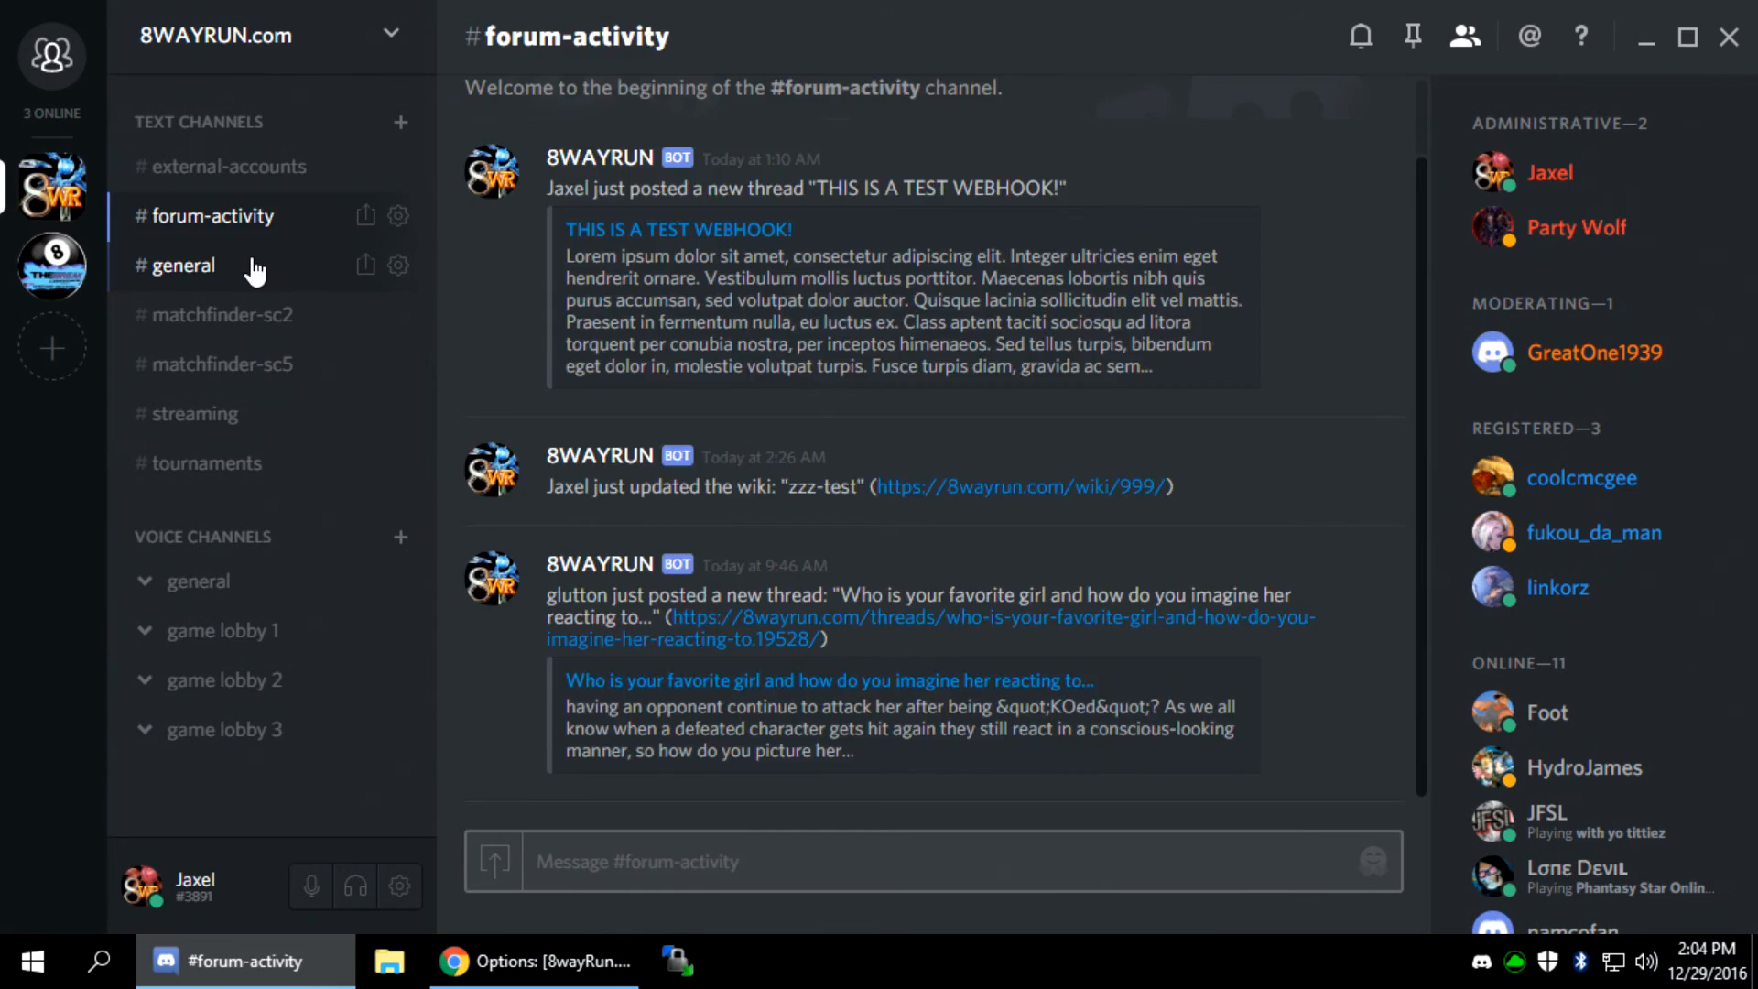
{"action": "left_click", "coordinate": [185, 264]}
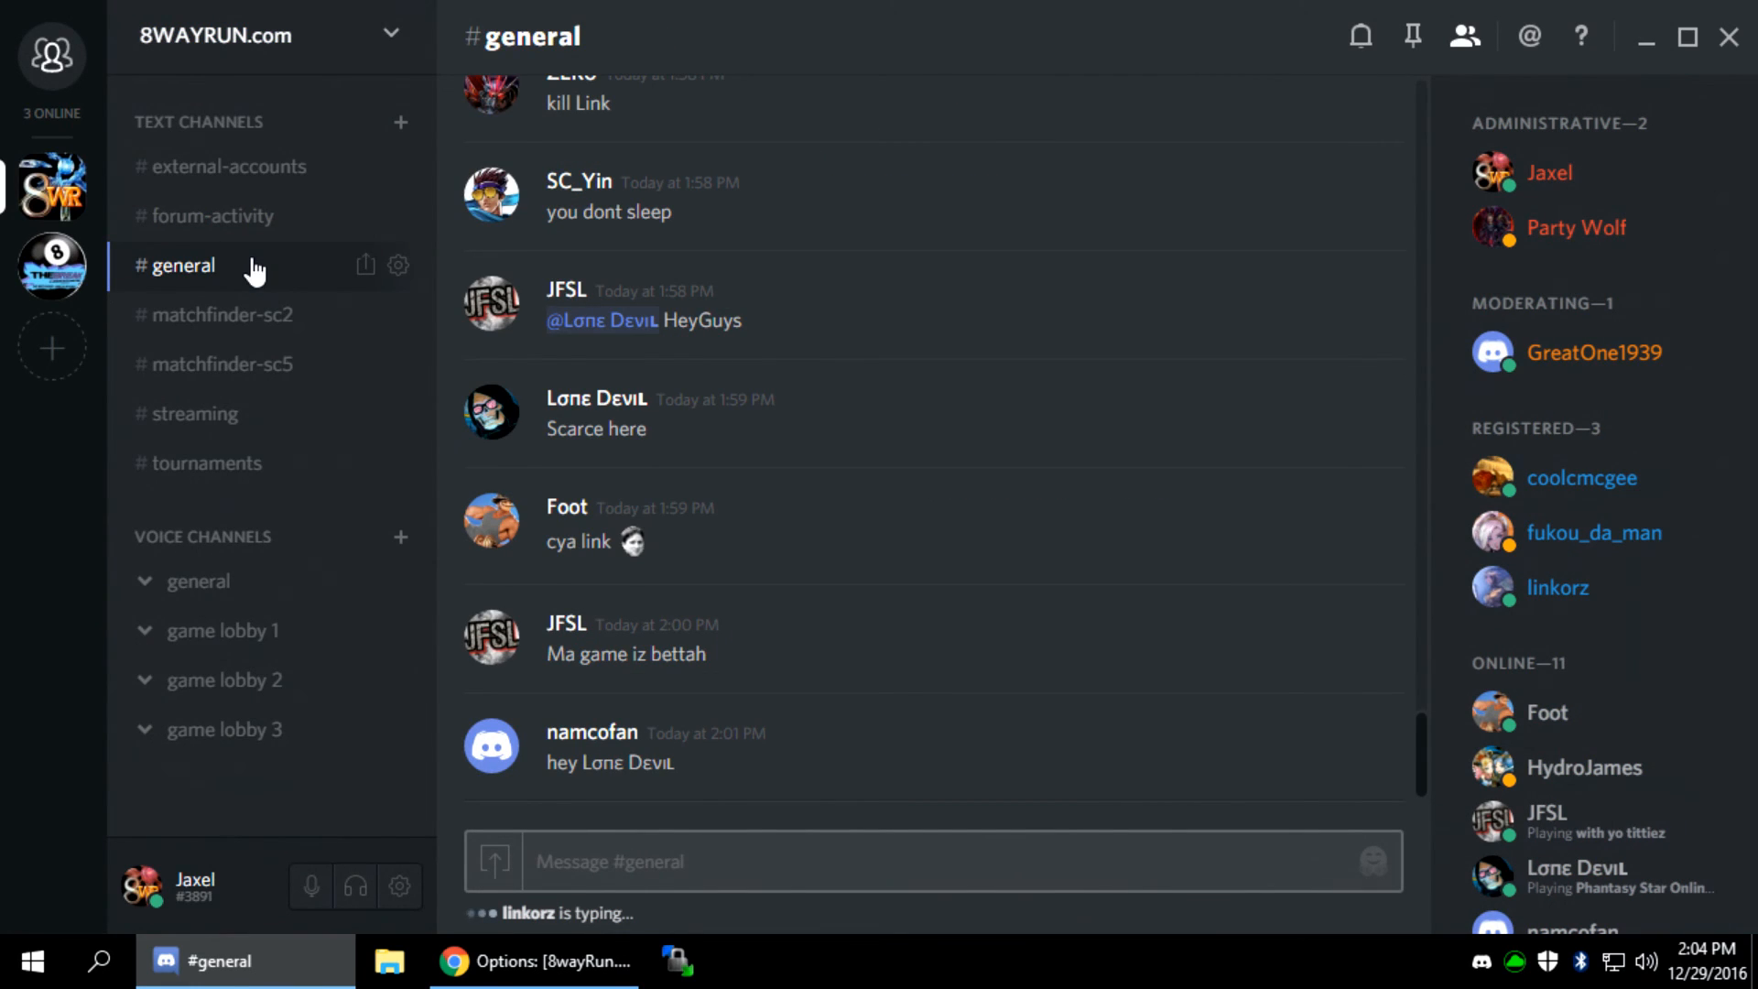
{"action": "left_click", "coordinate": [534, 961]}
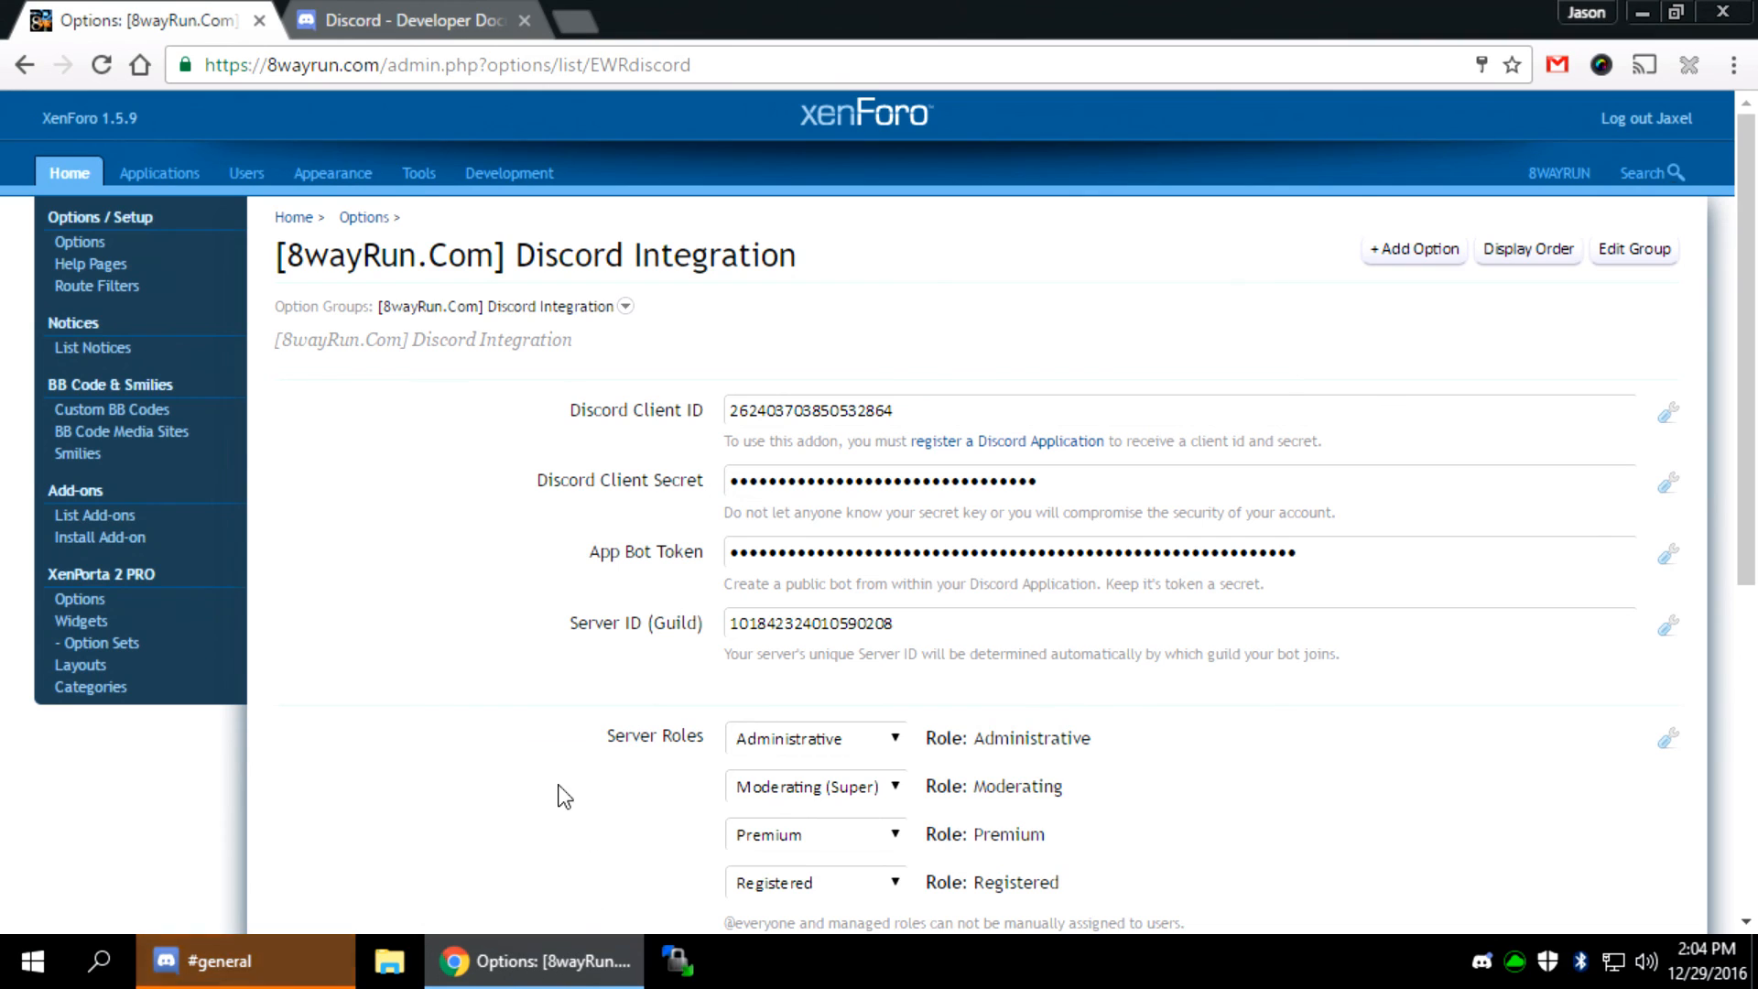
Scroll to the Webhooks options and confirm Threads, XenCarta and XenMedio all show 8WAYRUN
{"action": "scroll", "scroll_direction": "down", "scroll_amount": 3}
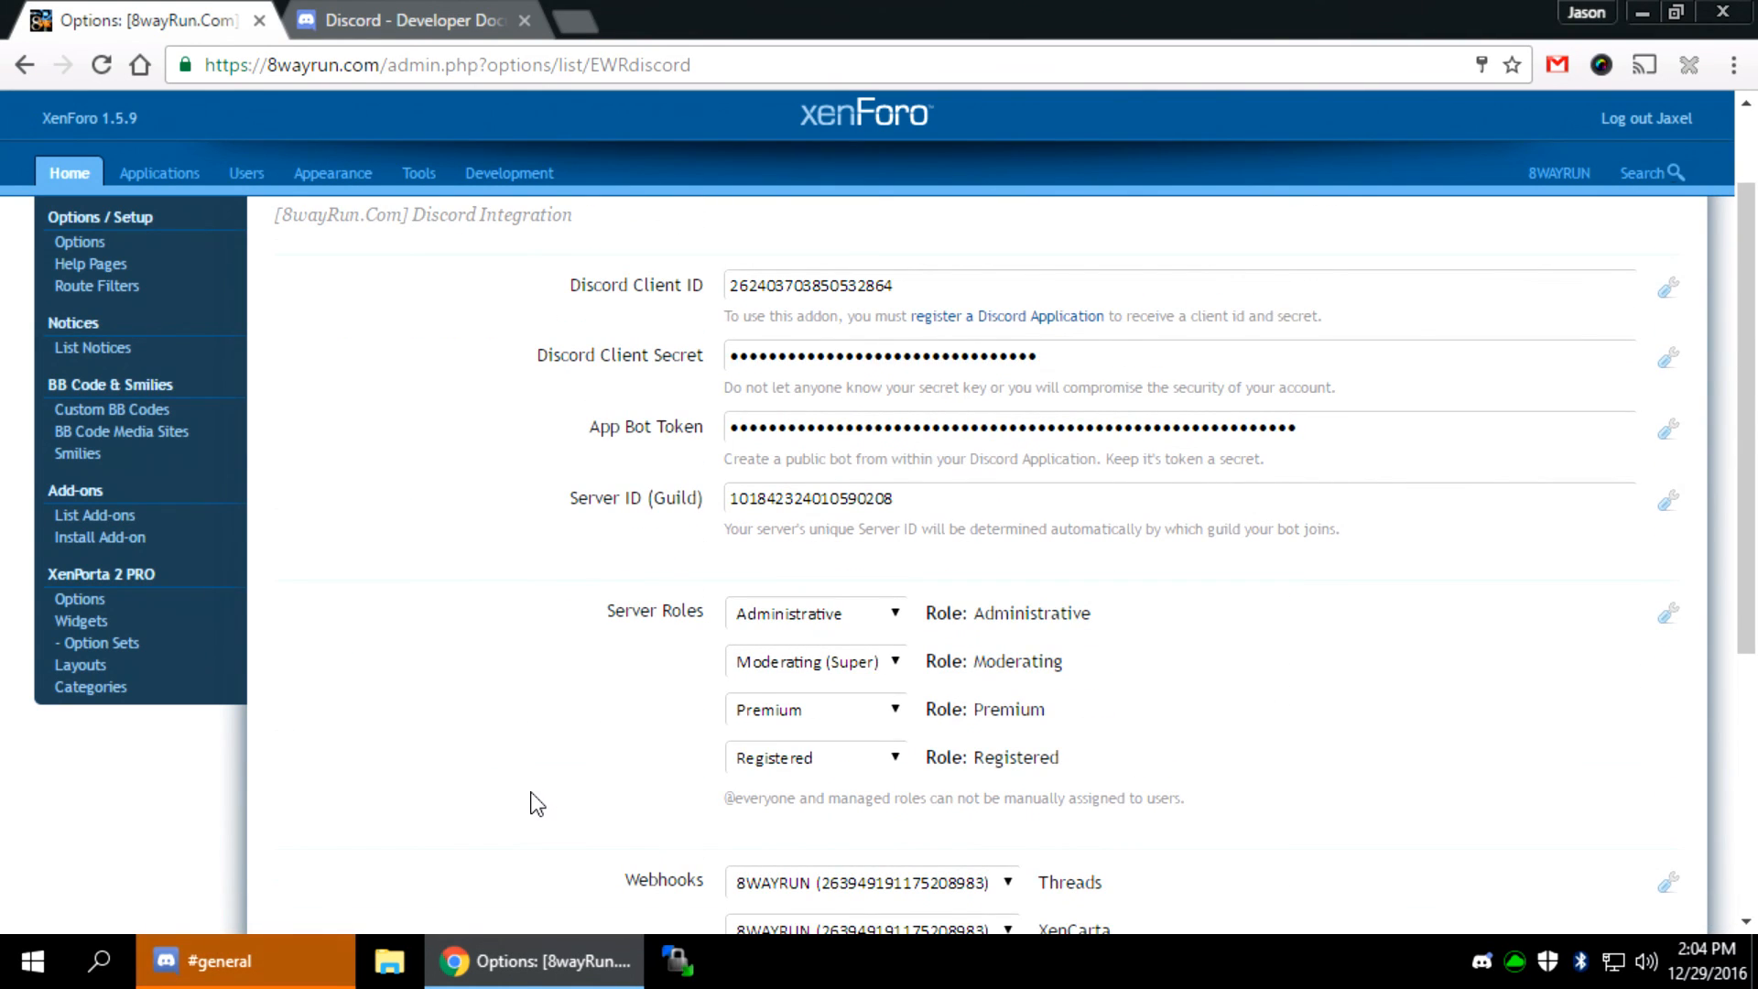
{"action": "mouse_move", "coordinate": [487, 842]}
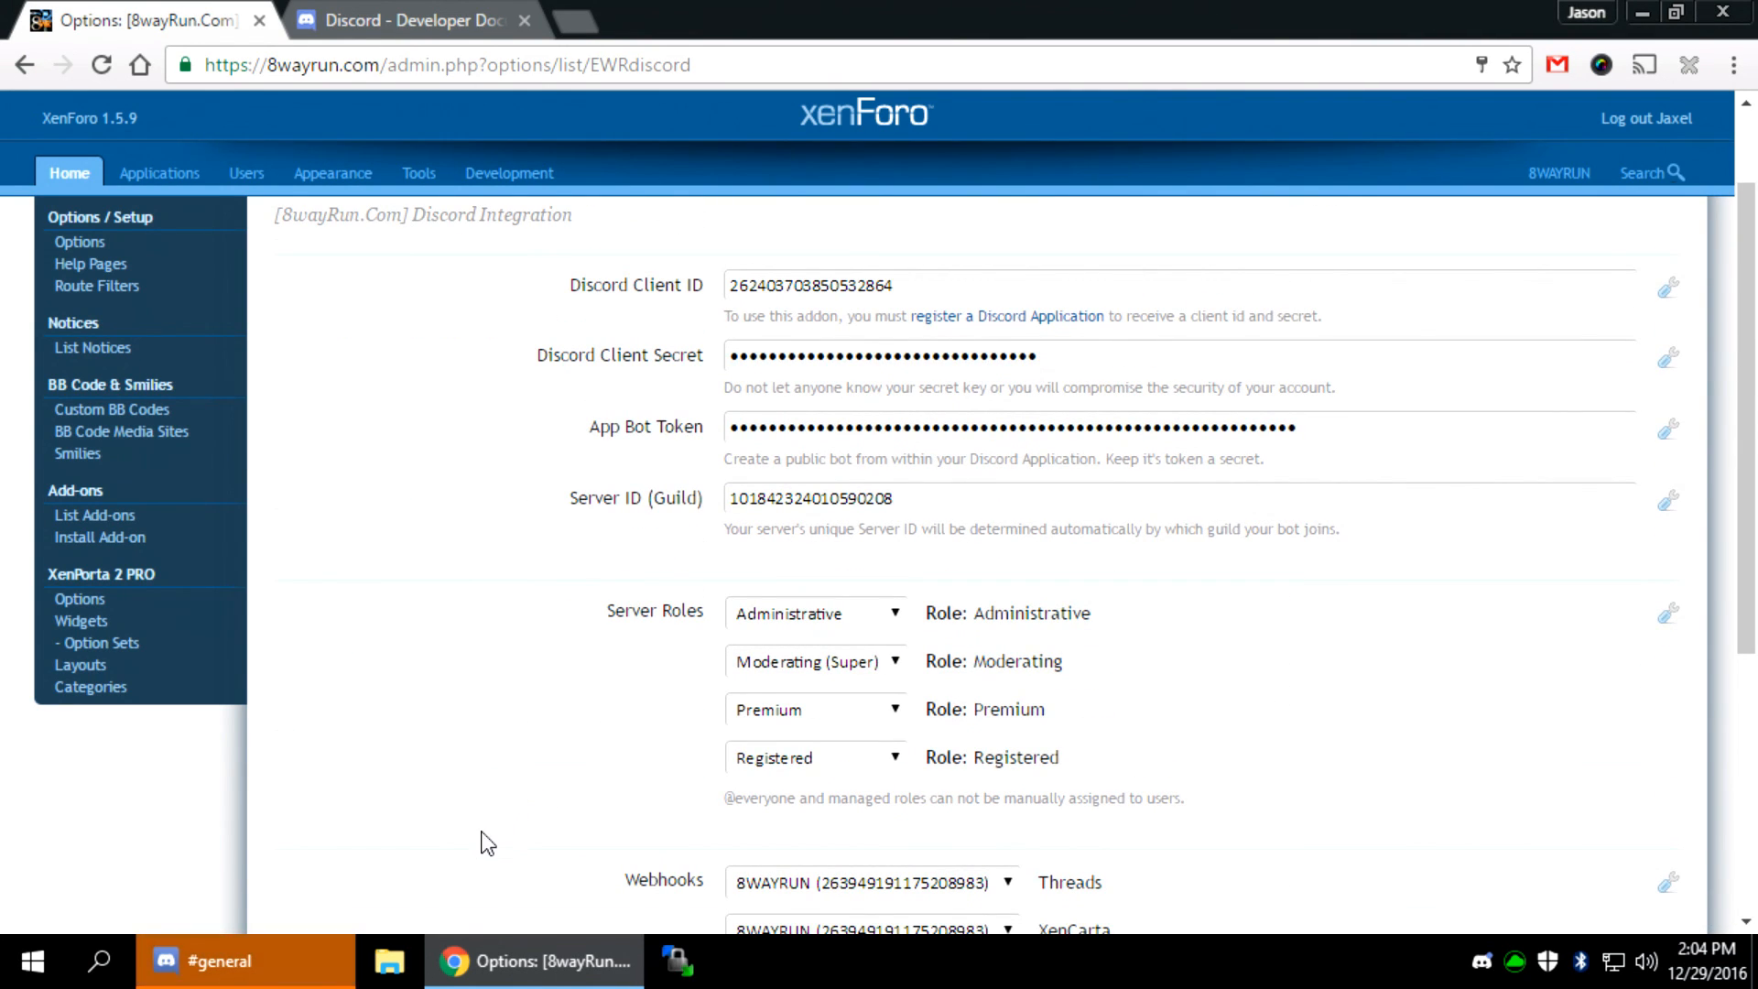
{"action": "scroll", "scroll_direction": "down", "scroll_amount": 3}
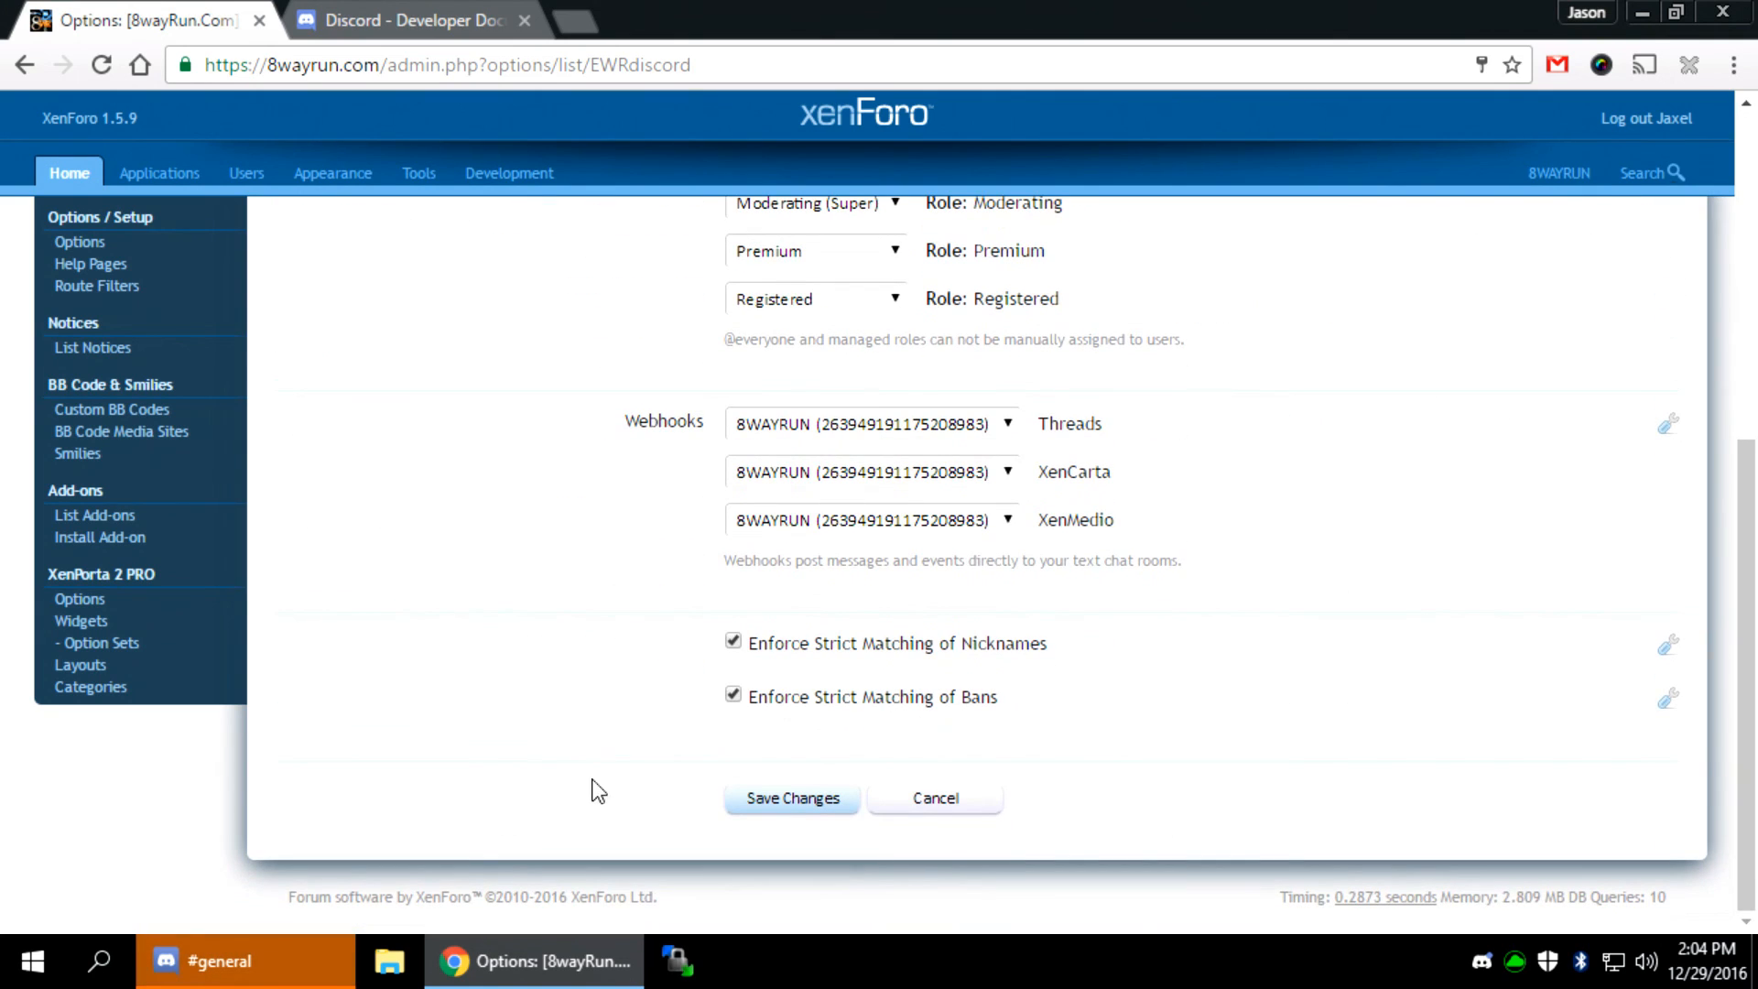
{"action": "mouse_move", "coordinate": [551, 758]}
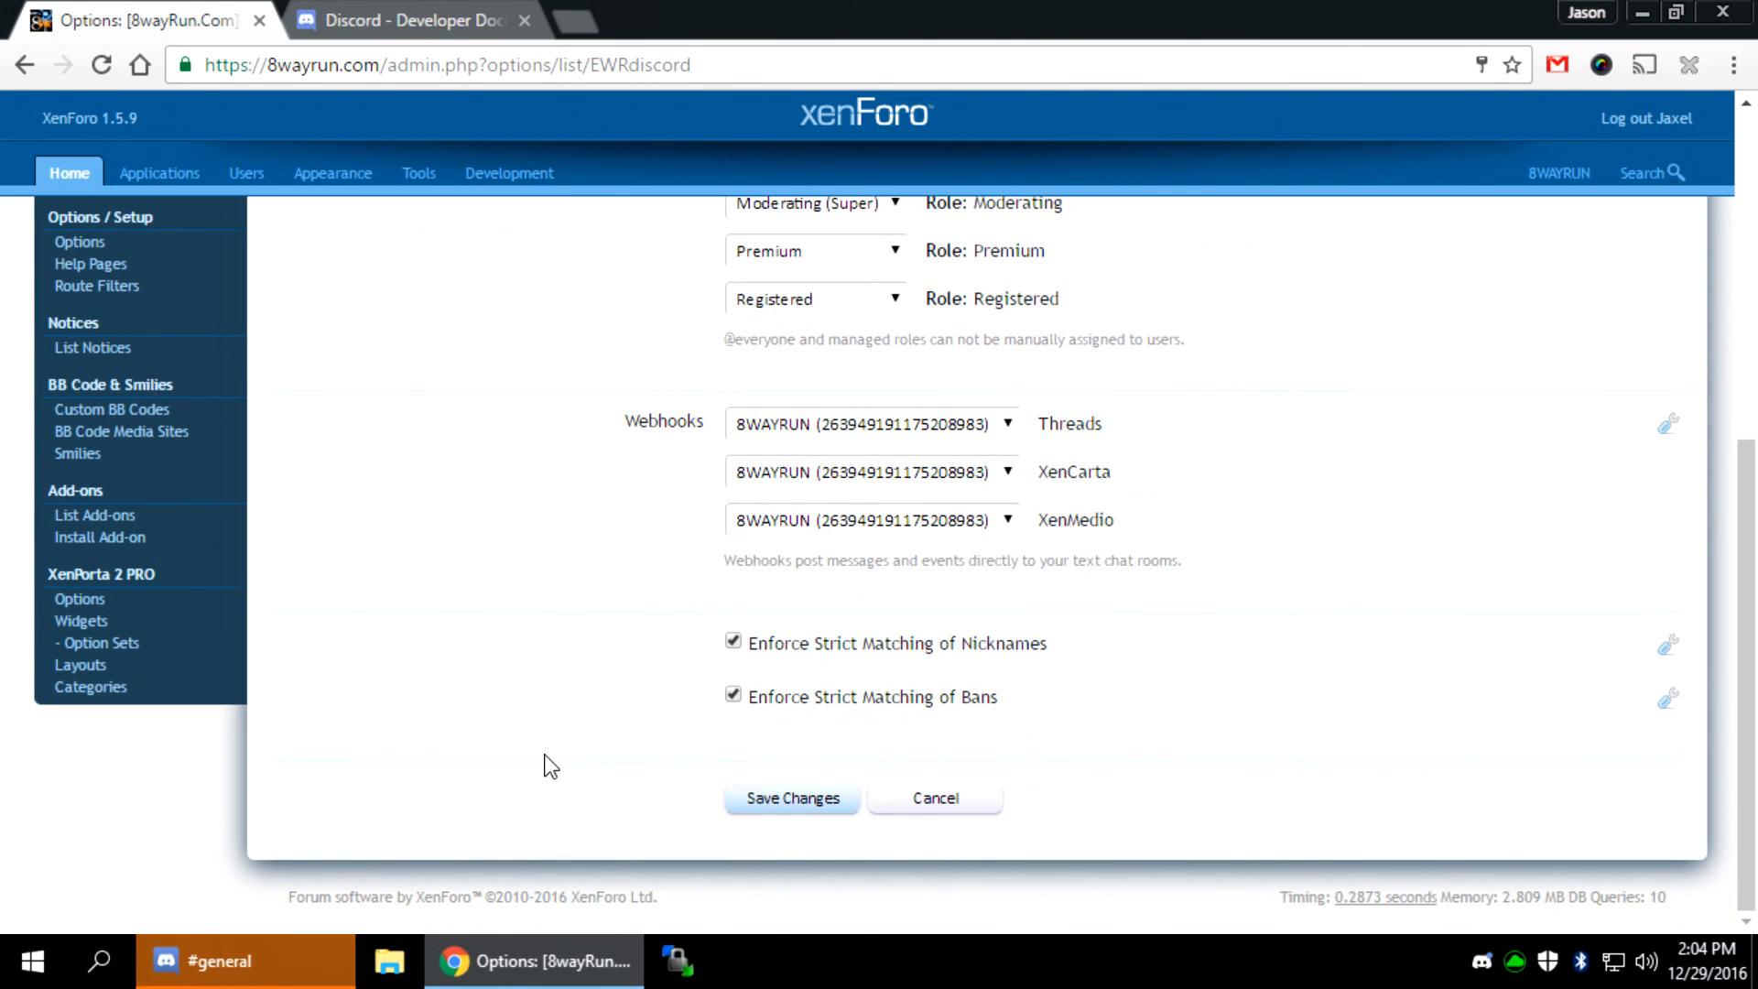
{"action": "scroll", "scroll_direction": "up", "scroll_amount": 3}
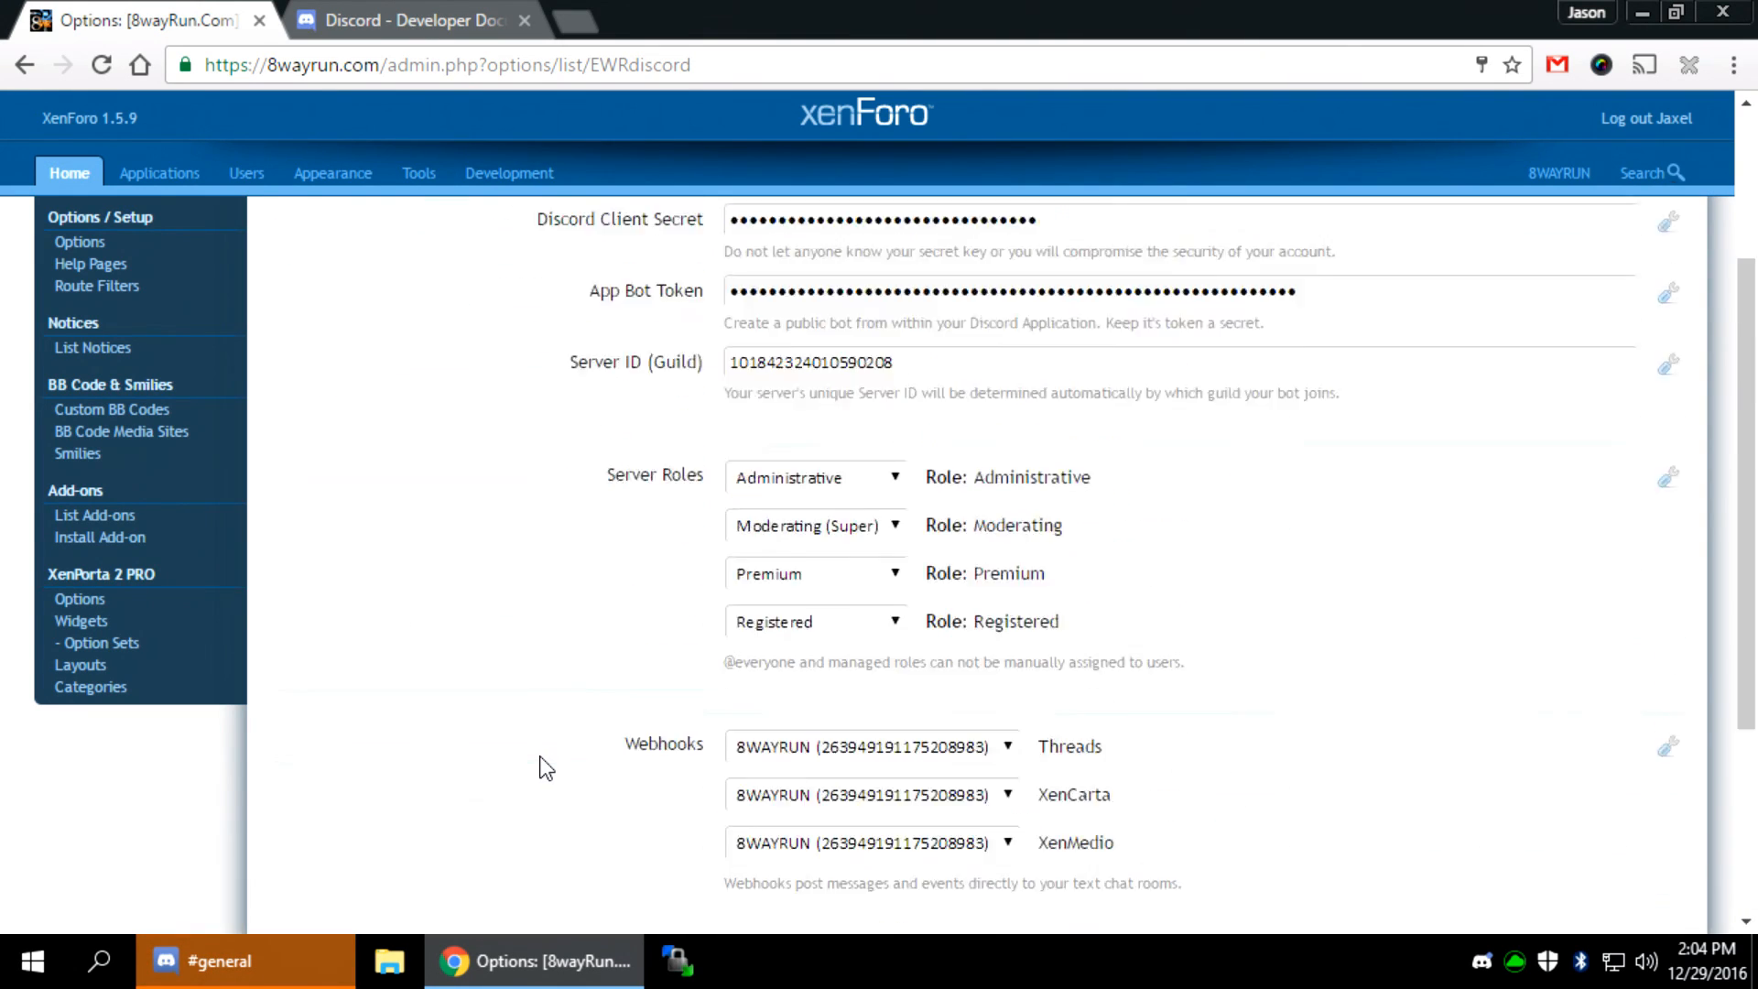